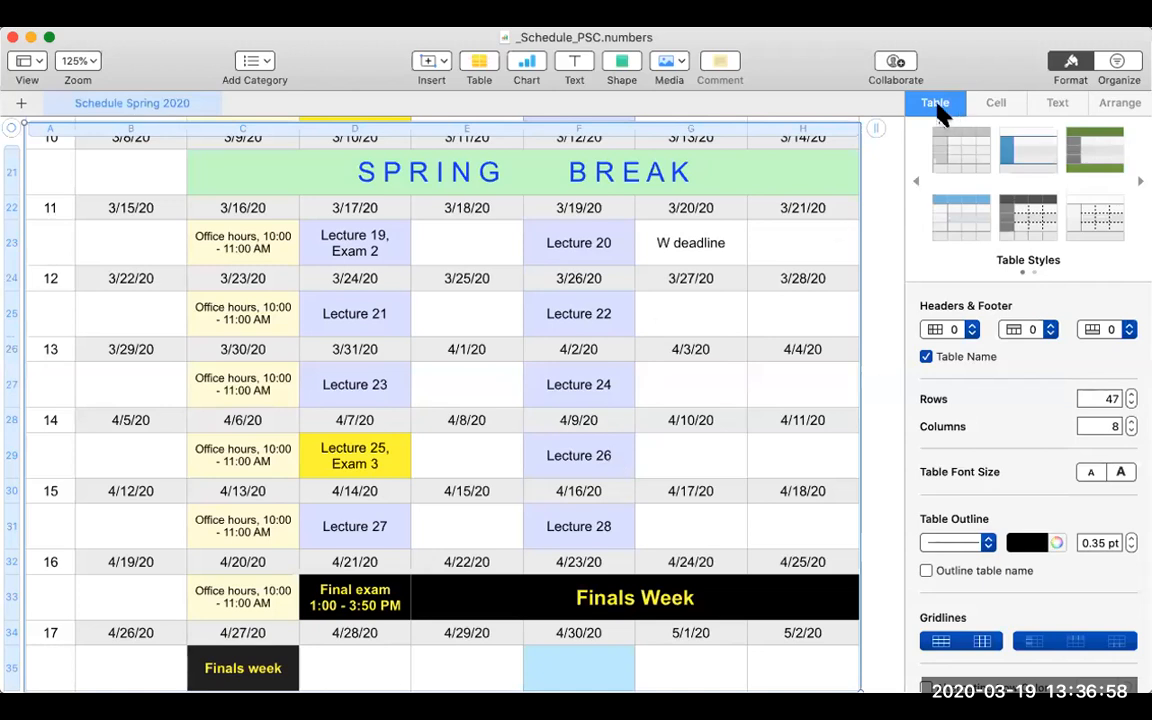
{"action": "mouse_move", "coordinate": [832, 78]}
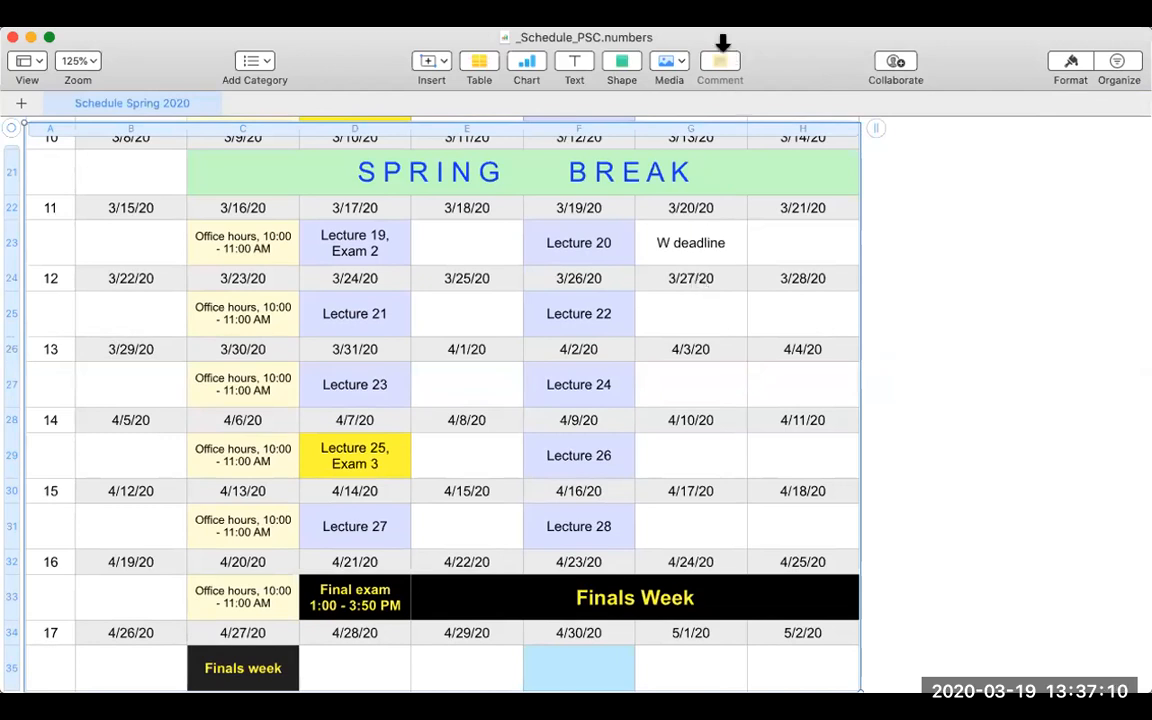
{"action": "mouse_move", "coordinate": [601, 338]}
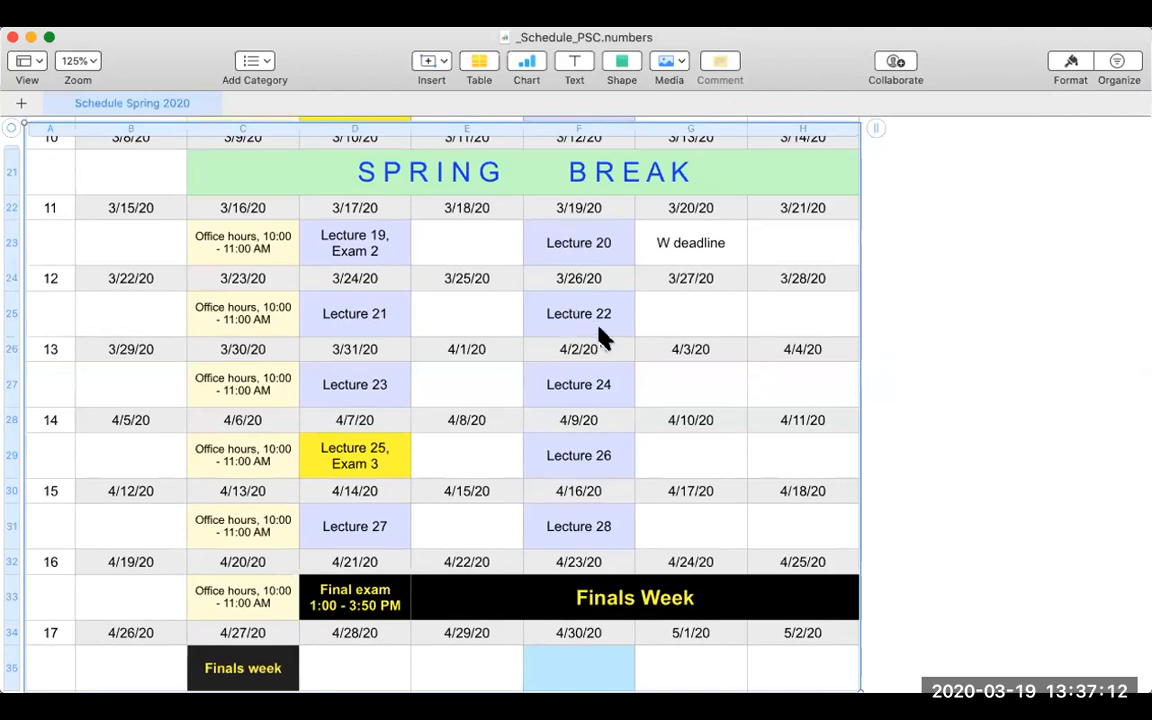
{"action": "mouse_move", "coordinate": [560, 330]}
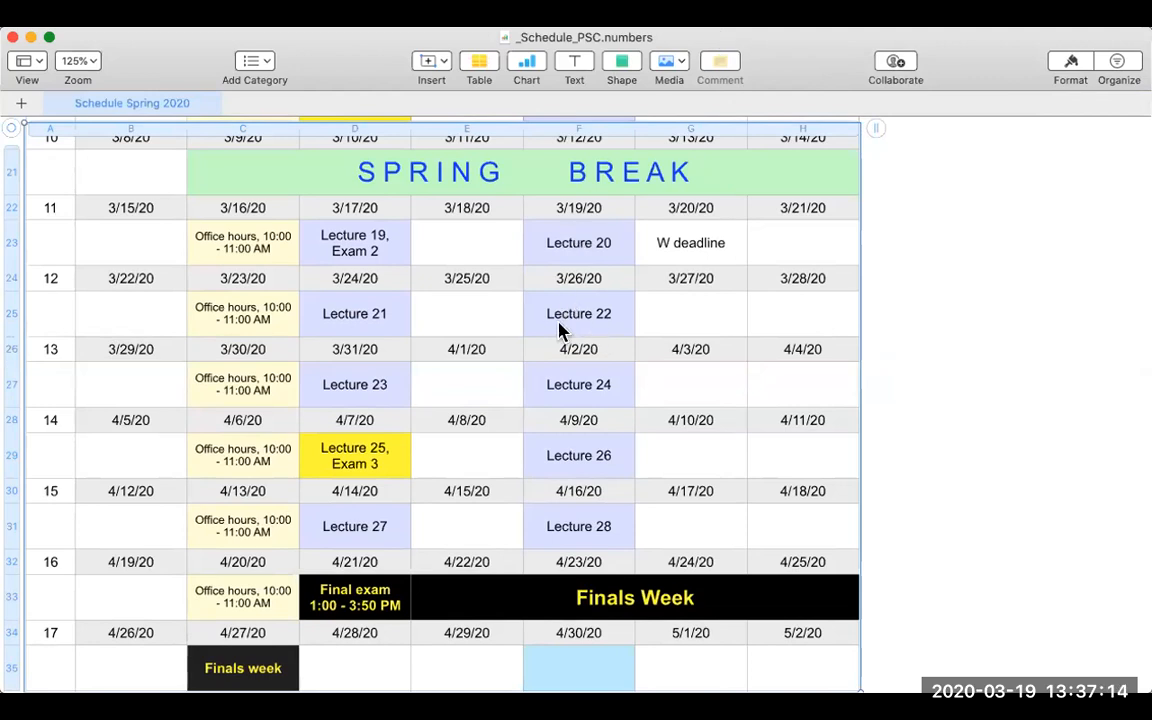
{"action": "mouse_move", "coordinate": [568, 156]}
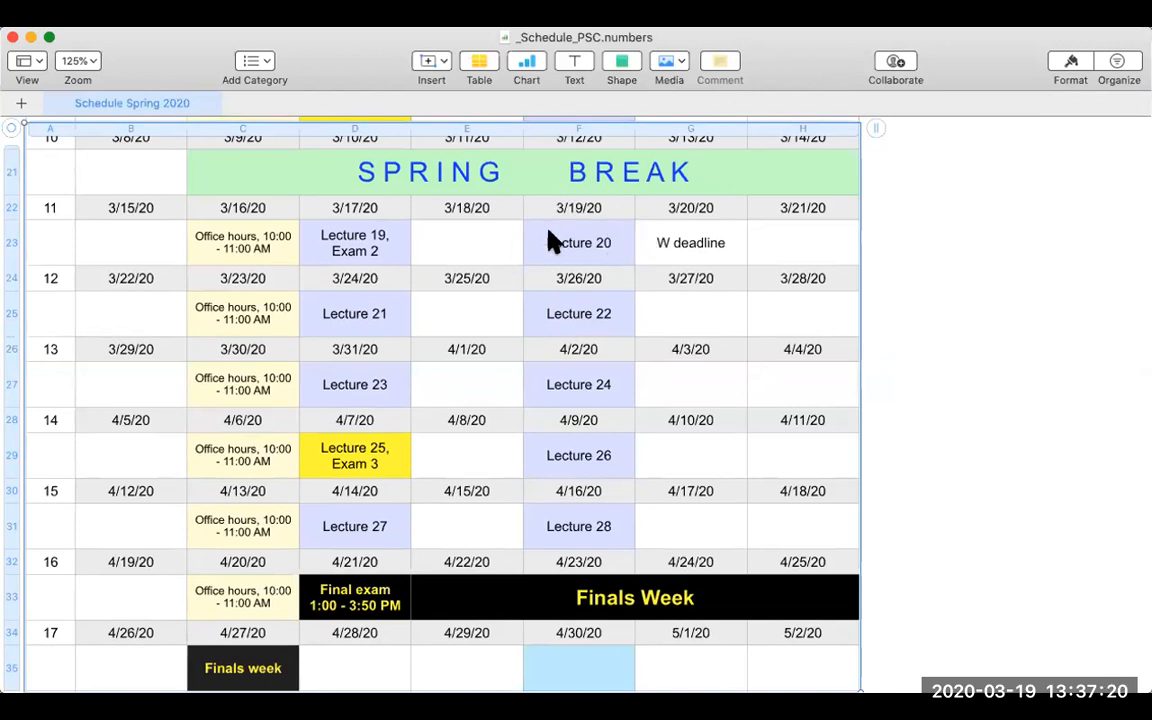
{"action": "mouse_move", "coordinate": [540, 262]}
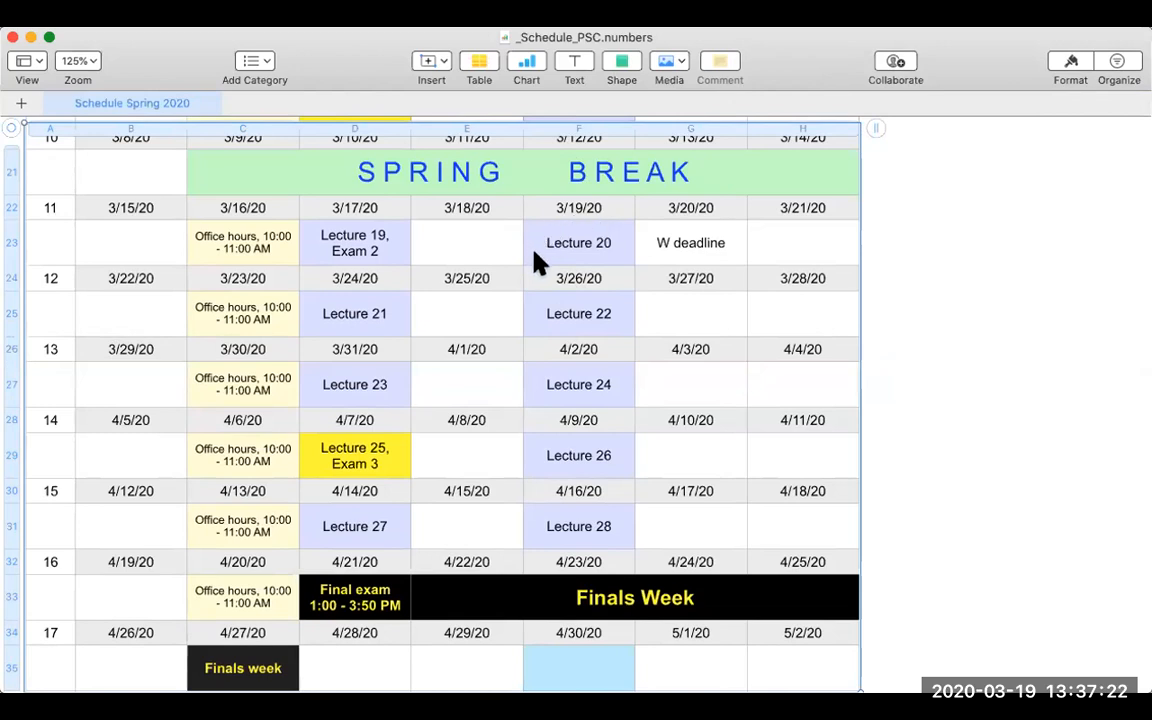
{"action": "mouse_move", "coordinate": [616, 250]}
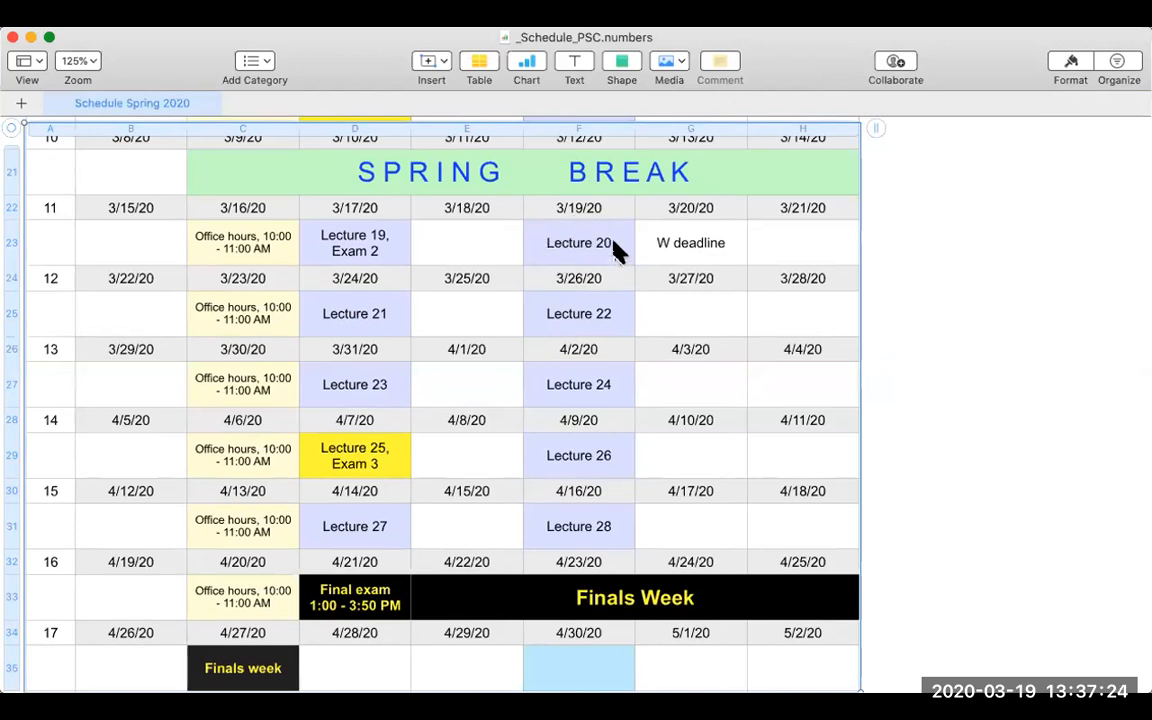
{"action": "mouse_move", "coordinate": [356, 248]}
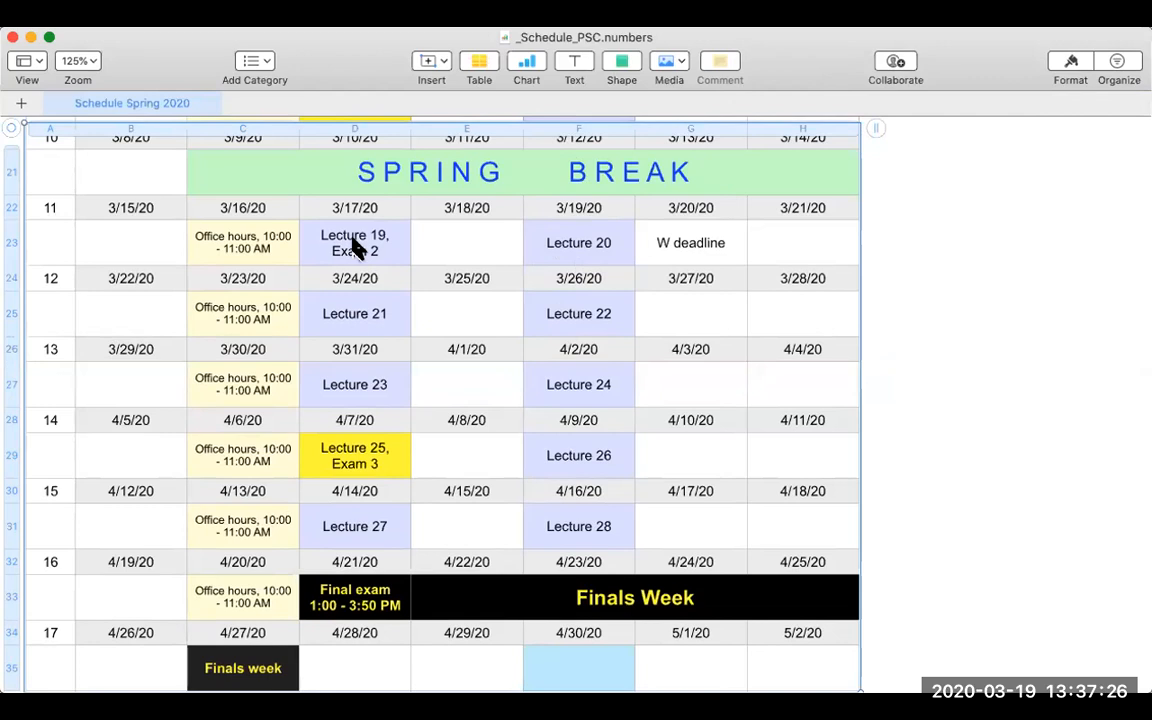
{"action": "mouse_move", "coordinate": [362, 260]}
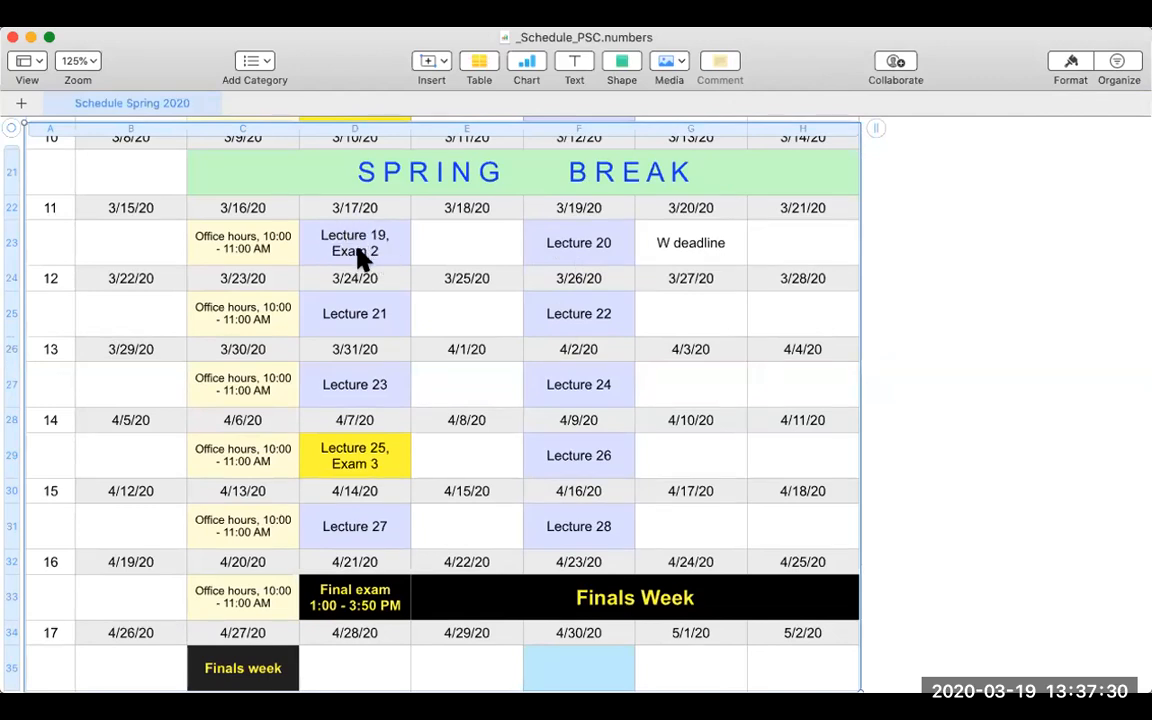
{"action": "mouse_move", "coordinate": [556, 252]}
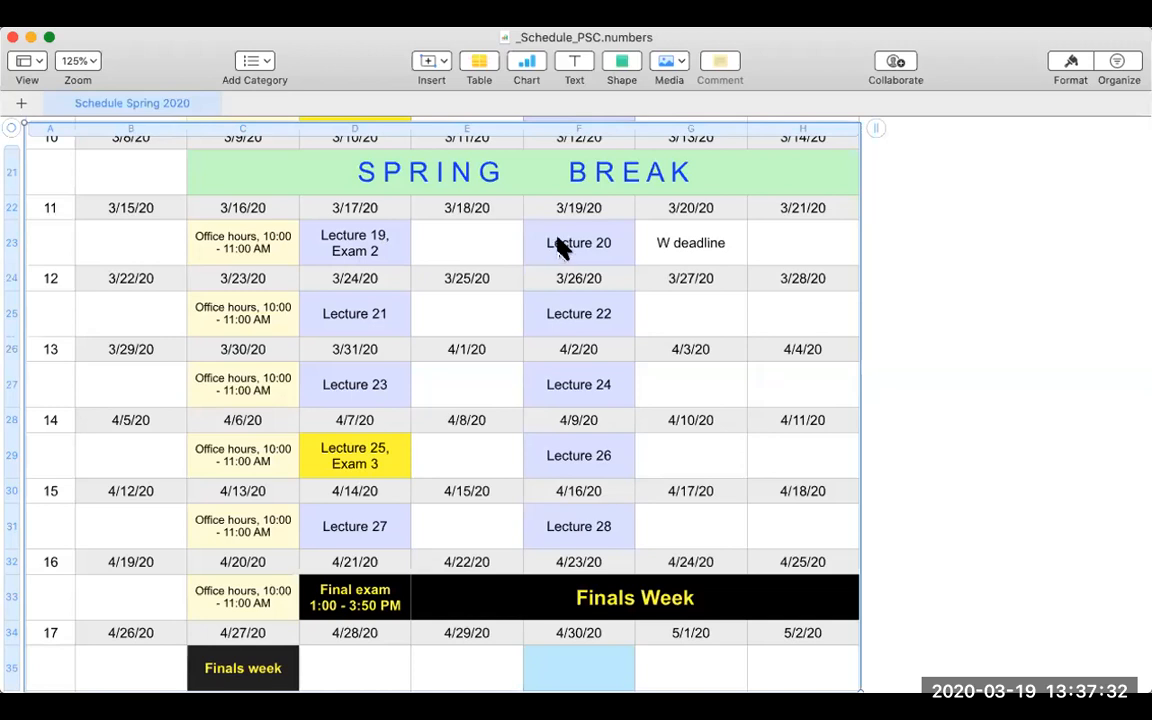
{"action": "mouse_move", "coordinate": [612, 250]}
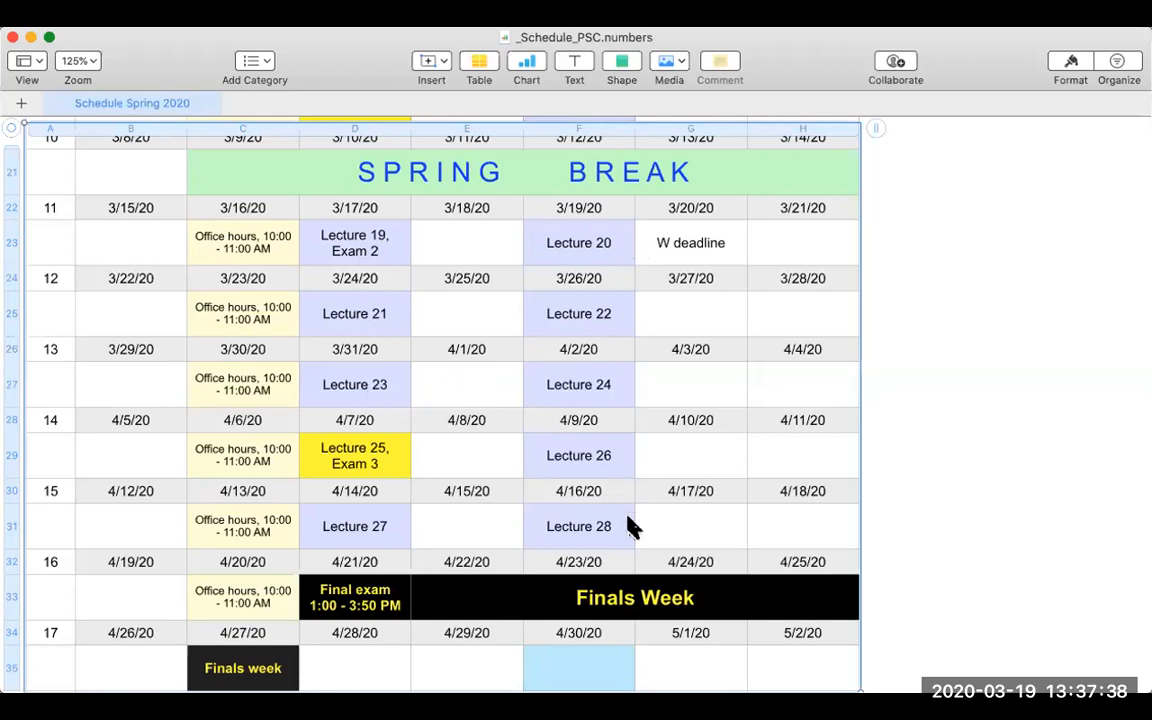
{"action": "mouse_move", "coordinate": [388, 478]}
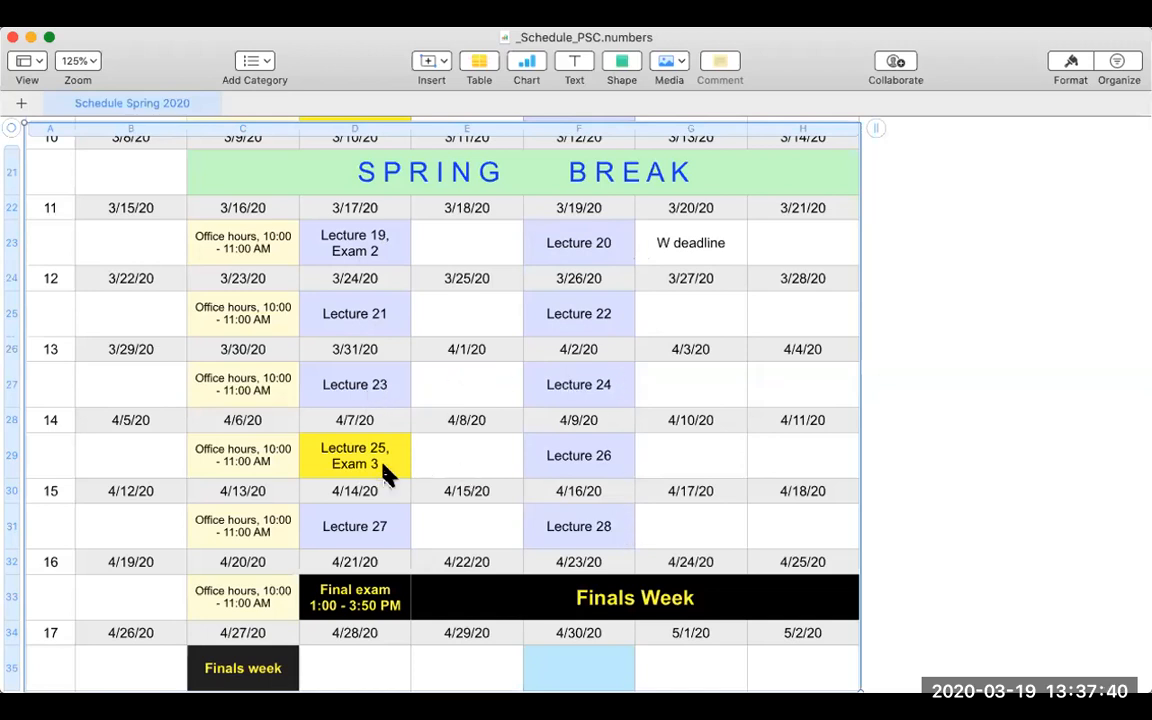
{"action": "mouse_move", "coordinate": [372, 472]}
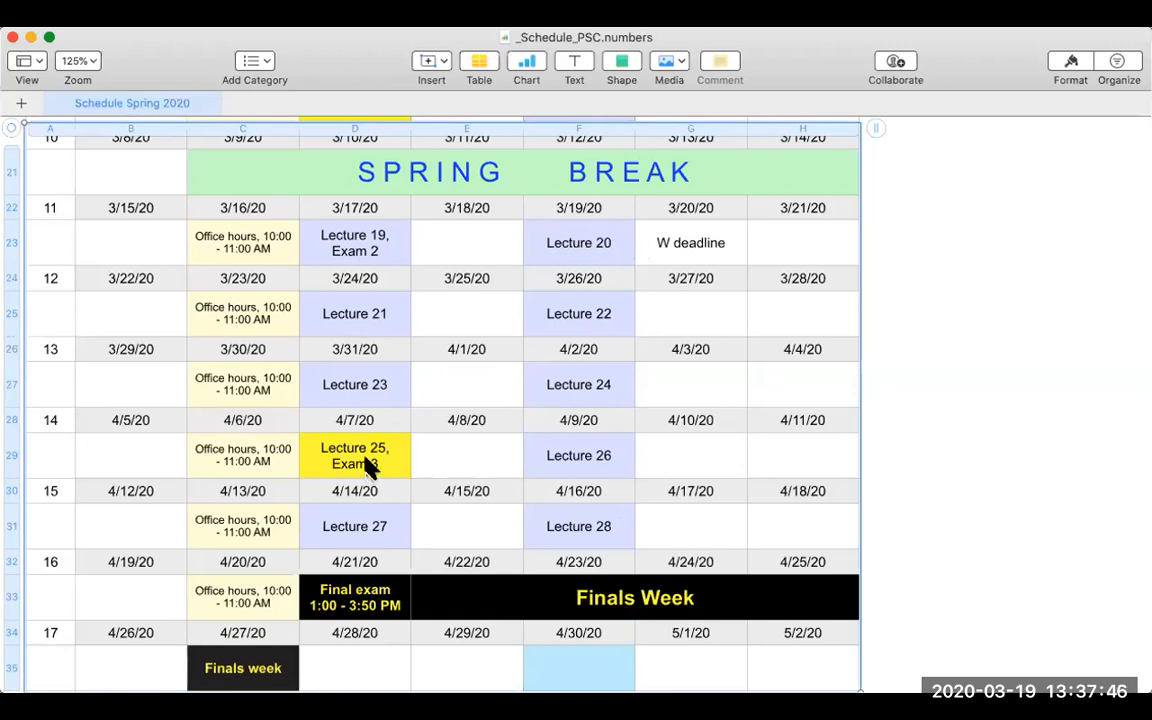
{"action": "scroll", "scroll_direction": "down", "scroll_amount": 3}
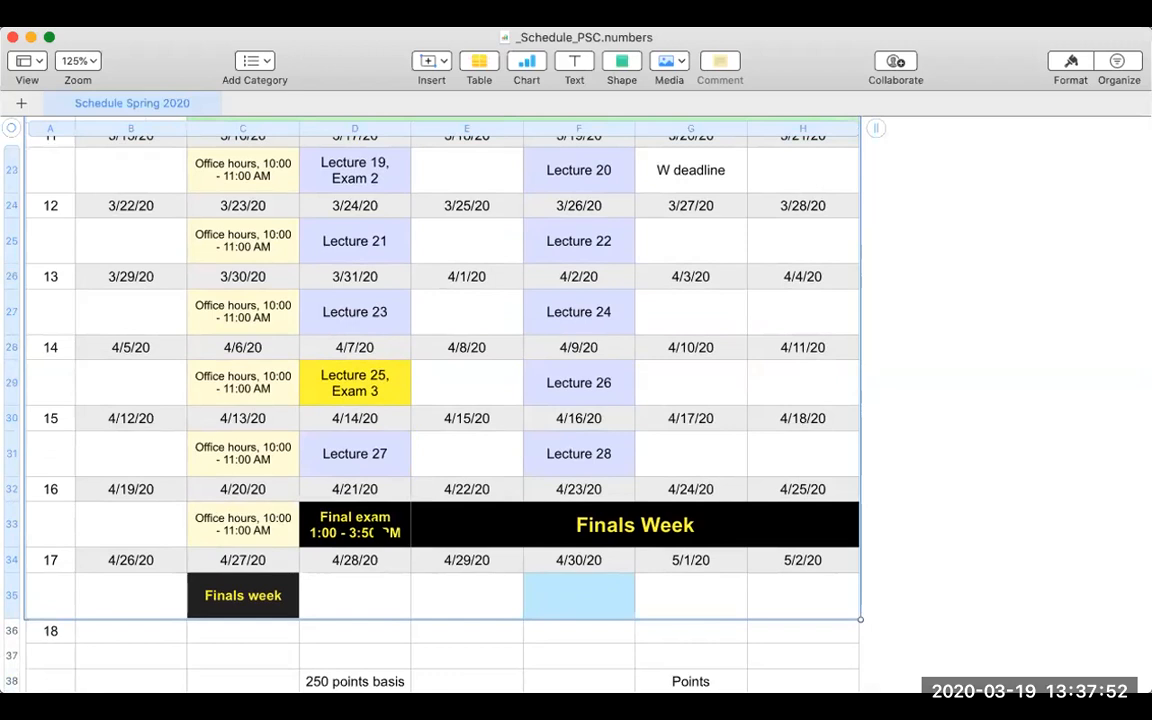
{"action": "mouse_move", "coordinate": [382, 396]}
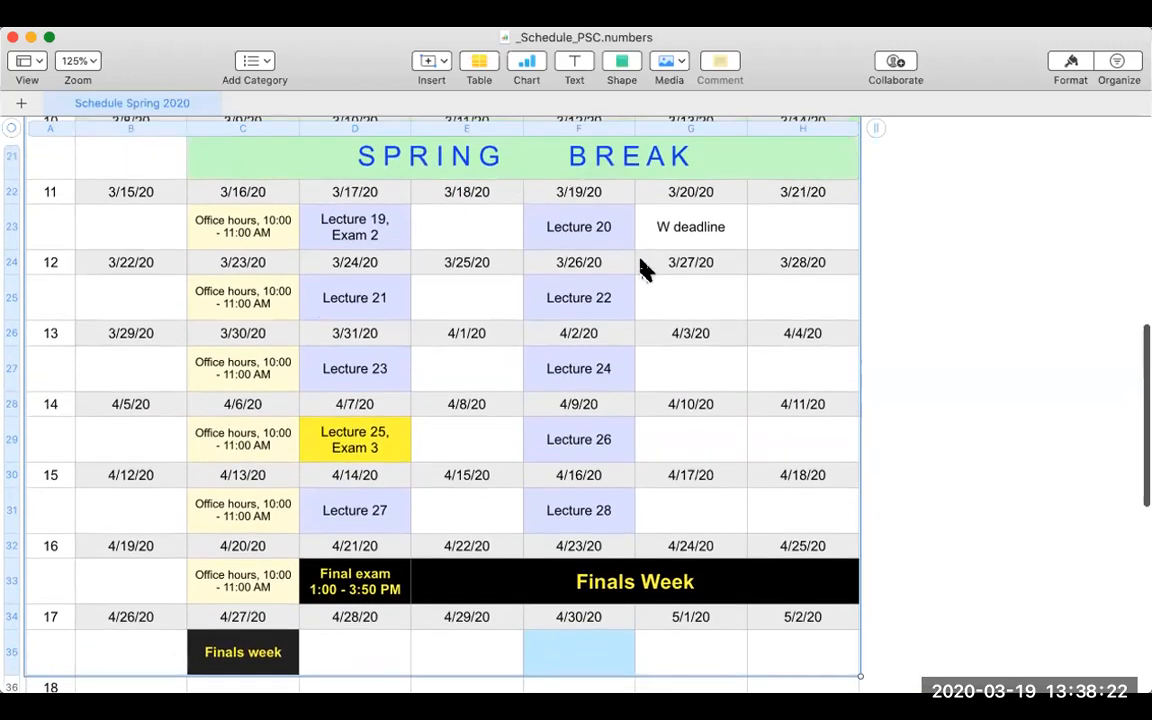
{"action": "mouse_move", "coordinate": [618, 552]}
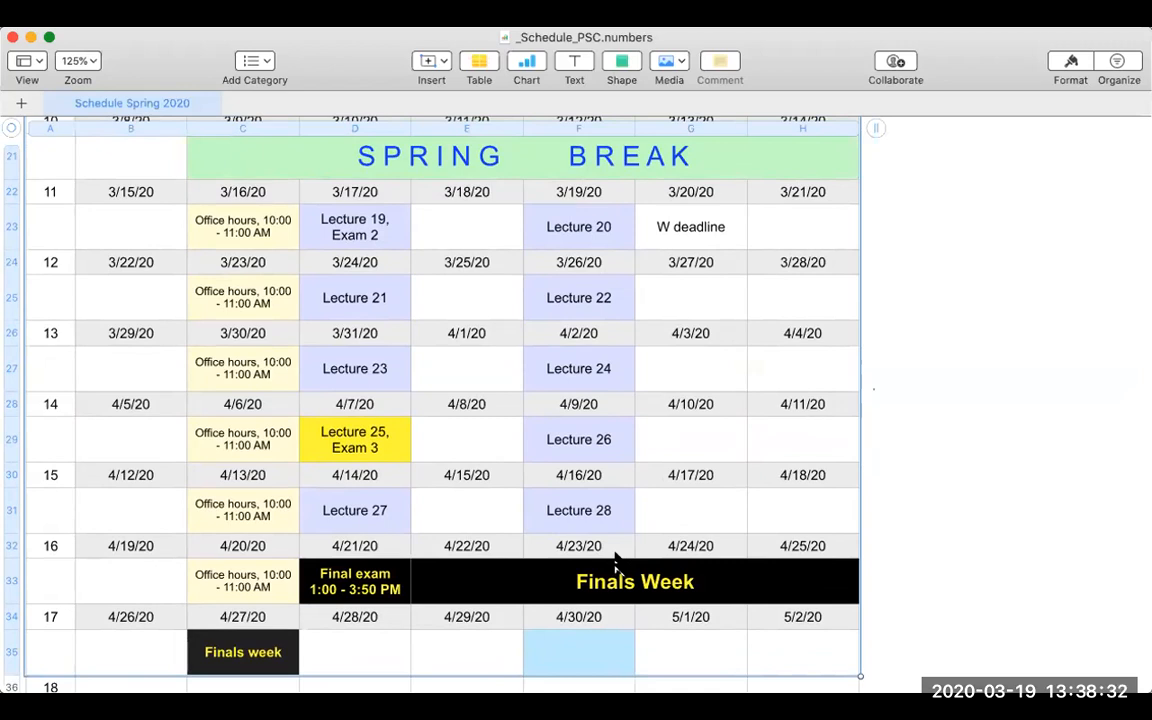
{"action": "mouse_move", "coordinate": [722, 40]}
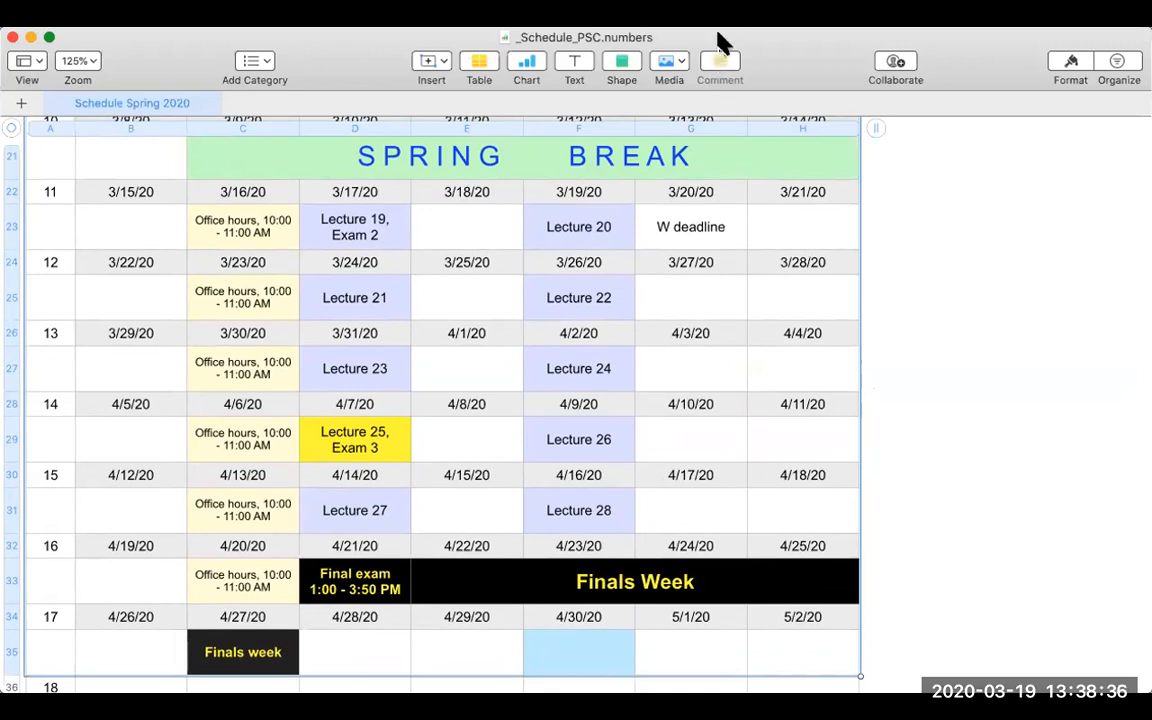
{"action": "mouse_move", "coordinate": [720, 70]}
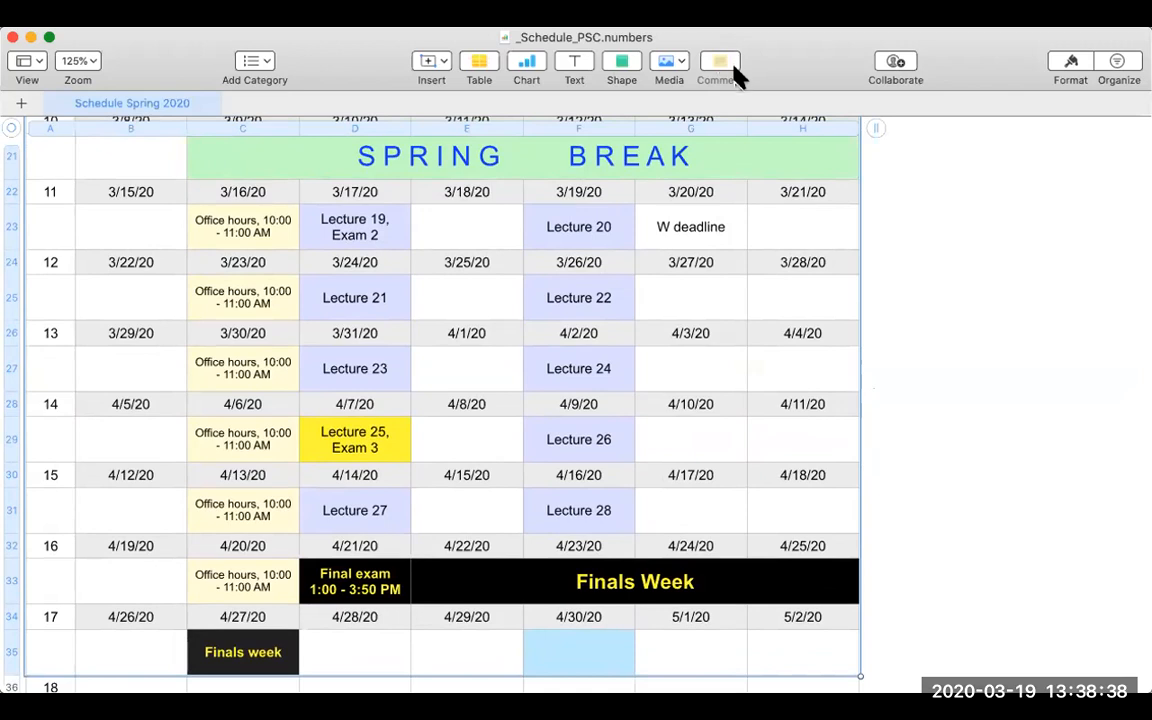
{"action": "mouse_move", "coordinate": [640, 312]}
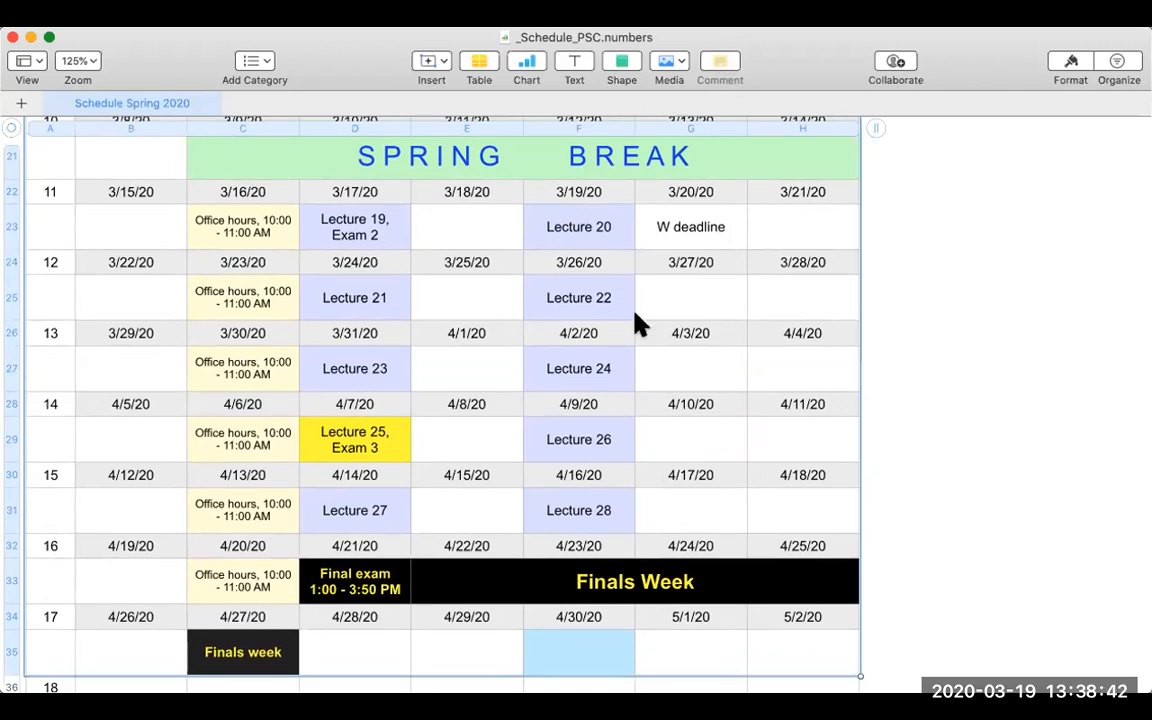
{"action": "mouse_move", "coordinate": [616, 163]}
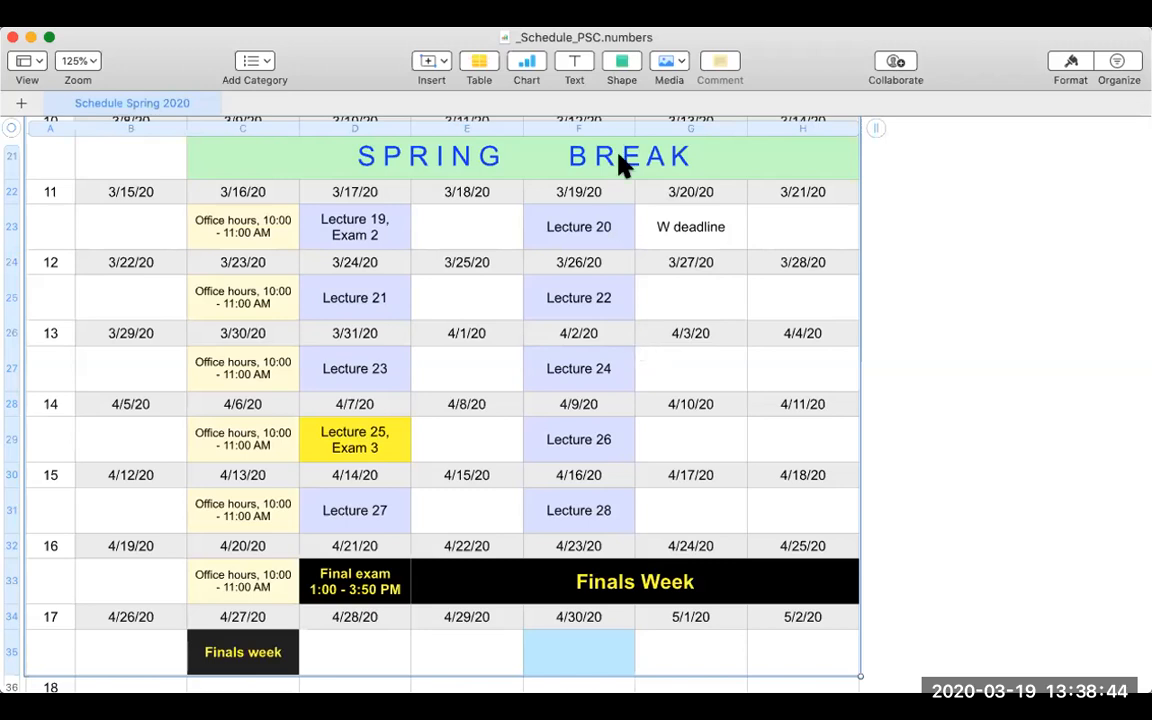
{"action": "mouse_move", "coordinate": [636, 112]}
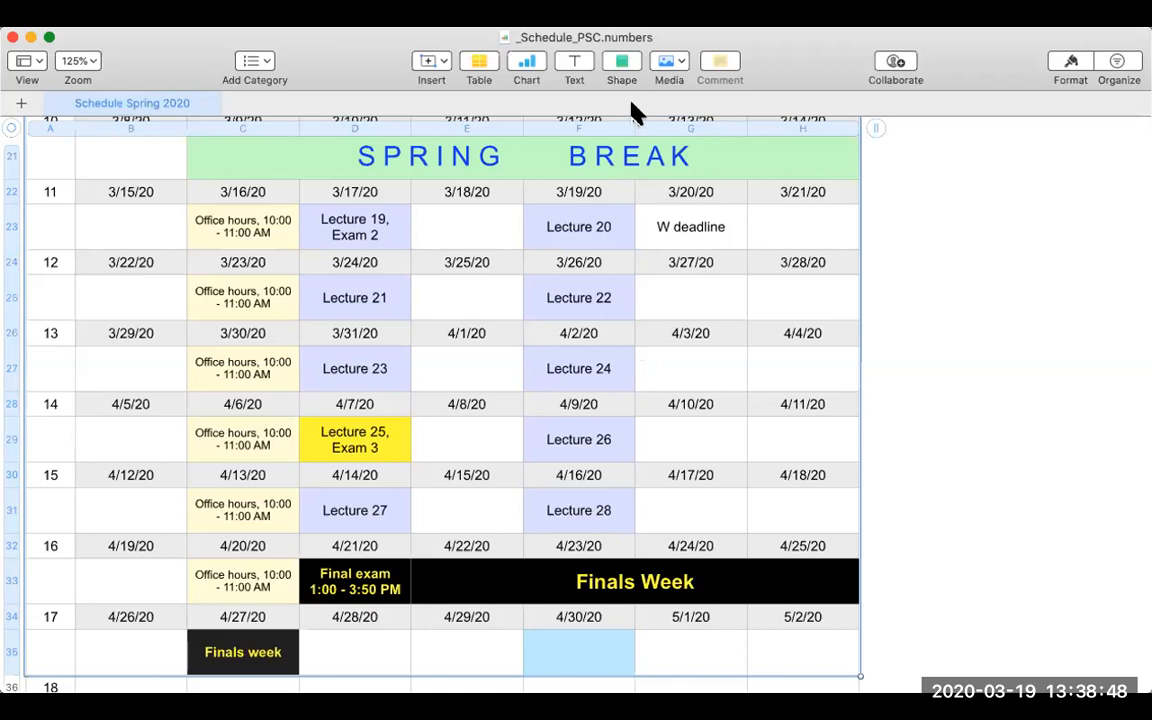
{"action": "mouse_move", "coordinate": [602, 128]}
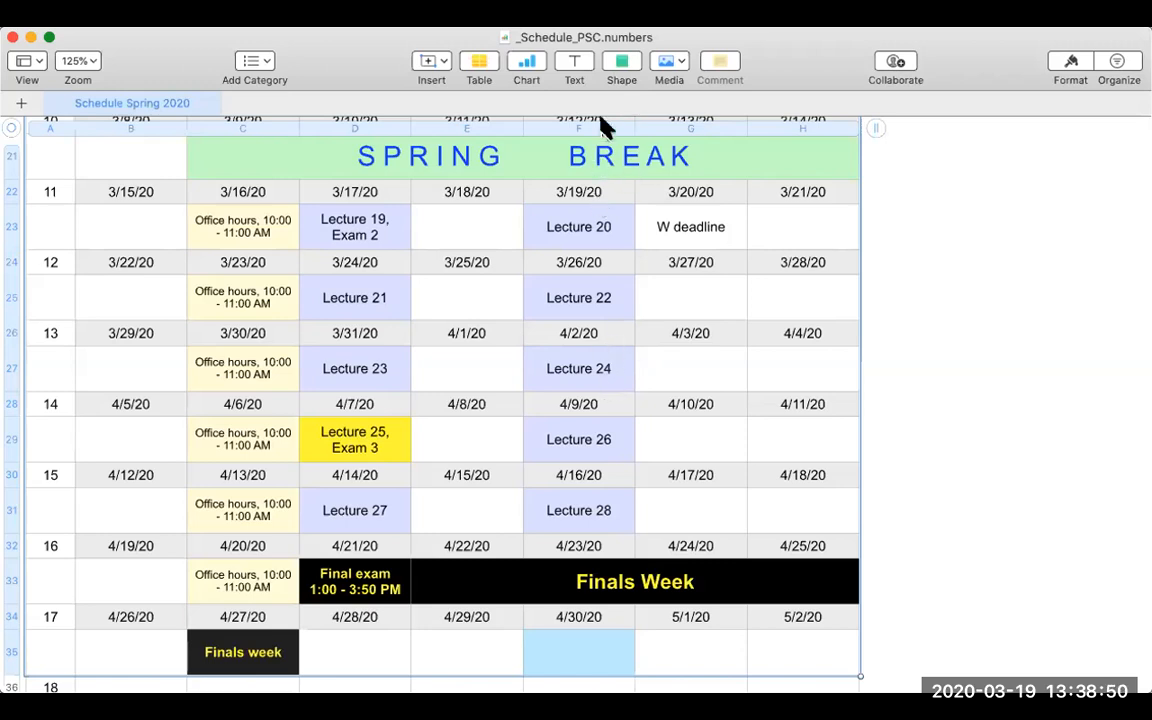
{"action": "mouse_move", "coordinate": [1003, 110]}
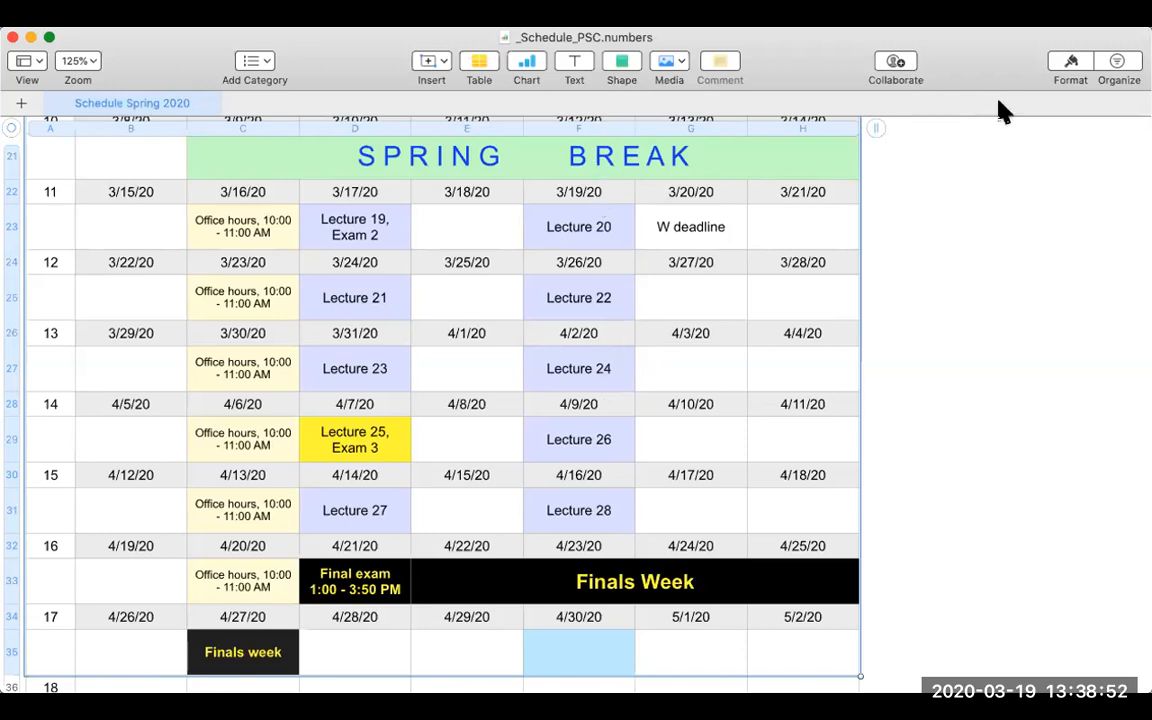
{"action": "mouse_move", "coordinate": [1030, 112]}
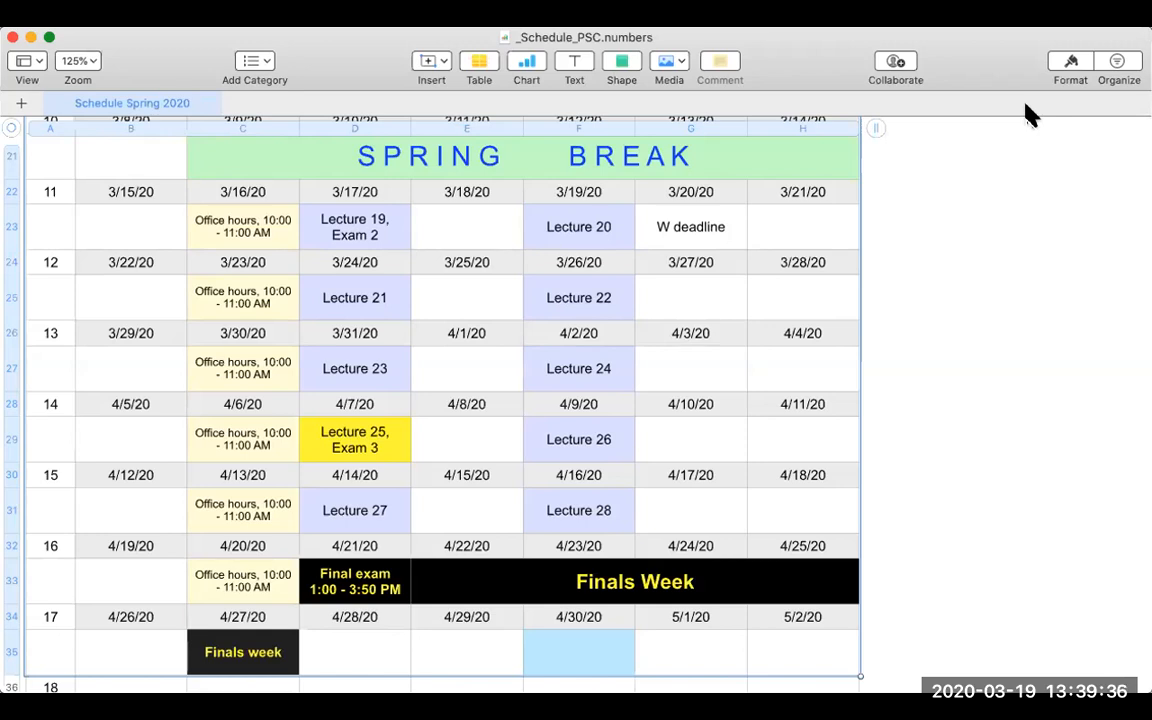
{"action": "mouse_move", "coordinate": [810, 96]}
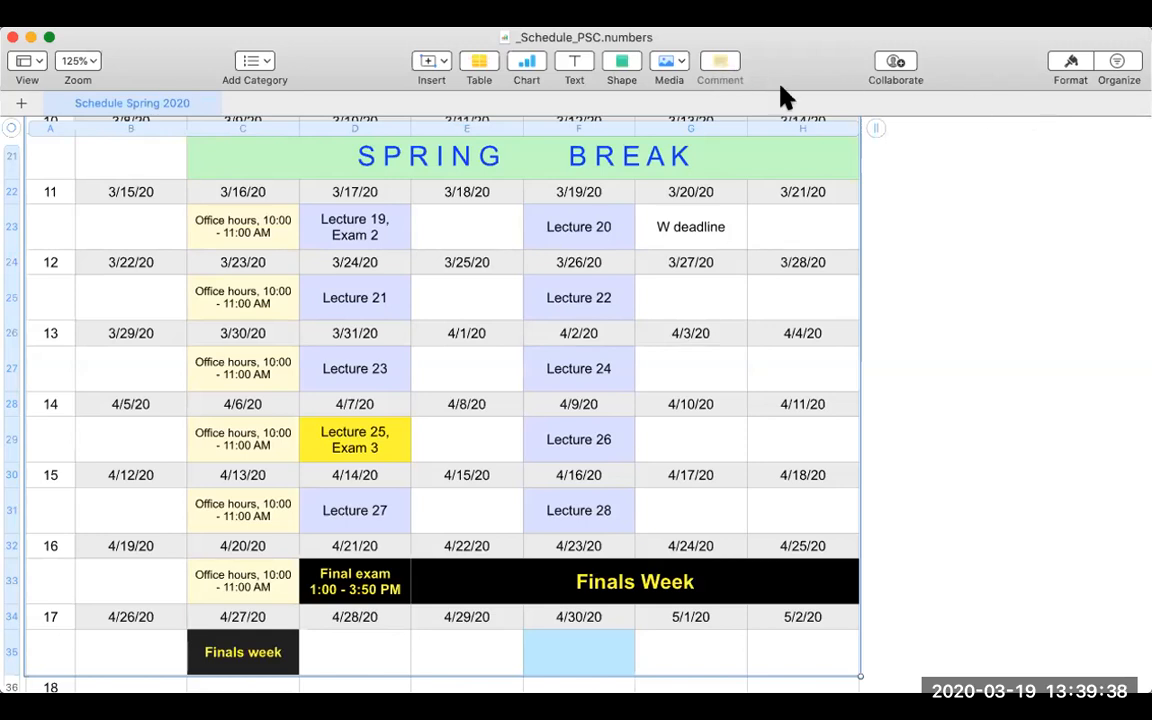
{"action": "mouse_move", "coordinate": [800, 120]}
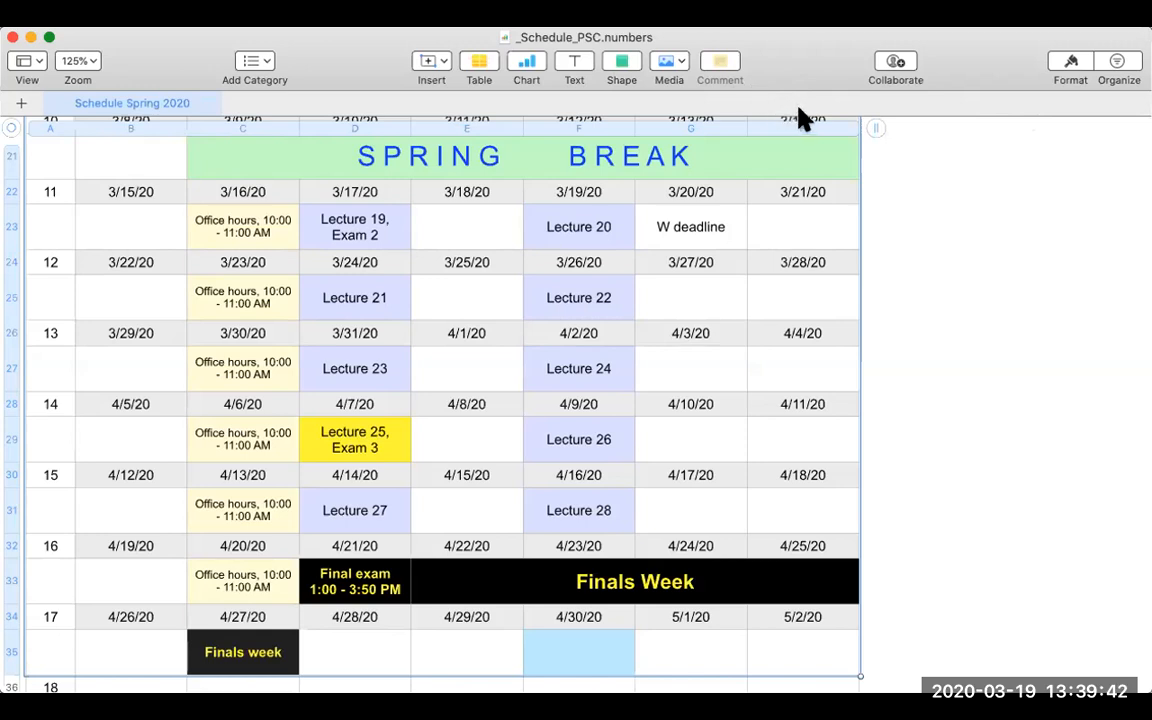
{"action": "mouse_move", "coordinate": [548, 72]}
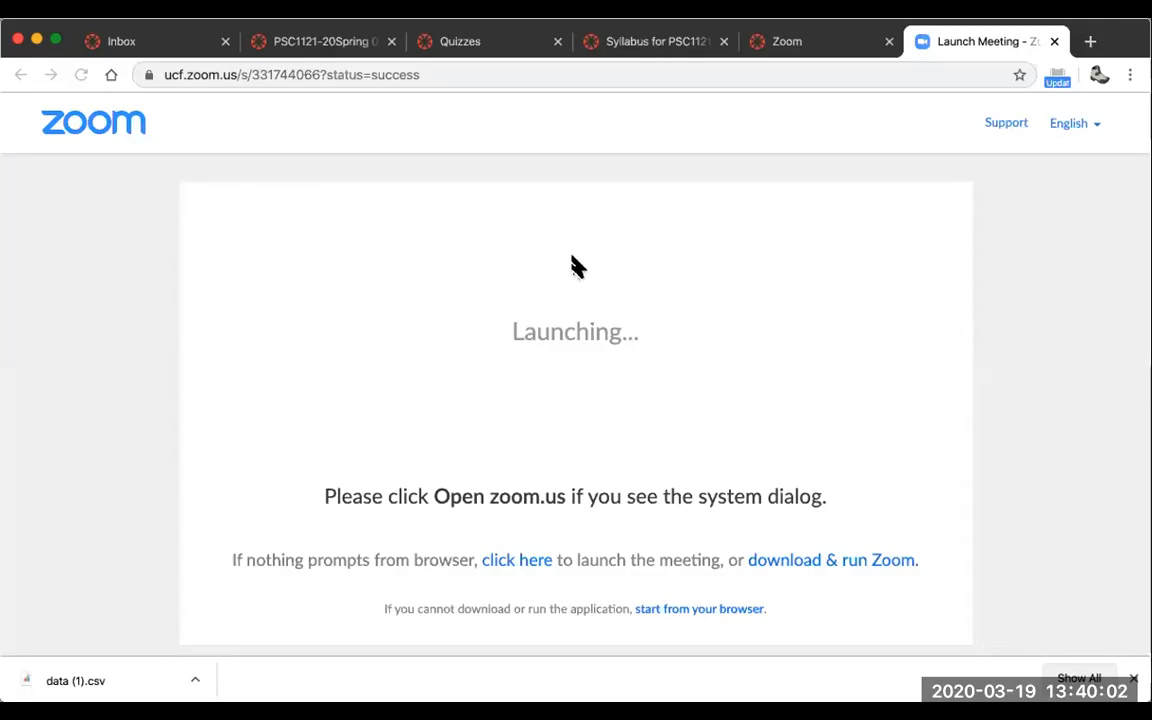
{"action": "mouse_move", "coordinate": [764, 80]}
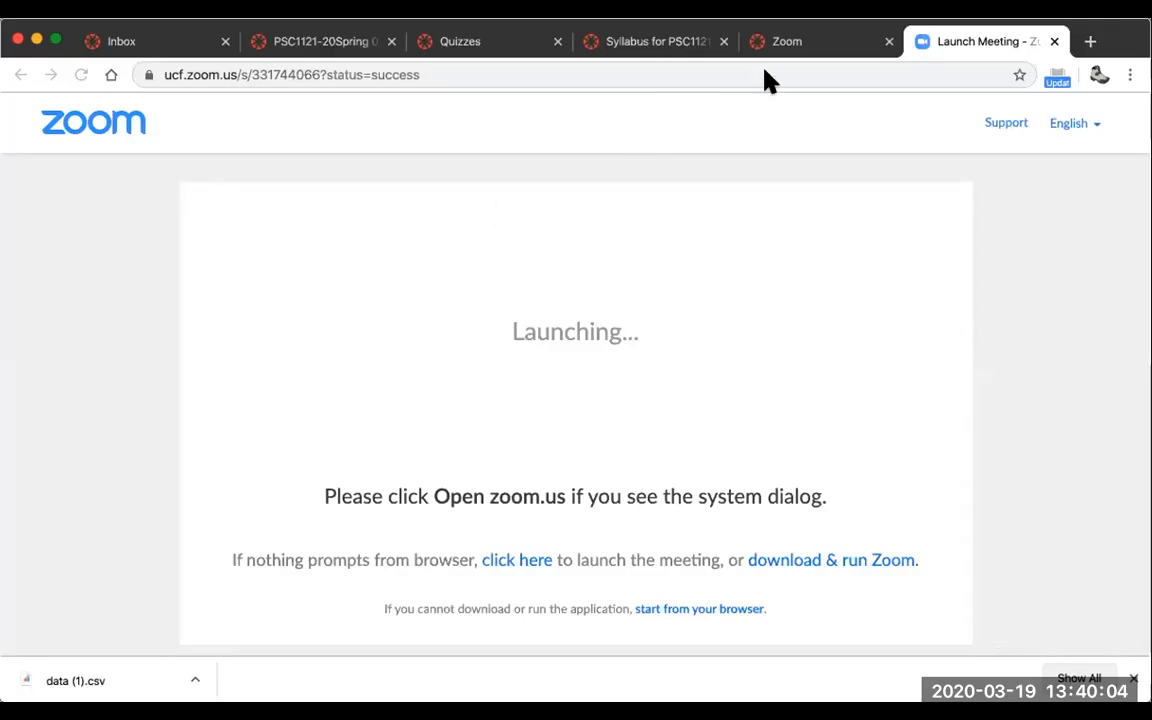
{"action": "mouse_move", "coordinate": [572, 82]}
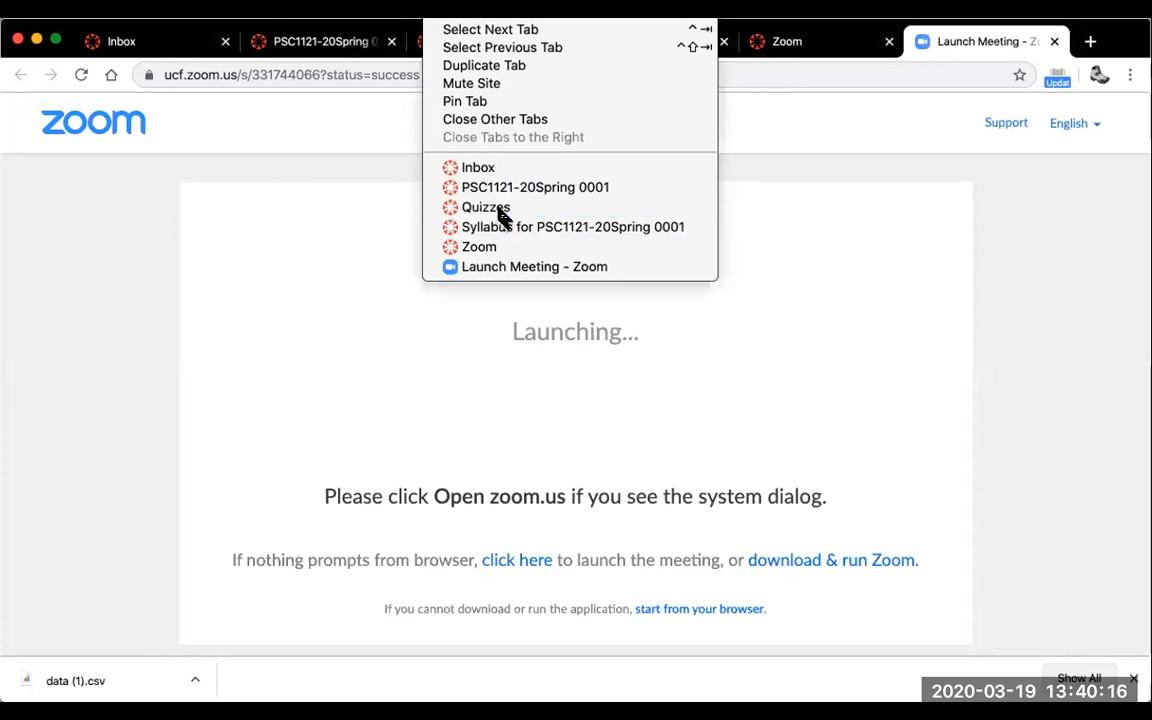
Show the course Quizzes list down to HW 10, Online Exam 3 and the online final exam.
{"action": "left_click", "coordinate": [484, 206]}
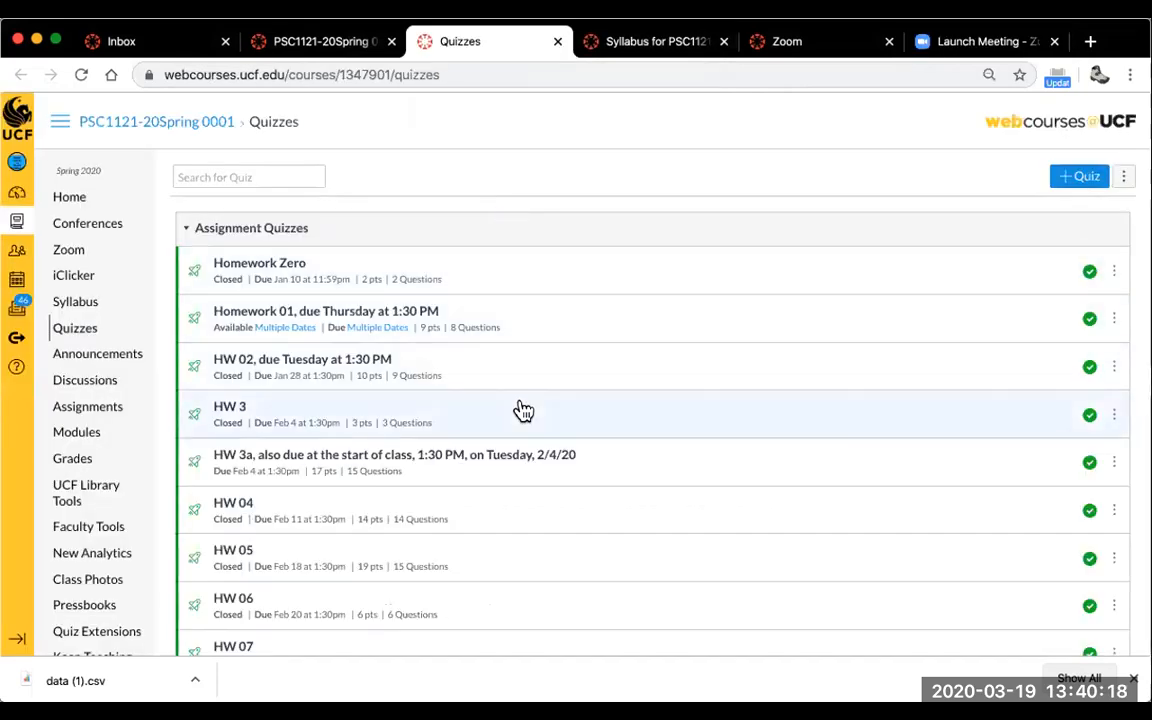
{"action": "mouse_move", "coordinate": [640, 188]}
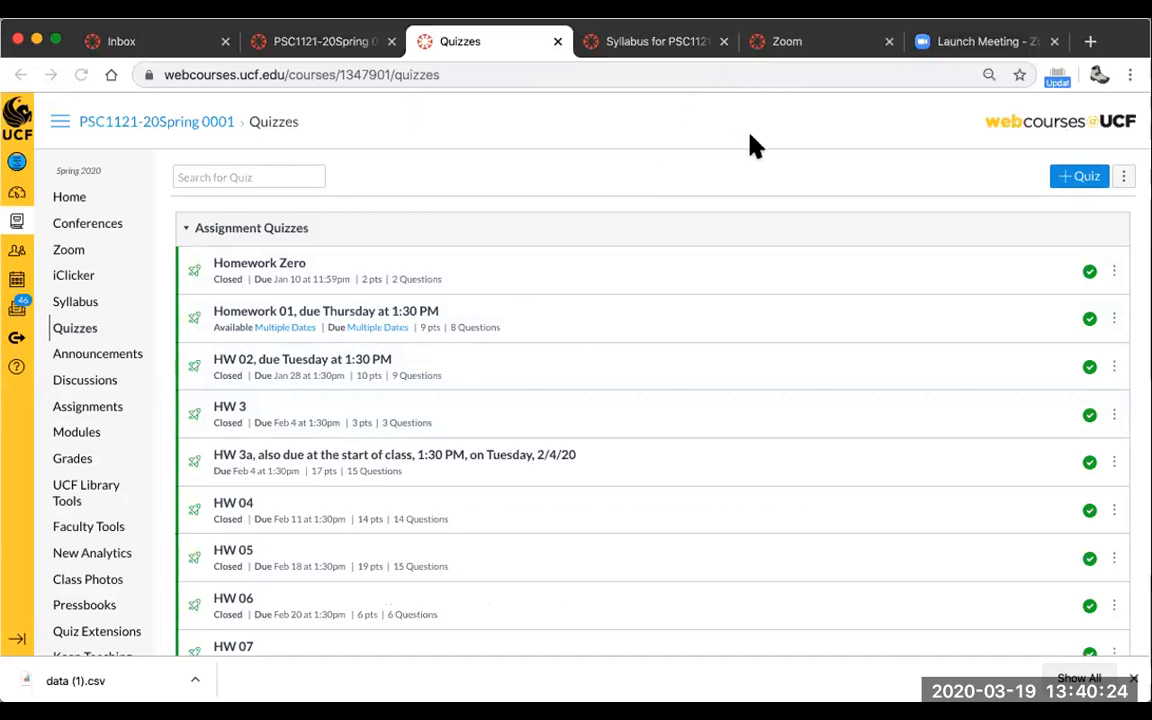
{"action": "mouse_move", "coordinate": [732, 132]}
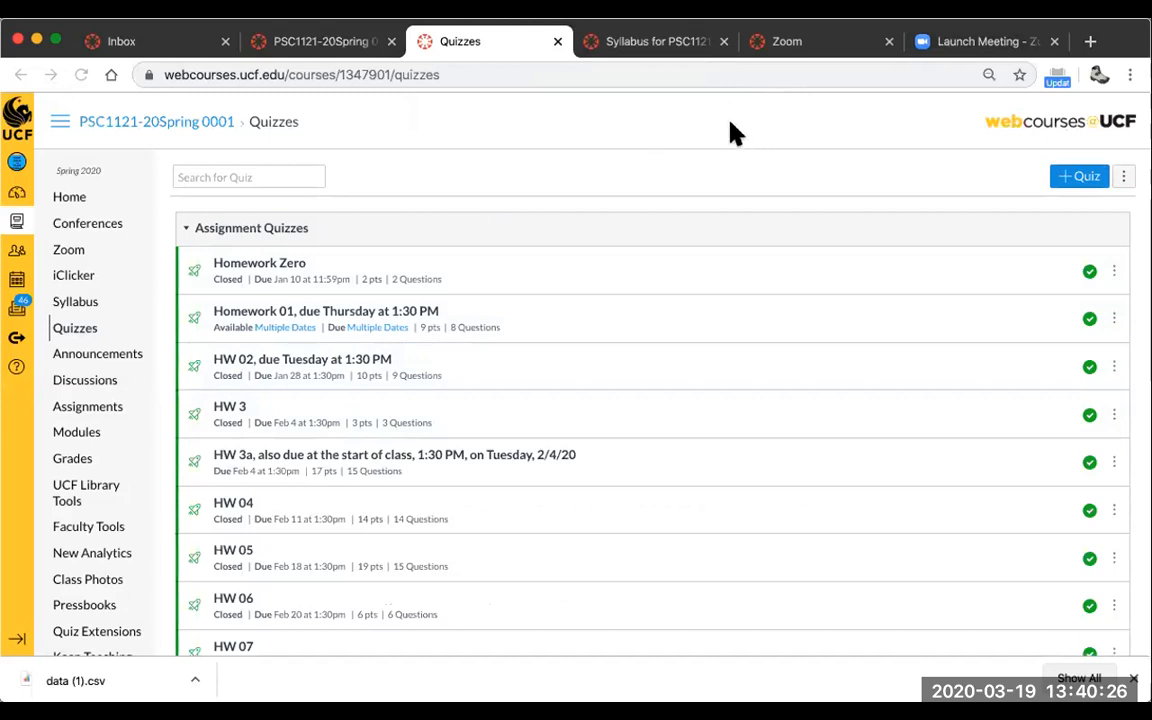
{"action": "mouse_move", "coordinate": [743, 336]}
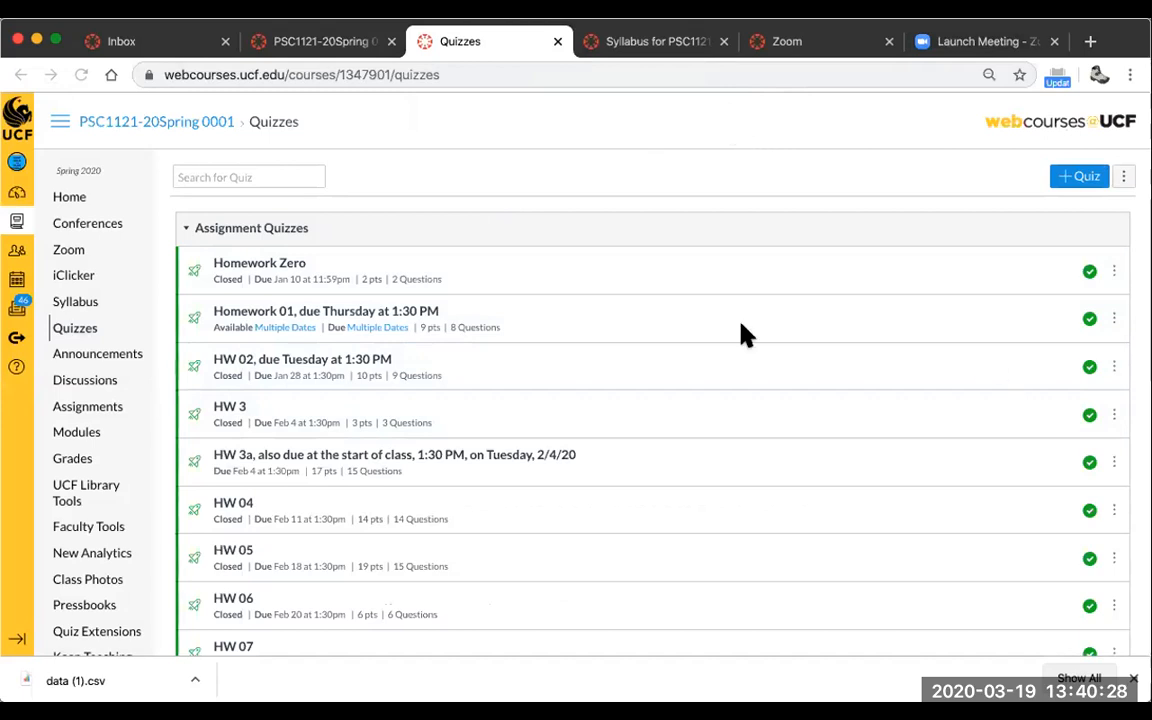
{"action": "scroll", "scroll_direction": "down", "scroll_amount": 3}
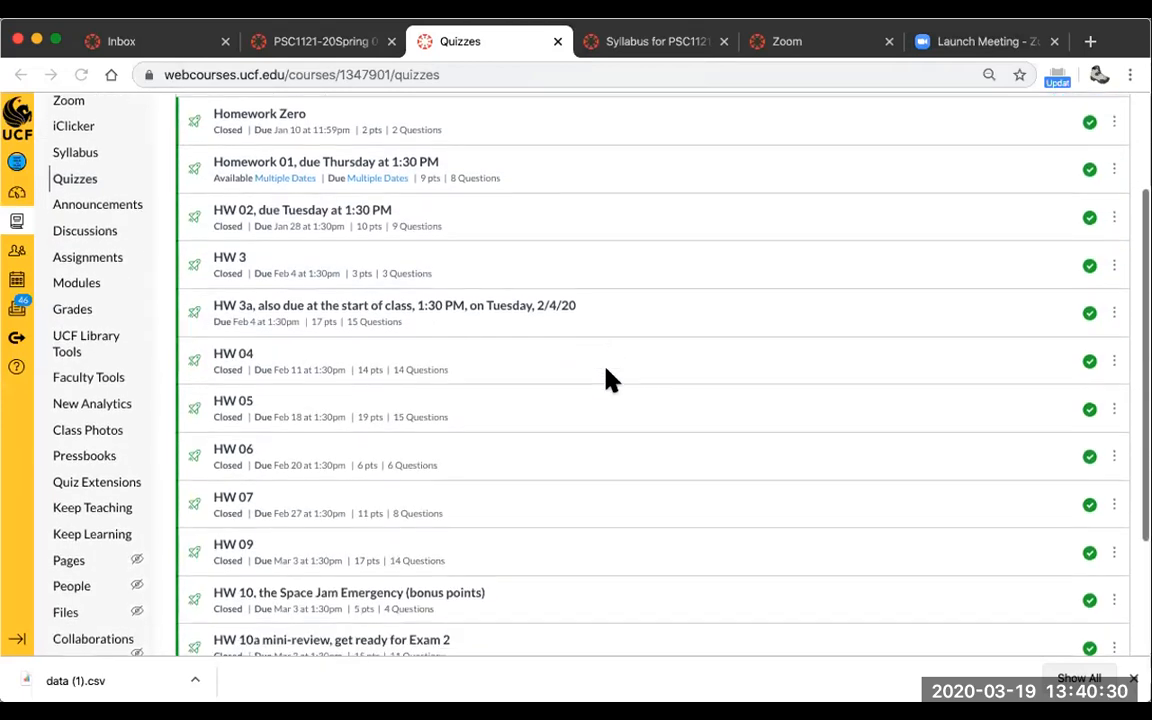
{"action": "scroll", "scroll_direction": "down", "scroll_amount": 3}
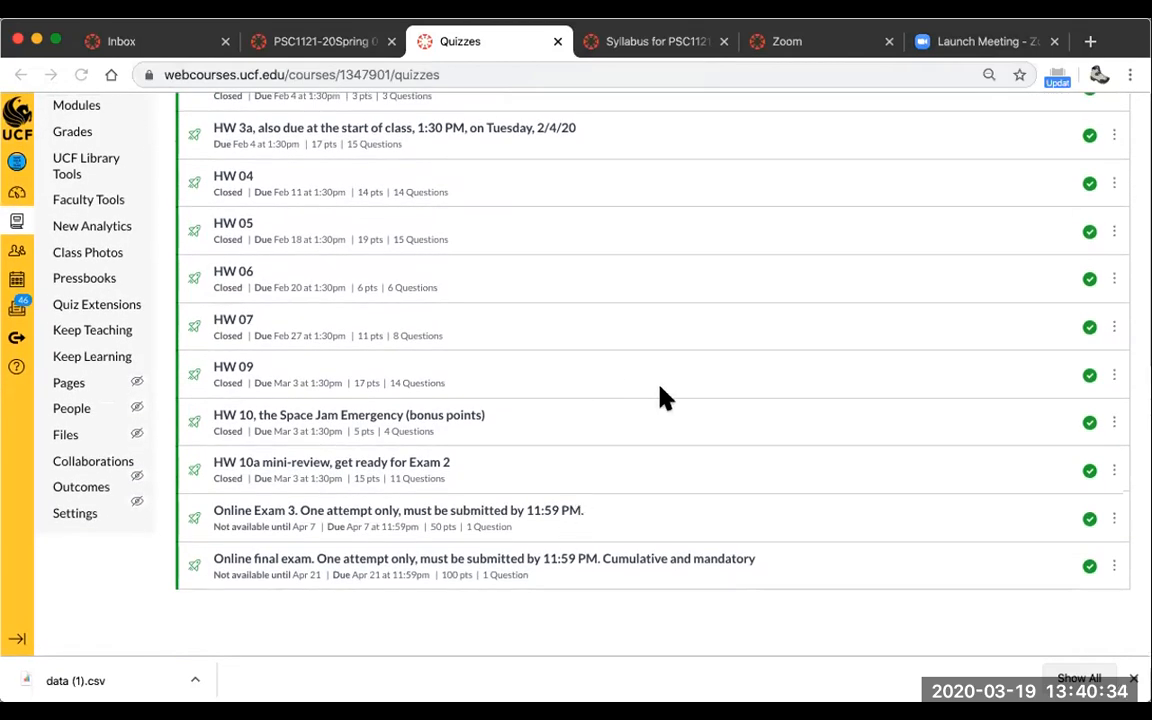
{"action": "mouse_move", "coordinate": [822, 108]}
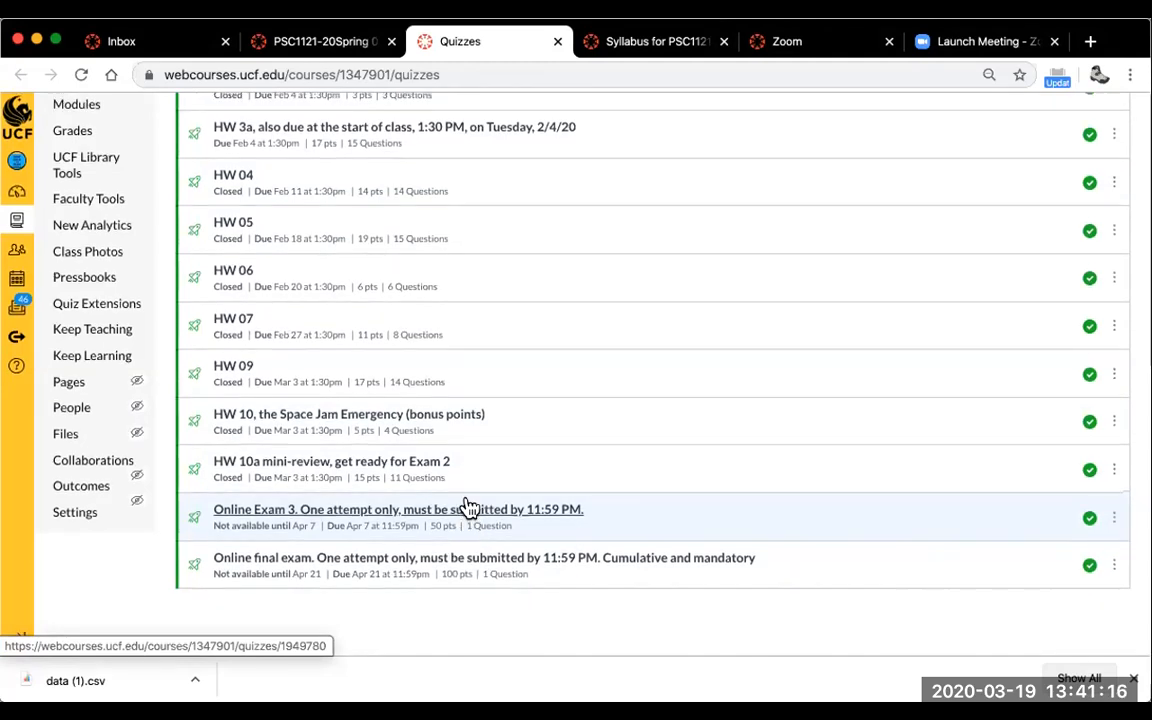
{"action": "mouse_move", "coordinate": [476, 564]}
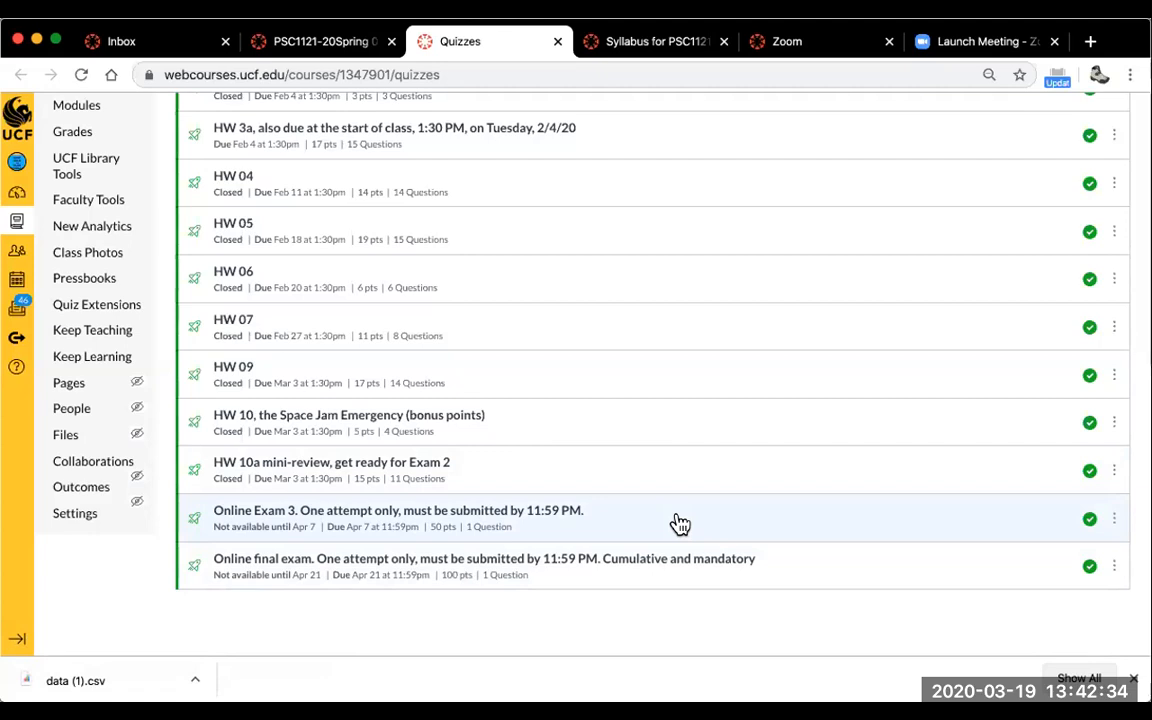
{"action": "mouse_move", "coordinate": [602, 622]}
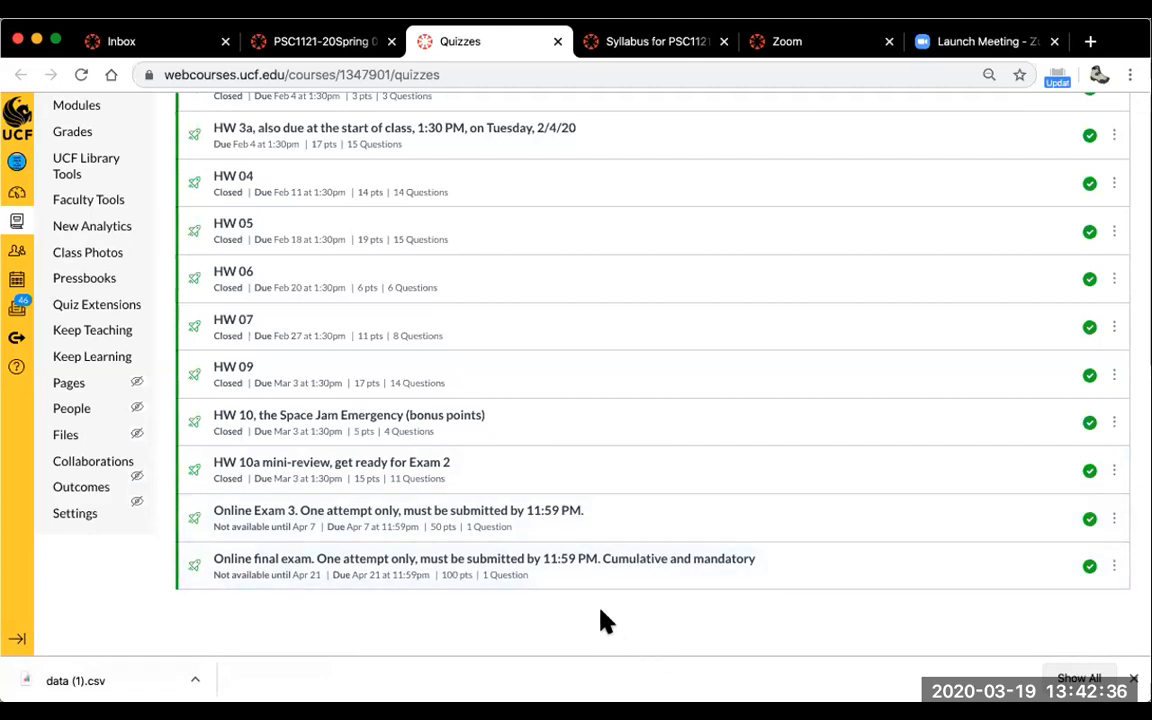
{"action": "mouse_move", "coordinate": [554, 588]}
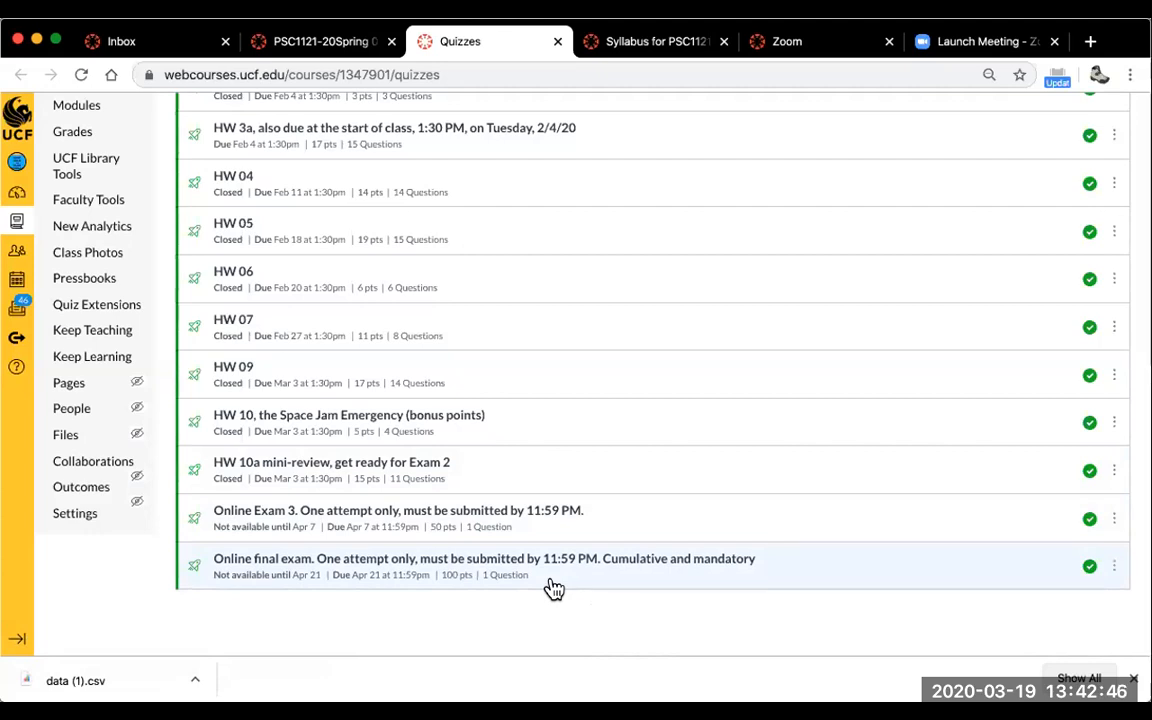
{"action": "mouse_move", "coordinate": [600, 635]}
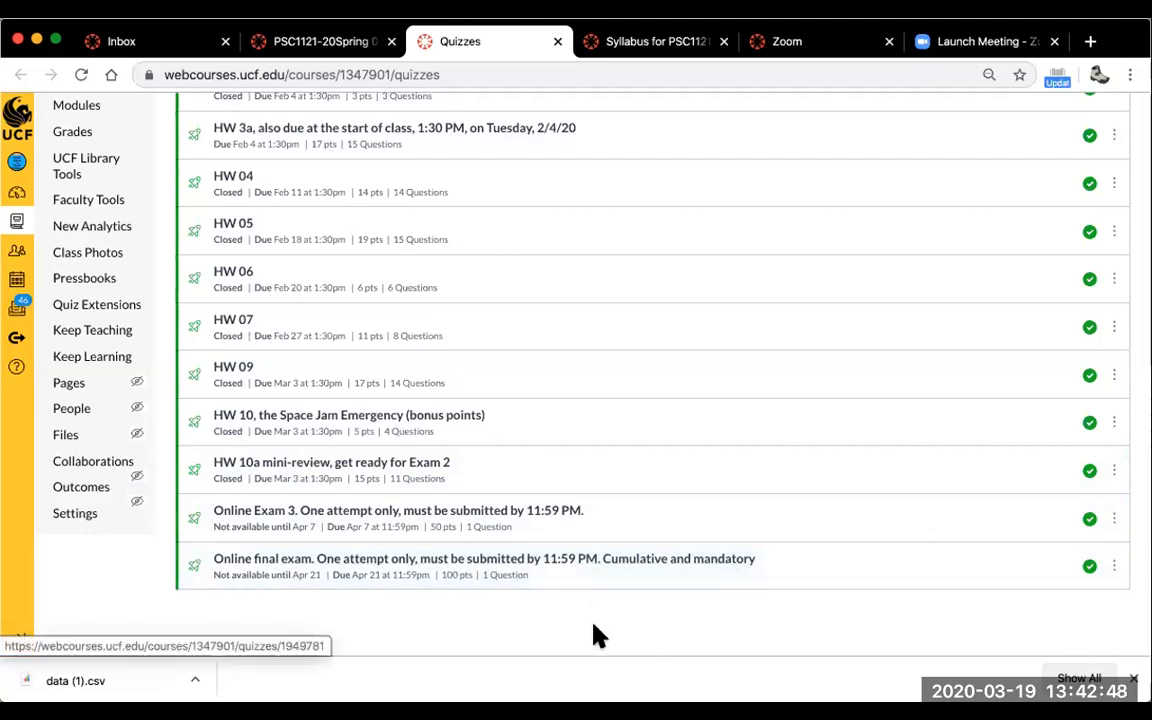
{"action": "mouse_move", "coordinate": [544, 568]}
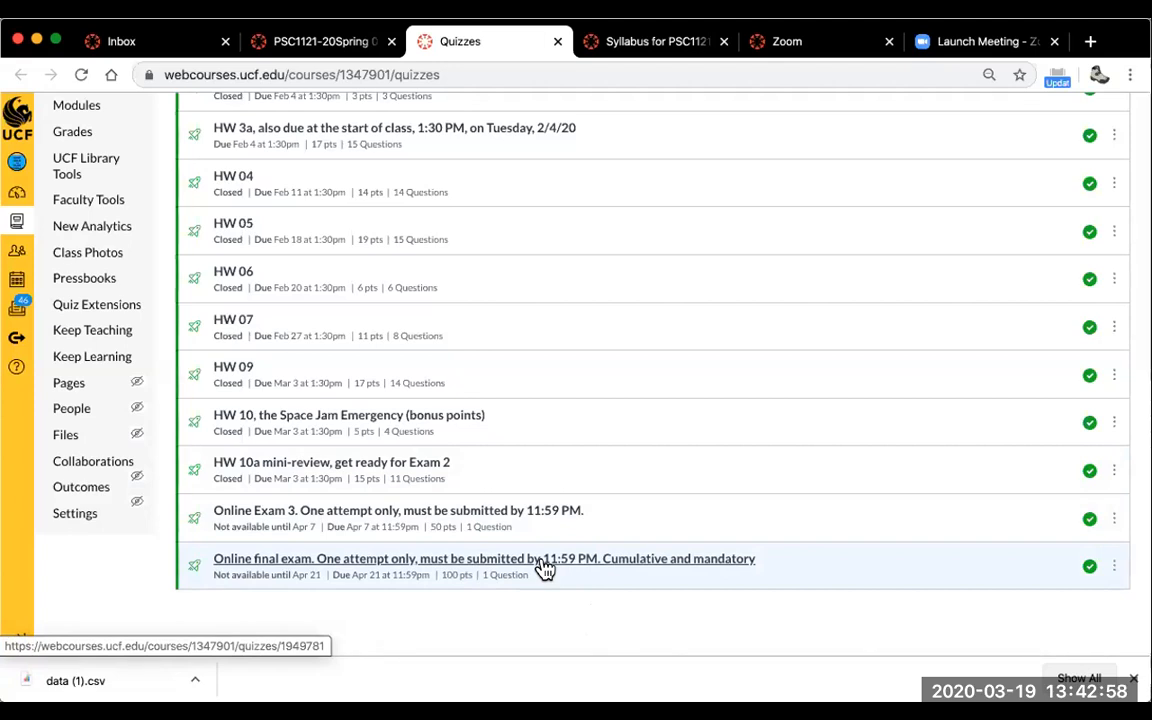
{"action": "mouse_move", "coordinate": [496, 511]}
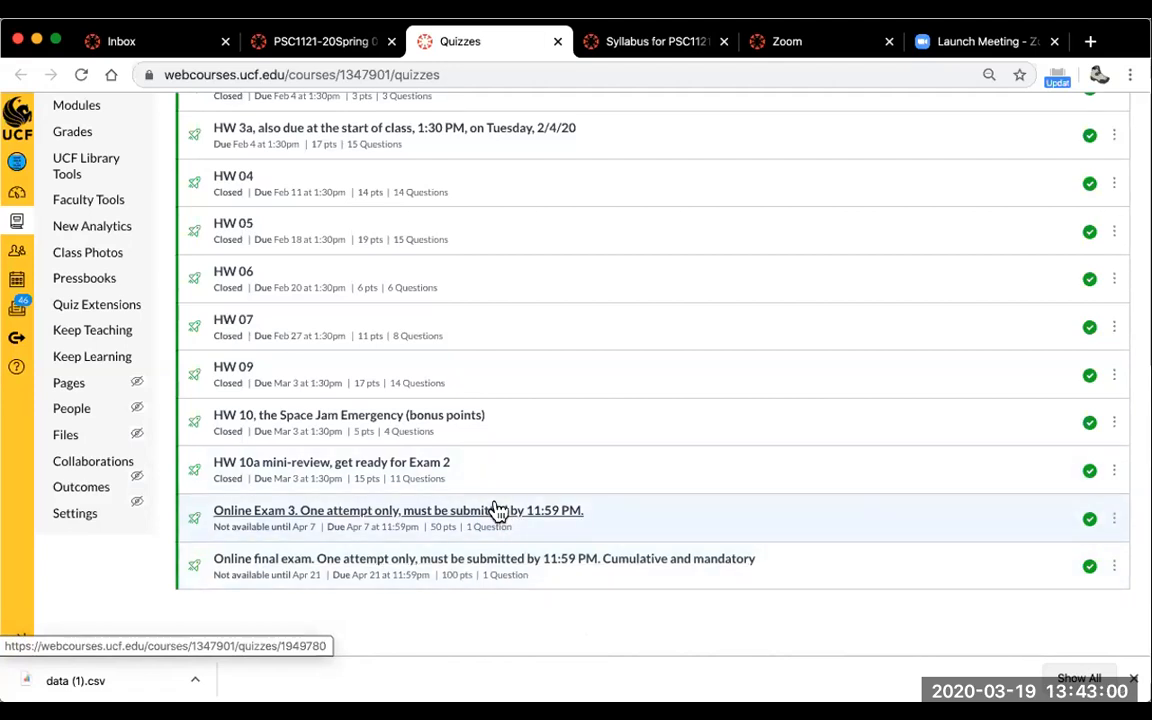
{"action": "mouse_move", "coordinate": [495, 516]}
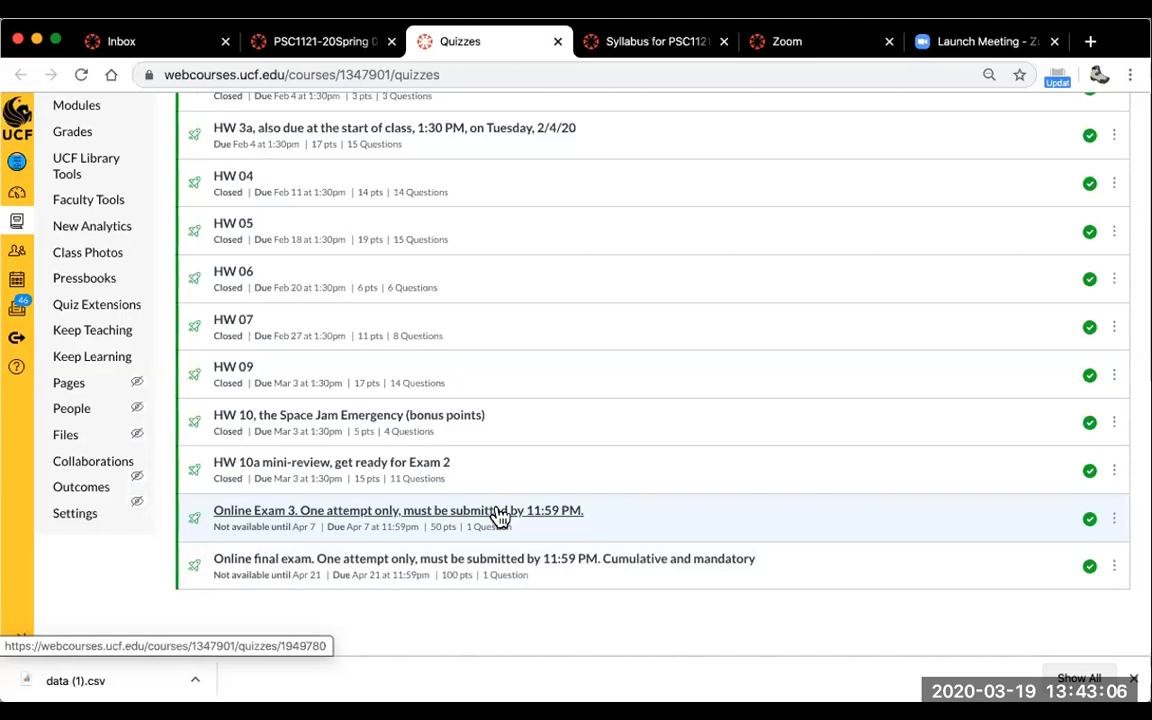
{"action": "mouse_move", "coordinate": [524, 516]}
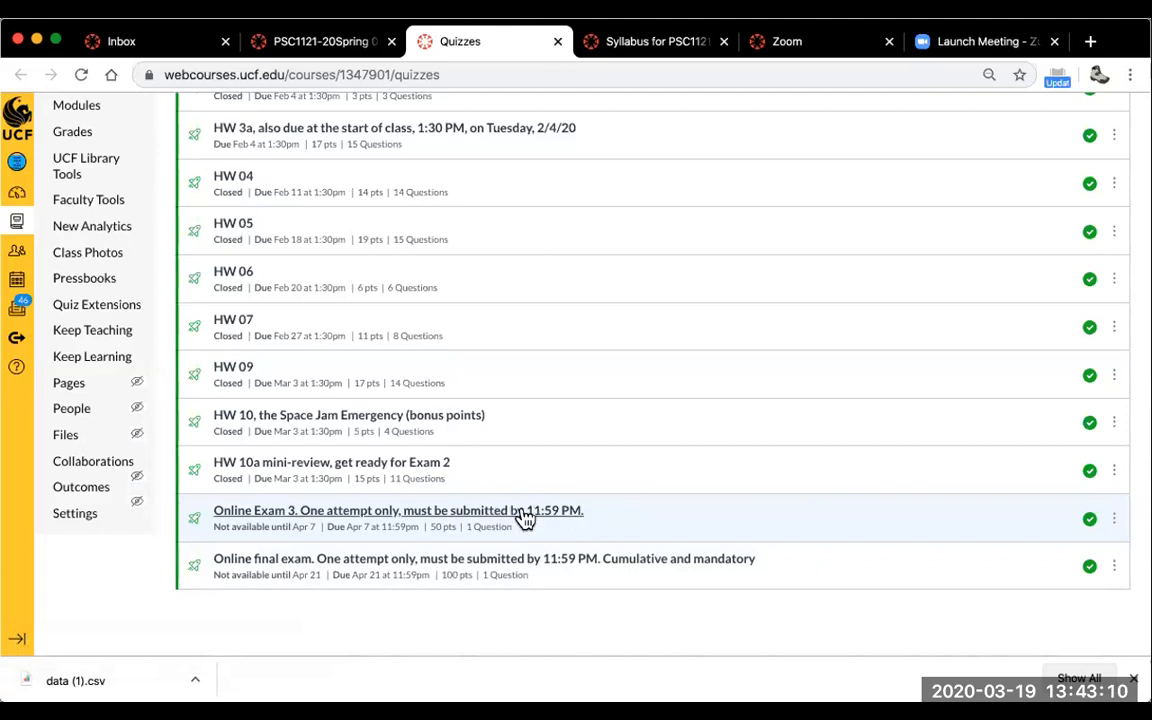
{"action": "mouse_move", "coordinate": [369, 516]}
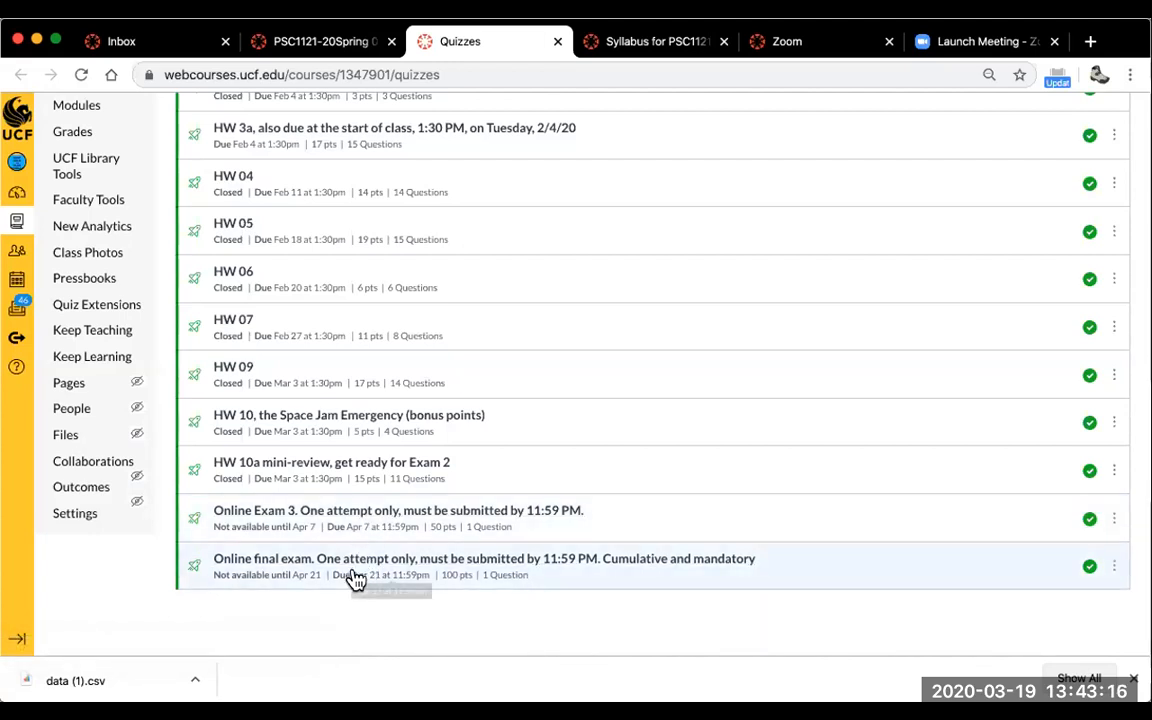
{"action": "mouse_move", "coordinate": [517, 510]}
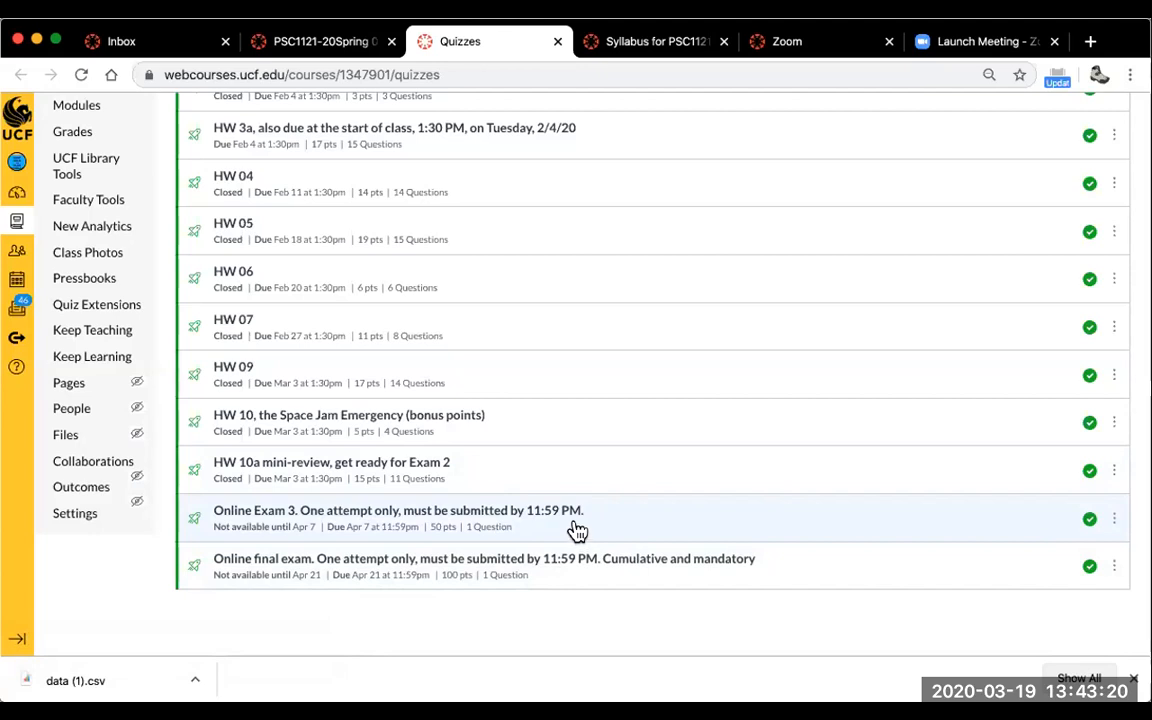
{"action": "mouse_move", "coordinate": [719, 118]}
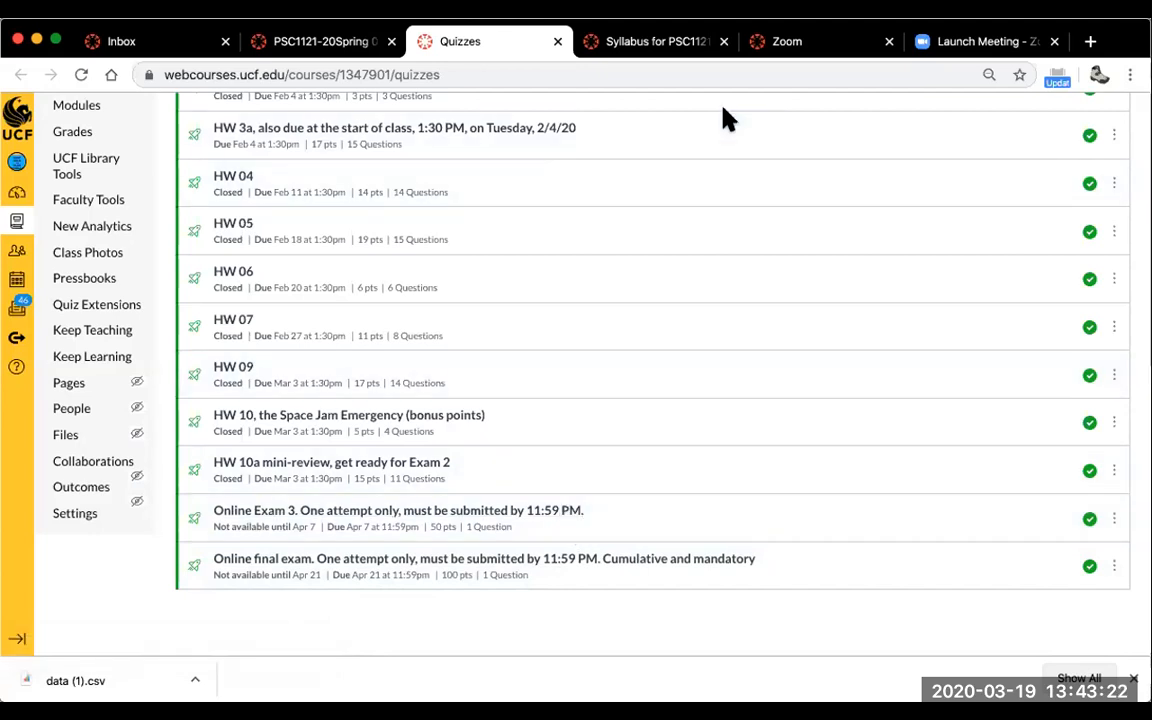
{"action": "mouse_move", "coordinate": [735, 138]}
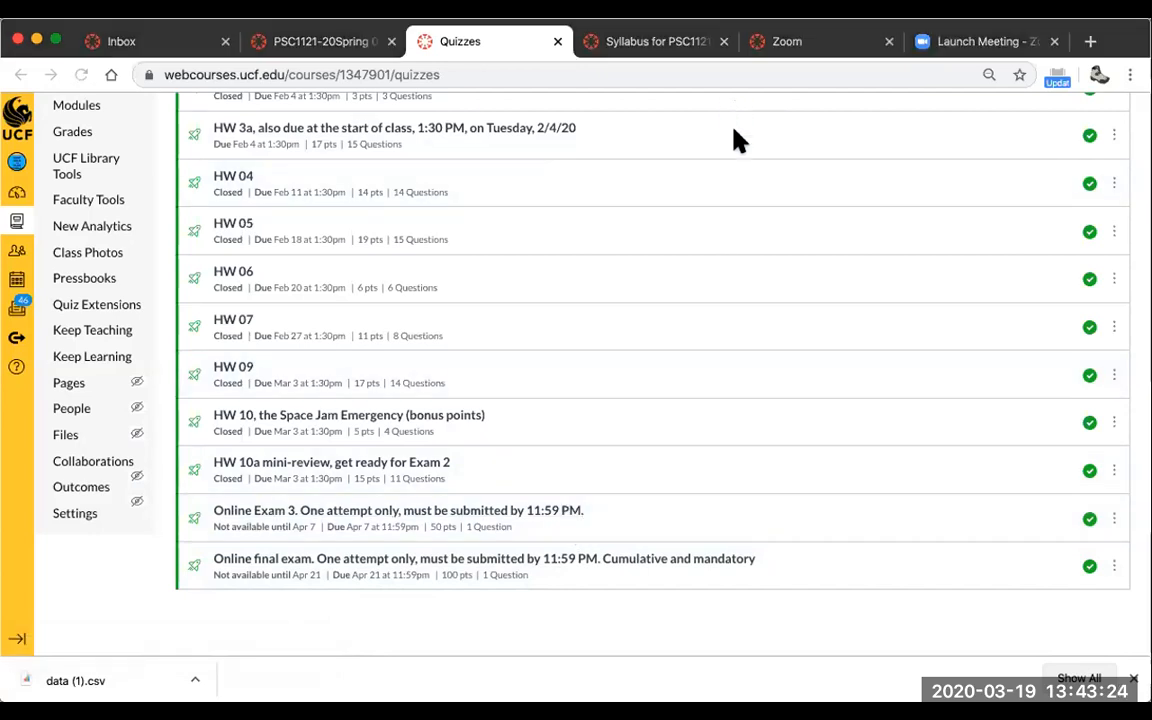
{"action": "mouse_move", "coordinate": [920, 360]}
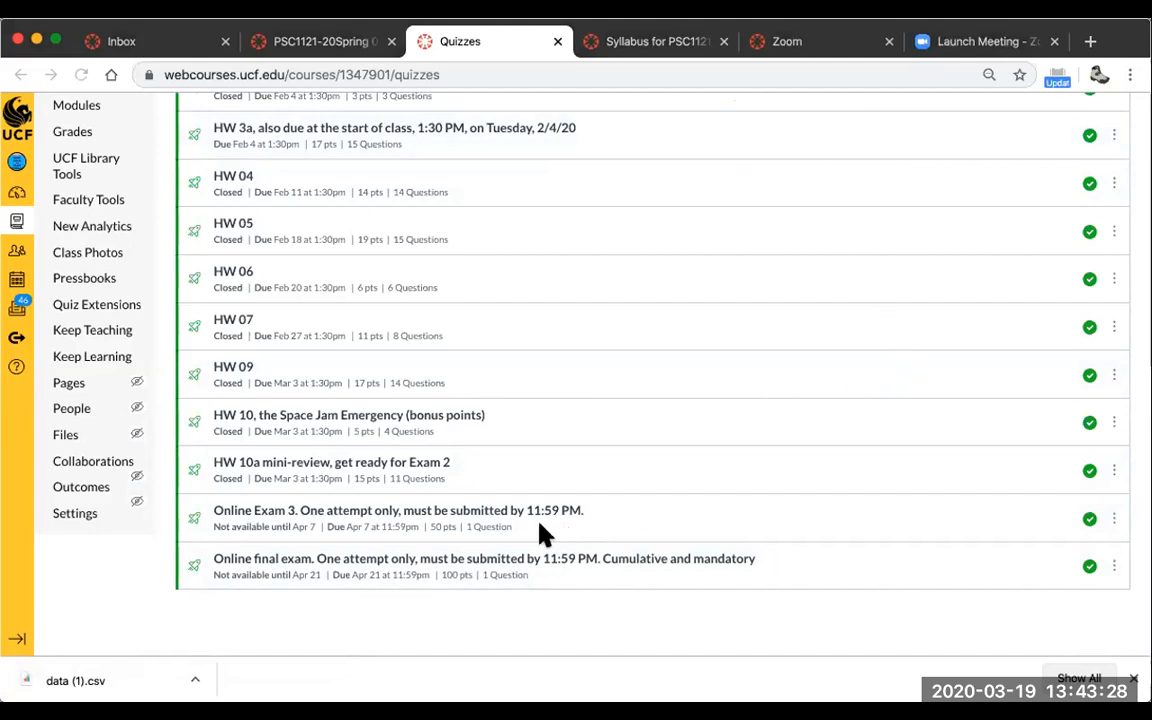
{"action": "mouse_move", "coordinate": [516, 532]}
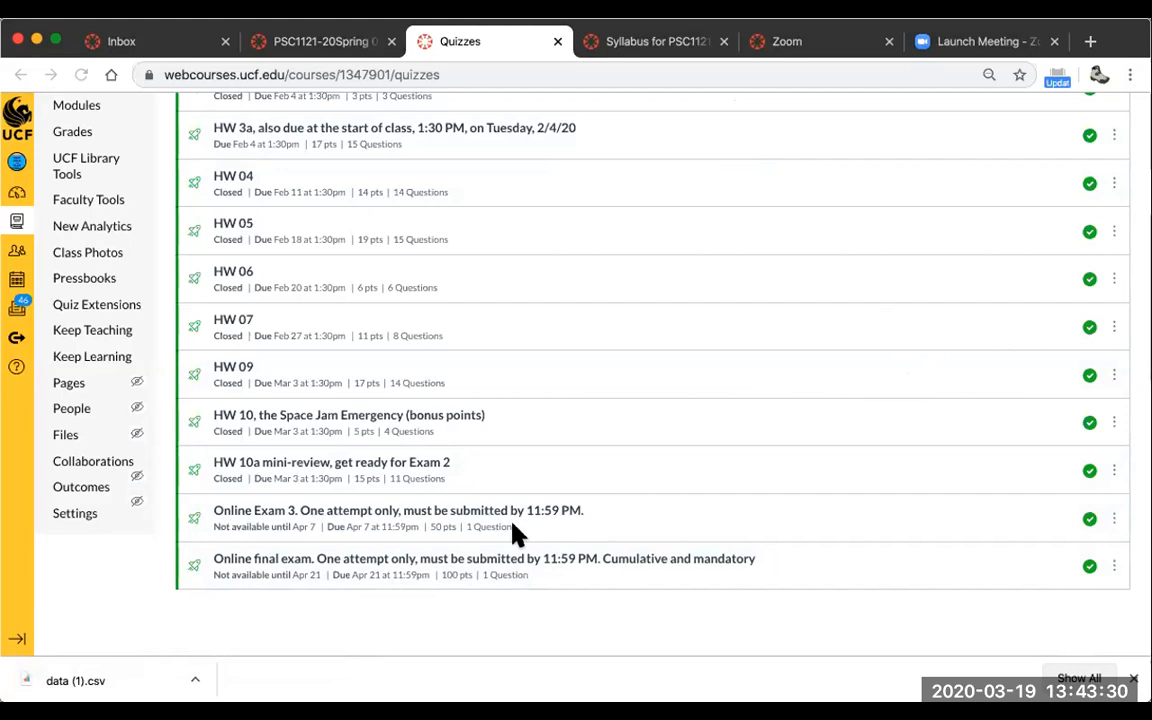
{"action": "mouse_move", "coordinate": [464, 536]}
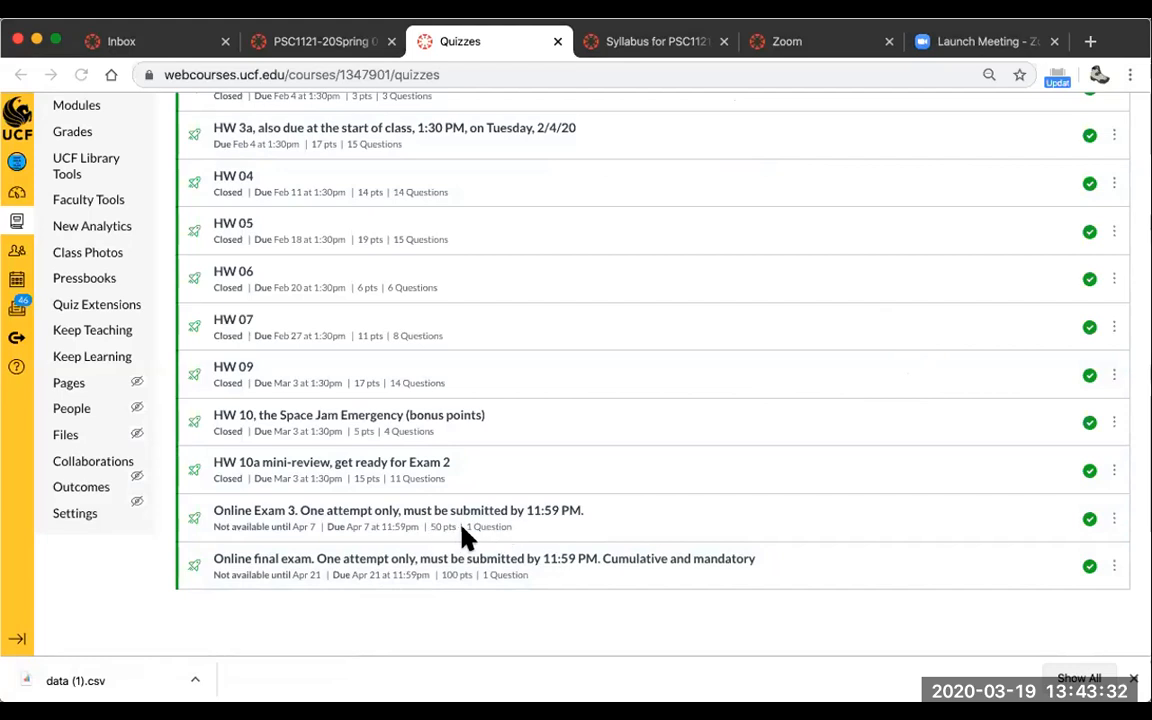
{"action": "mouse_move", "coordinate": [460, 576]}
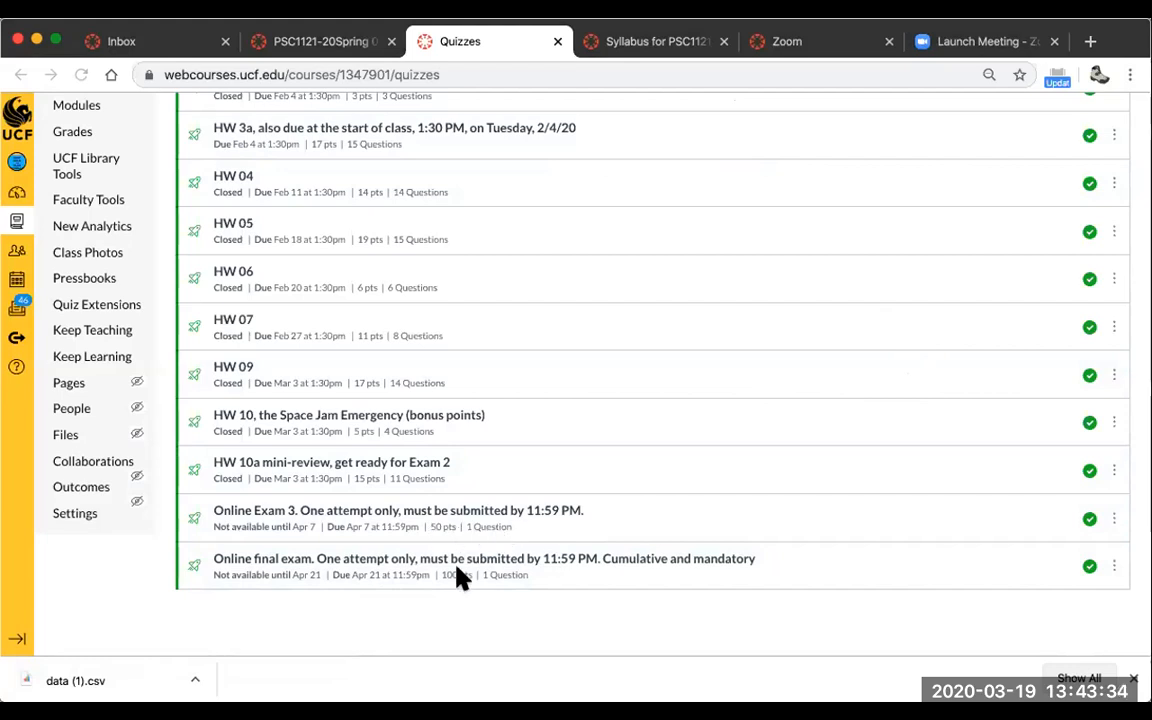
{"action": "mouse_move", "coordinate": [508, 588]}
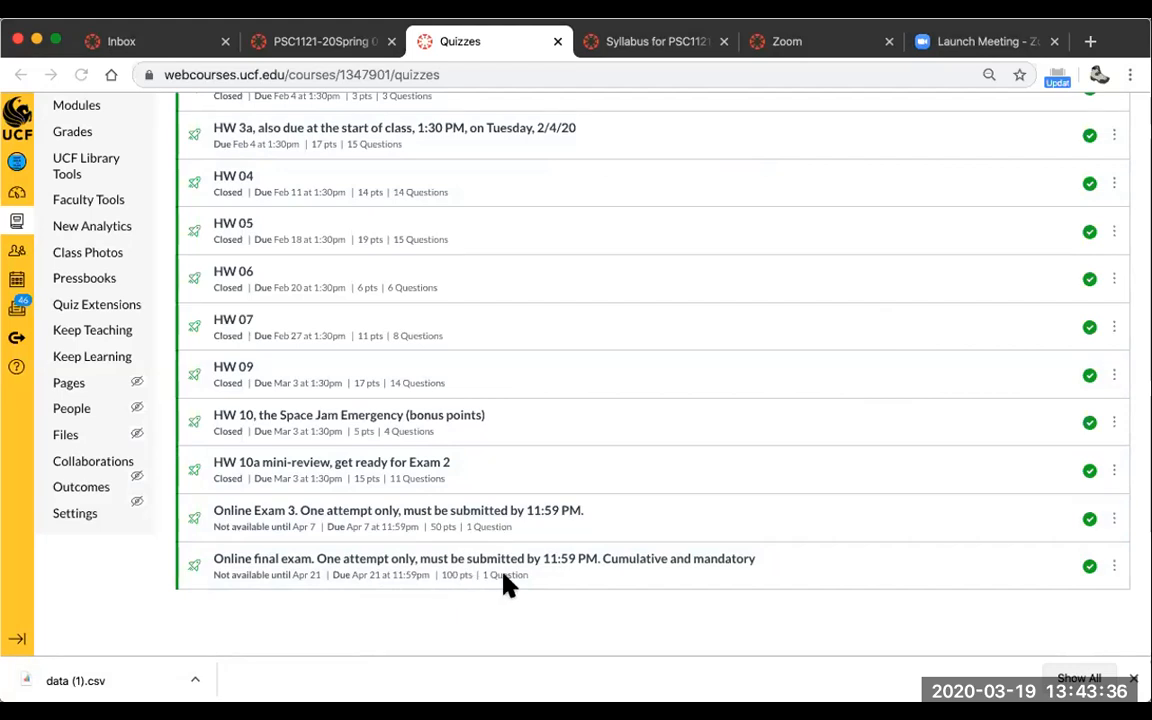
{"action": "mouse_move", "coordinate": [516, 583]}
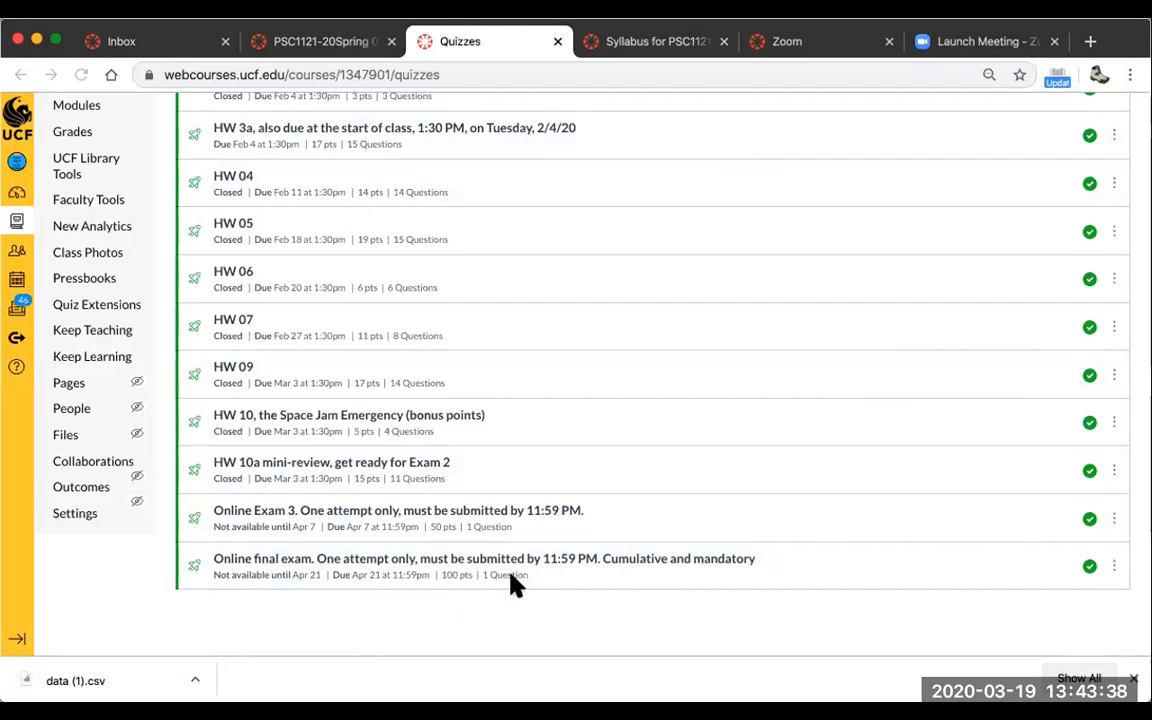
{"action": "mouse_move", "coordinate": [456, 536]}
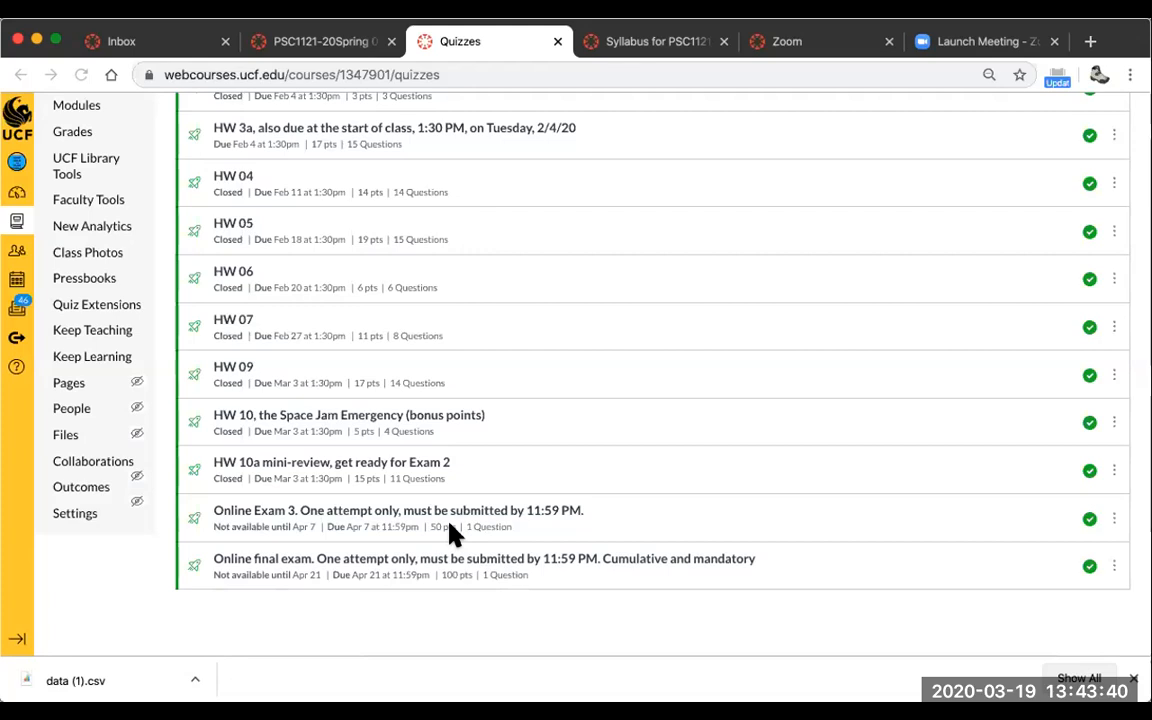
{"action": "mouse_move", "coordinate": [461, 586]}
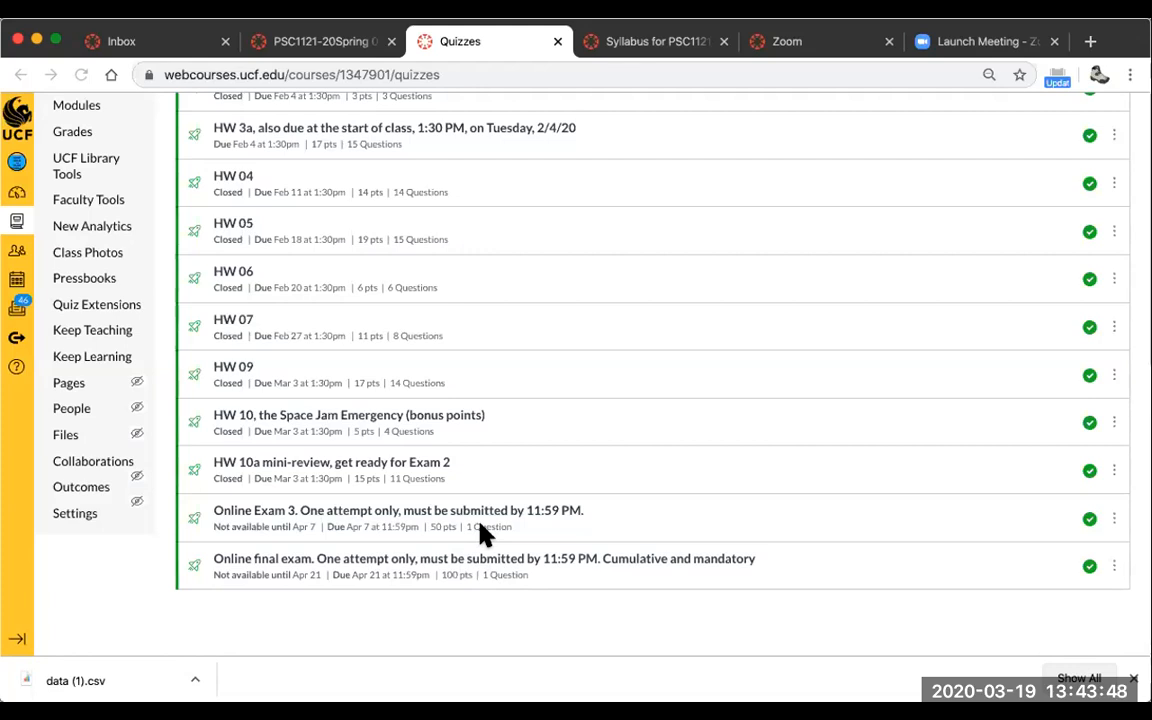
{"action": "mouse_move", "coordinate": [502, 587]}
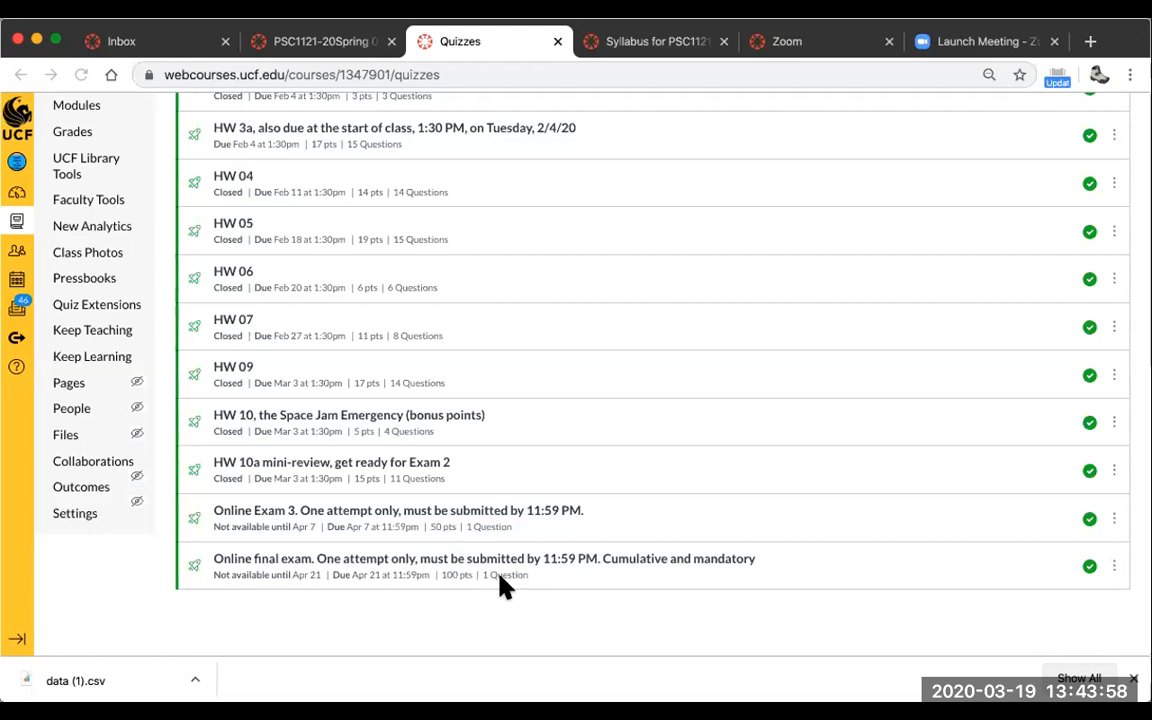
{"action": "mouse_move", "coordinate": [546, 530]}
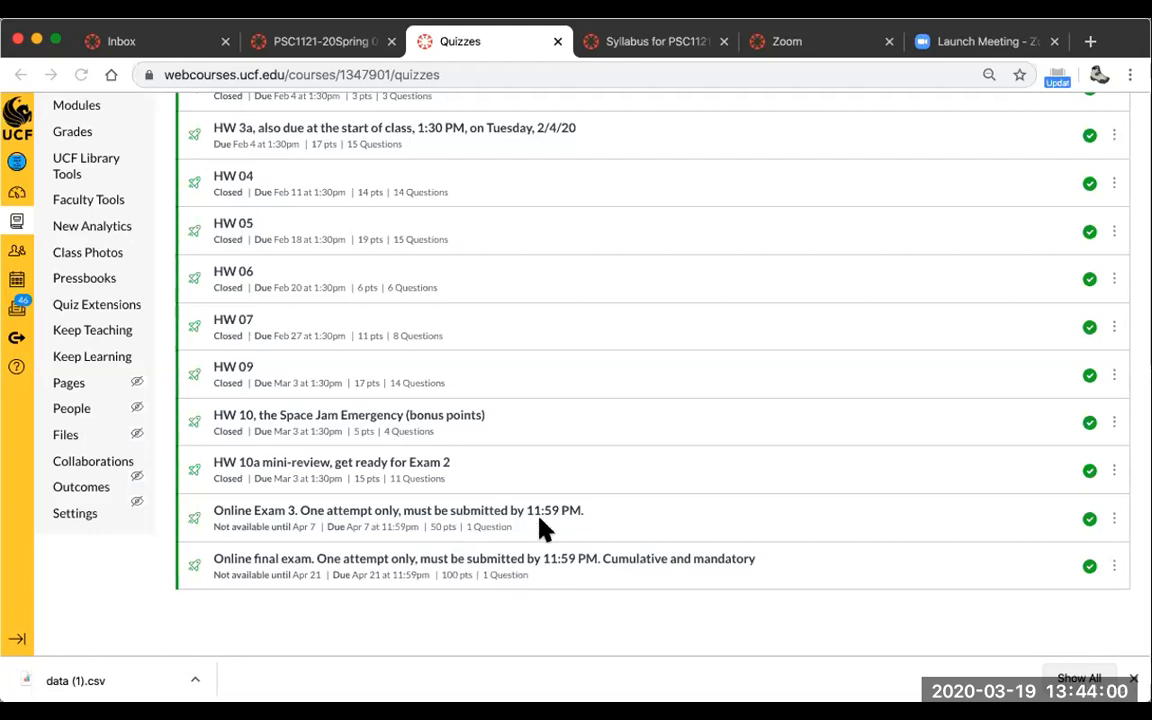
{"action": "mouse_move", "coordinate": [372, 540]}
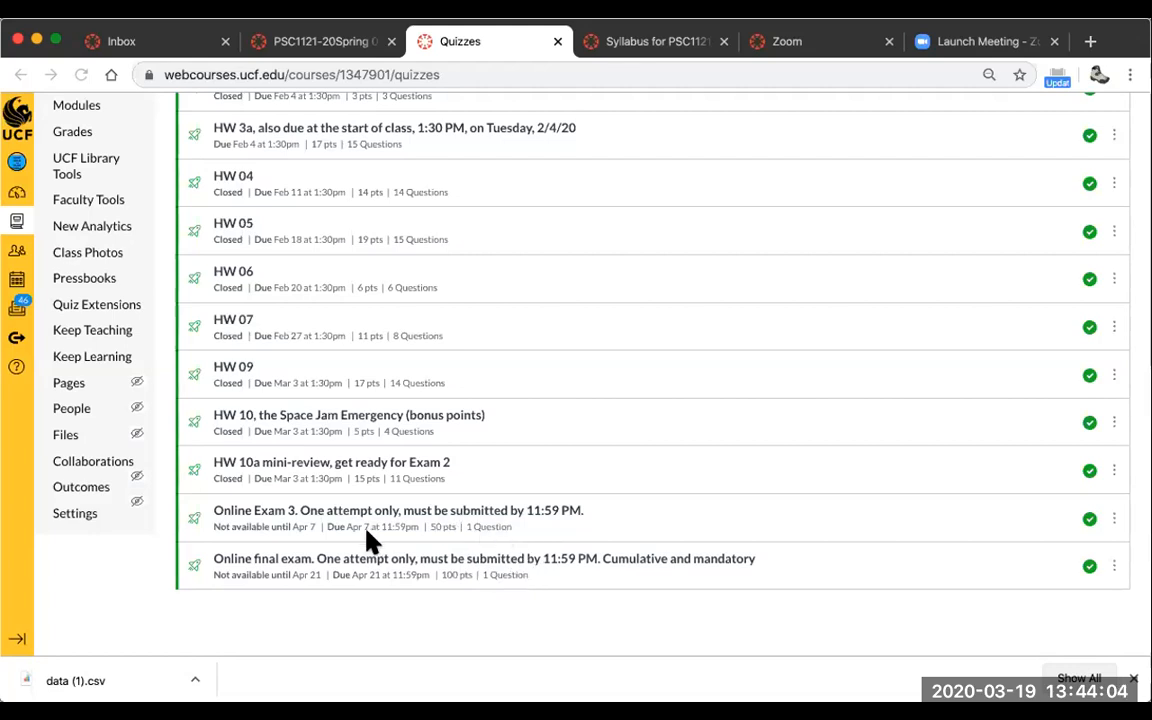
{"action": "mouse_move", "coordinate": [460, 536]}
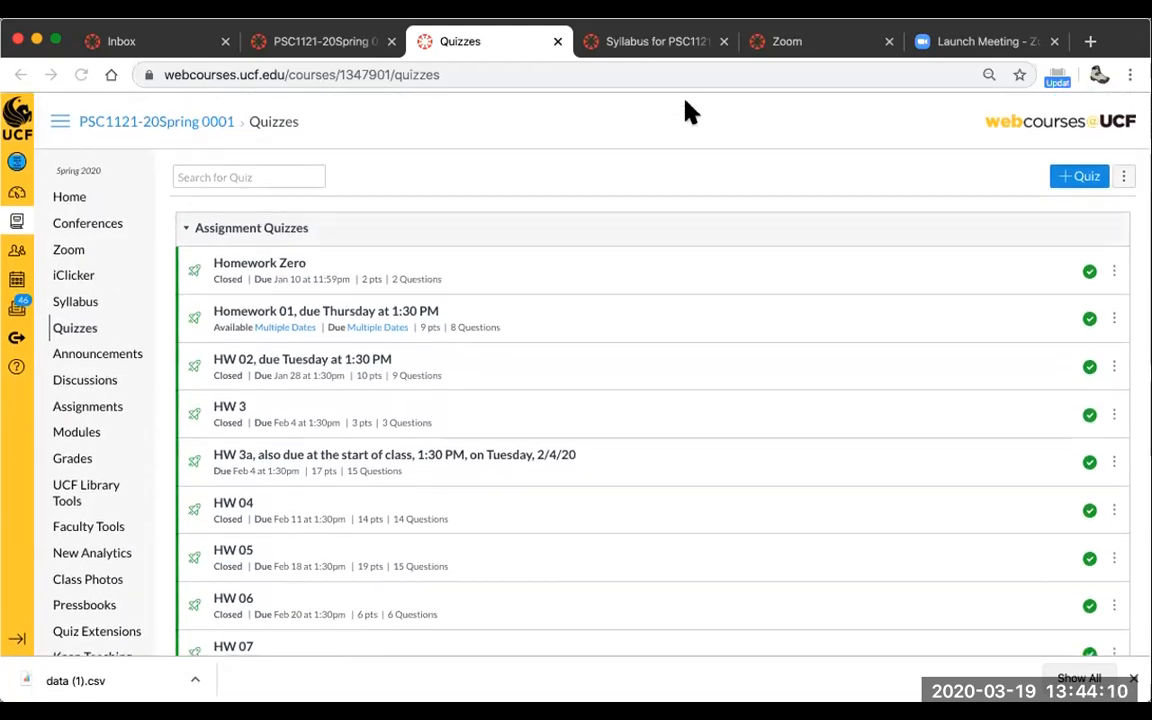
Show the Course Syllabus summary down to the March 2020 remote session and Online Exam 3 entries.
{"action": "left_click", "coordinate": [660, 40]}
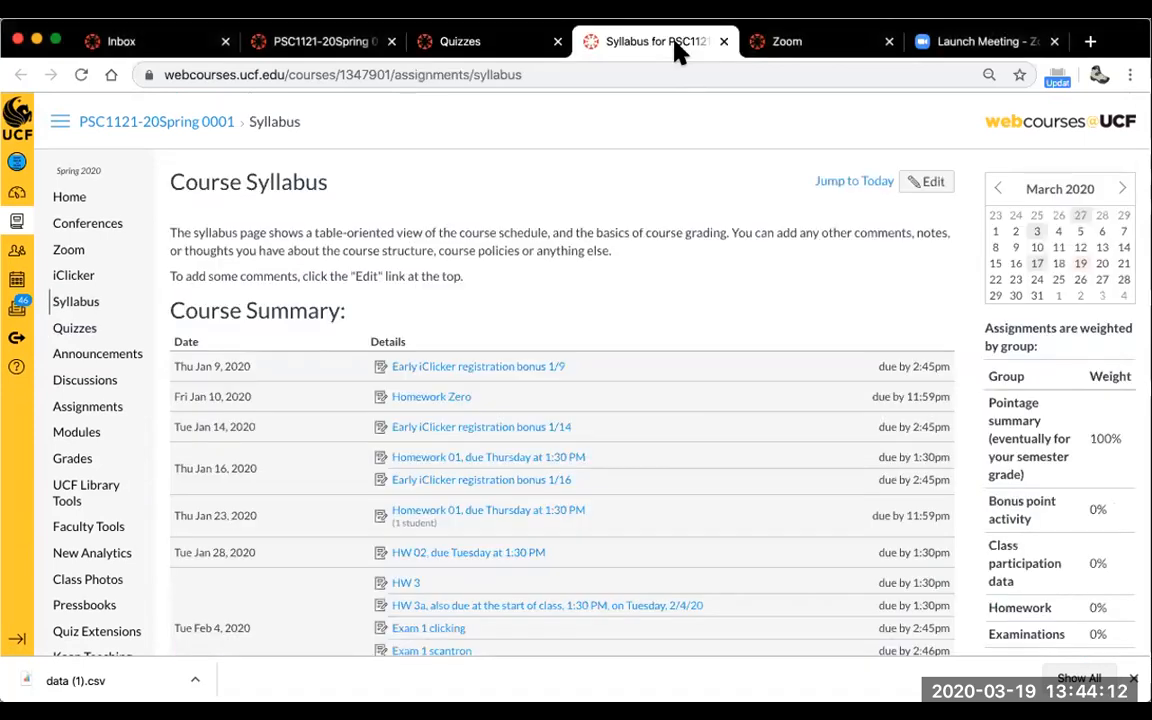
{"action": "mouse_move", "coordinate": [630, 404]}
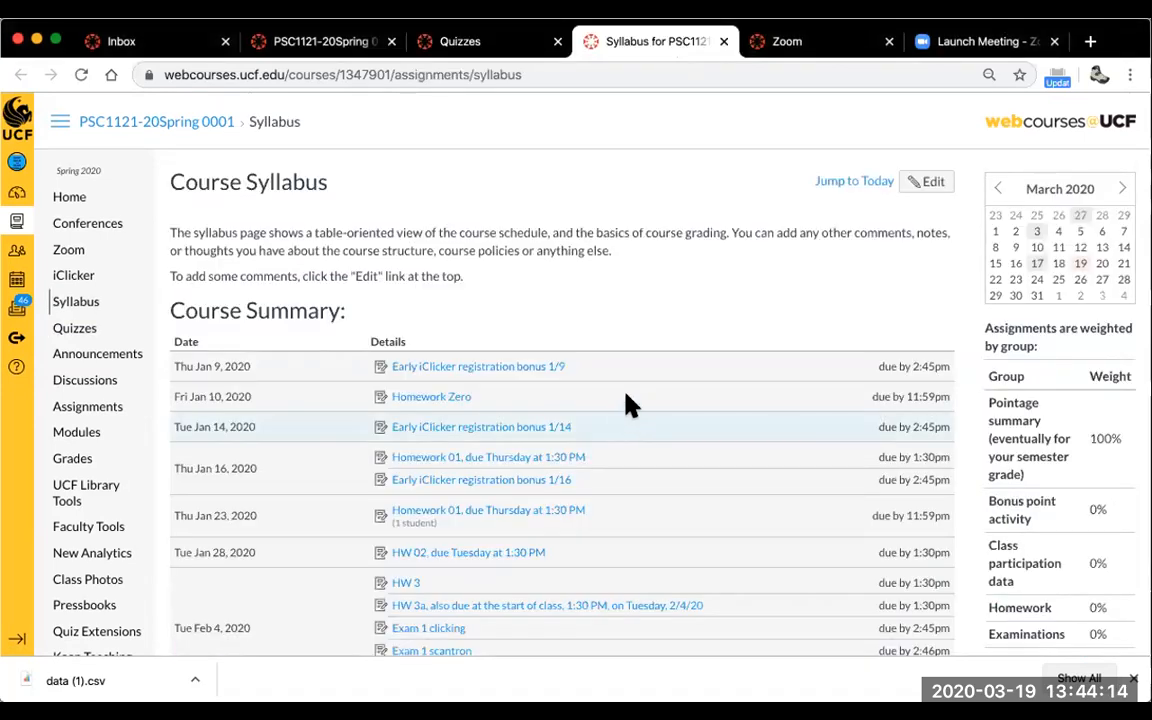
{"action": "mouse_move", "coordinate": [595, 332]}
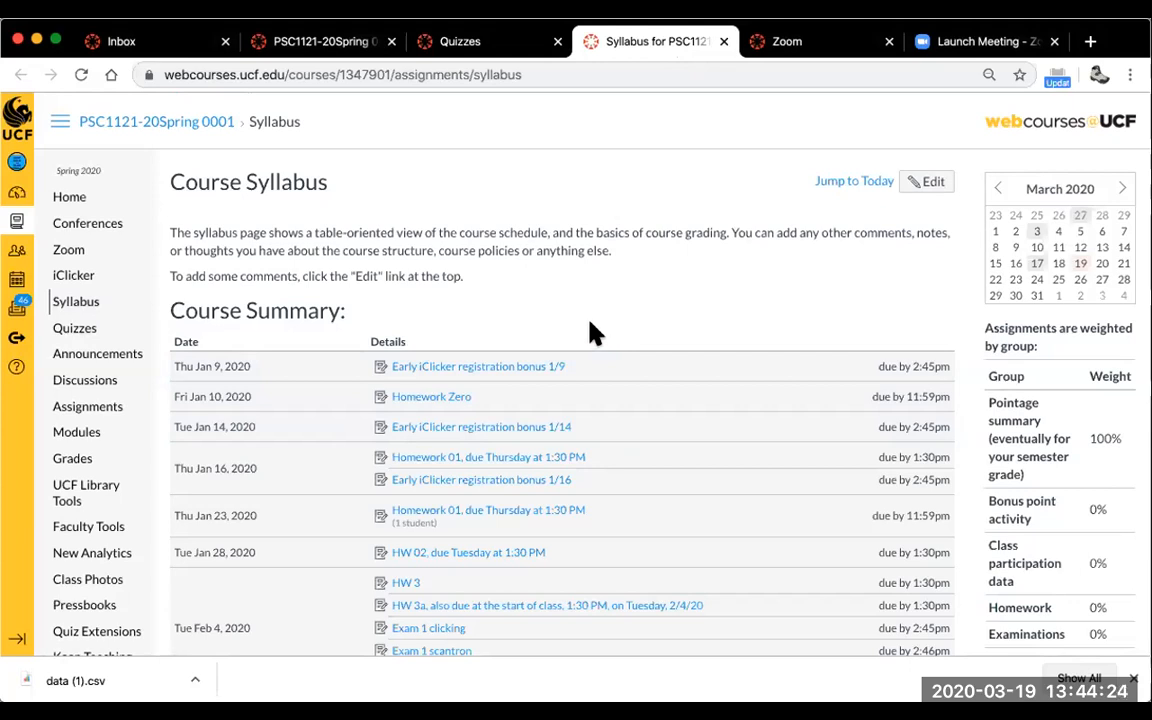
{"action": "scroll", "scroll_direction": "down", "scroll_amount": 3}
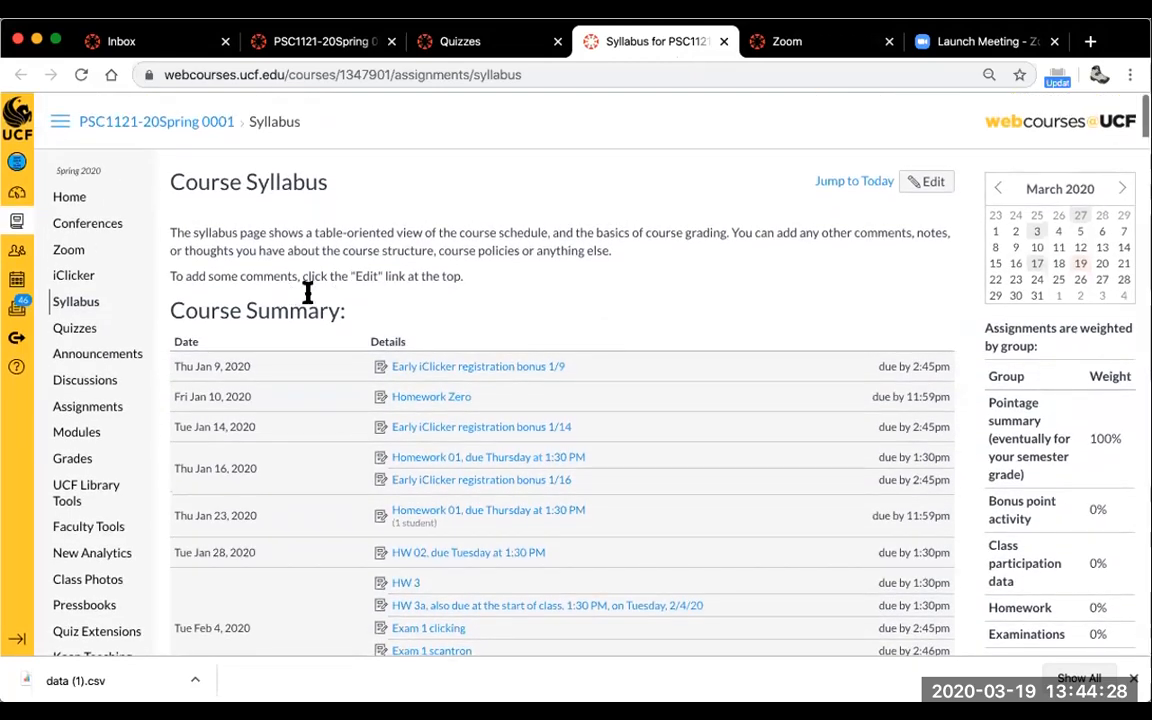
{"action": "mouse_move", "coordinate": [314, 298]}
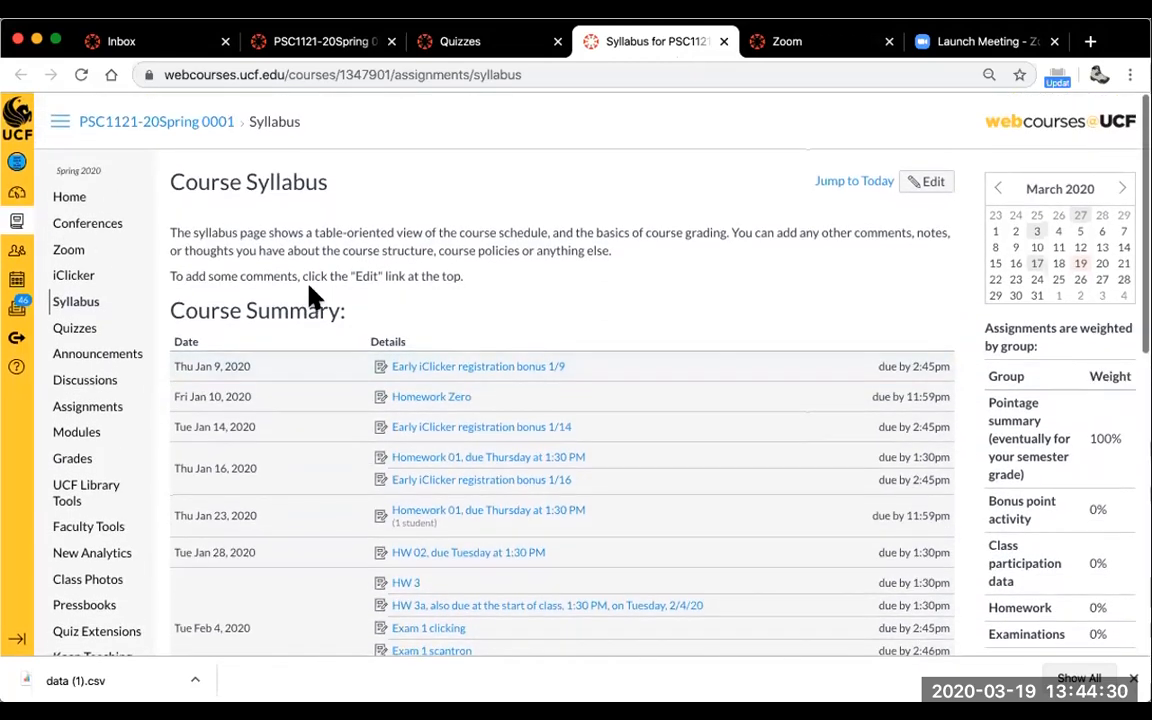
{"action": "scroll", "scroll_direction": "down", "scroll_amount": 3}
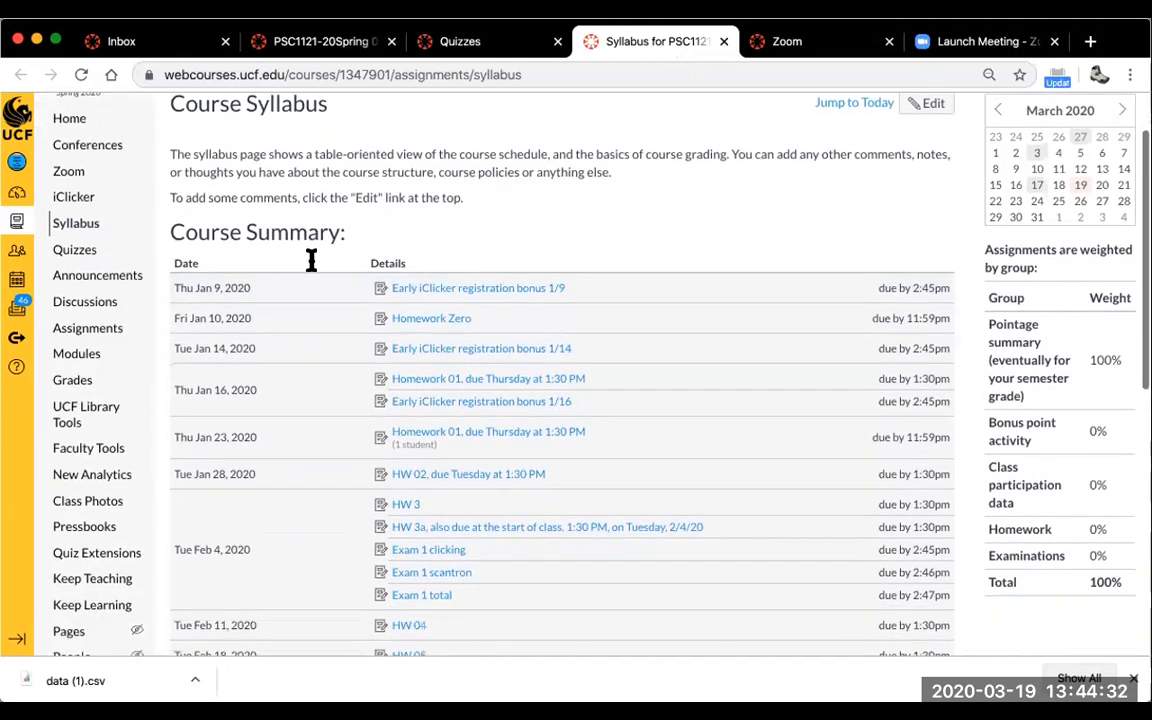
{"action": "scroll", "scroll_direction": "down", "scroll_amount": 3}
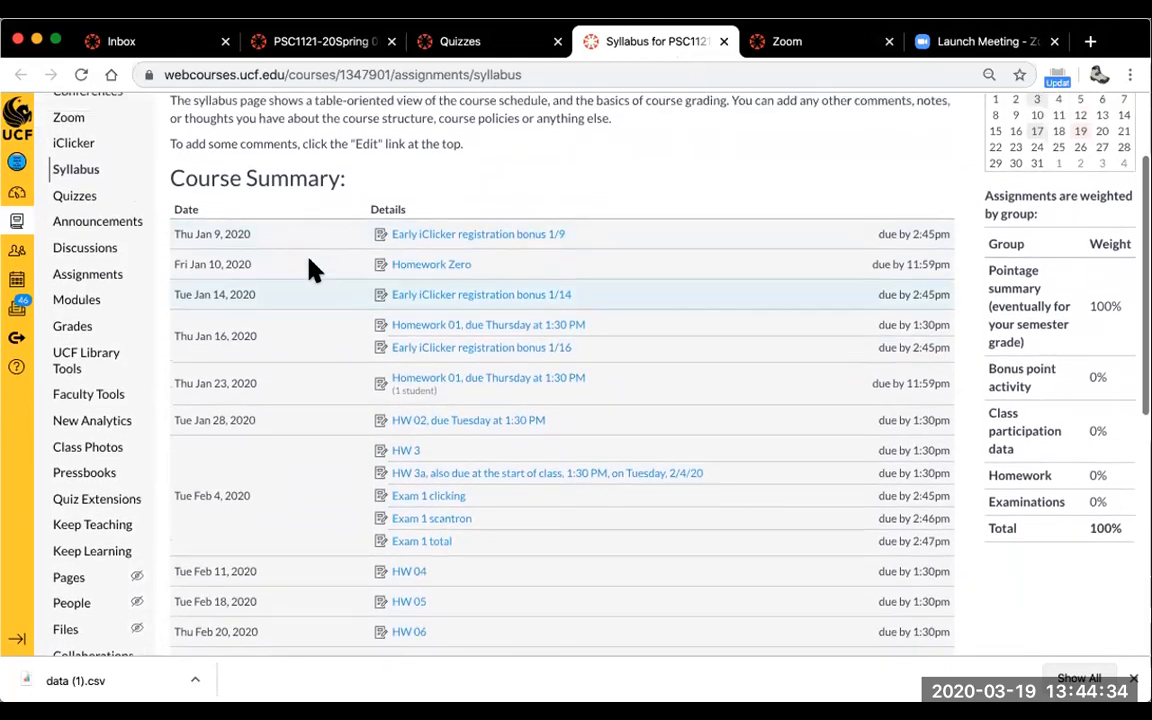
{"action": "scroll", "scroll_direction": "down", "scroll_amount": 3}
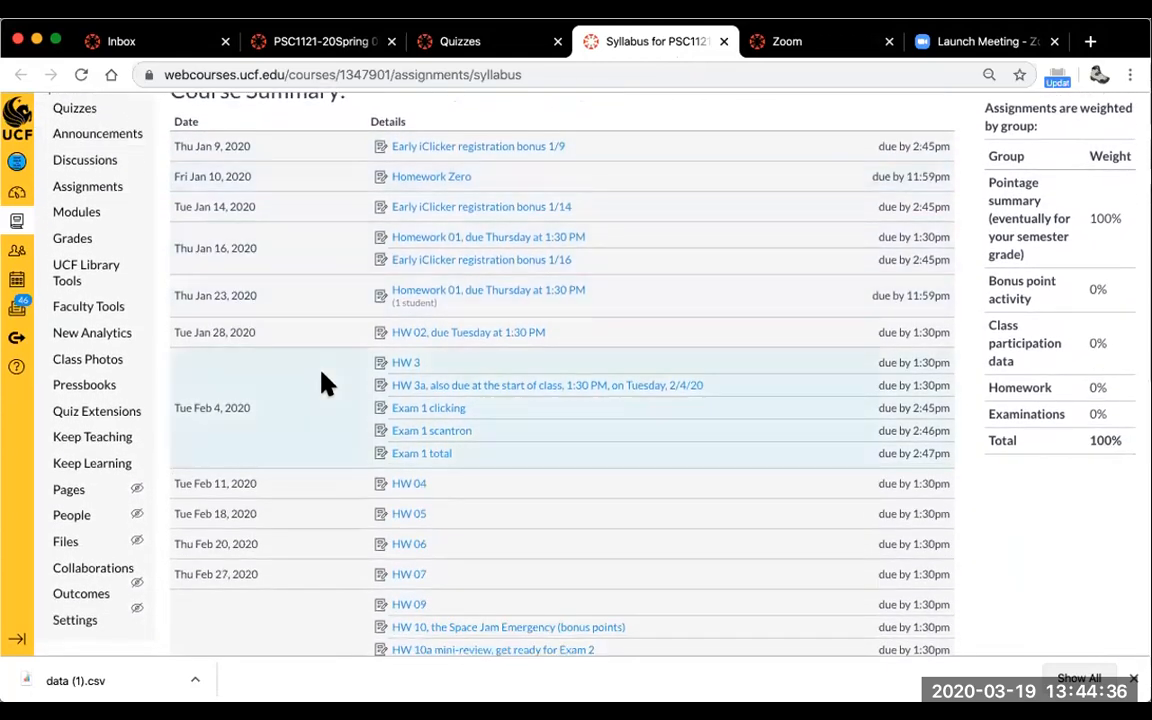
{"action": "scroll", "scroll_direction": "down", "scroll_amount": 3}
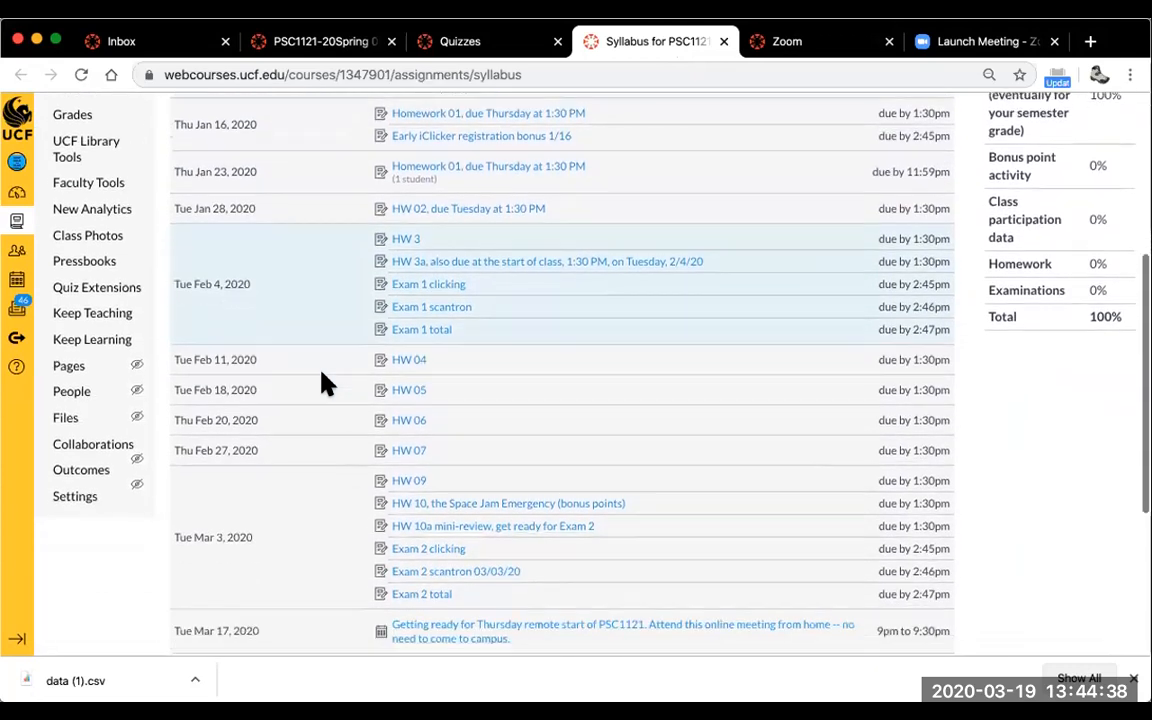
{"action": "scroll", "scroll_direction": "down", "scroll_amount": 3}
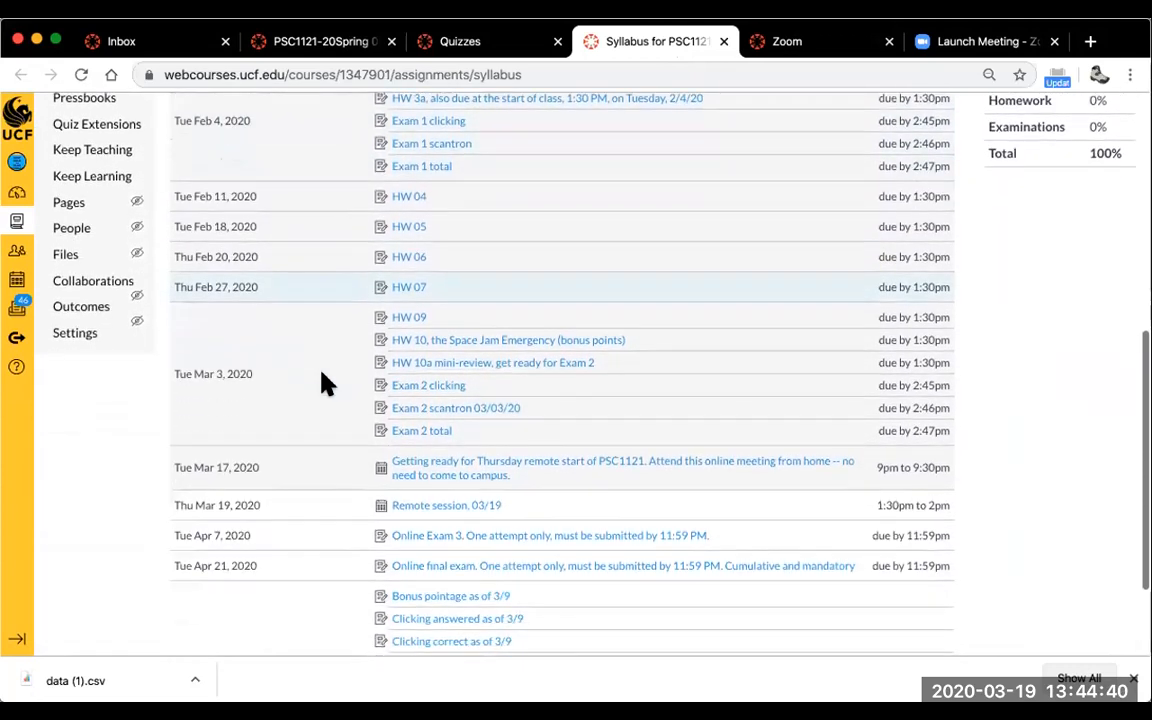
{"action": "scroll", "scroll_direction": "down", "scroll_amount": 3}
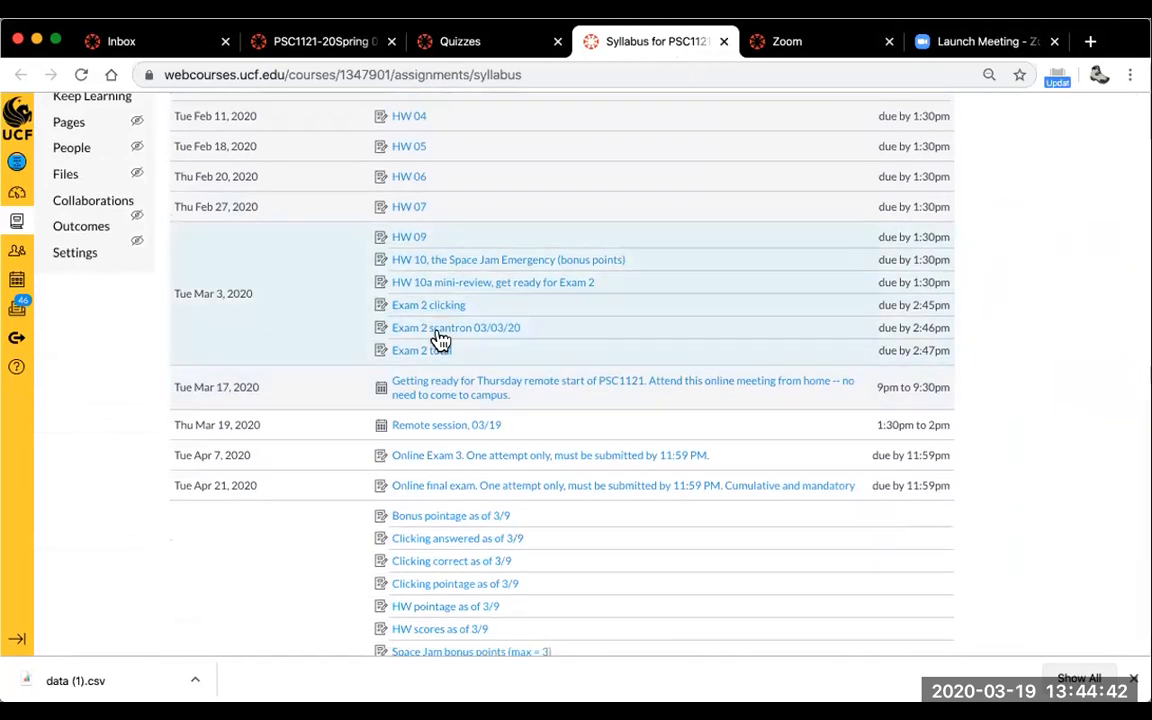
{"action": "scroll", "scroll_direction": "down", "scroll_amount": 3}
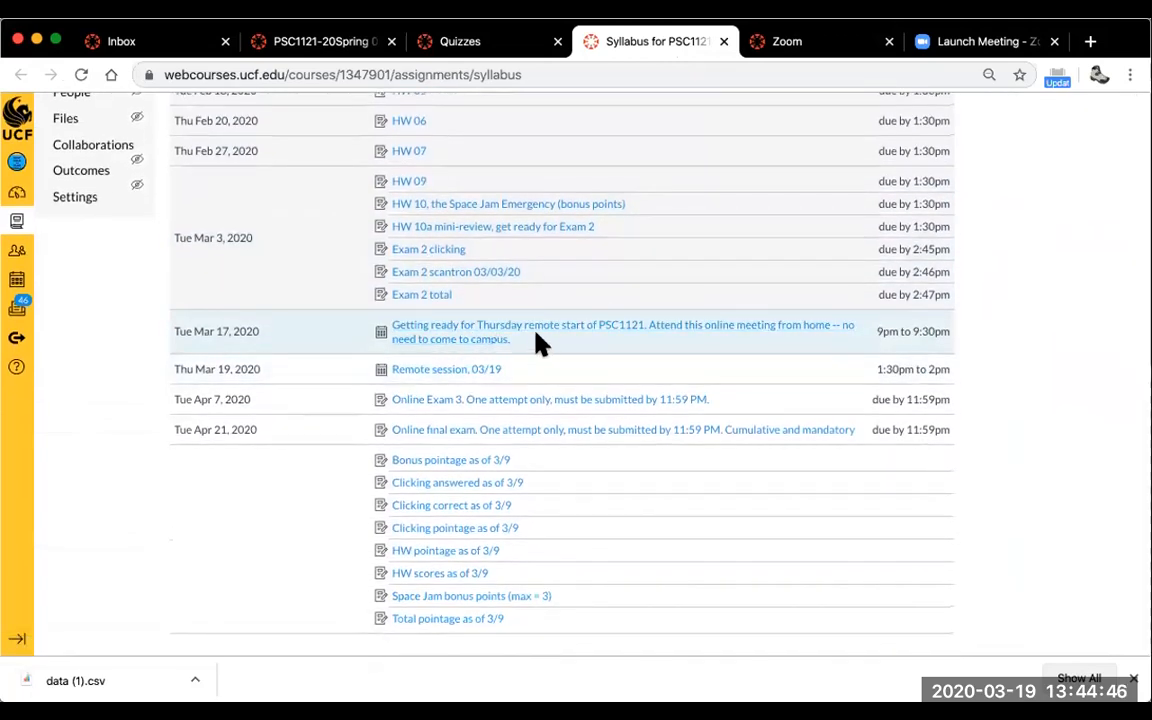
{"action": "mouse_move", "coordinate": [528, 332]}
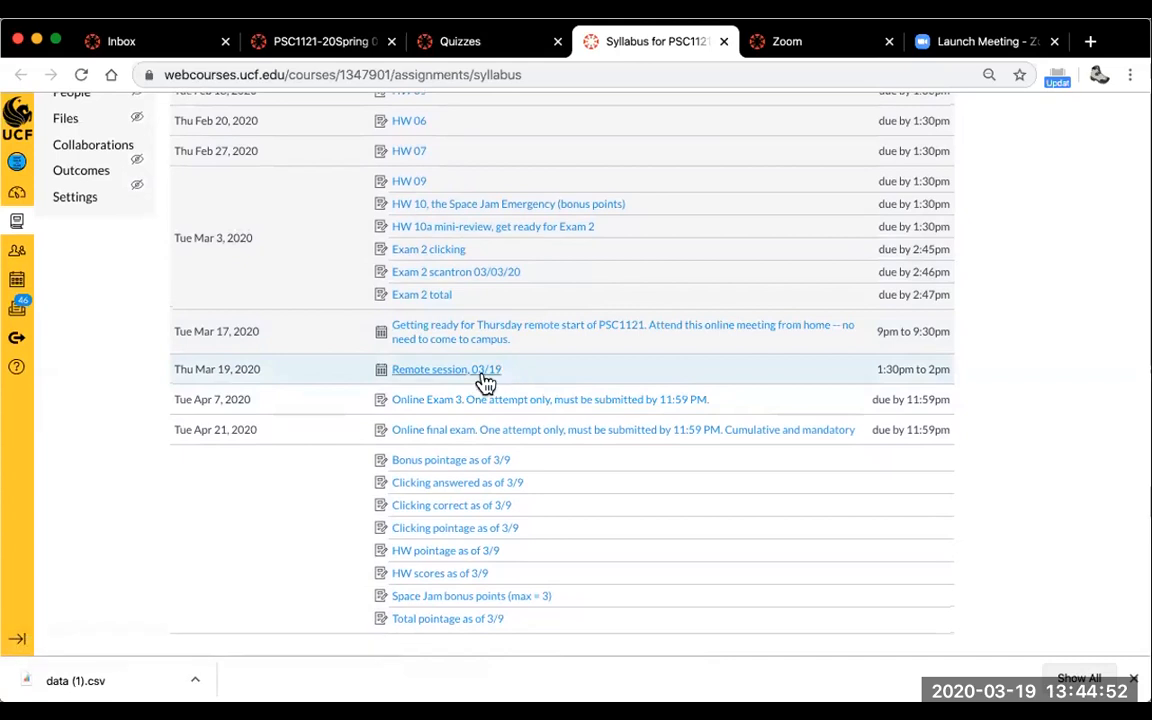
{"action": "mouse_move", "coordinate": [596, 501]}
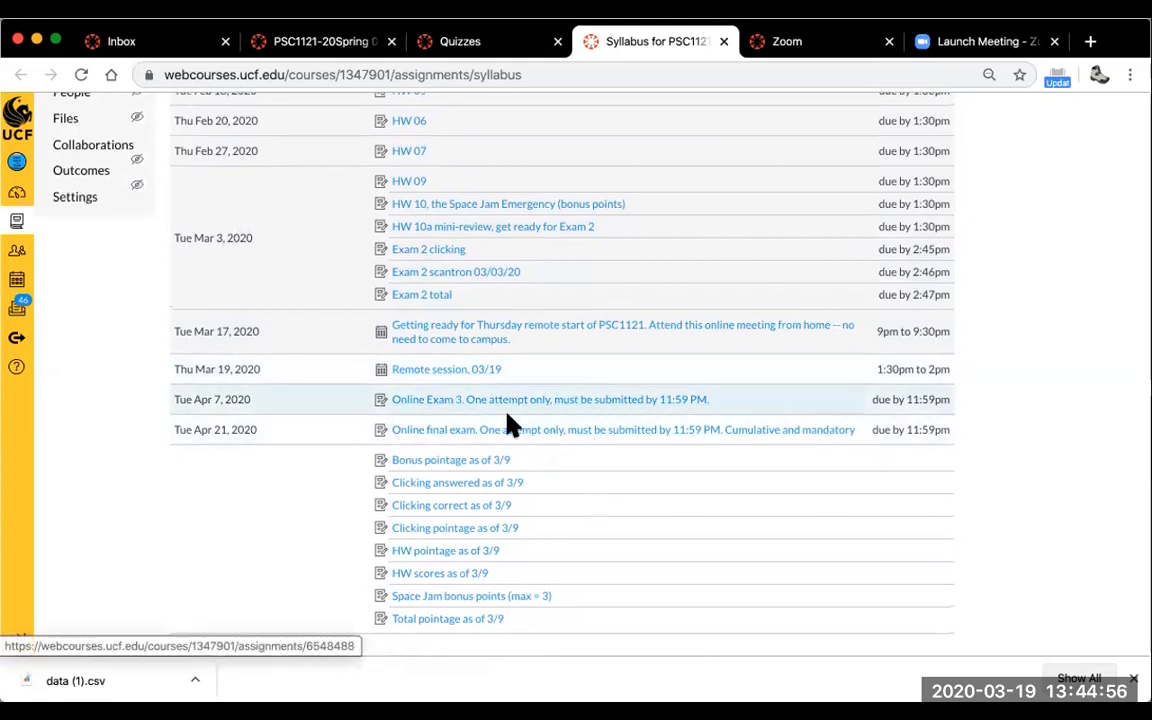
{"action": "mouse_move", "coordinate": [529, 444]}
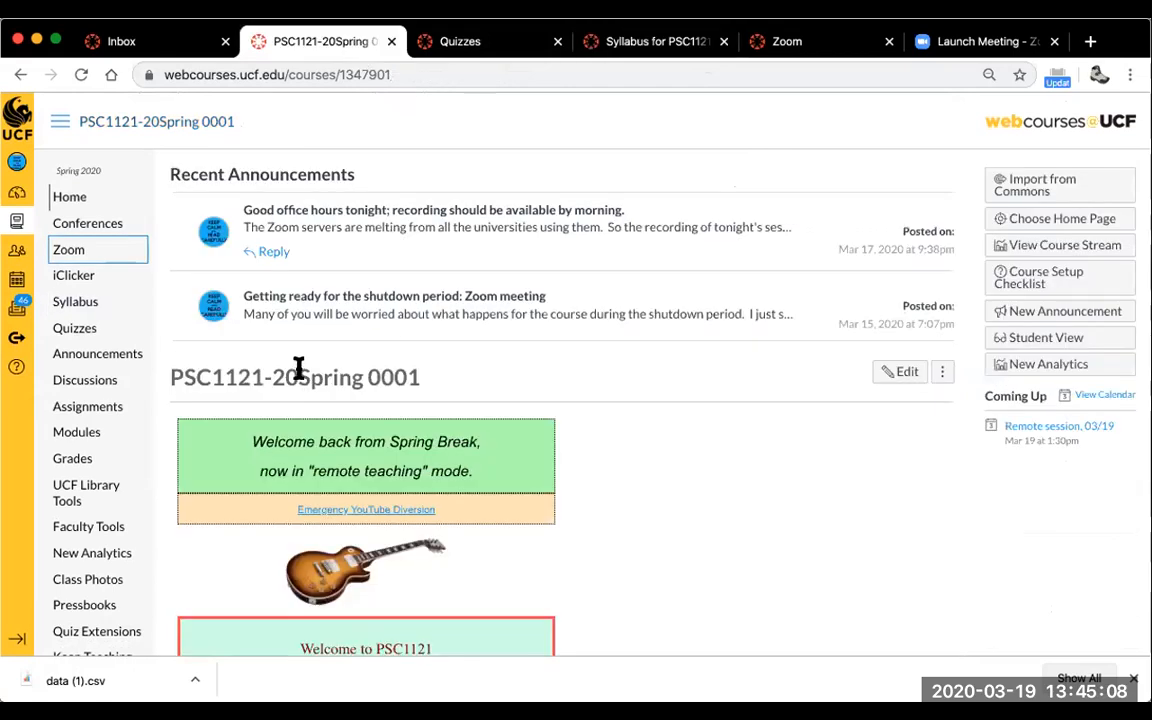
{"action": "mouse_move", "coordinate": [320, 400]}
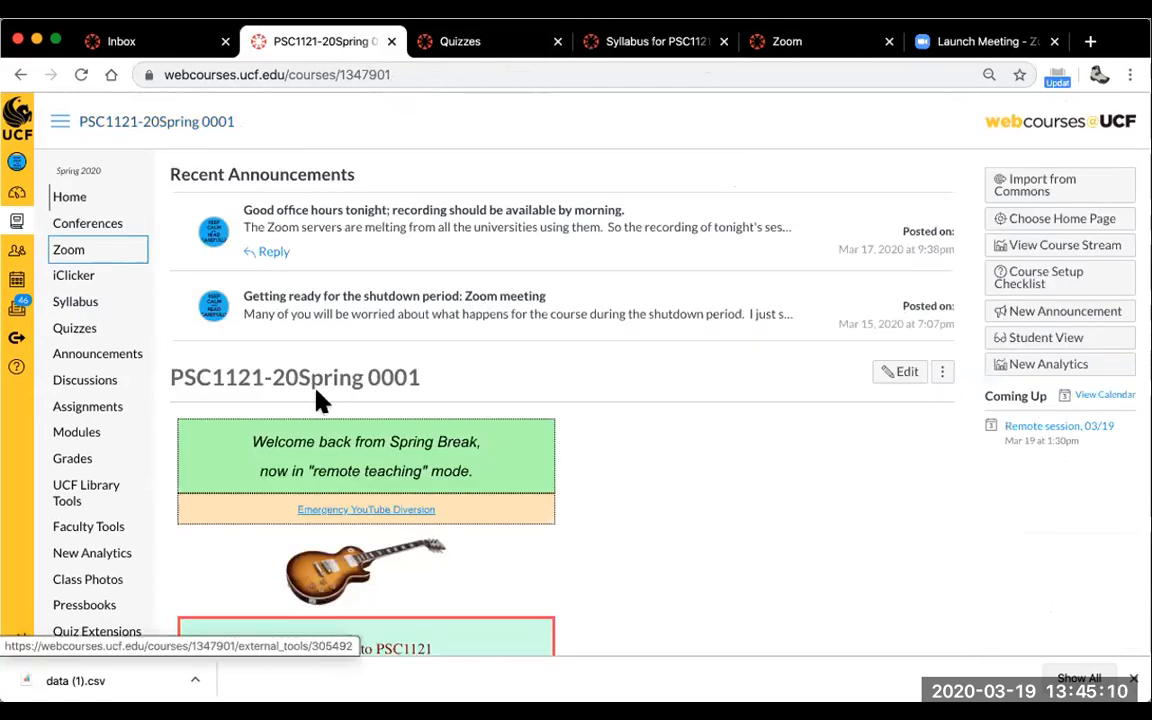
{"action": "mouse_move", "coordinate": [820, 496]}
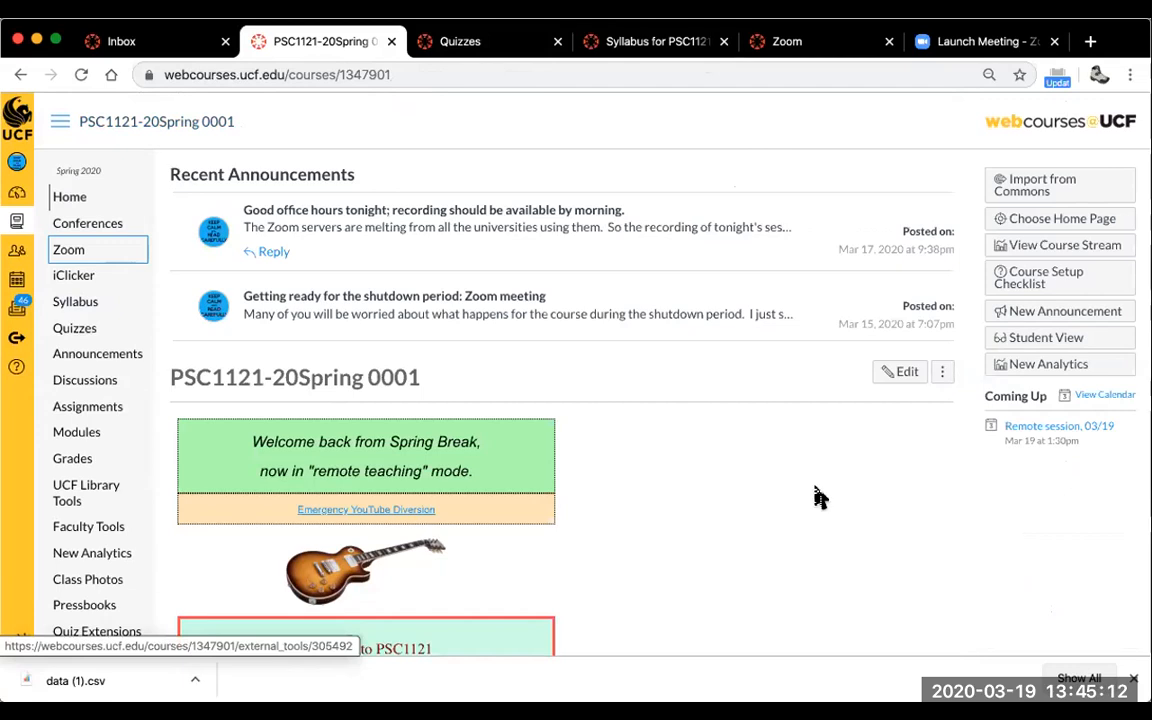
{"action": "mouse_move", "coordinate": [866, 476]}
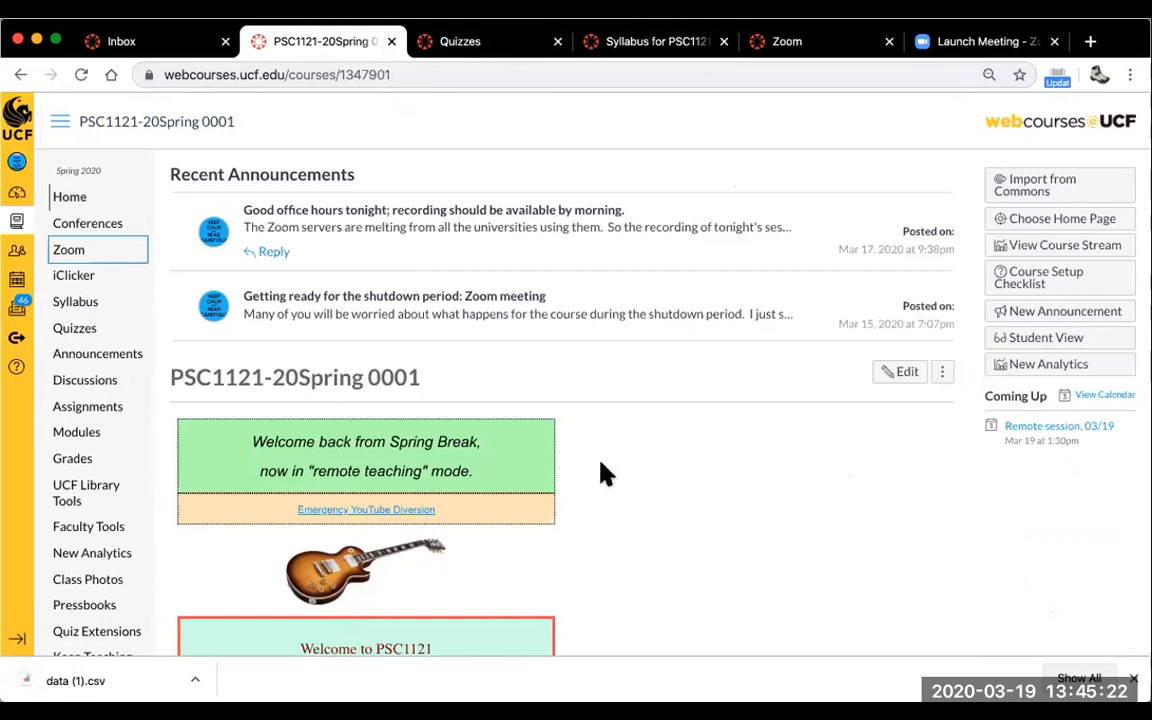
{"action": "mouse_move", "coordinate": [572, 548]}
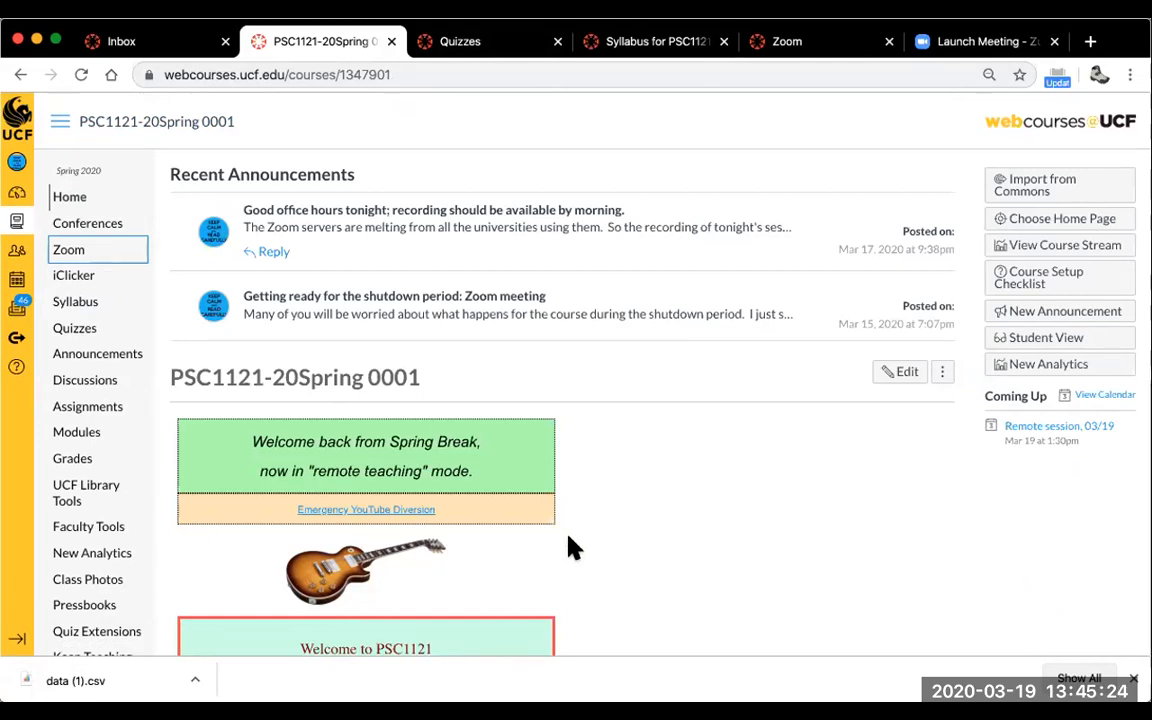
{"action": "mouse_move", "coordinate": [637, 517]}
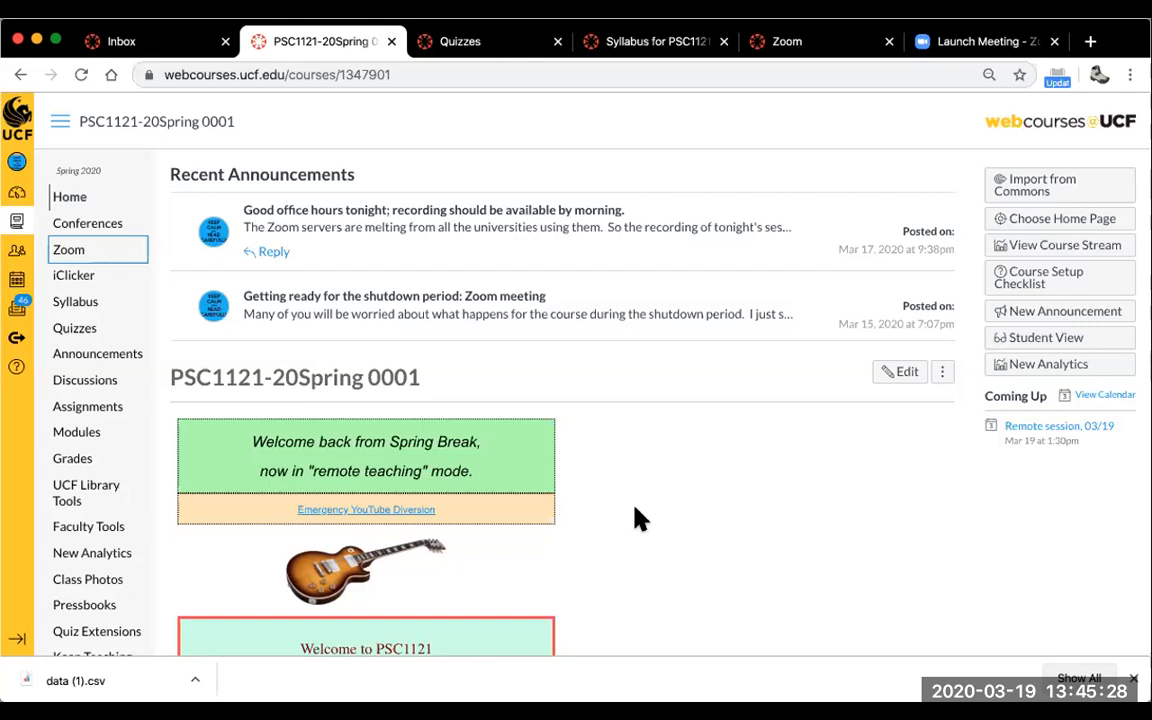
From the course home welcome-back banner, go to the Emergency YouTube Diversion page.
{"action": "scroll", "scroll_direction": "down", "scroll_amount": 3}
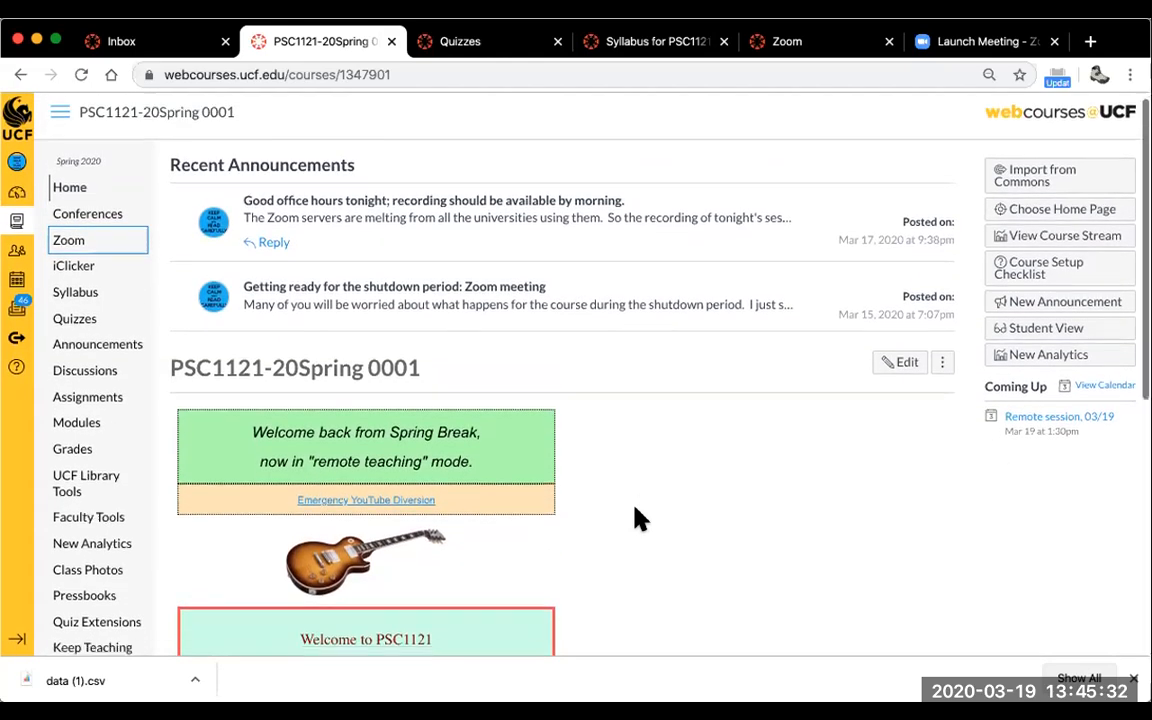
{"action": "scroll", "scroll_direction": "down", "scroll_amount": 3}
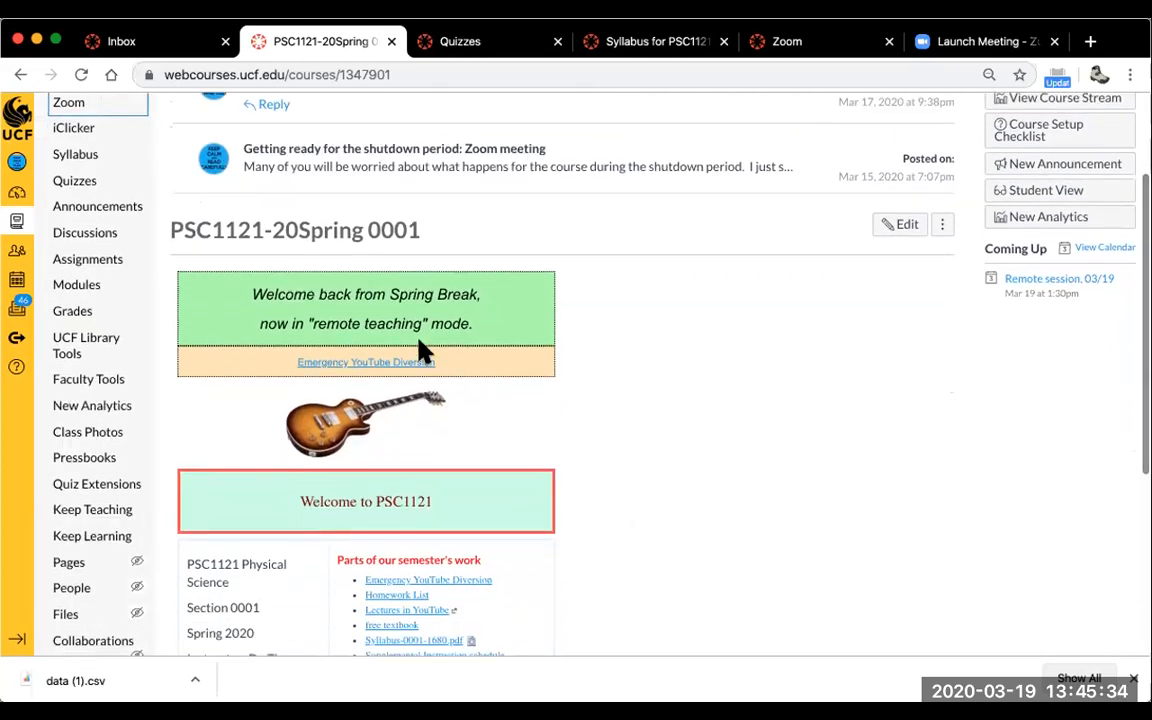
{"action": "mouse_move", "coordinate": [380, 368]}
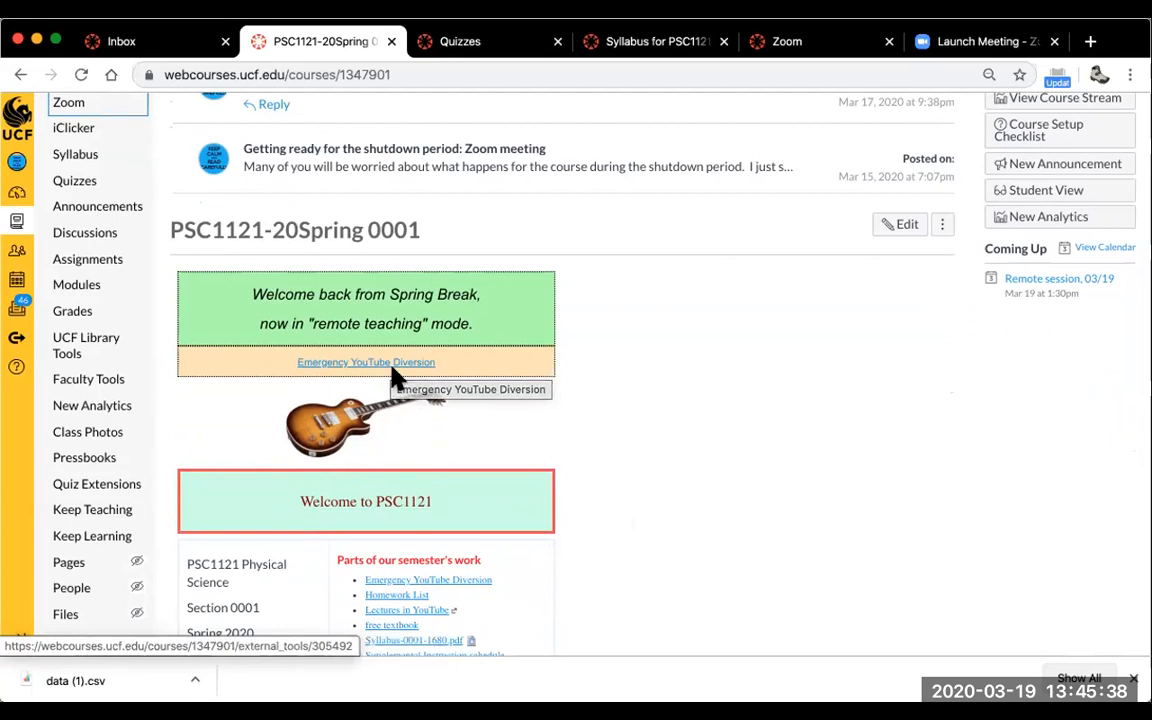
{"action": "mouse_move", "coordinate": [396, 364]}
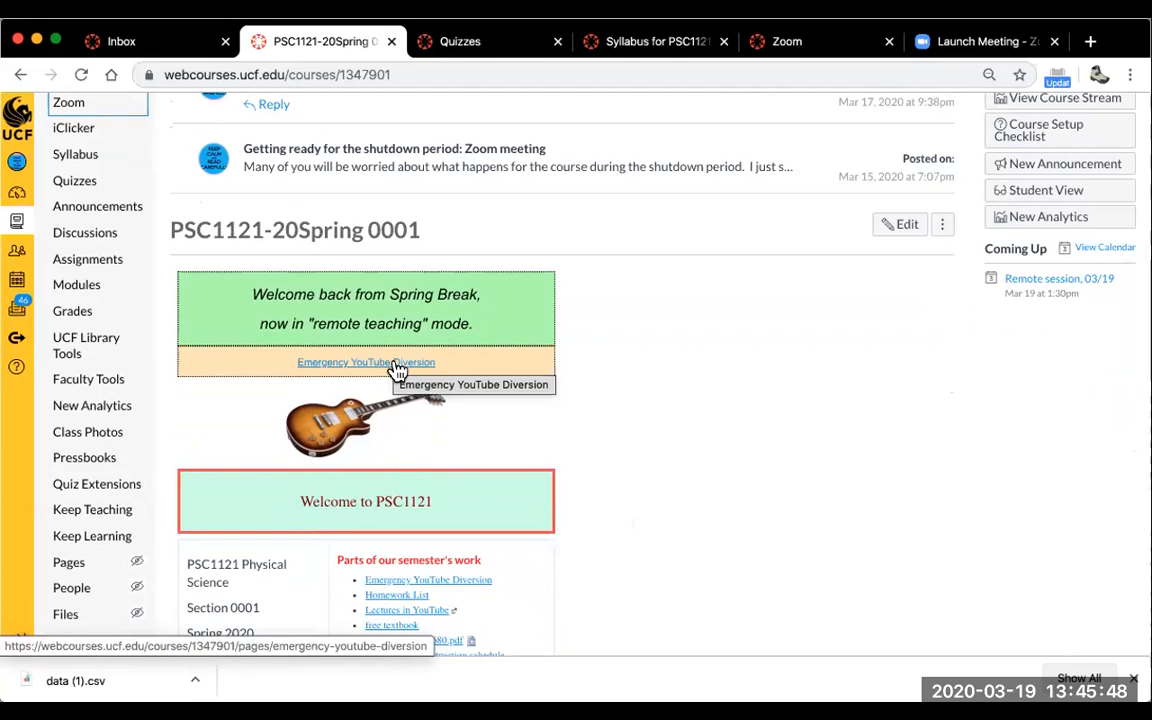
{"action": "left_click", "coordinate": [366, 362]}
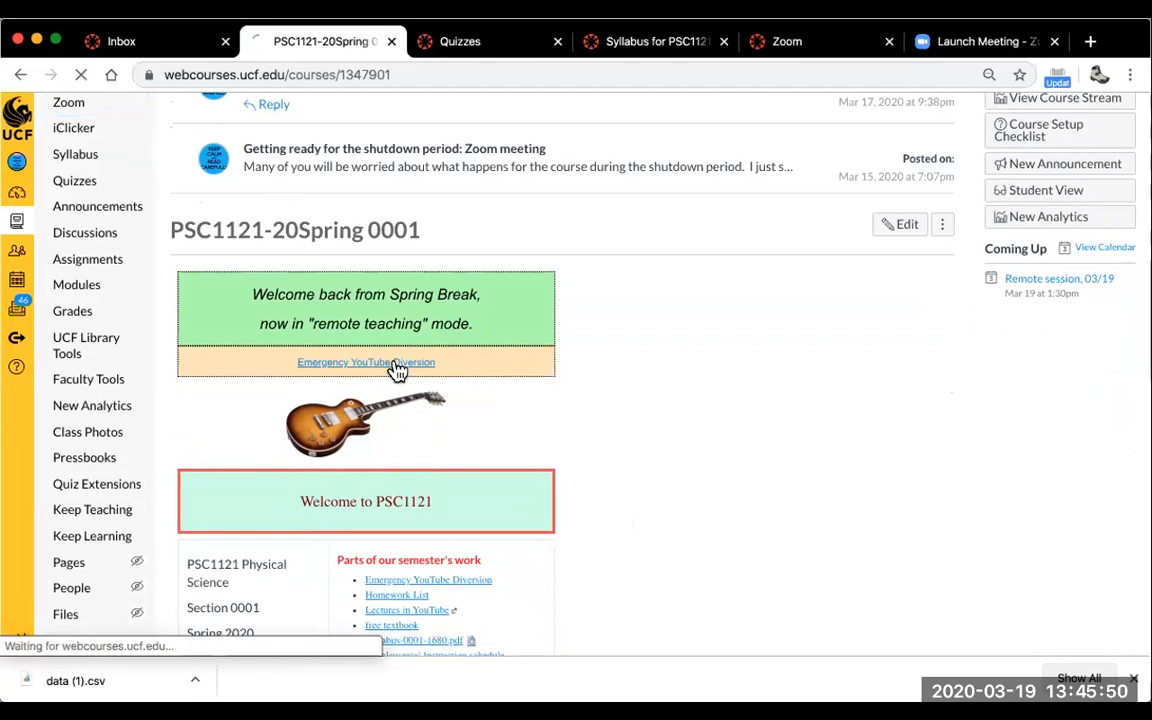
{"action": "left_click", "coordinate": [364, 362]}
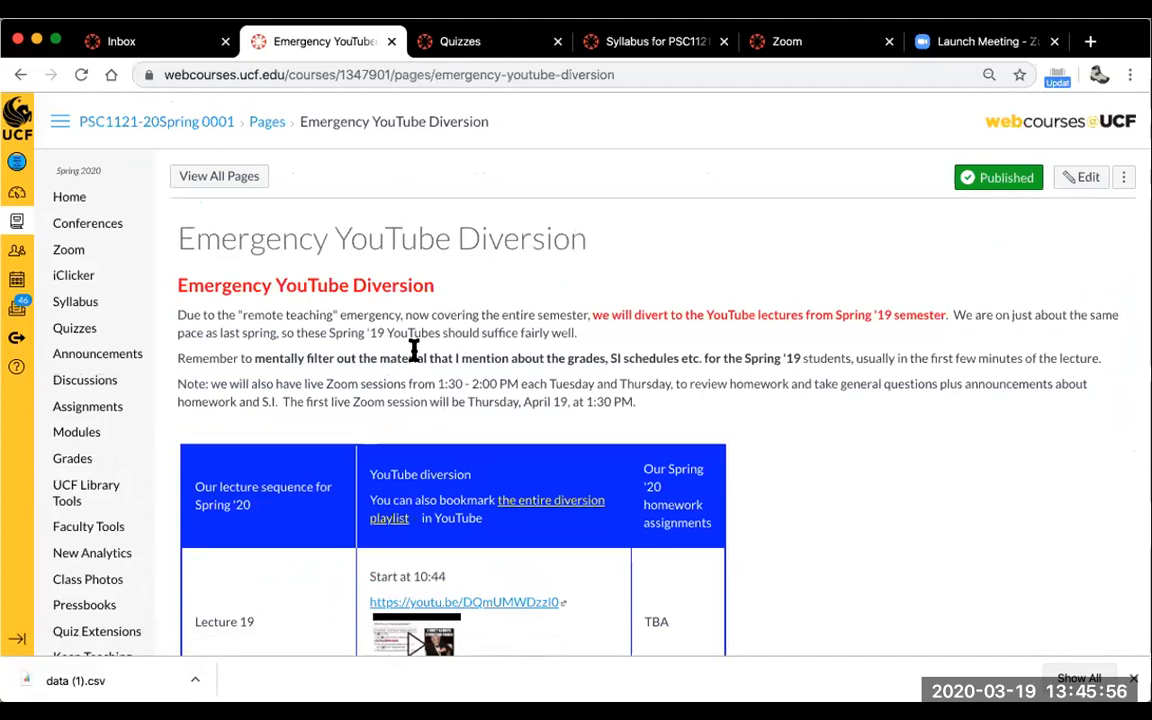
{"action": "mouse_move", "coordinate": [937, 420]}
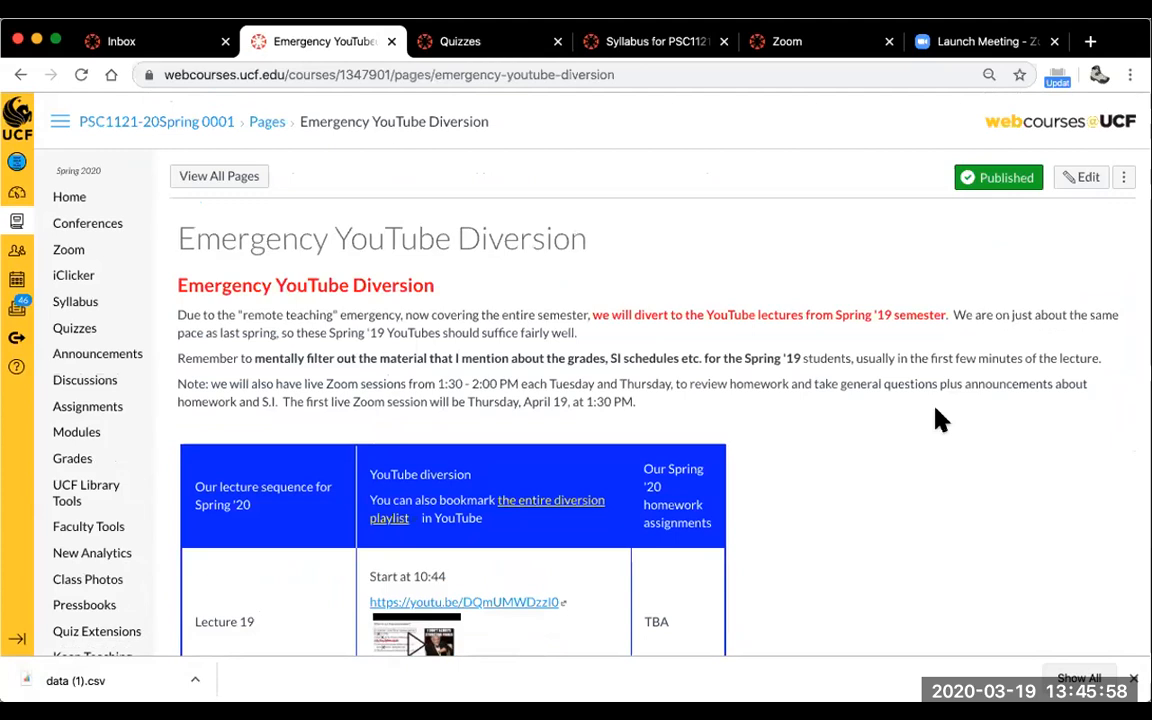
{"action": "mouse_move", "coordinate": [908, 402]}
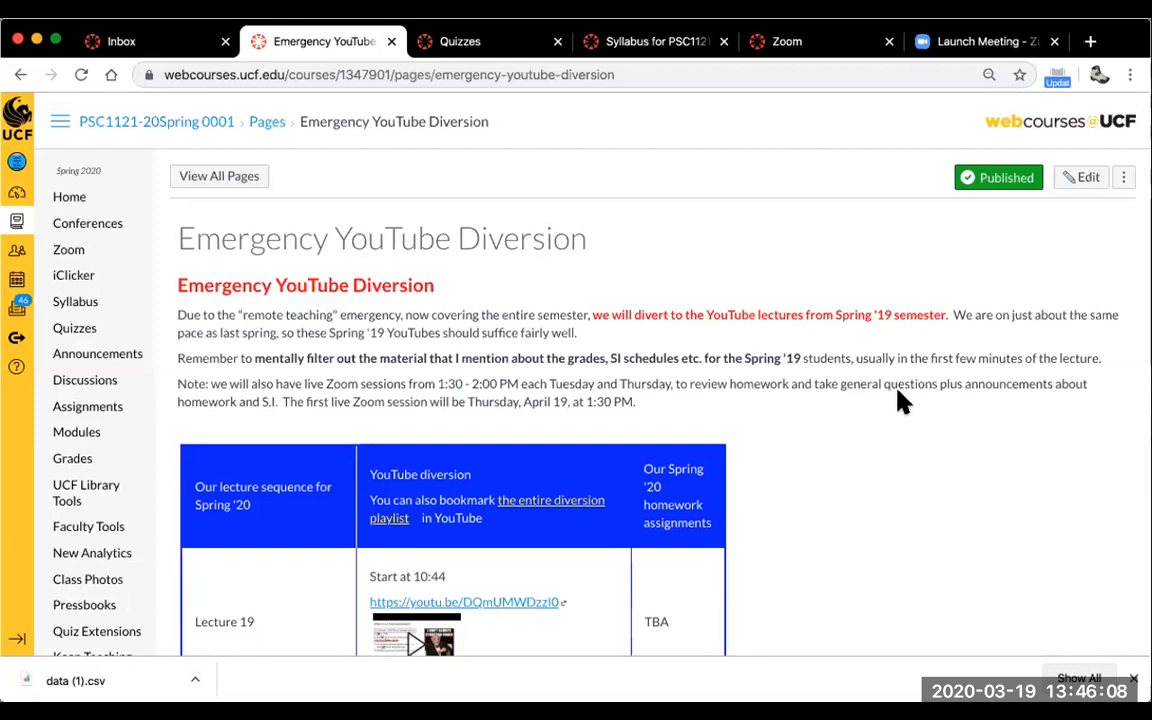
{"action": "mouse_move", "coordinate": [904, 369]}
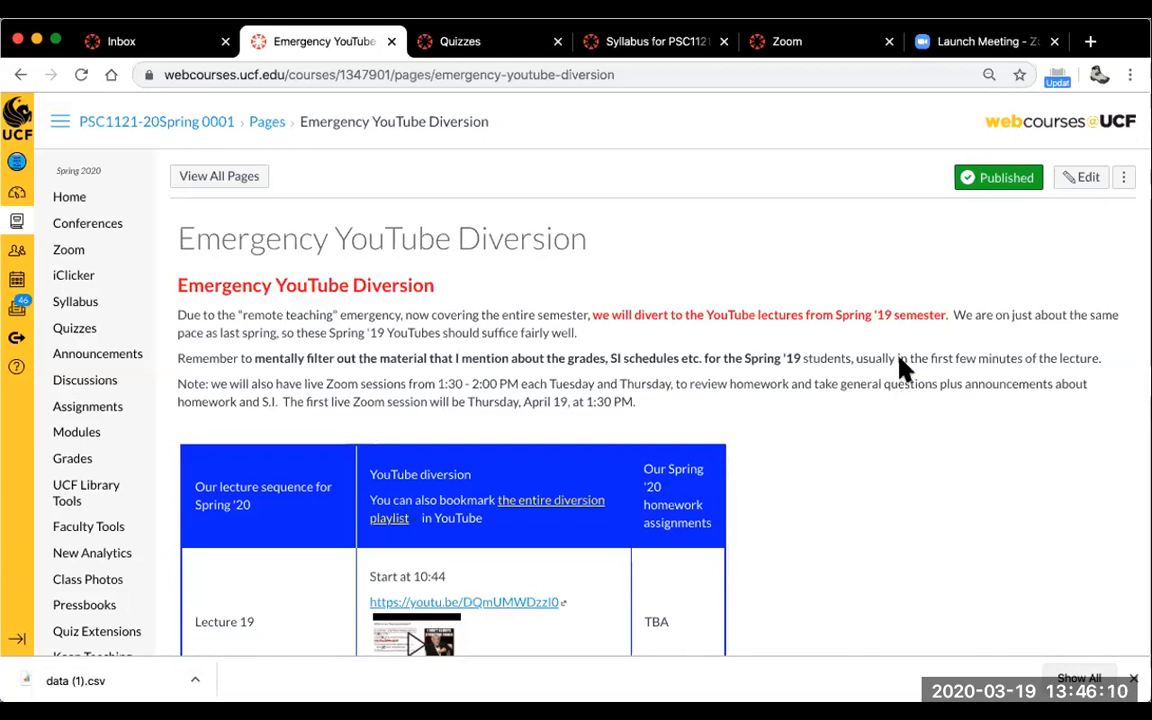
{"action": "mouse_move", "coordinate": [687, 310]}
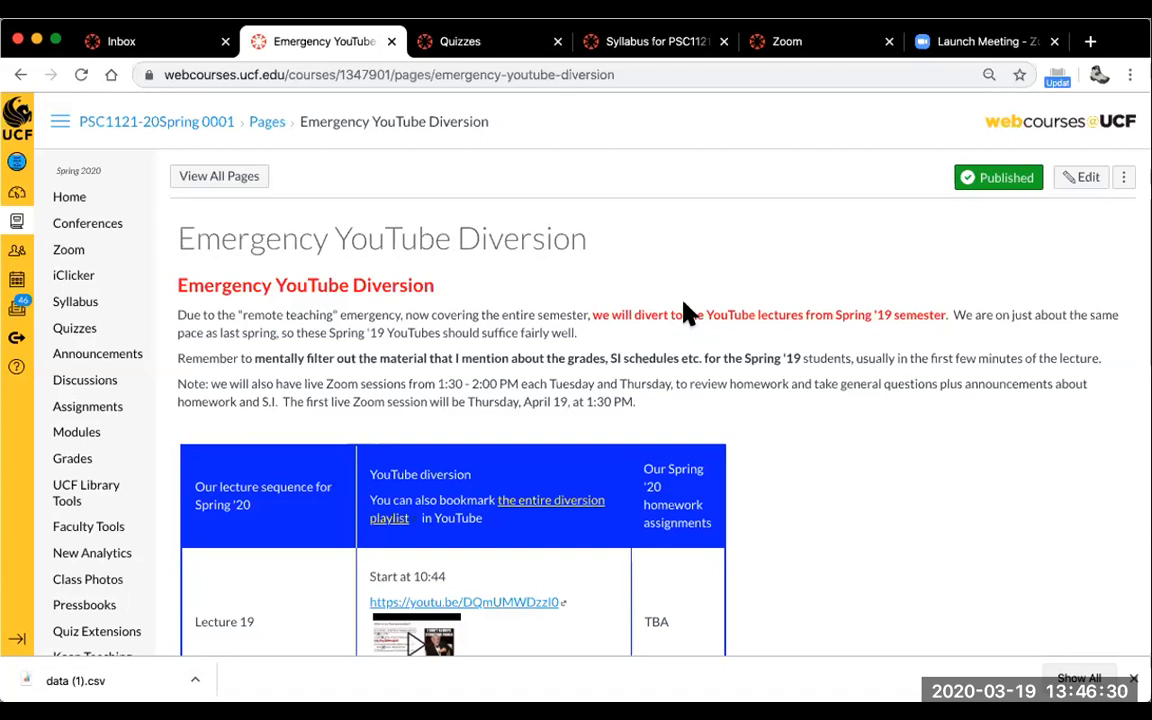
{"action": "mouse_move", "coordinate": [756, 250]}
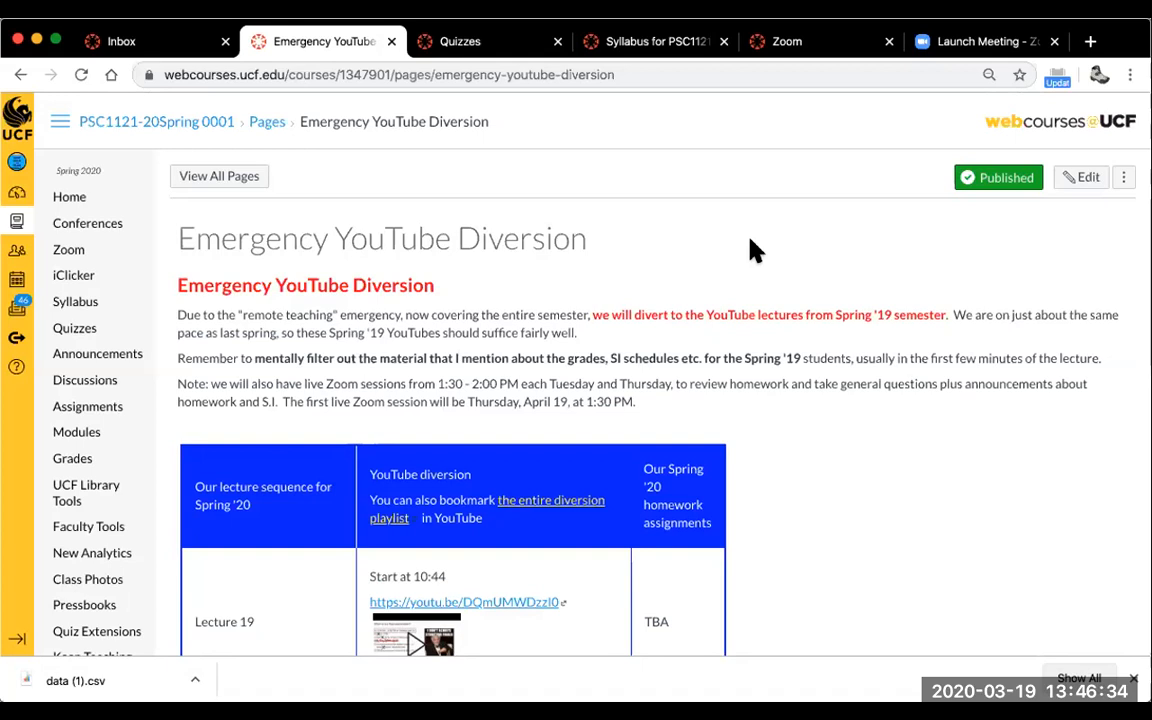
{"action": "mouse_move", "coordinate": [456, 298]}
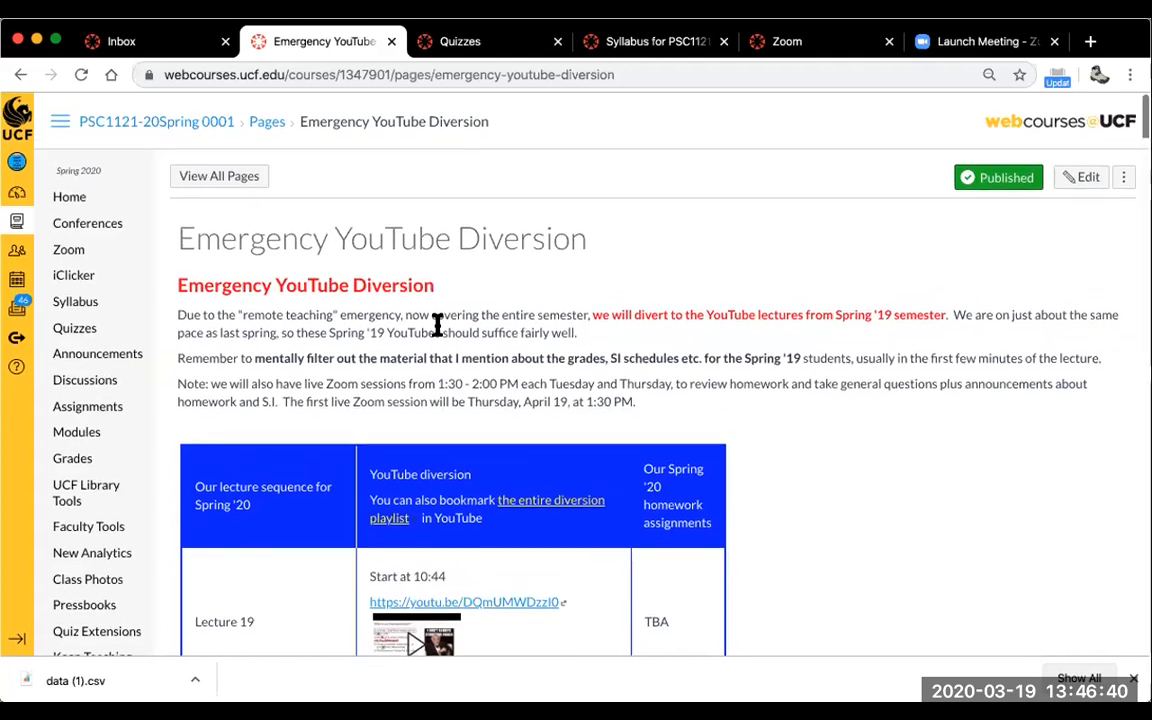
{"action": "mouse_move", "coordinate": [824, 110]}
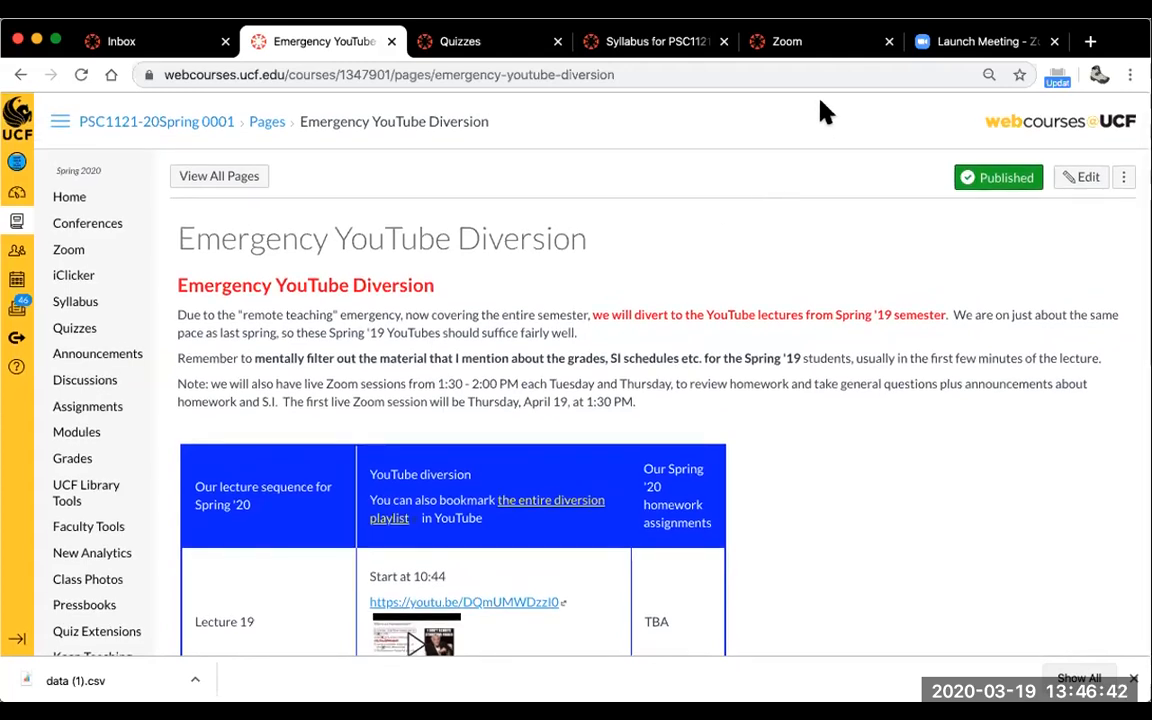
{"action": "scroll", "scroll_direction": "down", "scroll_amount": 3}
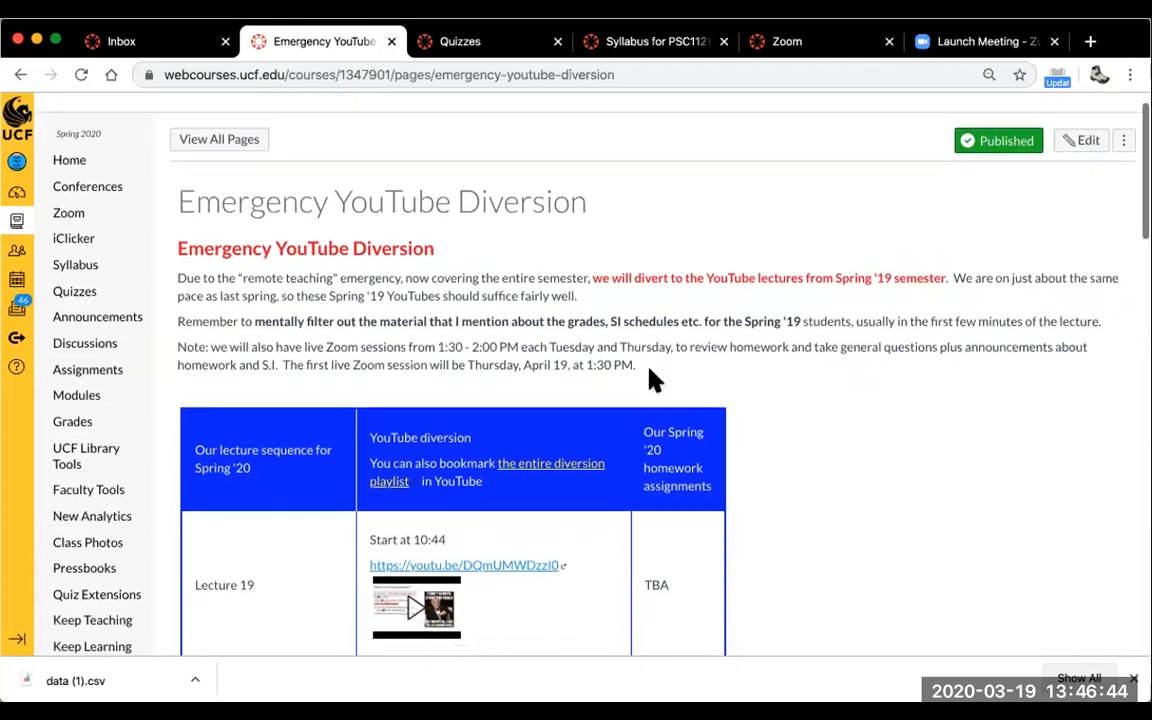
{"action": "mouse_move", "coordinate": [336, 288]}
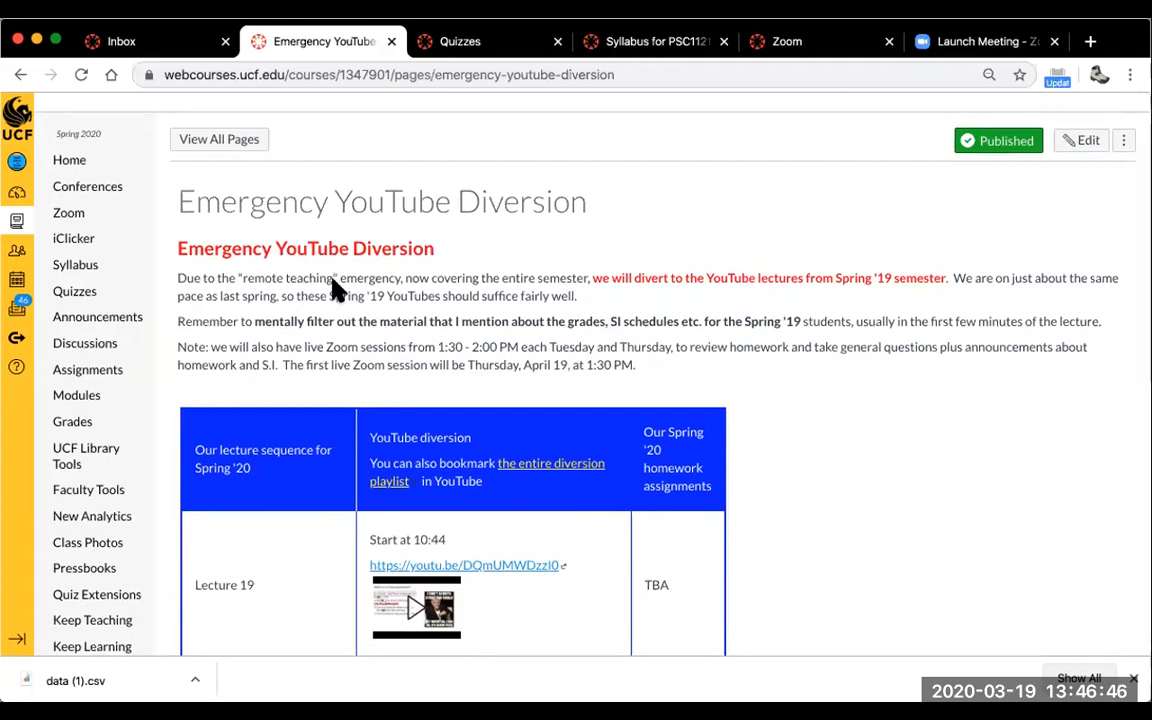
{"action": "mouse_move", "coordinate": [591, 278]}
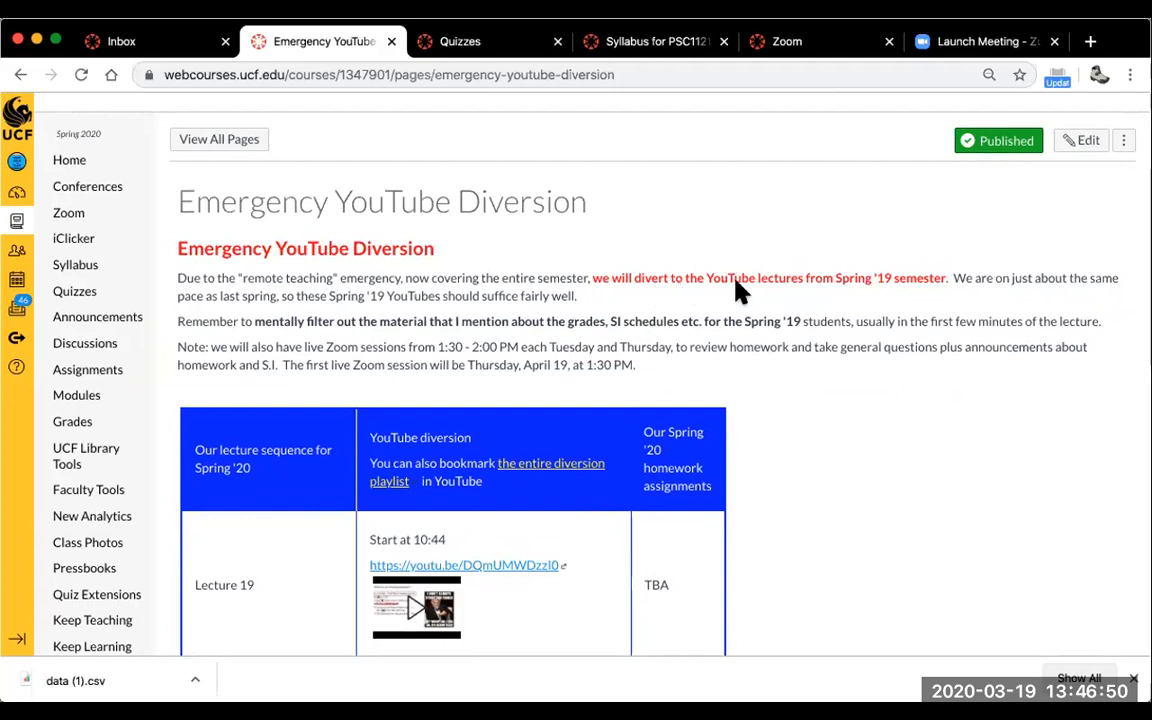
{"action": "mouse_move", "coordinate": [904, 296]}
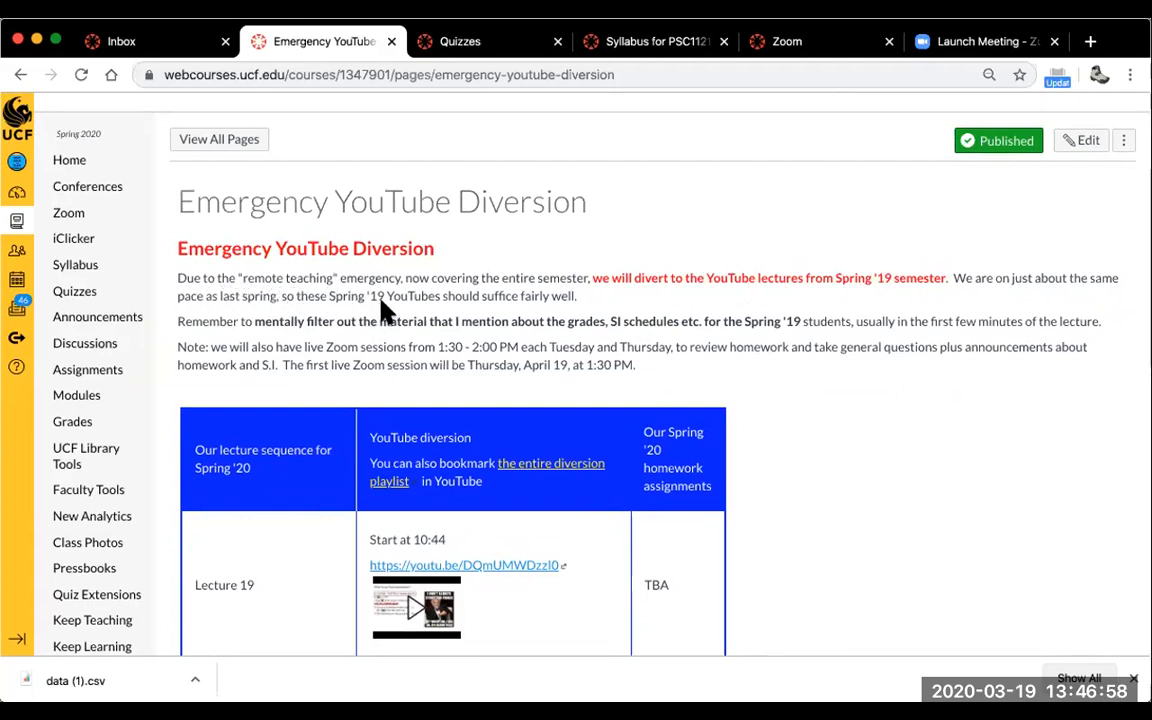
{"action": "mouse_move", "coordinate": [536, 284]}
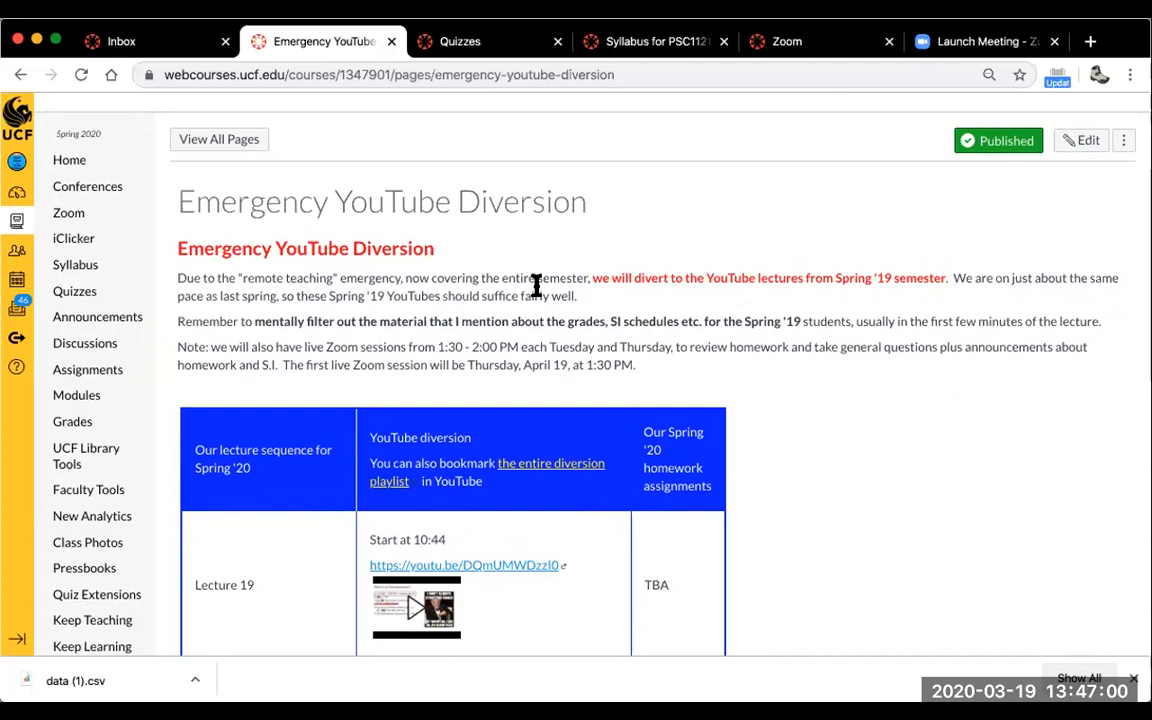
{"action": "mouse_move", "coordinate": [484, 339]}
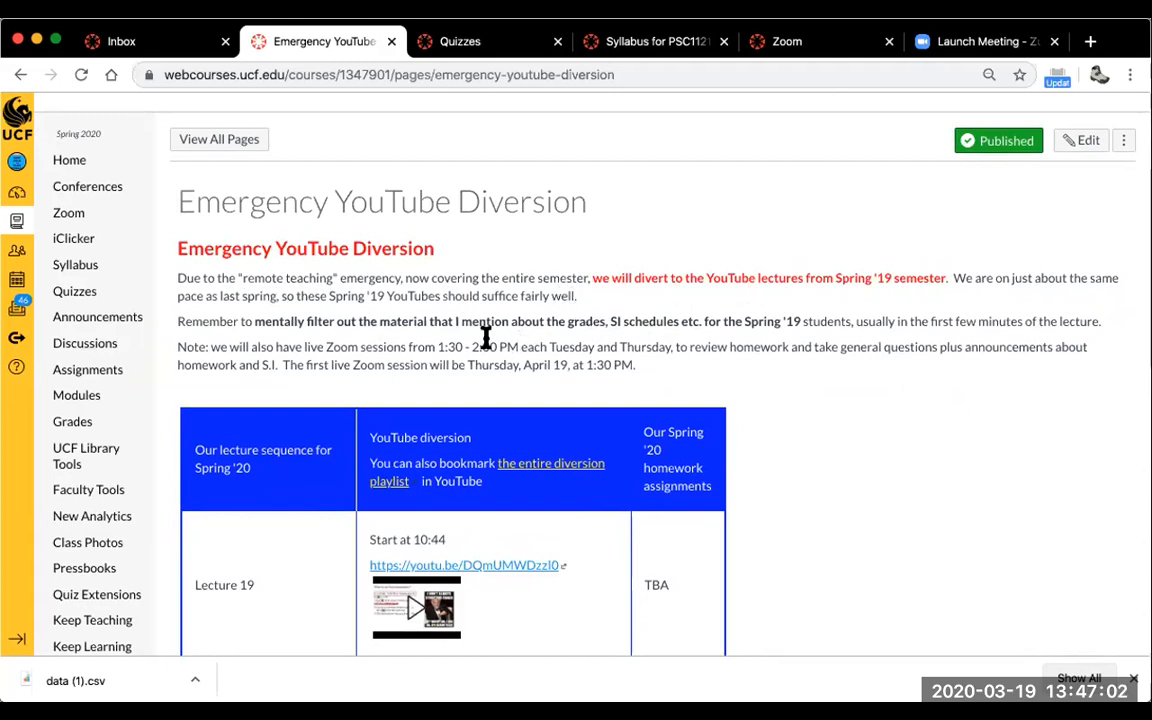
{"action": "mouse_move", "coordinate": [448, 336]}
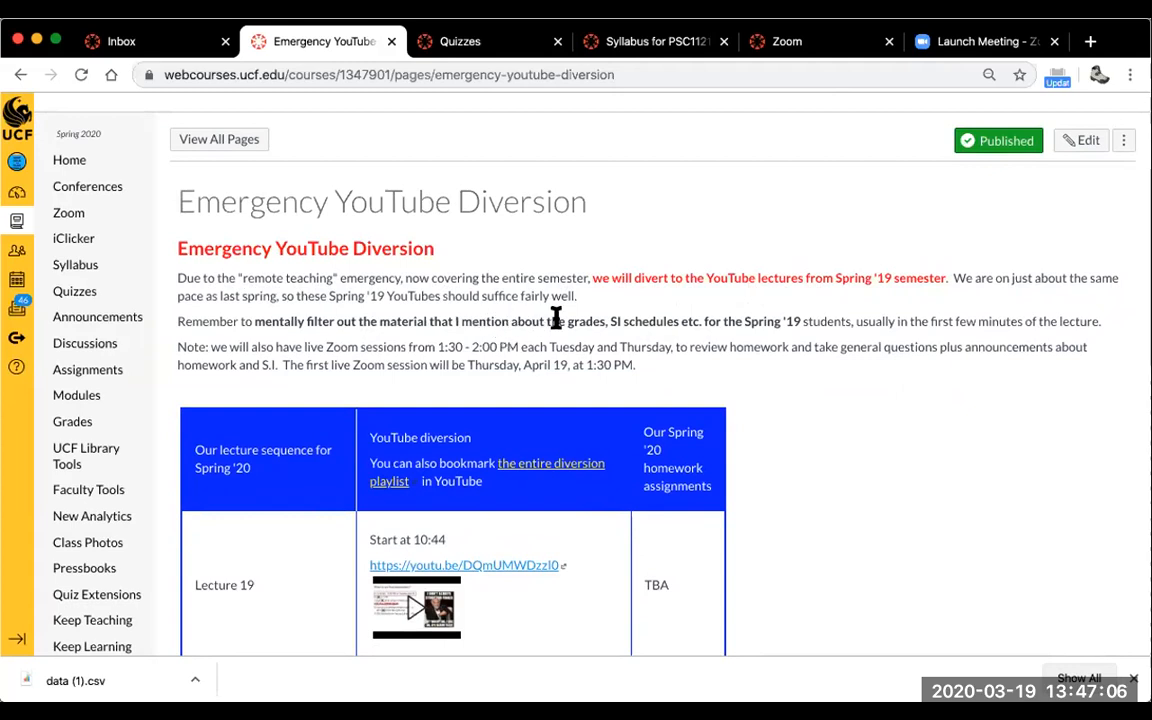
{"action": "mouse_move", "coordinate": [672, 324]}
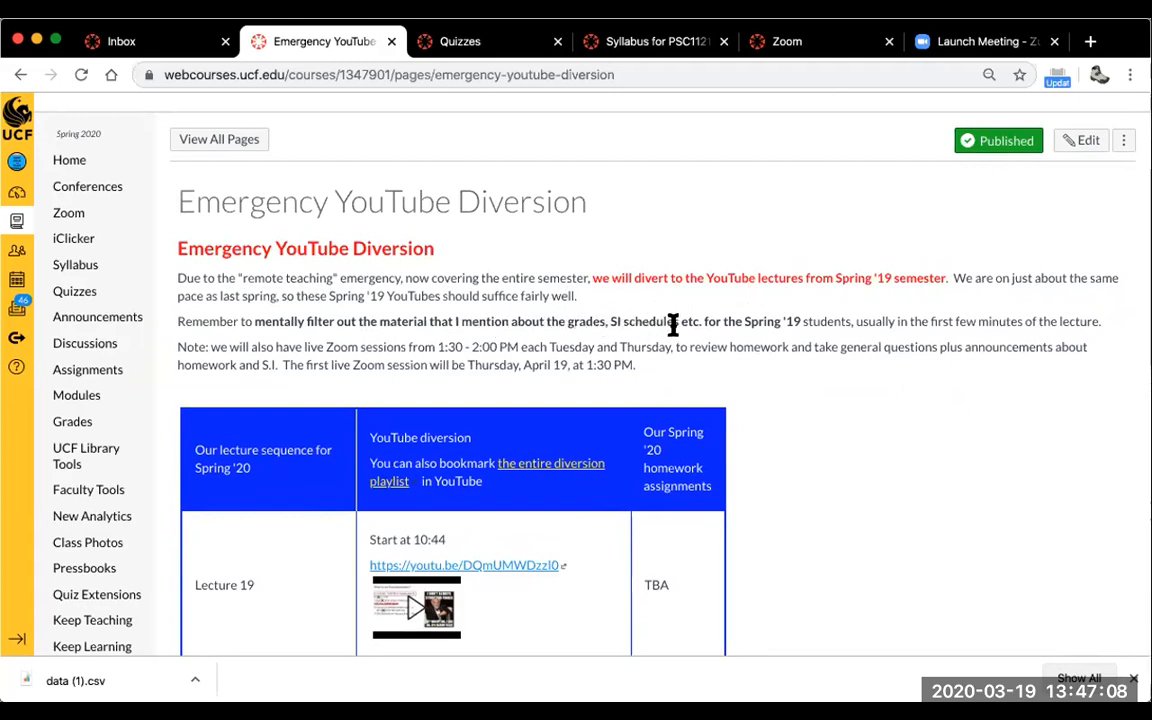
{"action": "mouse_move", "coordinate": [802, 338]}
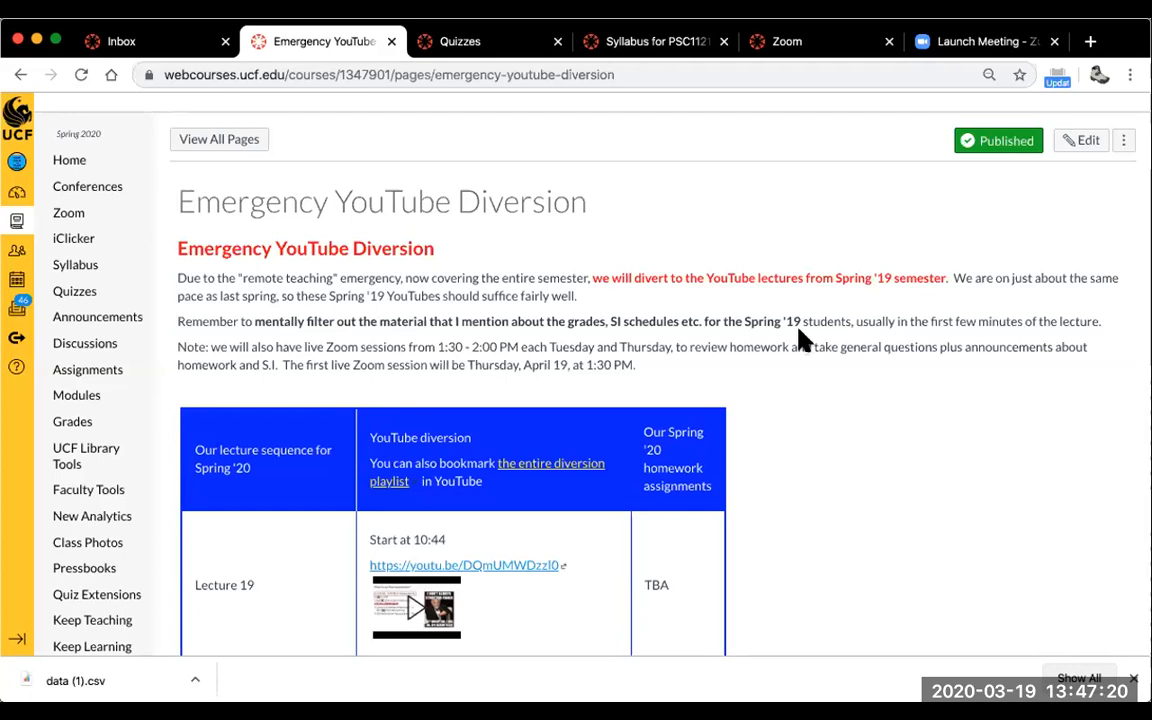
{"action": "mouse_move", "coordinate": [329, 392]}
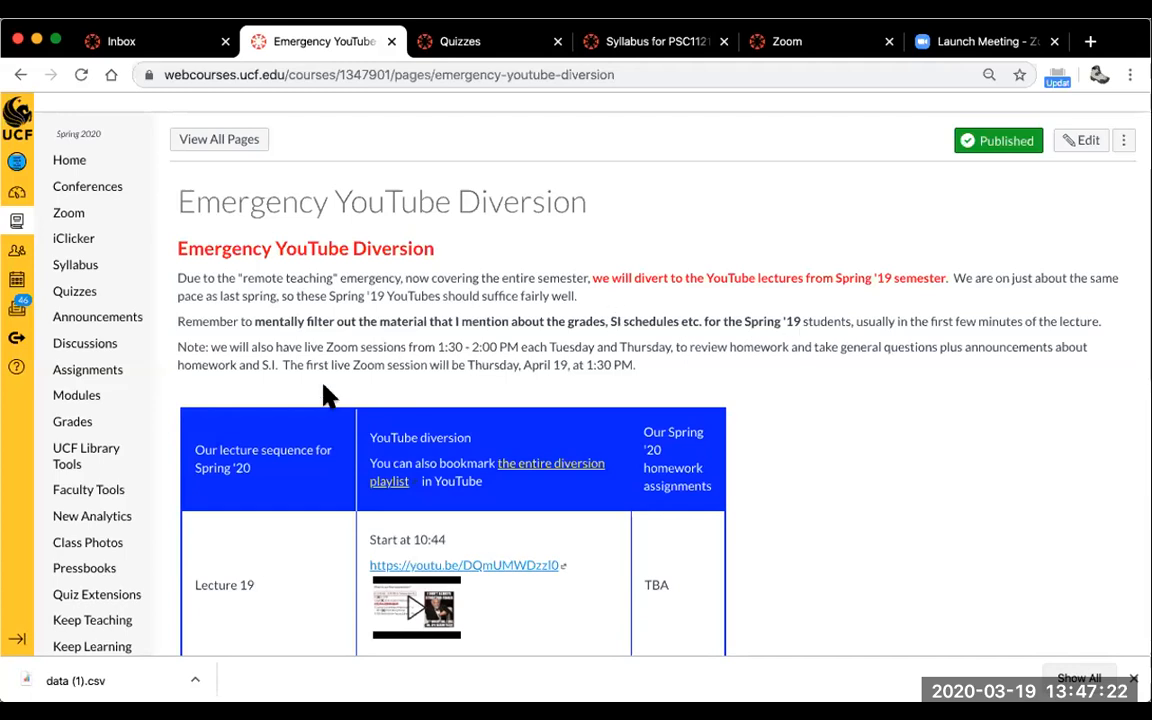
{"action": "scroll", "scroll_direction": "down", "scroll_amount": 3}
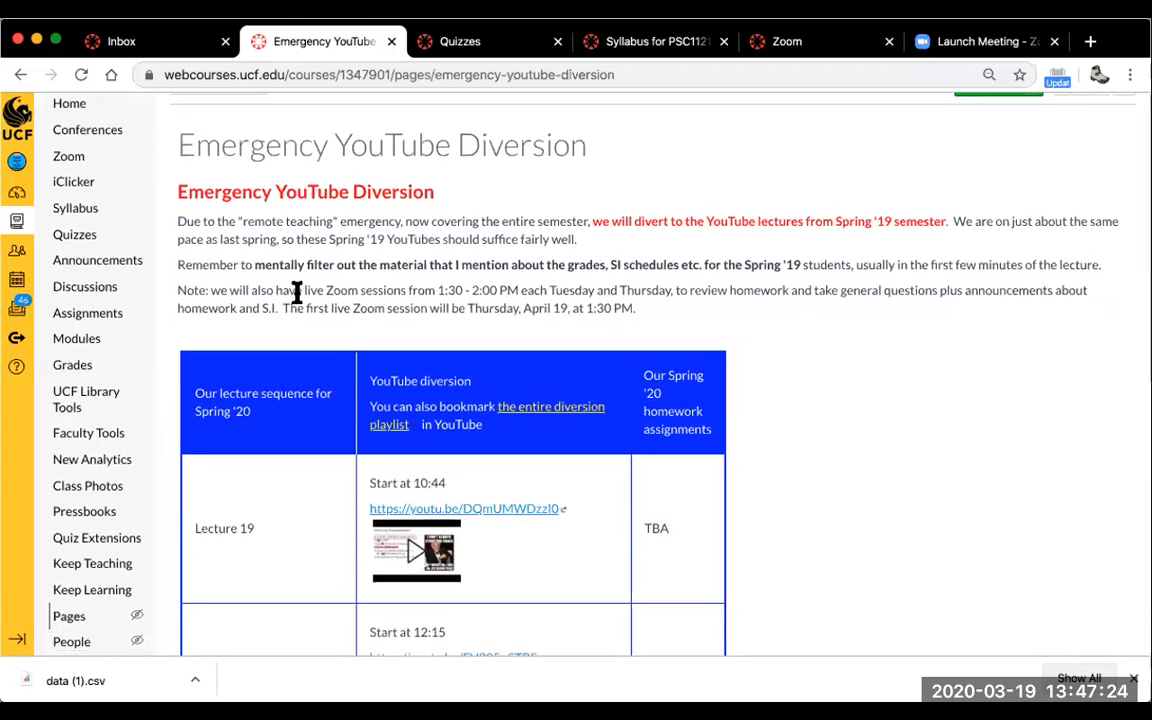
{"action": "mouse_move", "coordinate": [472, 296]}
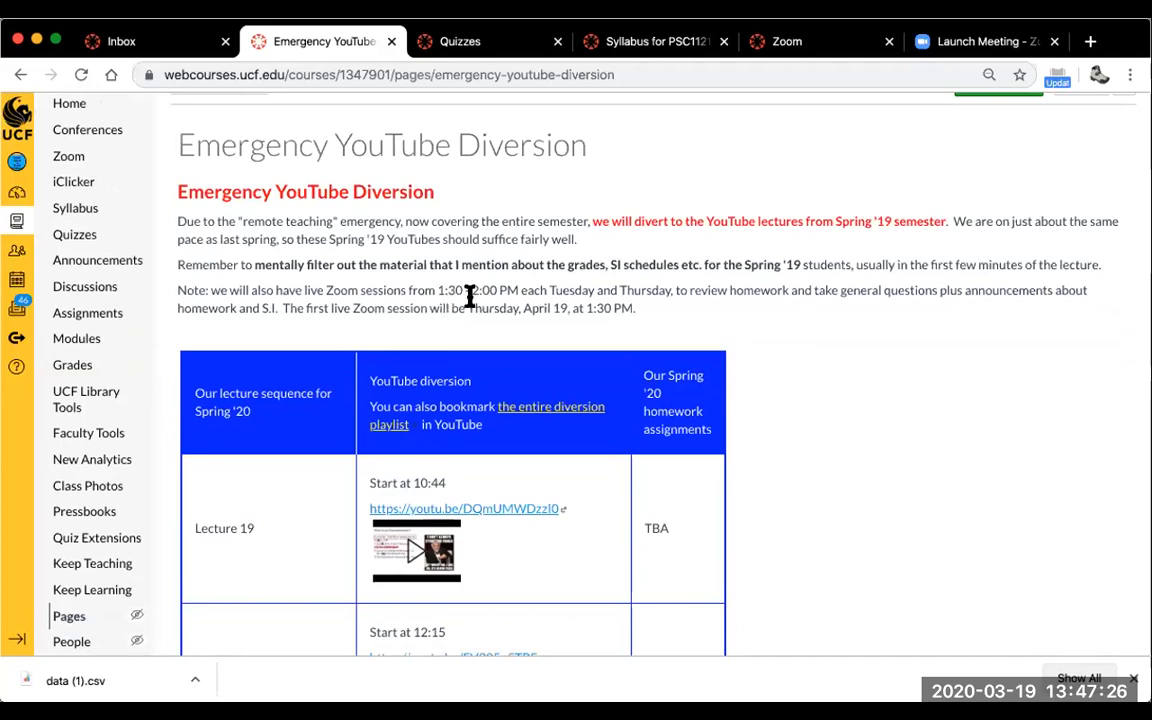
{"action": "mouse_move", "coordinate": [564, 308]}
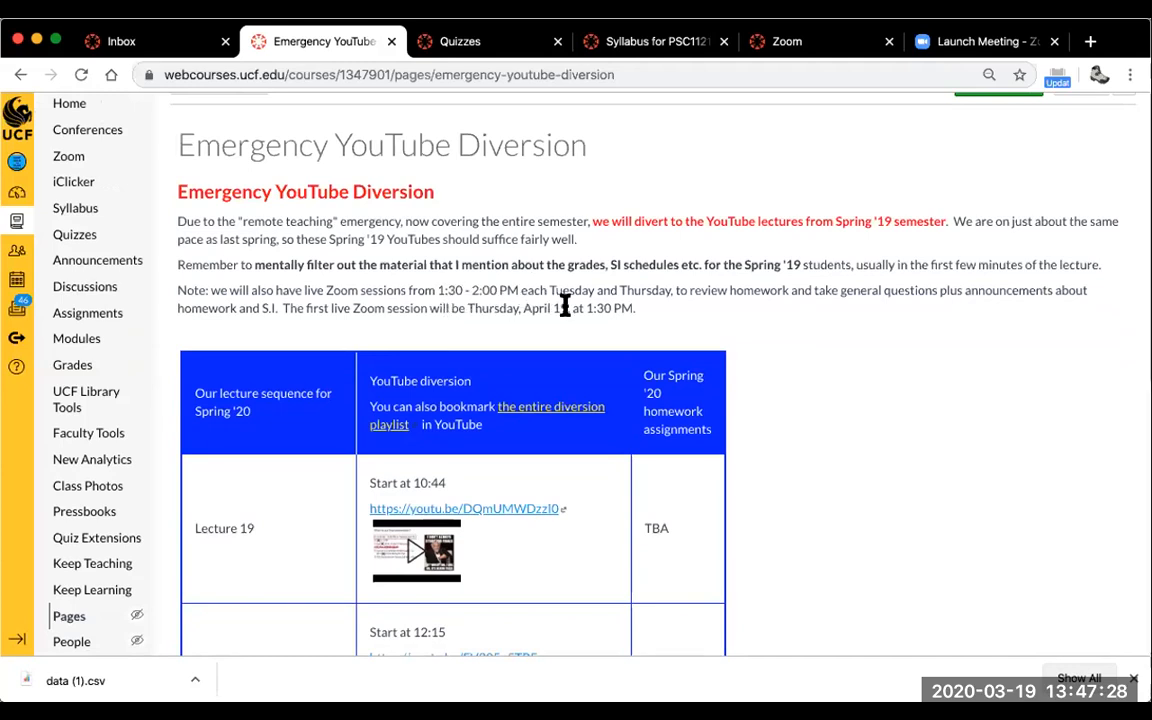
{"action": "scroll", "scroll_direction": "down", "scroll_amount": 3}
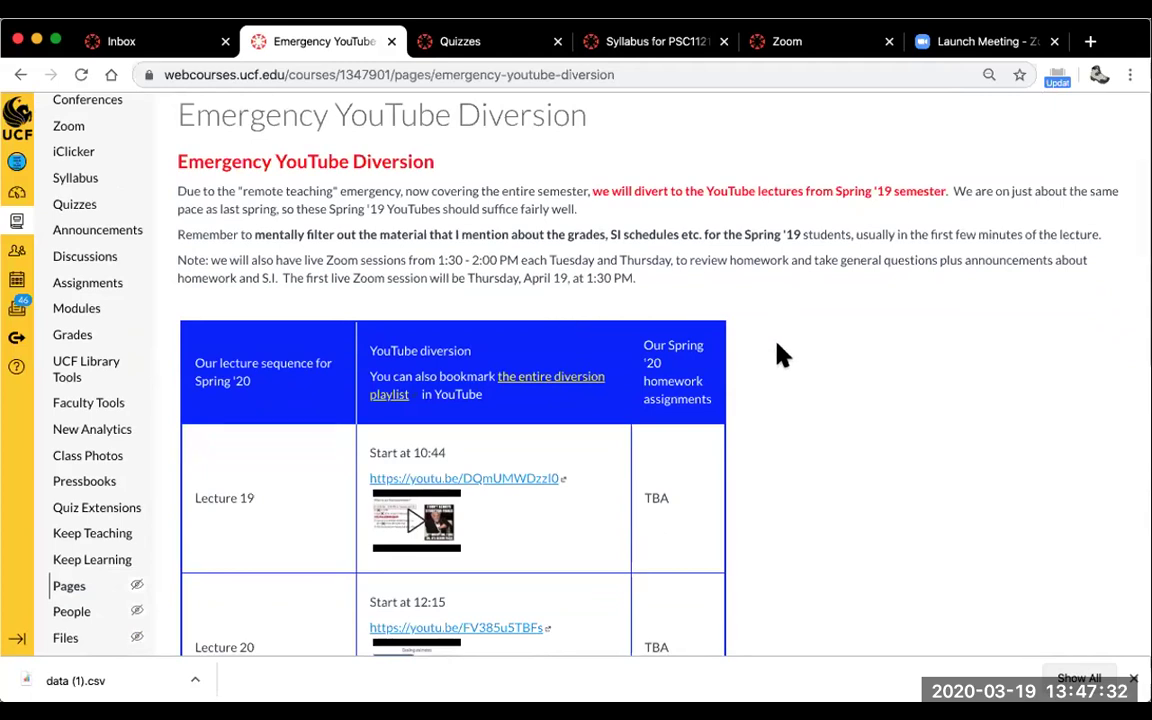
{"action": "scroll", "scroll_direction": "down", "scroll_amount": 3}
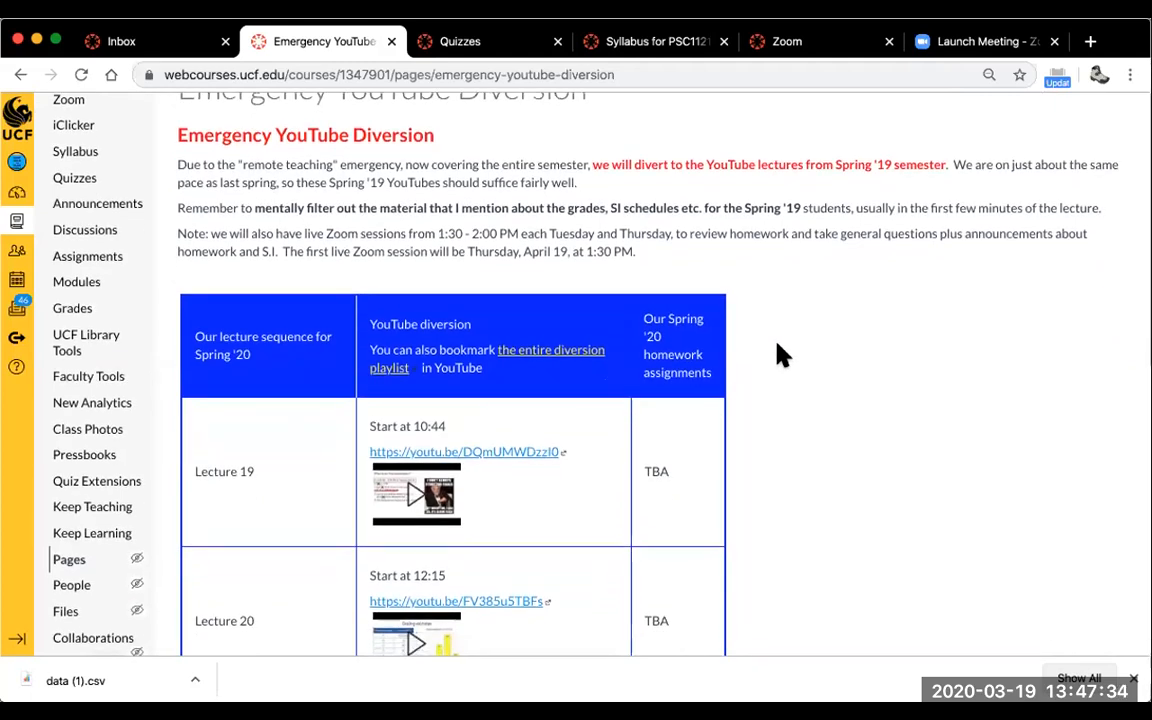
{"action": "scroll", "scroll_direction": "down", "scroll_amount": 3}
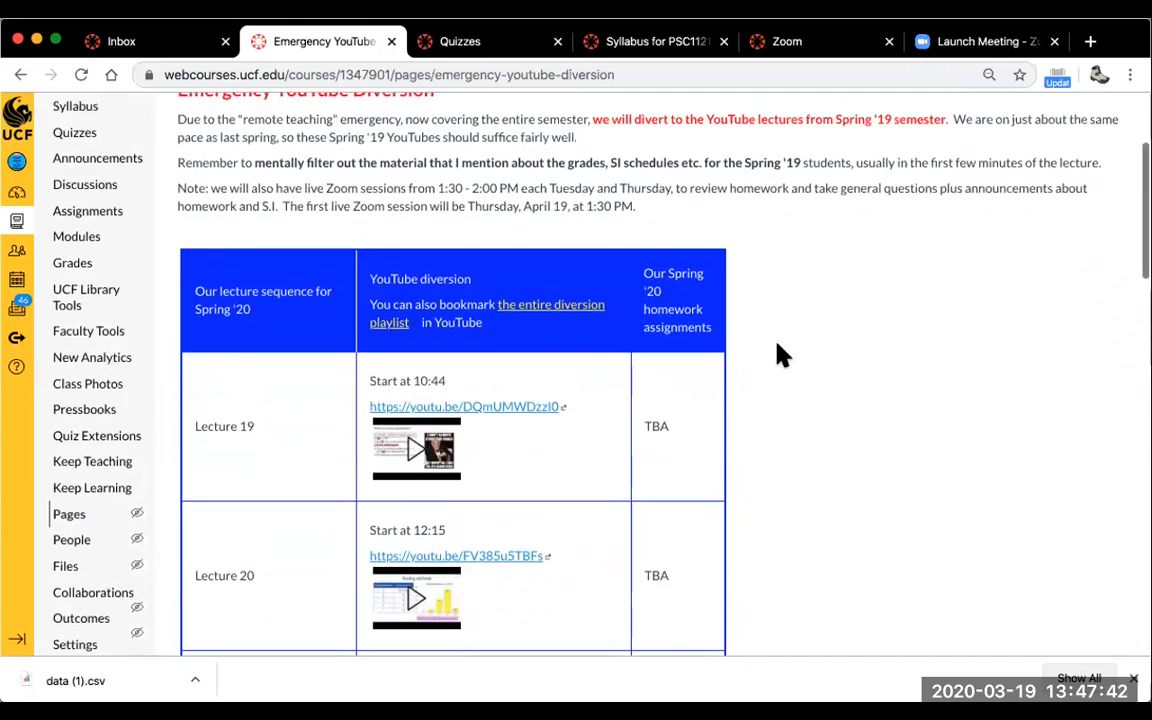
{"action": "mouse_move", "coordinate": [763, 504]}
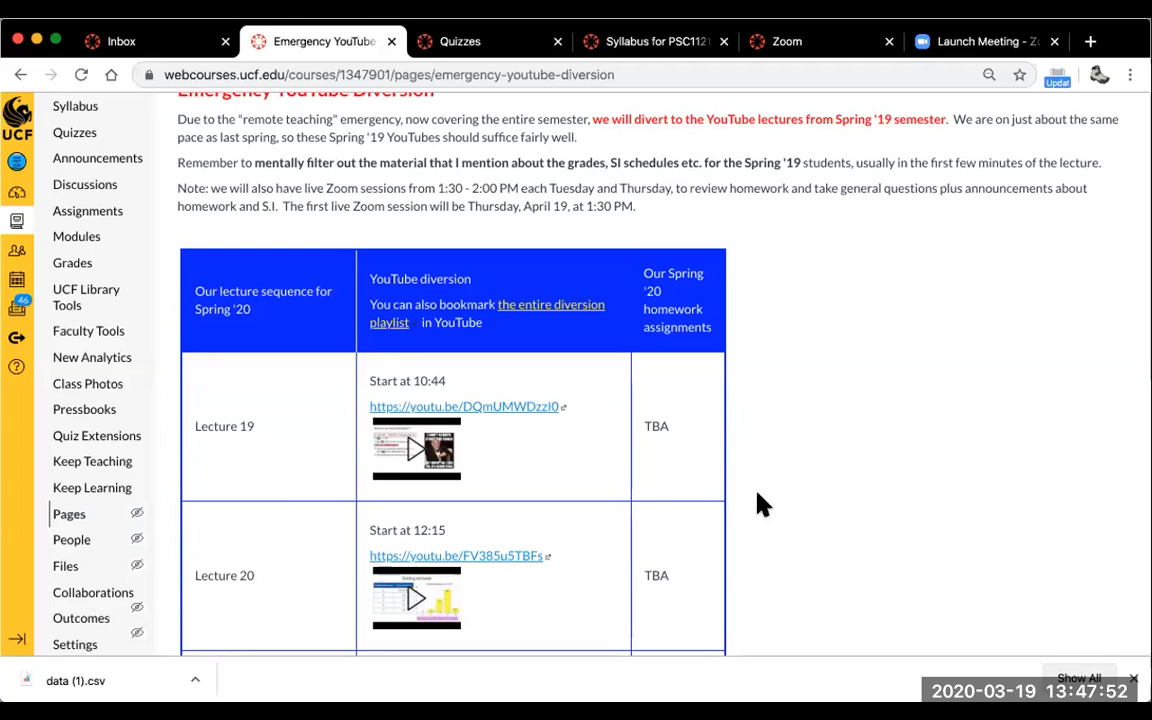
{"action": "mouse_move", "coordinate": [250, 404]}
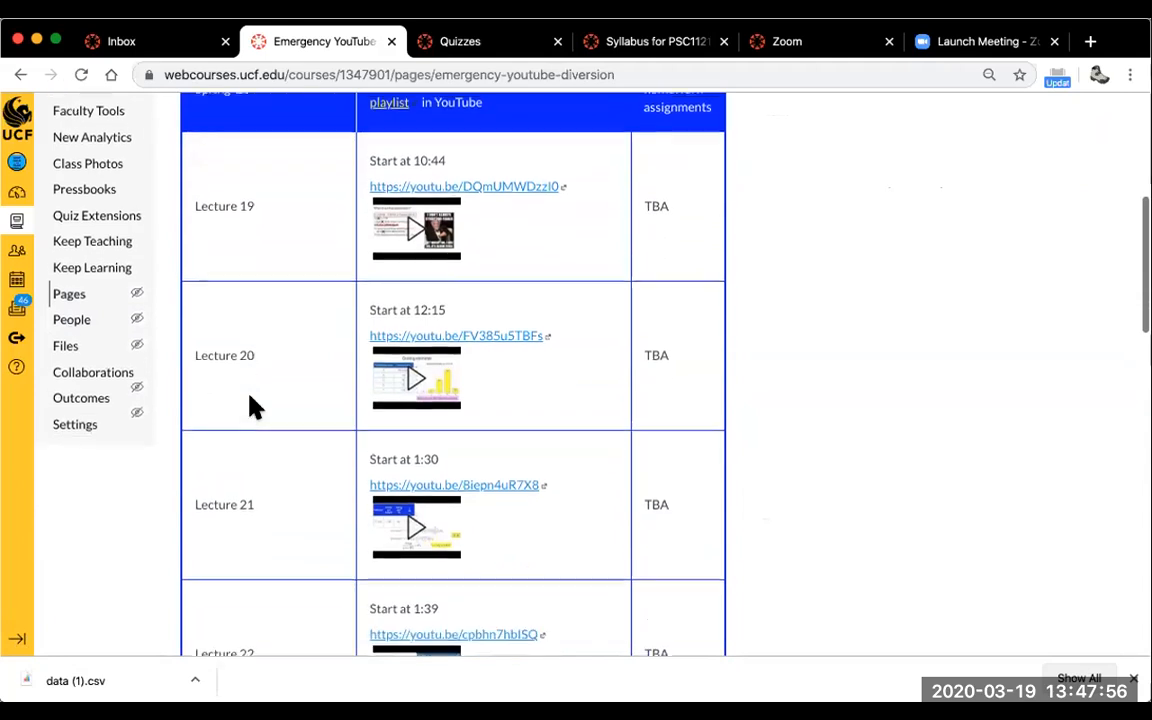
{"action": "scroll", "scroll_direction": "down", "scroll_amount": 3}
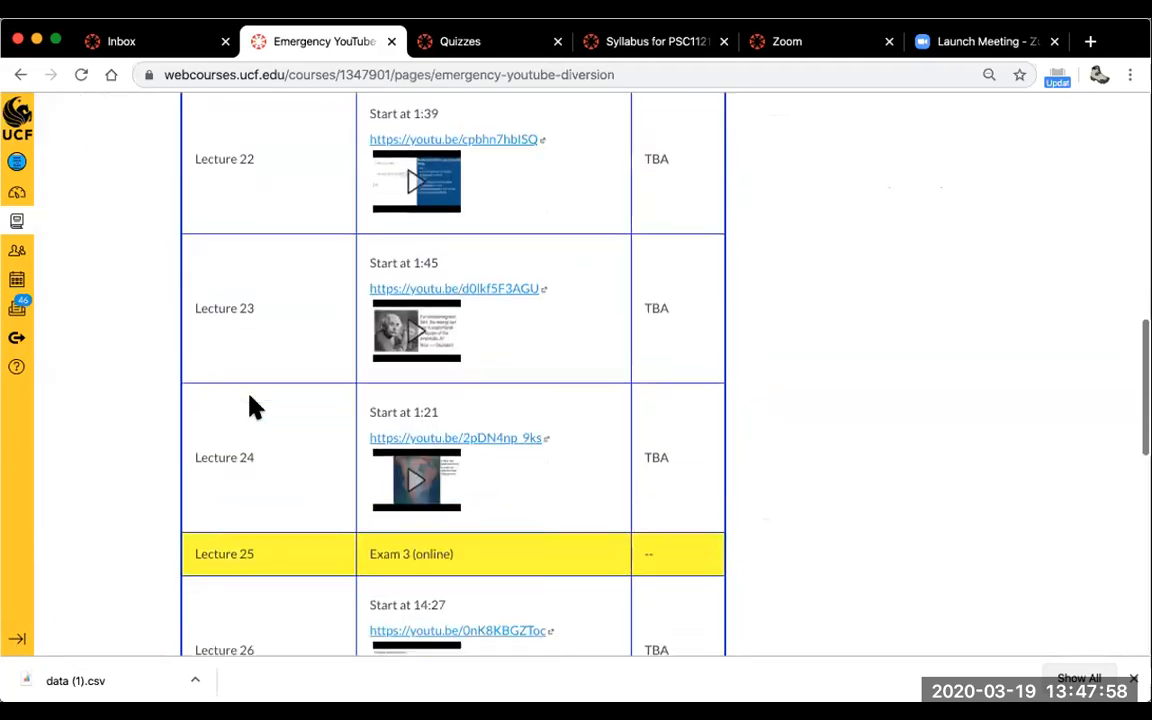
{"action": "scroll", "scroll_direction": "down", "scroll_amount": 3}
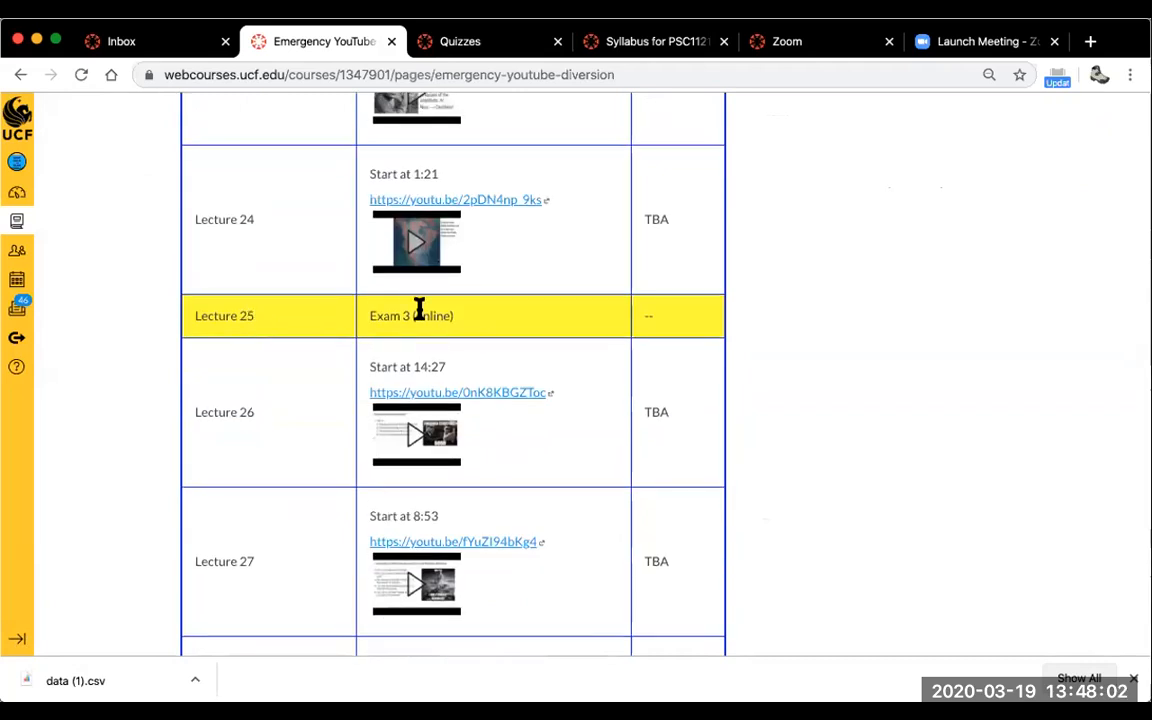
{"action": "mouse_move", "coordinate": [298, 369]}
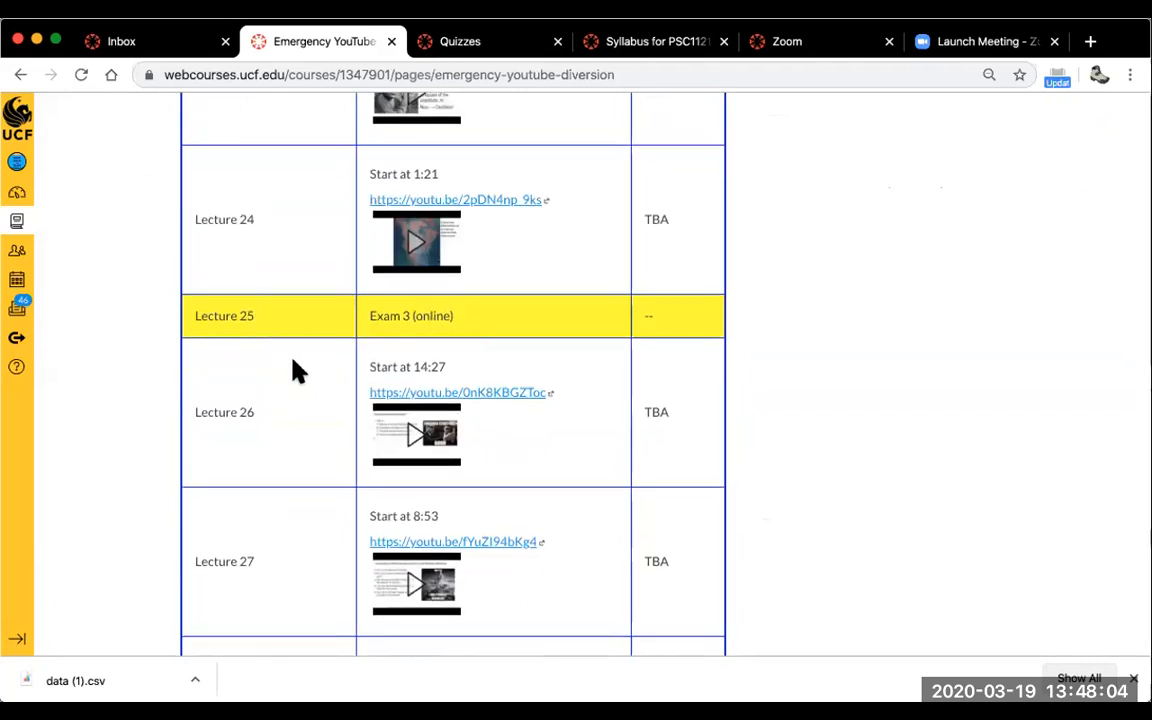
{"action": "scroll", "scroll_direction": "down", "scroll_amount": 3}
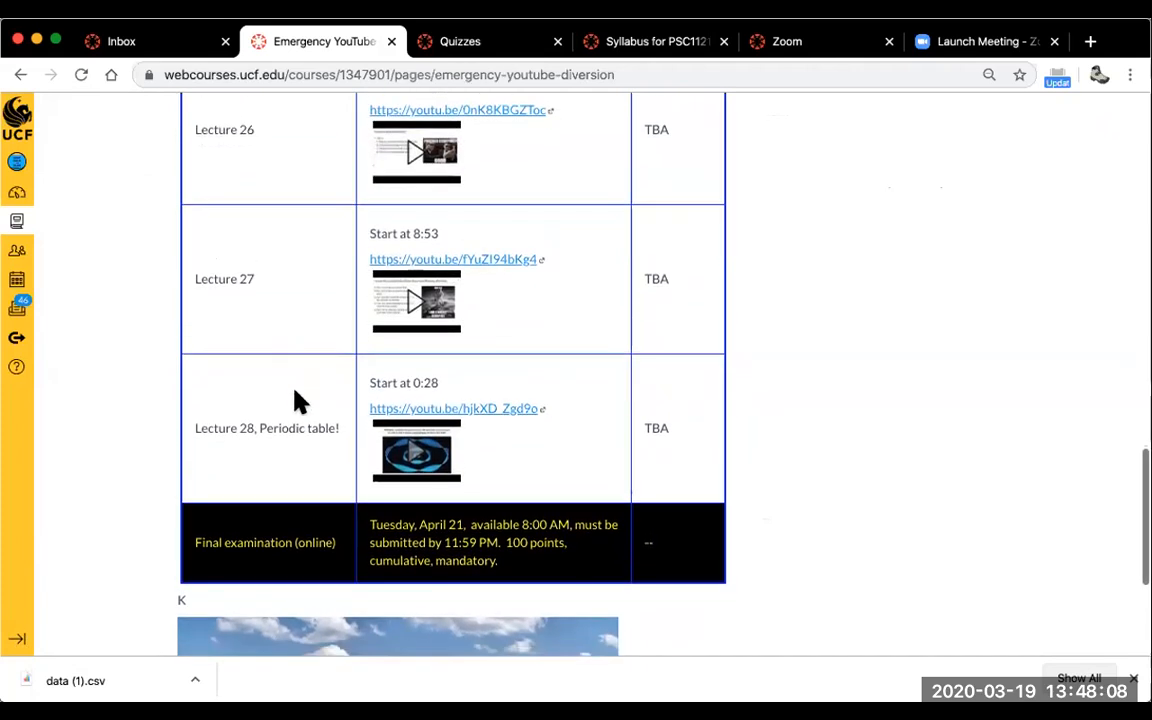
{"action": "scroll", "scroll_direction": "down", "scroll_amount": 3}
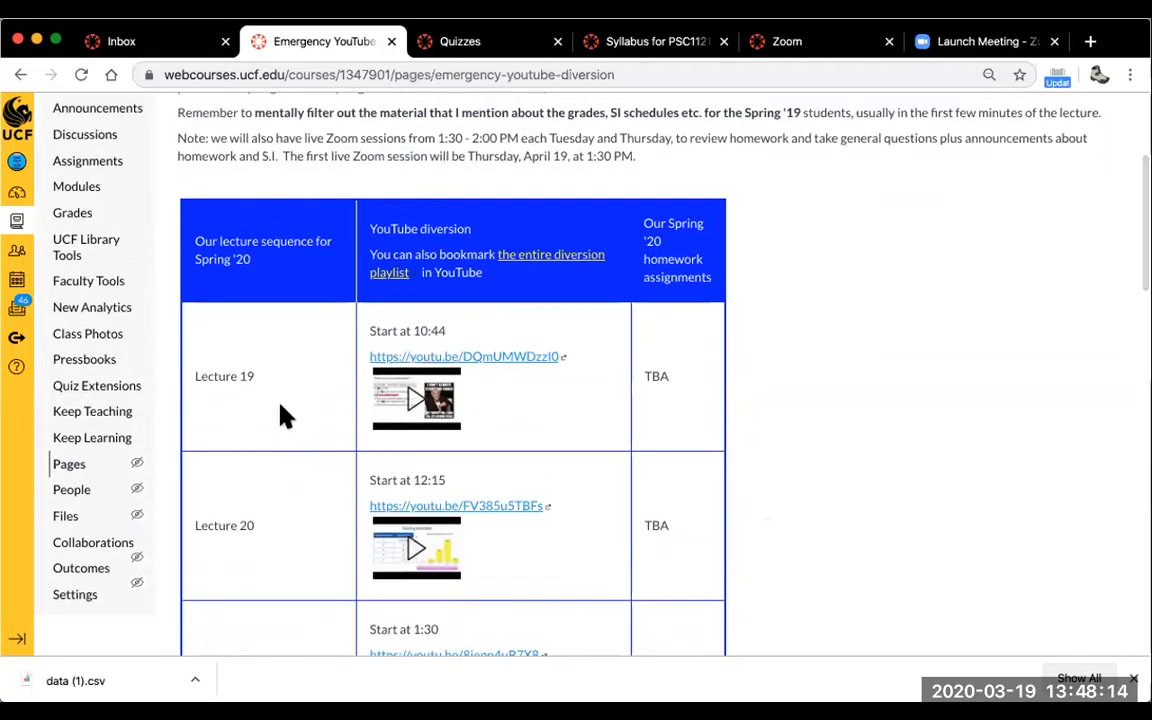
{"action": "mouse_move", "coordinate": [272, 399]}
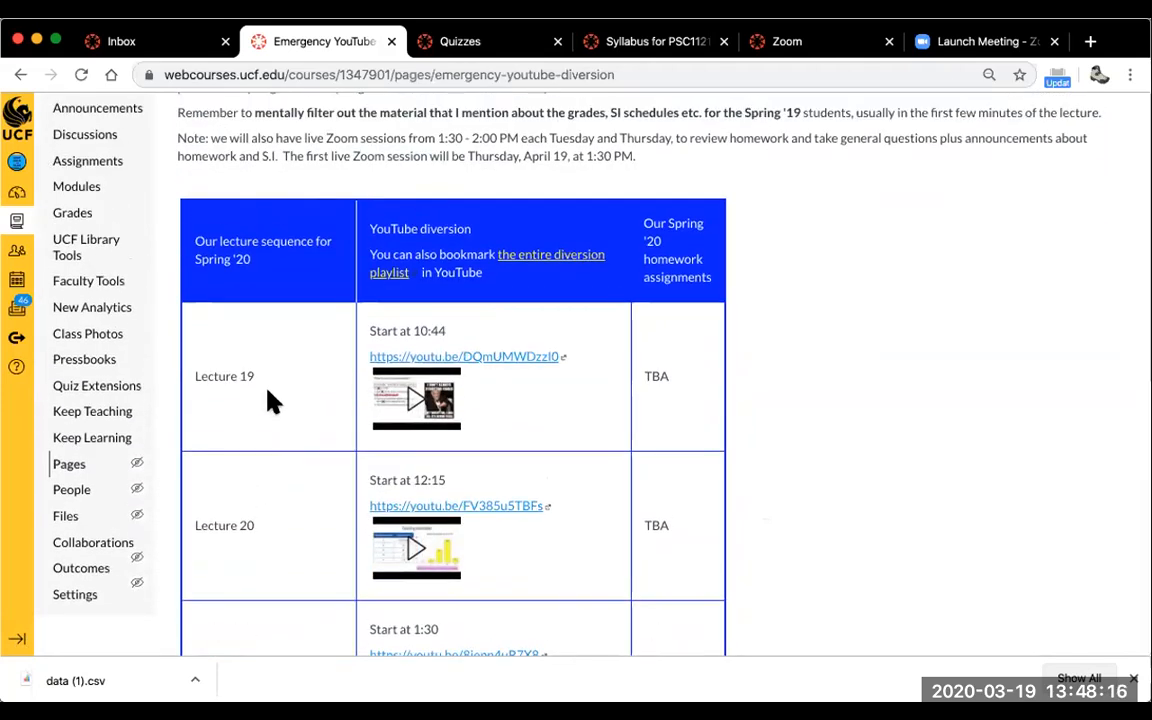
{"action": "mouse_move", "coordinate": [532, 407]}
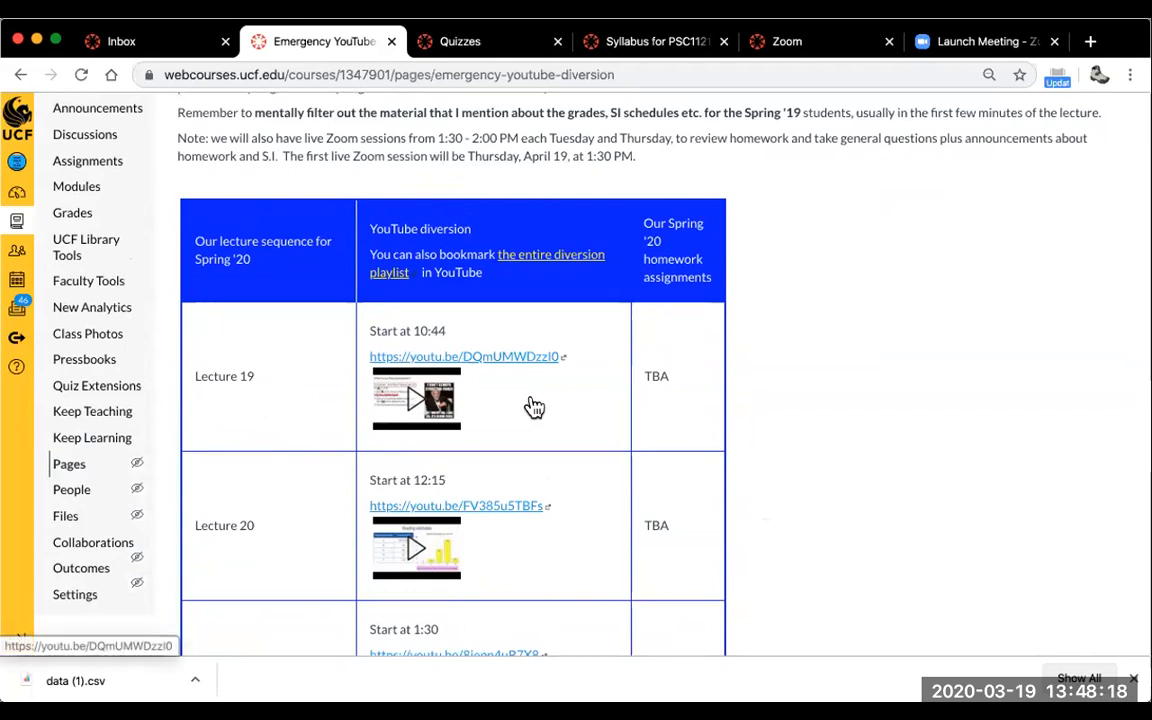
{"action": "mouse_move", "coordinate": [494, 374]}
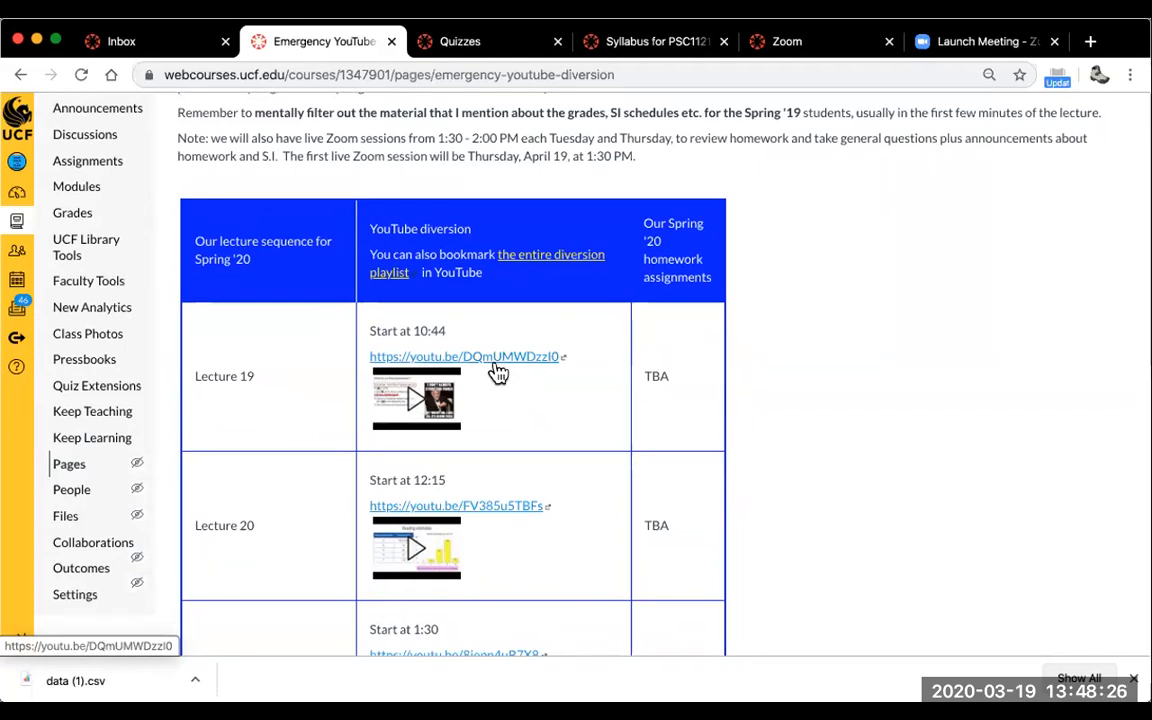
{"action": "mouse_move", "coordinate": [498, 362]}
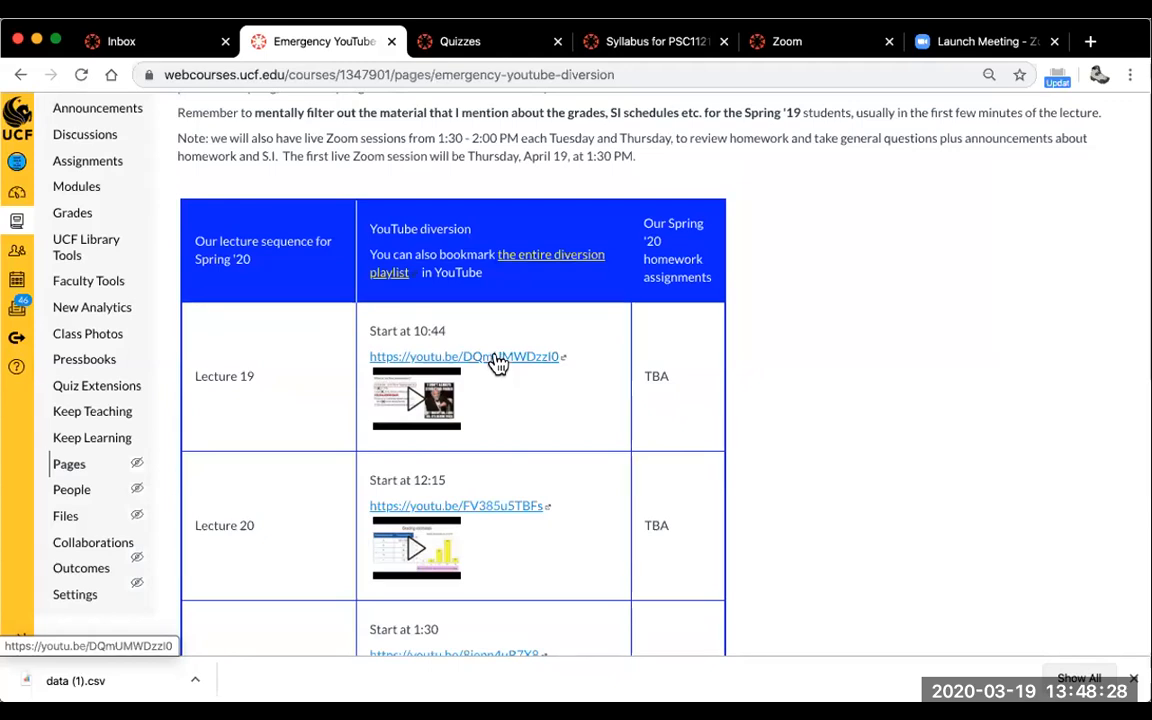
{"action": "mouse_move", "coordinate": [495, 388]}
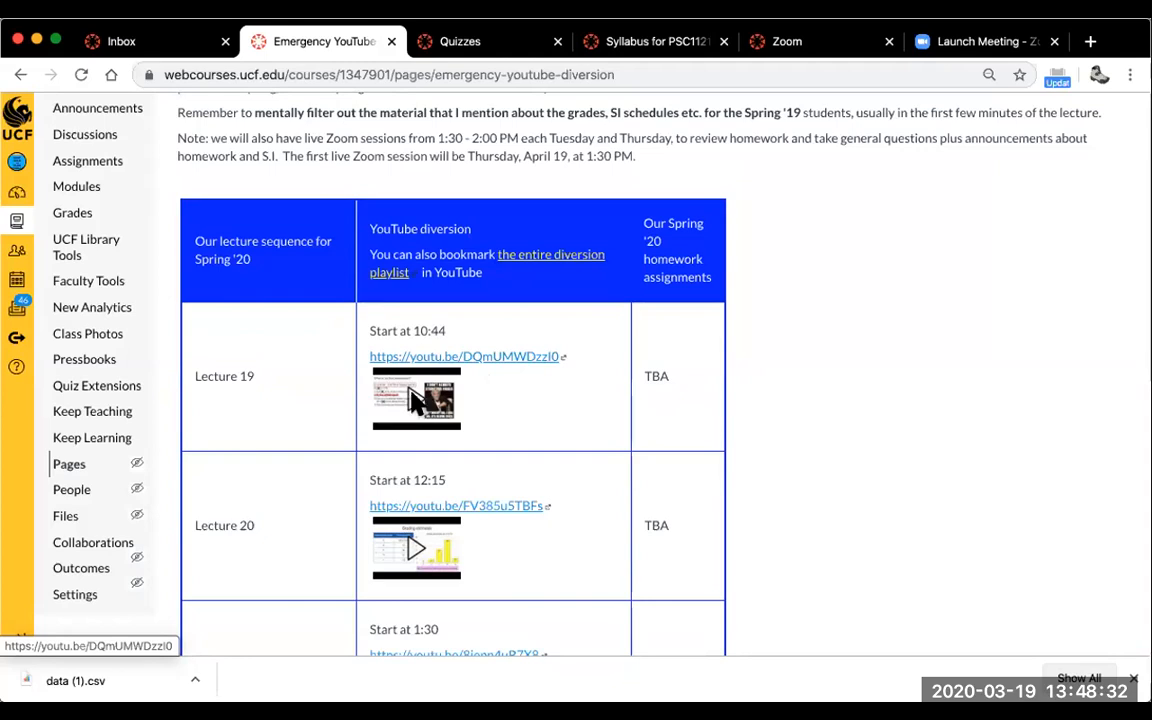
Expand the Lecture 19 video in the lecture table, play it, then pause partway through.
{"action": "left_click", "coordinate": [414, 400]}
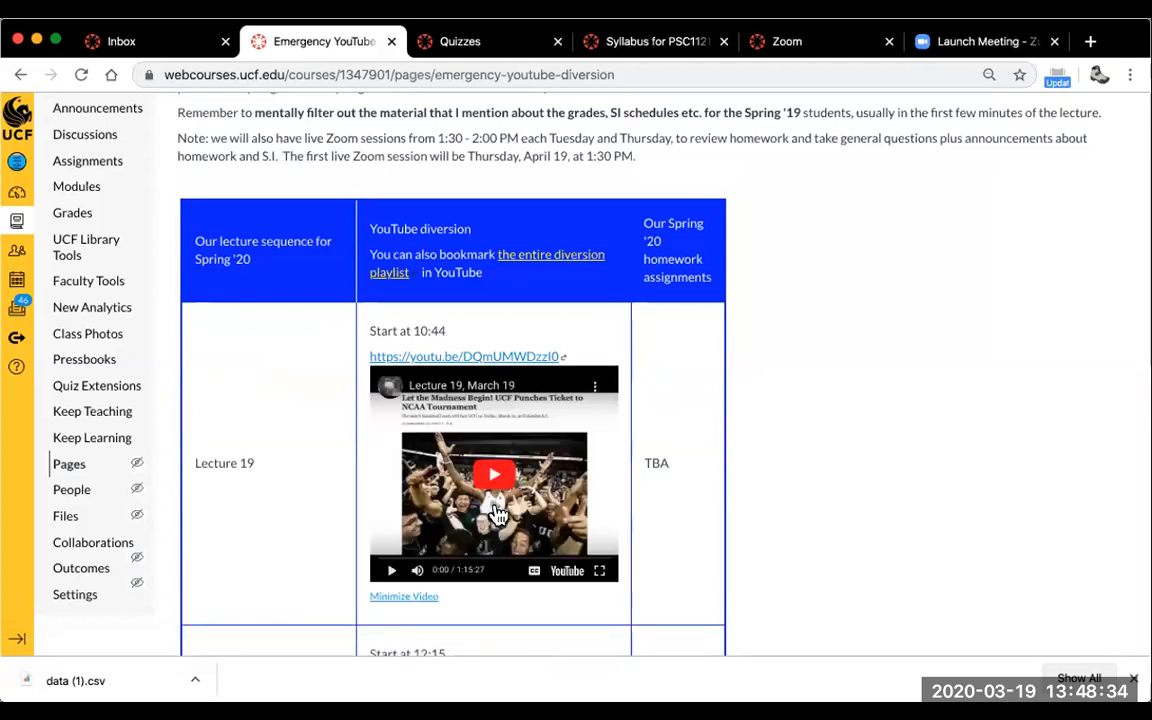
{"action": "left_click", "coordinate": [494, 474]}
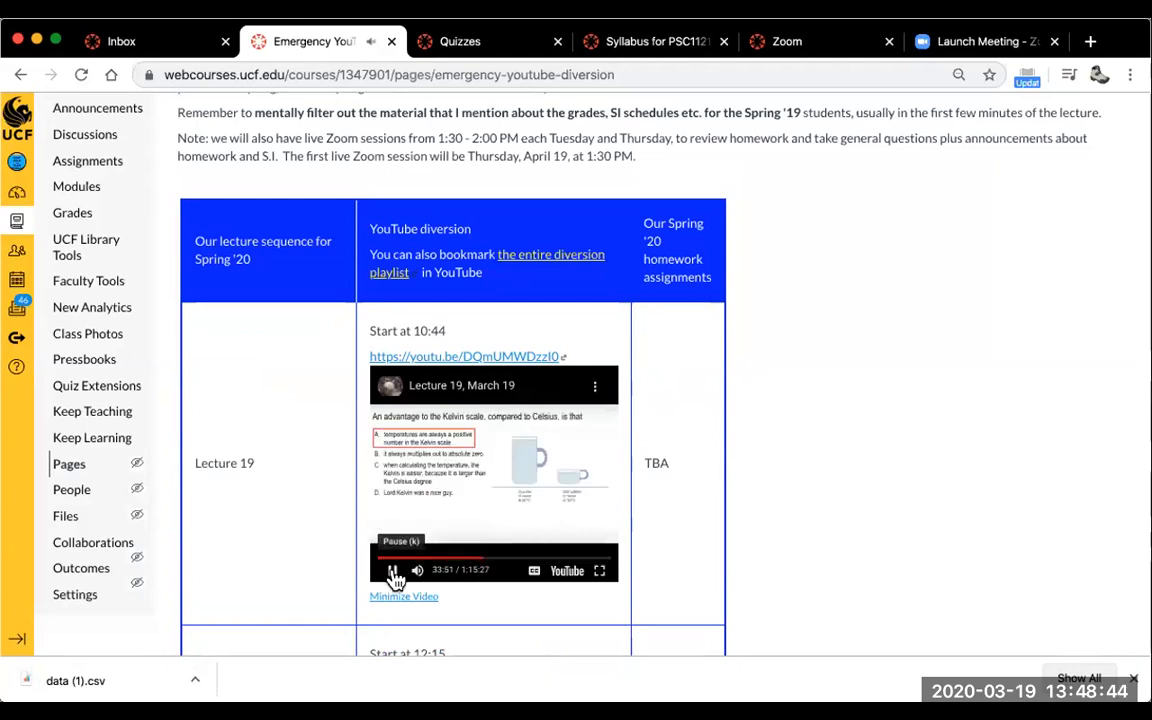
{"action": "left_click", "coordinate": [392, 570]}
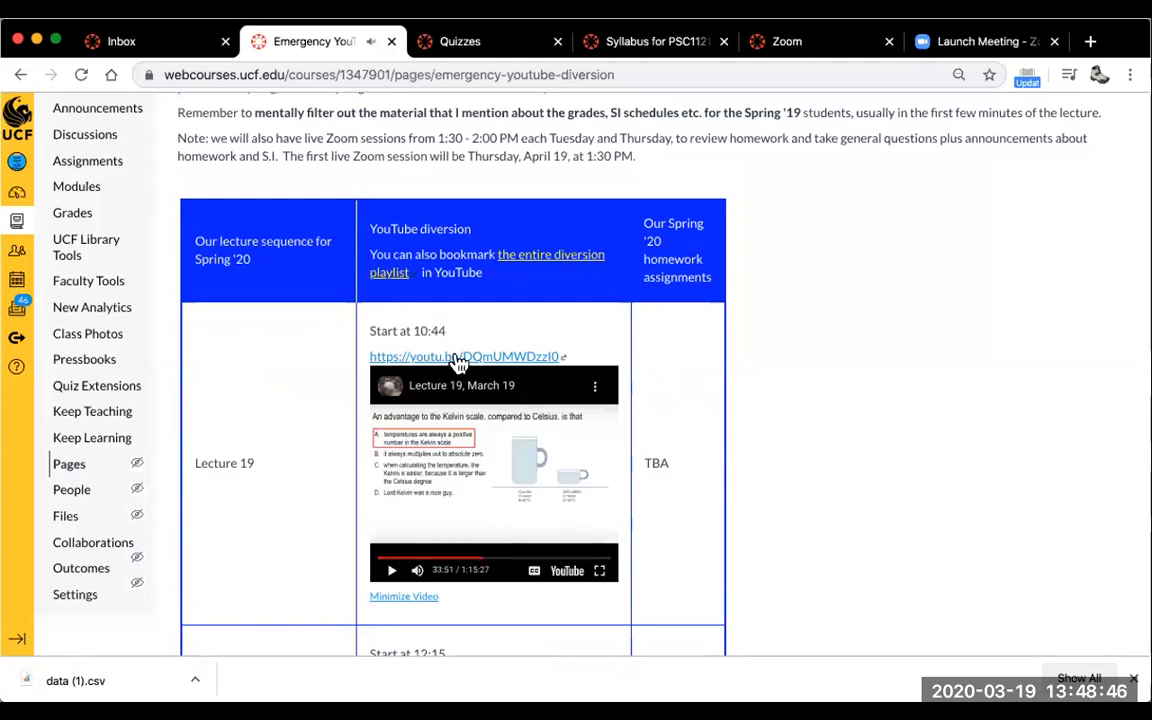
{"action": "mouse_move", "coordinate": [460, 360]}
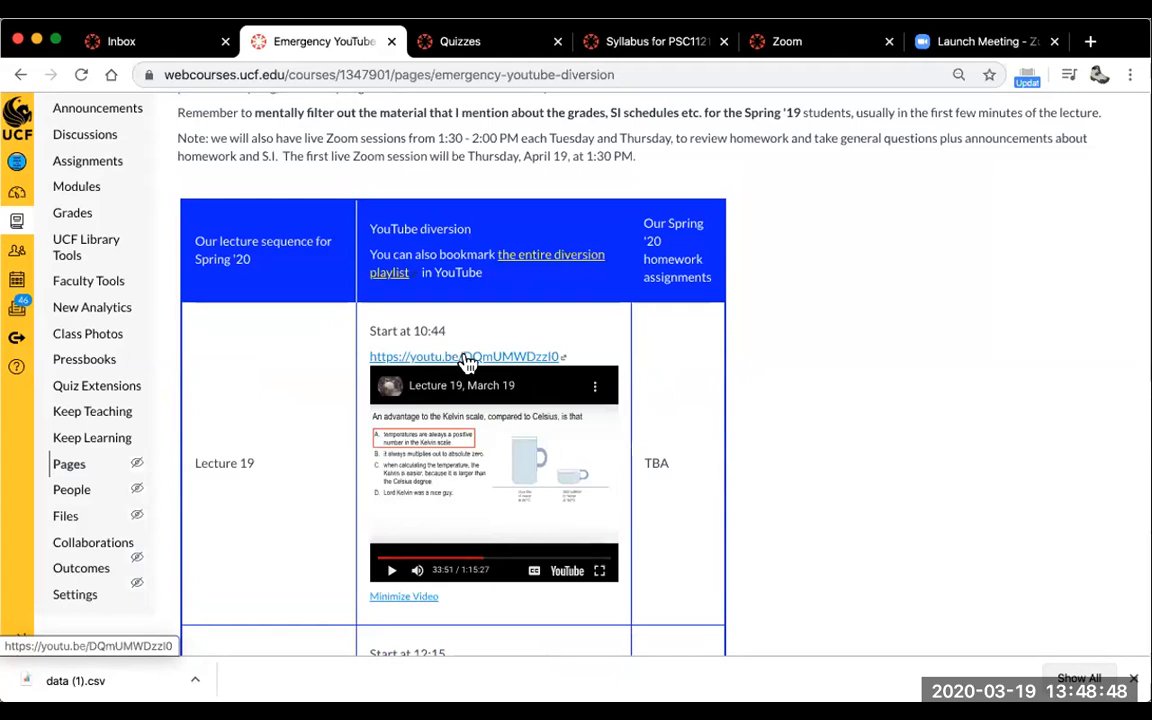
View the Lecture 19, March 19 video on its own YouTube page, paused on the phase diagram slide.
{"action": "left_click", "coordinate": [457, 356]}
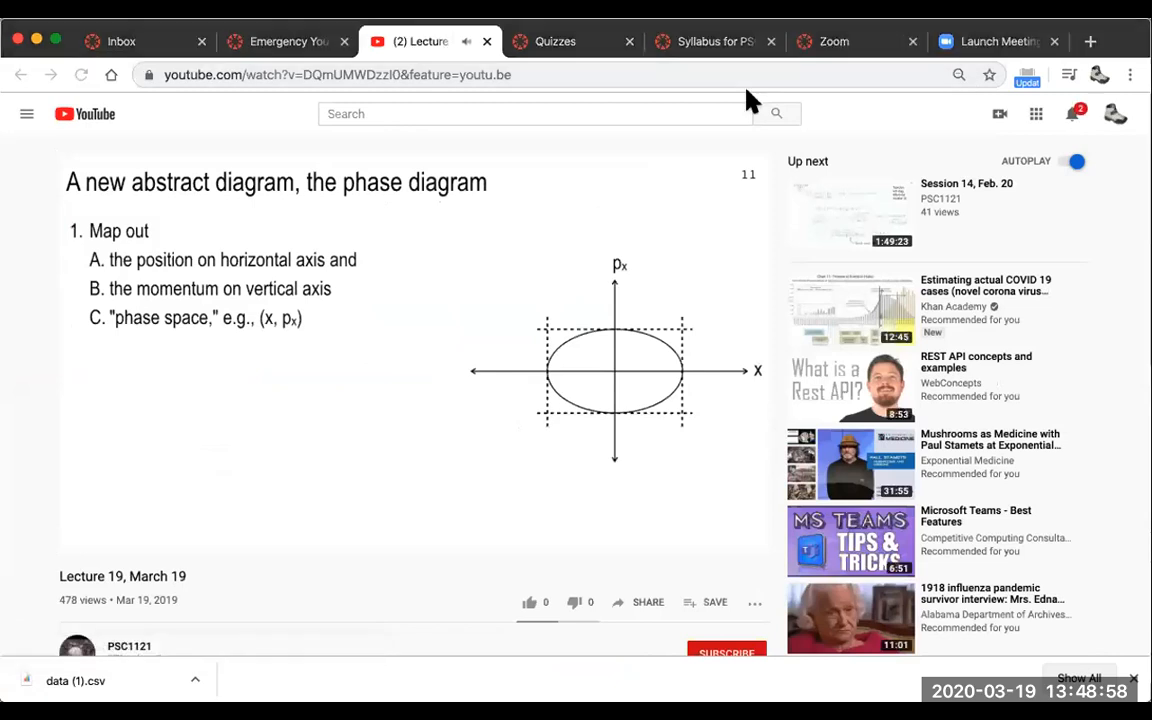
{"action": "mouse_move", "coordinate": [752, 144]}
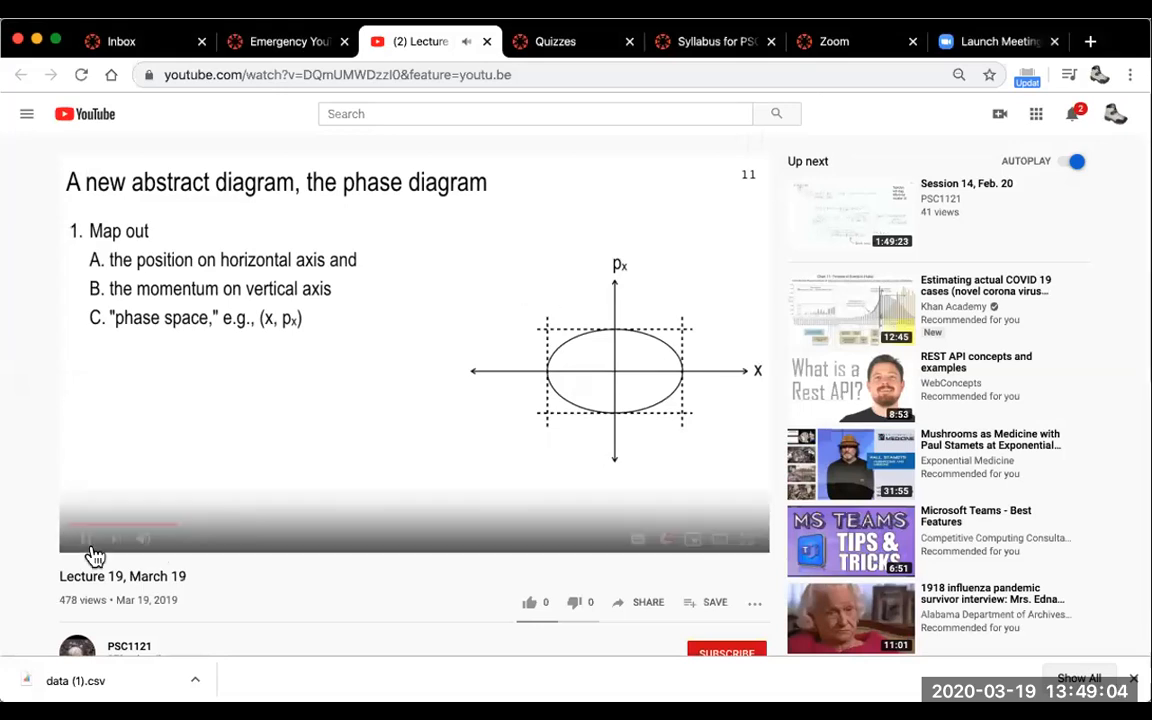
{"action": "left_click", "coordinate": [84, 540]}
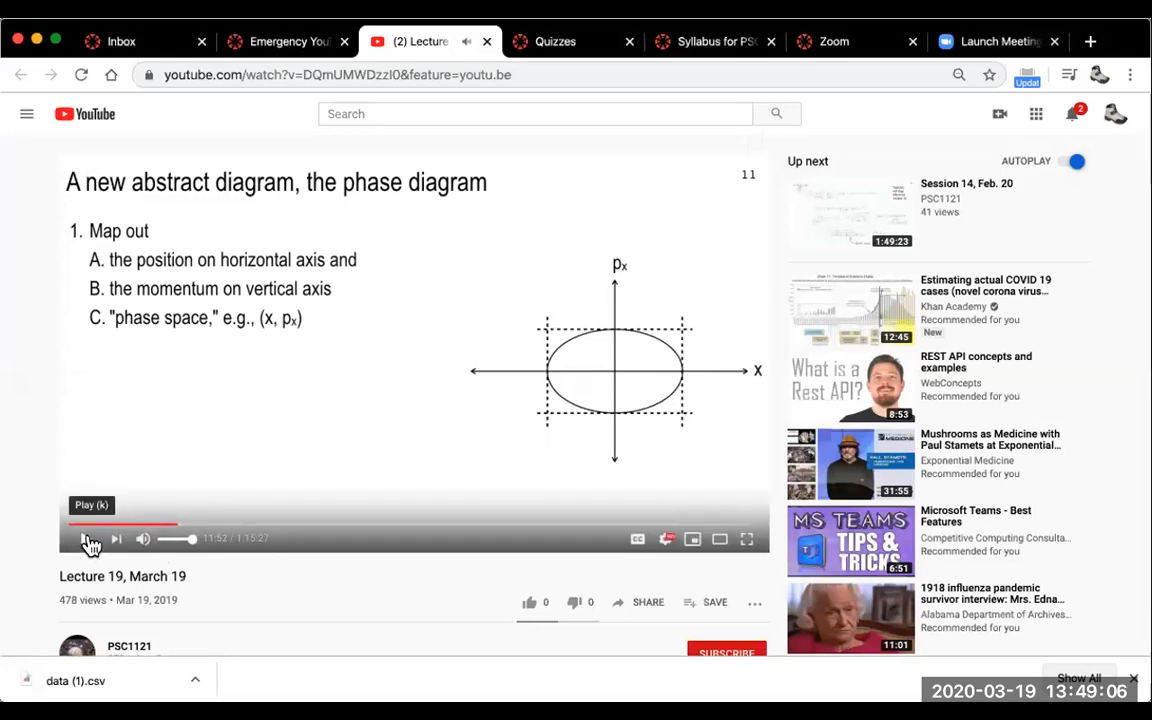
{"action": "left_click", "coordinate": [86, 540]}
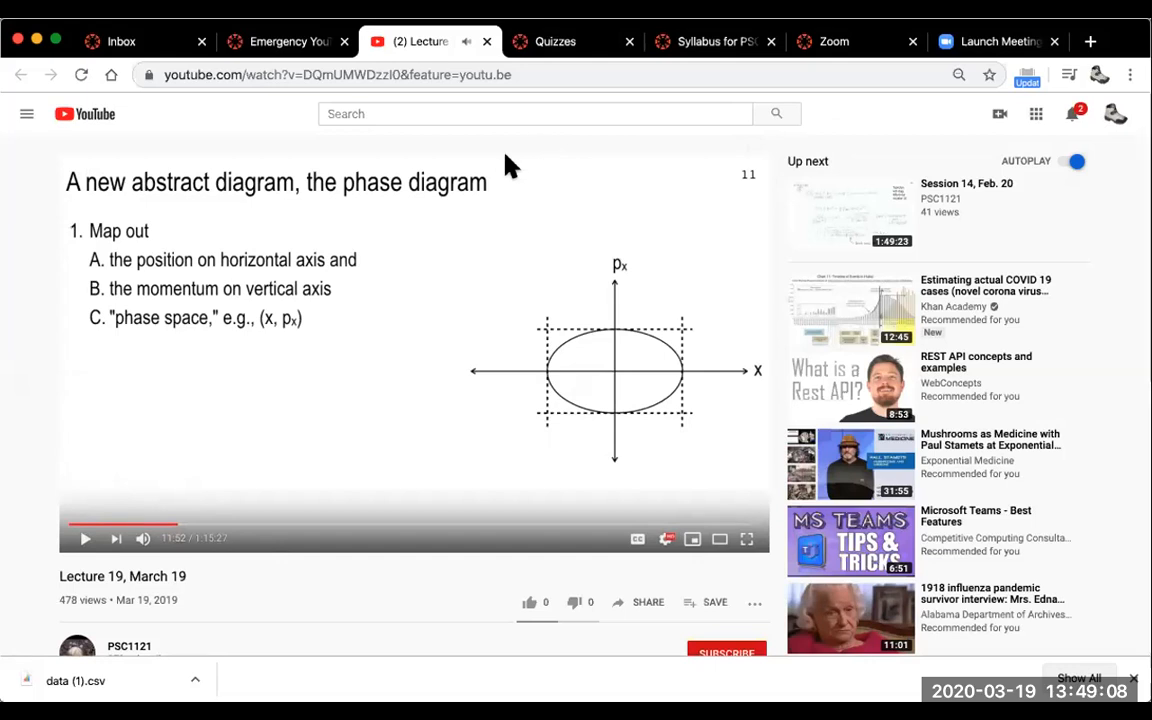
Return to the Canvas diversion page and review the Spring '20 lecture table down to the final examination row.
{"action": "left_click", "coordinate": [288, 40]}
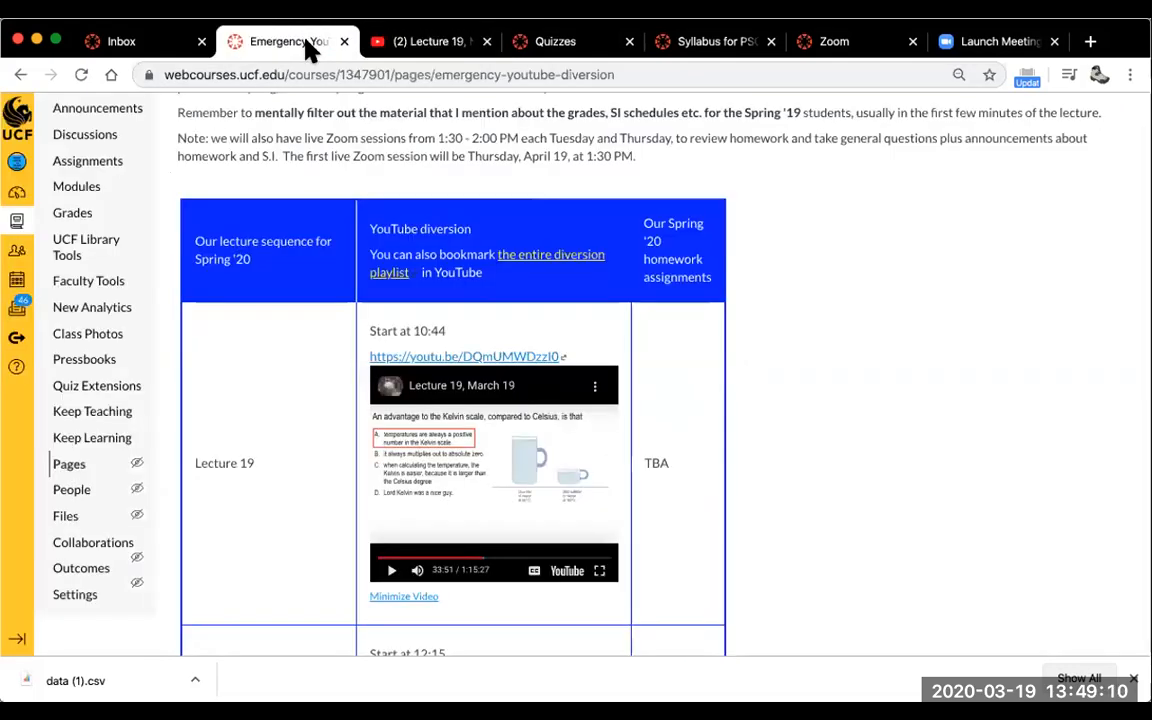
{"action": "mouse_move", "coordinate": [464, 356]}
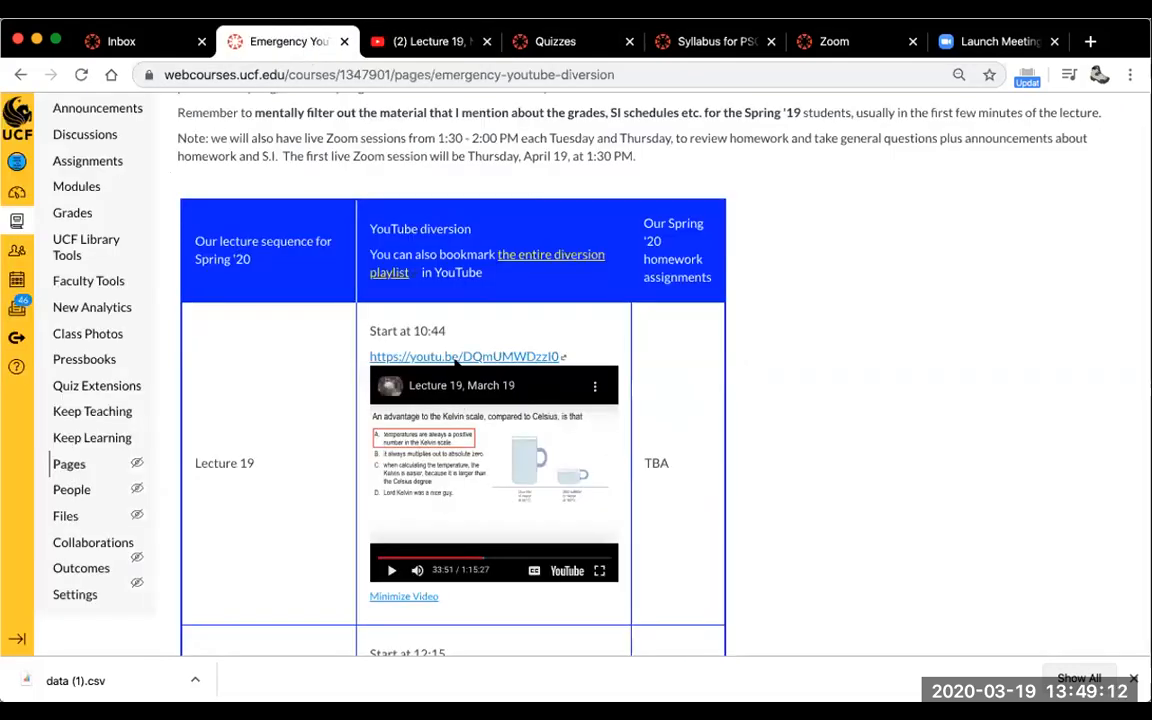
{"action": "mouse_move", "coordinate": [526, 332]}
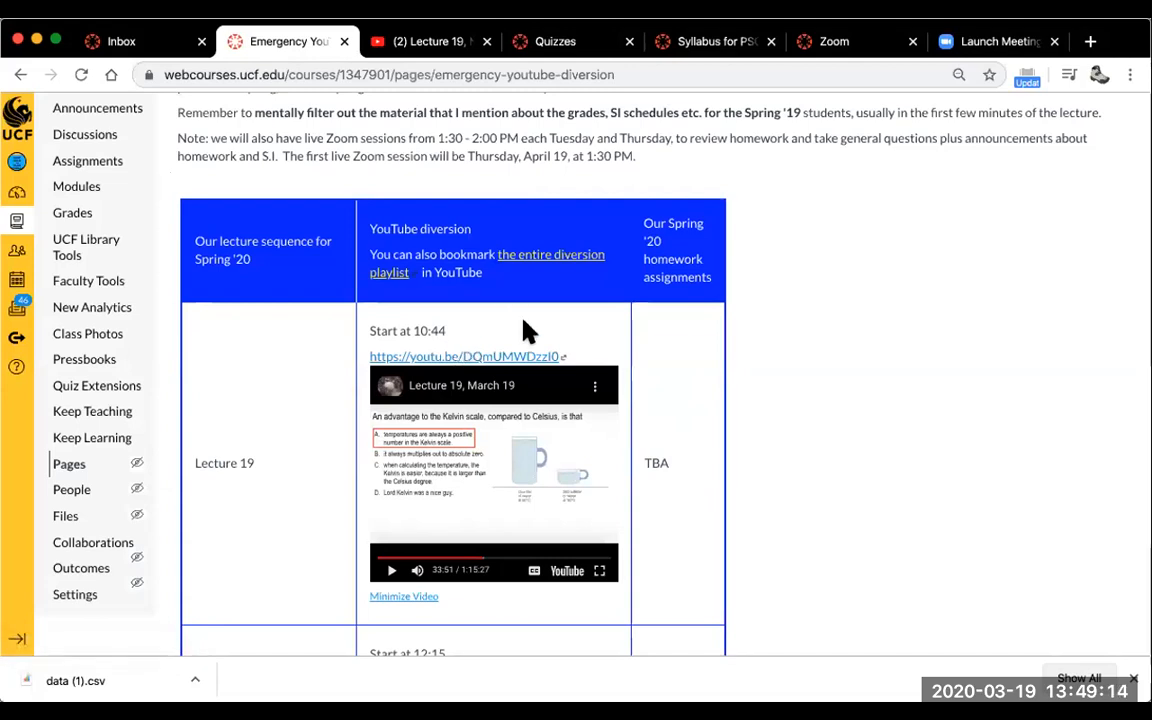
{"action": "scroll", "scroll_direction": "down", "scroll_amount": 3}
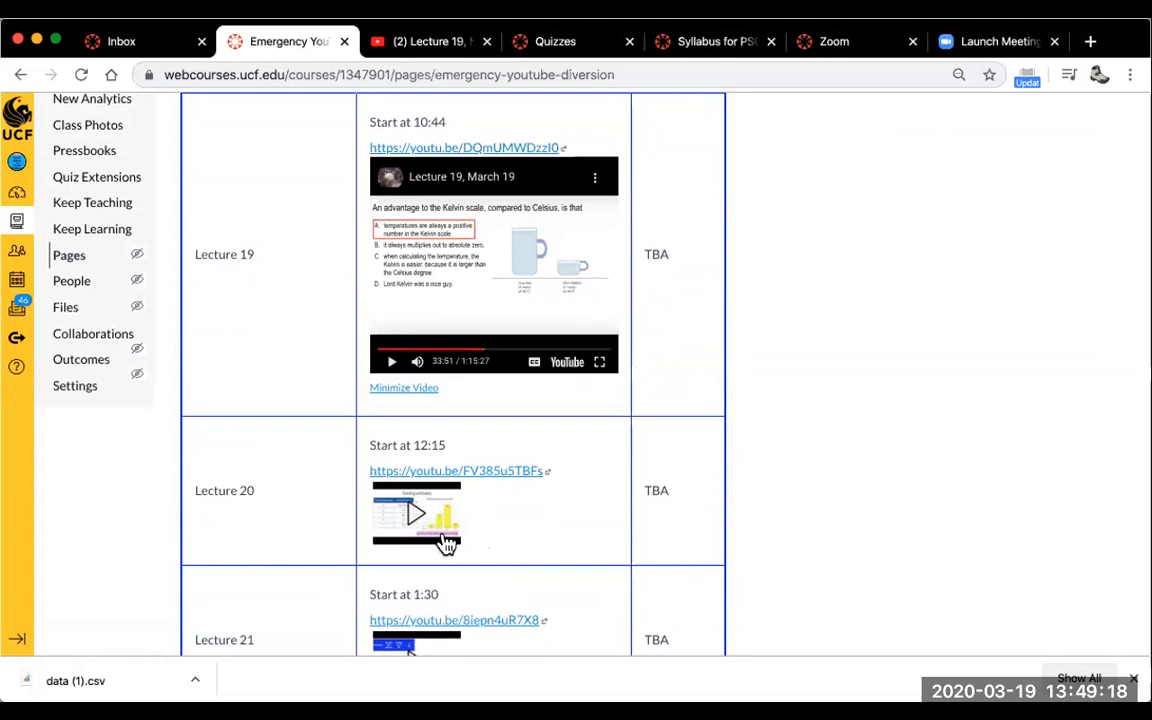
{"action": "mouse_move", "coordinate": [464, 509]}
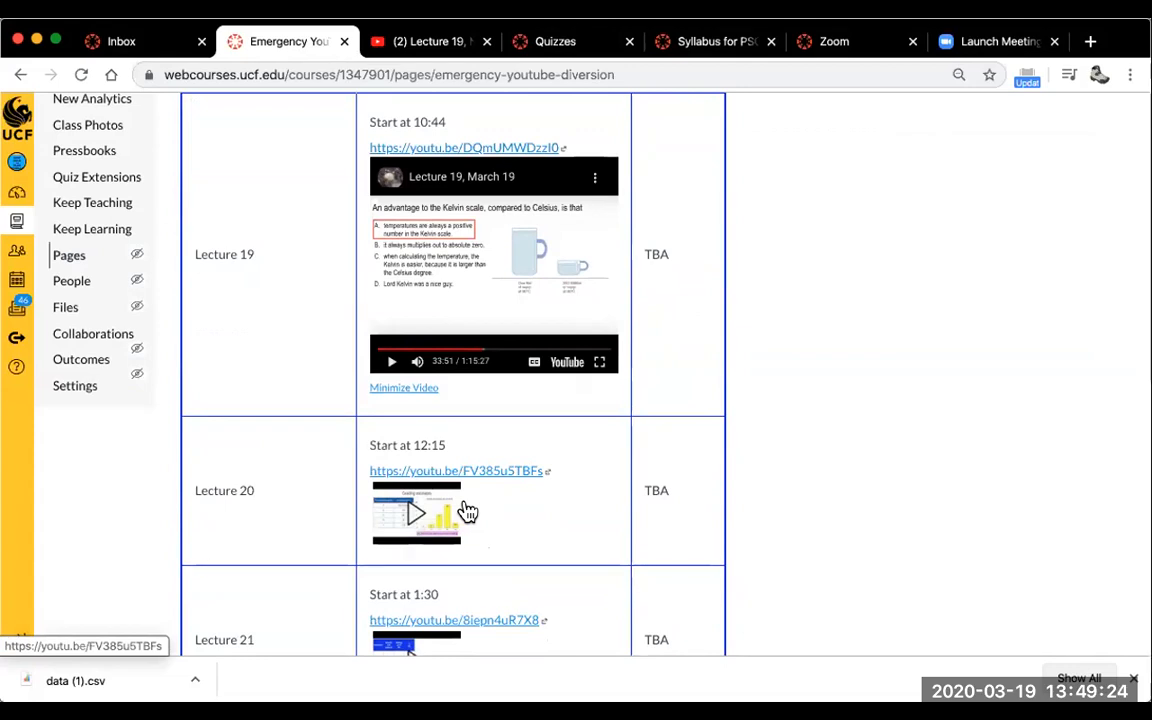
{"action": "scroll", "scroll_direction": "down", "scroll_amount": 3}
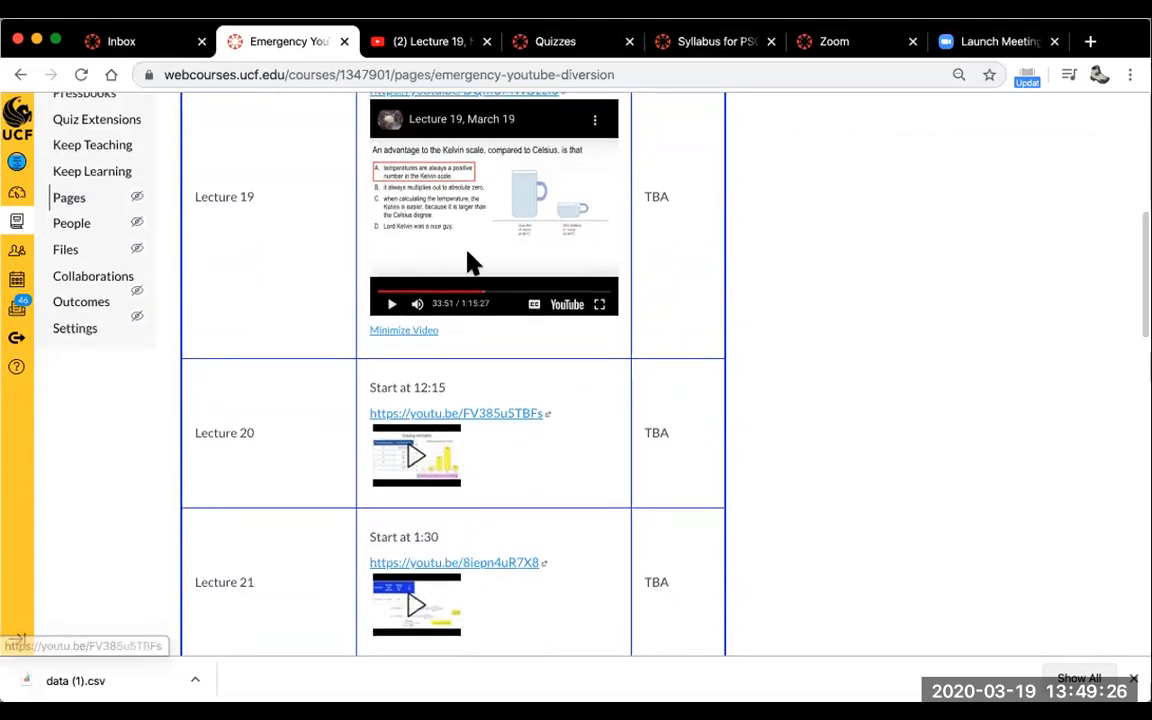
{"action": "mouse_move", "coordinate": [456, 418]}
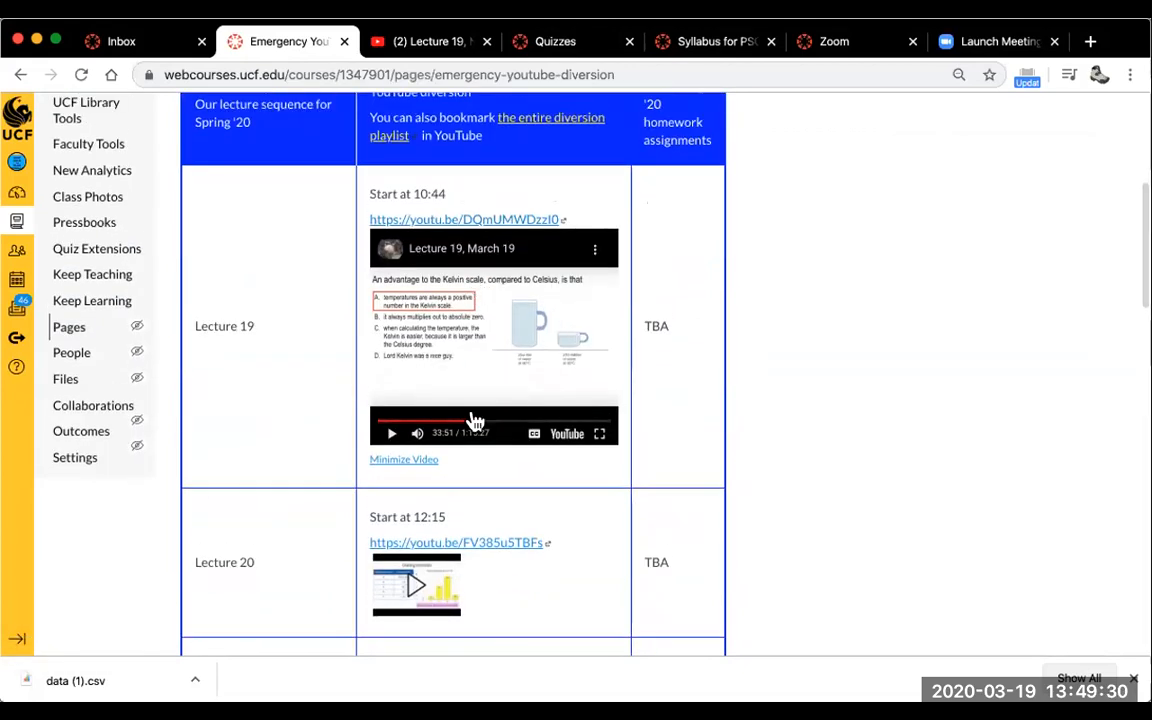
{"action": "scroll", "scroll_direction": "down", "scroll_amount": 3}
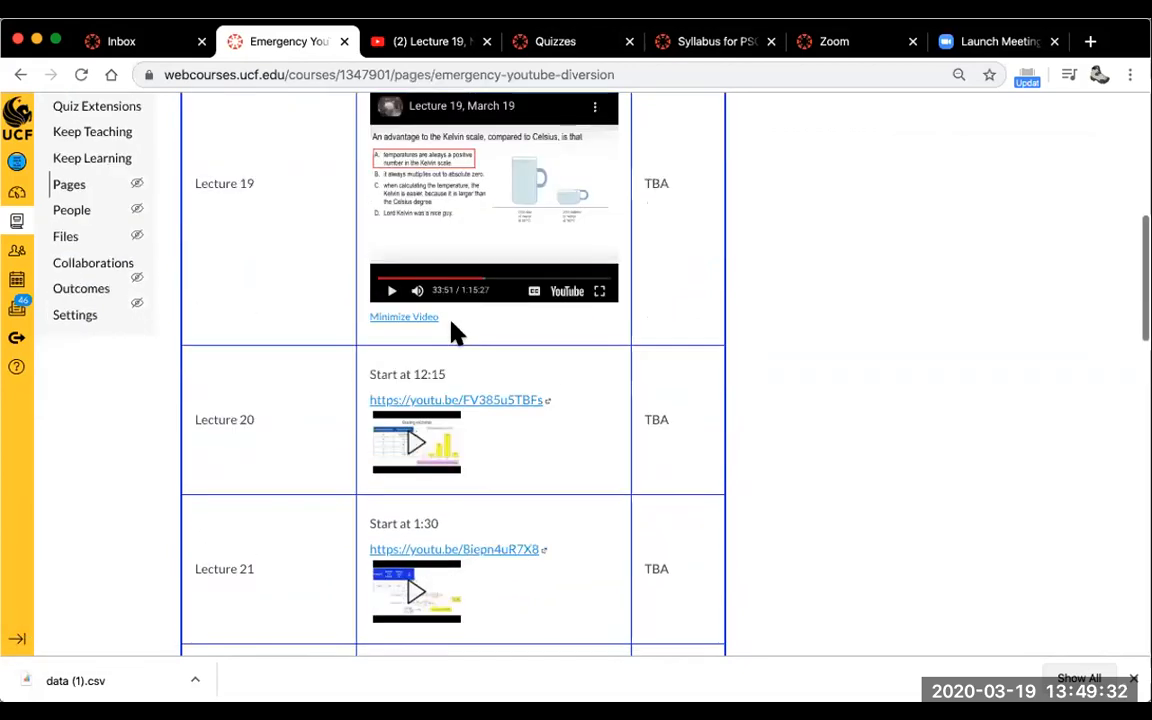
{"action": "scroll", "scroll_direction": "down", "scroll_amount": 3}
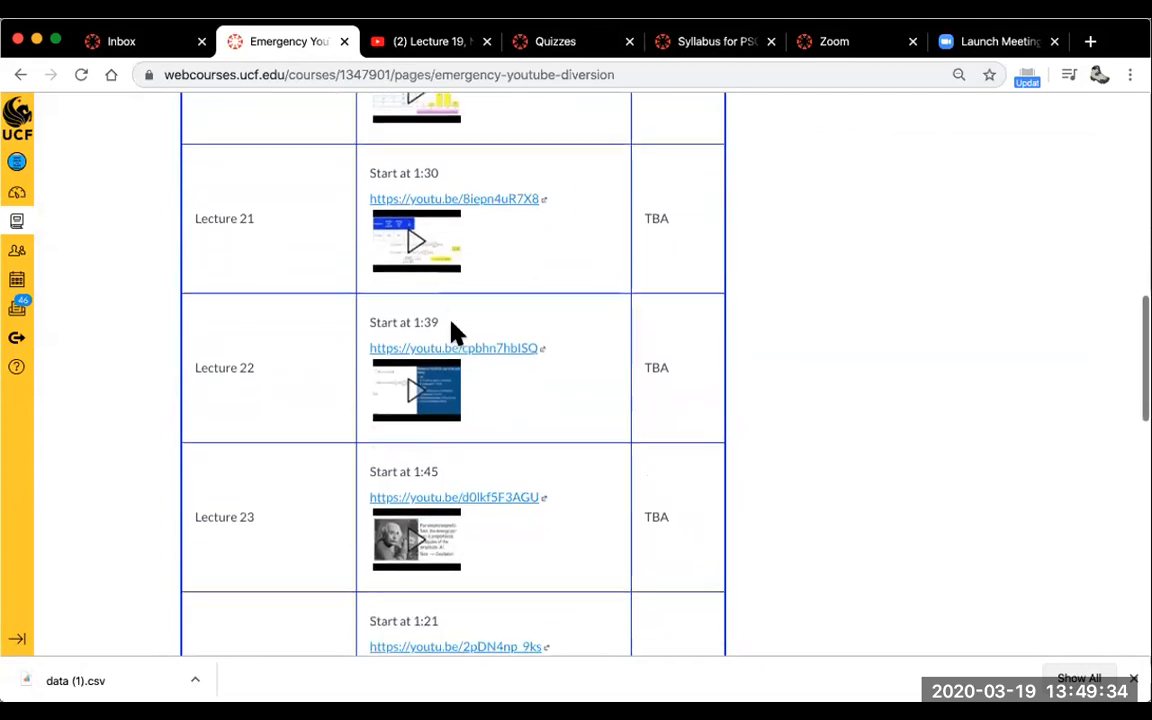
{"action": "scroll", "scroll_direction": "down", "scroll_amount": 3}
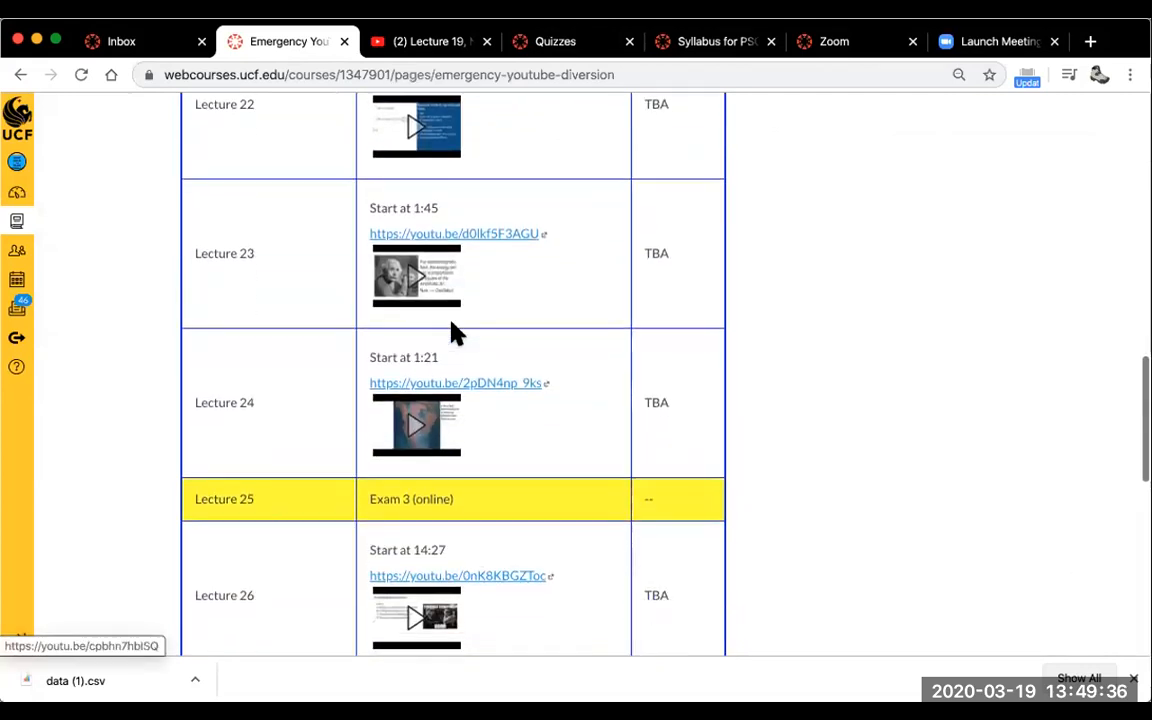
{"action": "scroll", "scroll_direction": "down", "scroll_amount": 3}
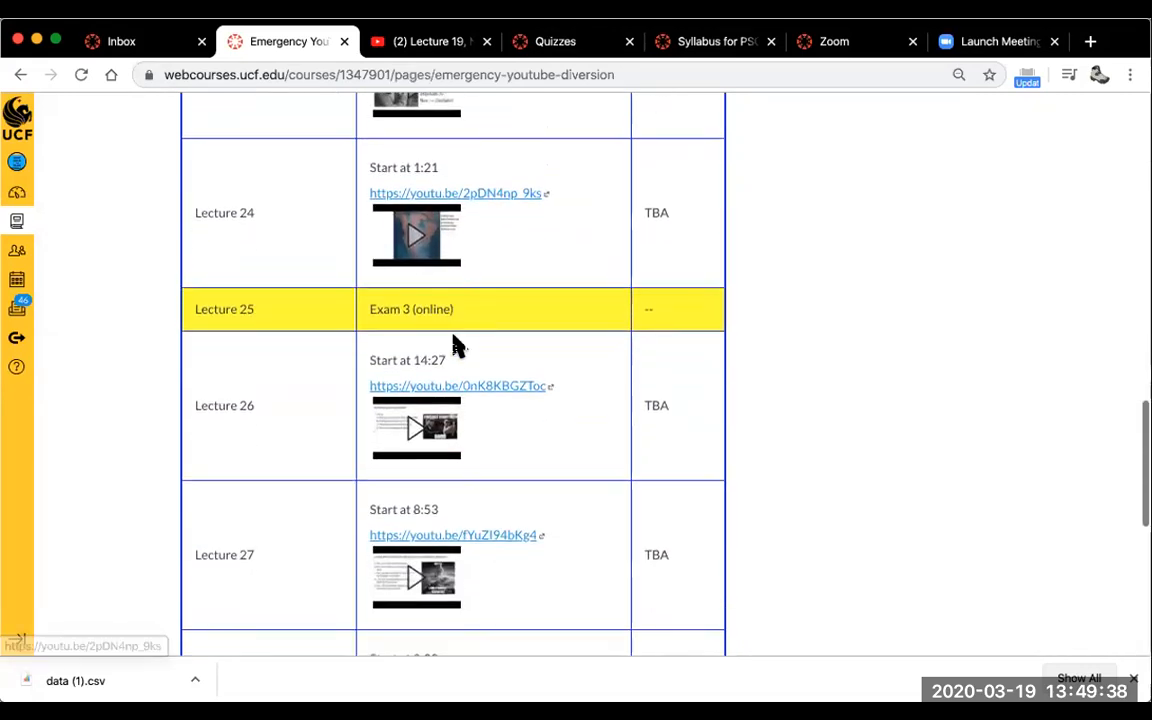
{"action": "scroll", "scroll_direction": "down", "scroll_amount": 3}
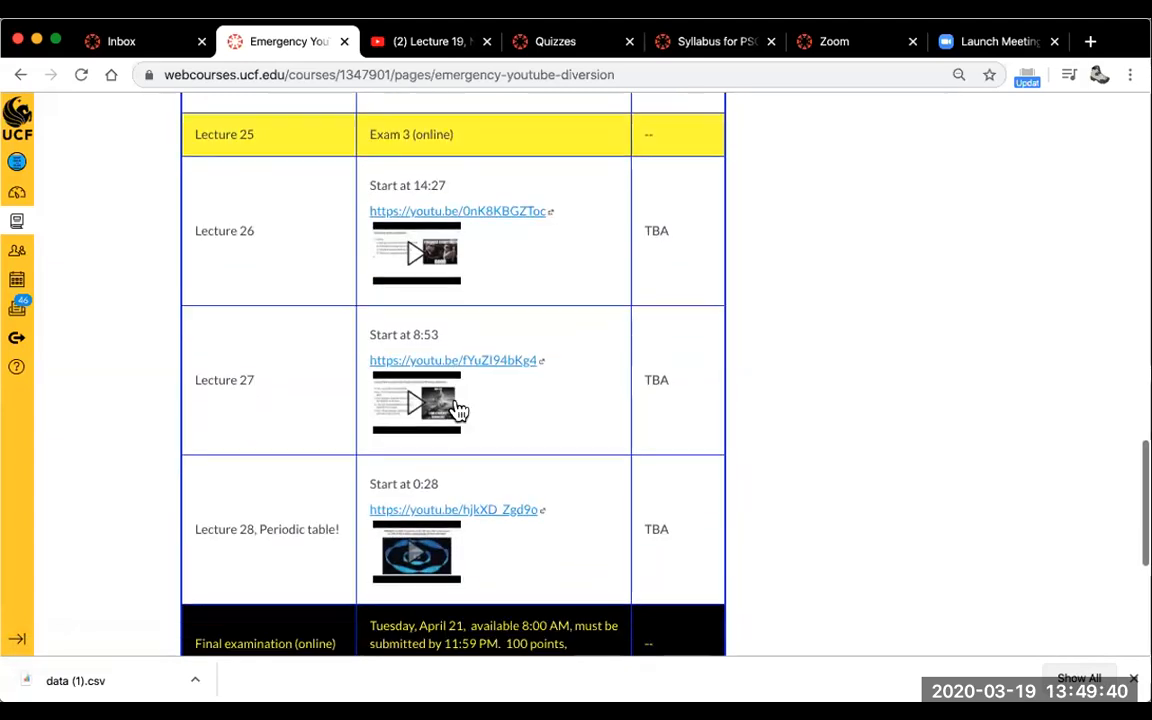
{"action": "scroll", "scroll_direction": "down", "scroll_amount": 3}
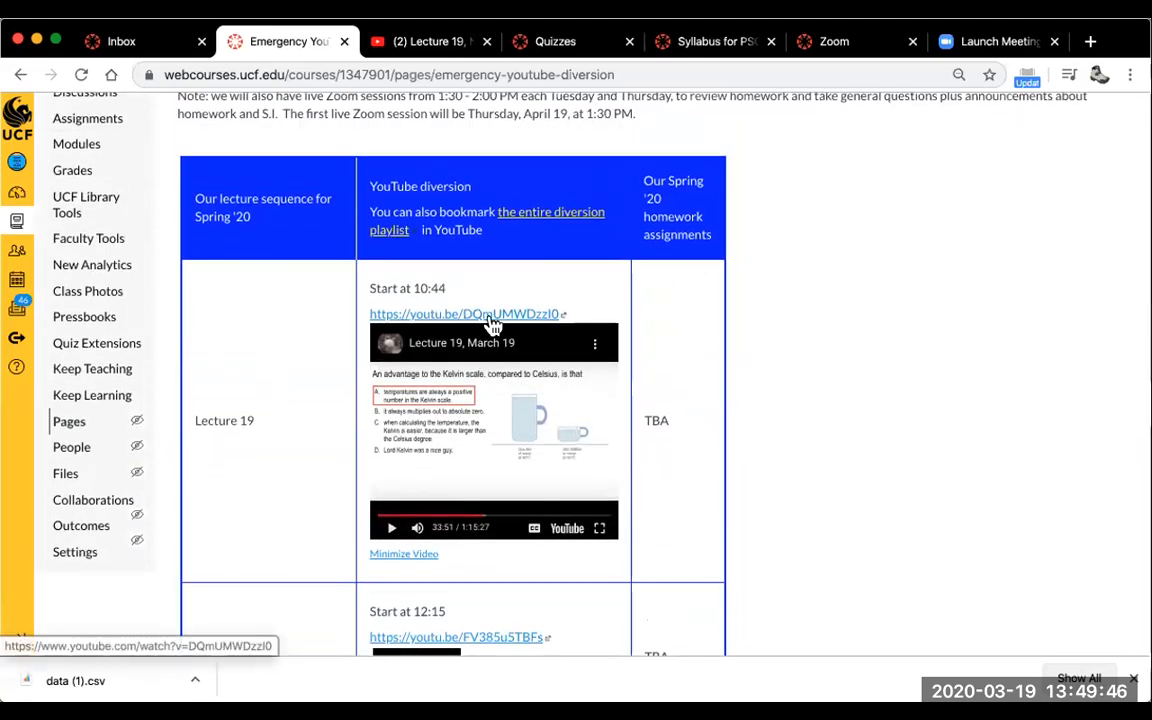
{"action": "mouse_move", "coordinate": [548, 252]}
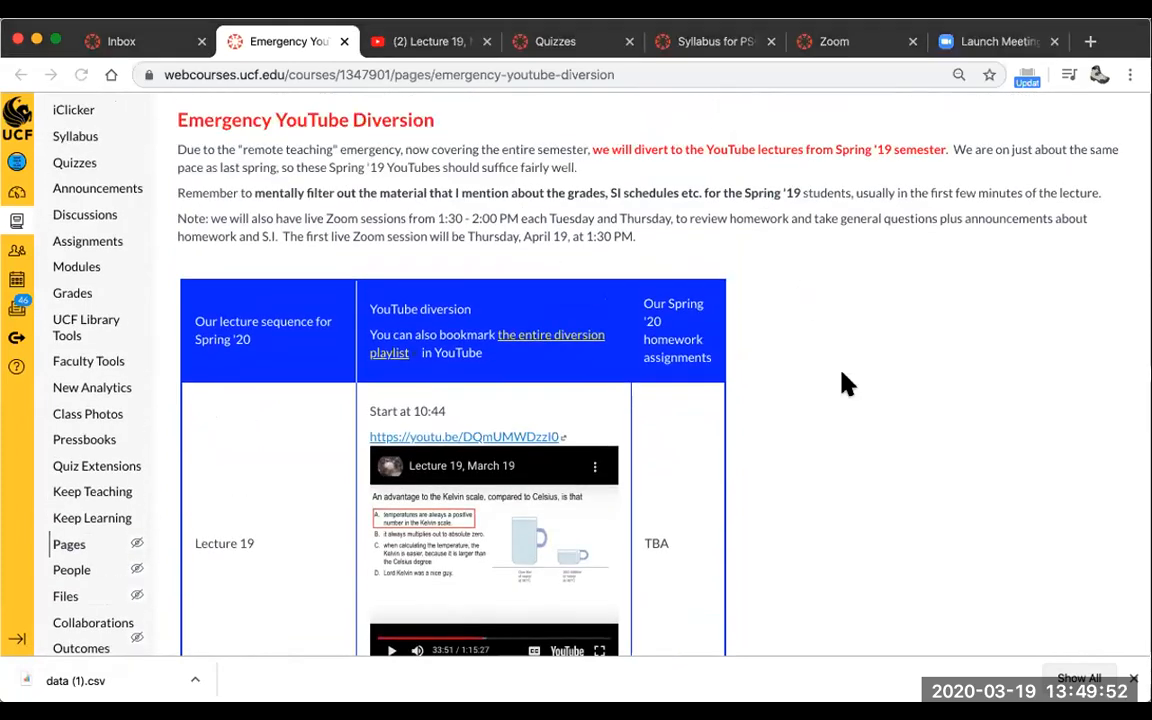
{"action": "mouse_move", "coordinate": [706, 414]}
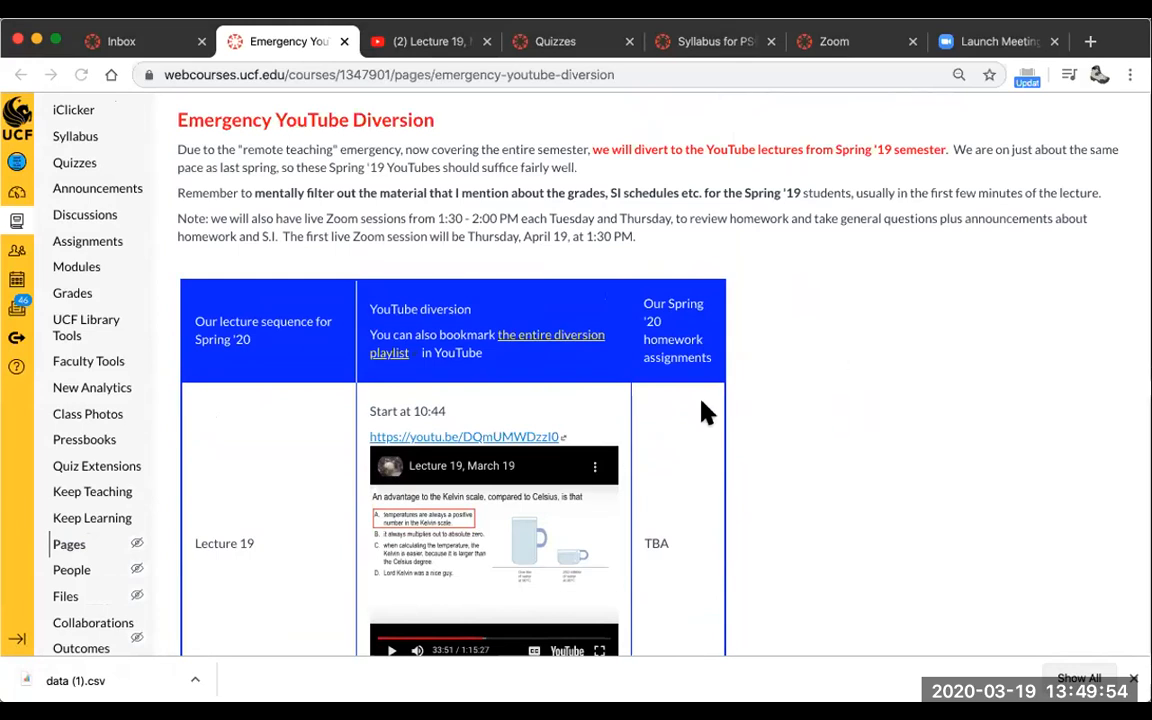
{"action": "mouse_move", "coordinate": [533, 368]}
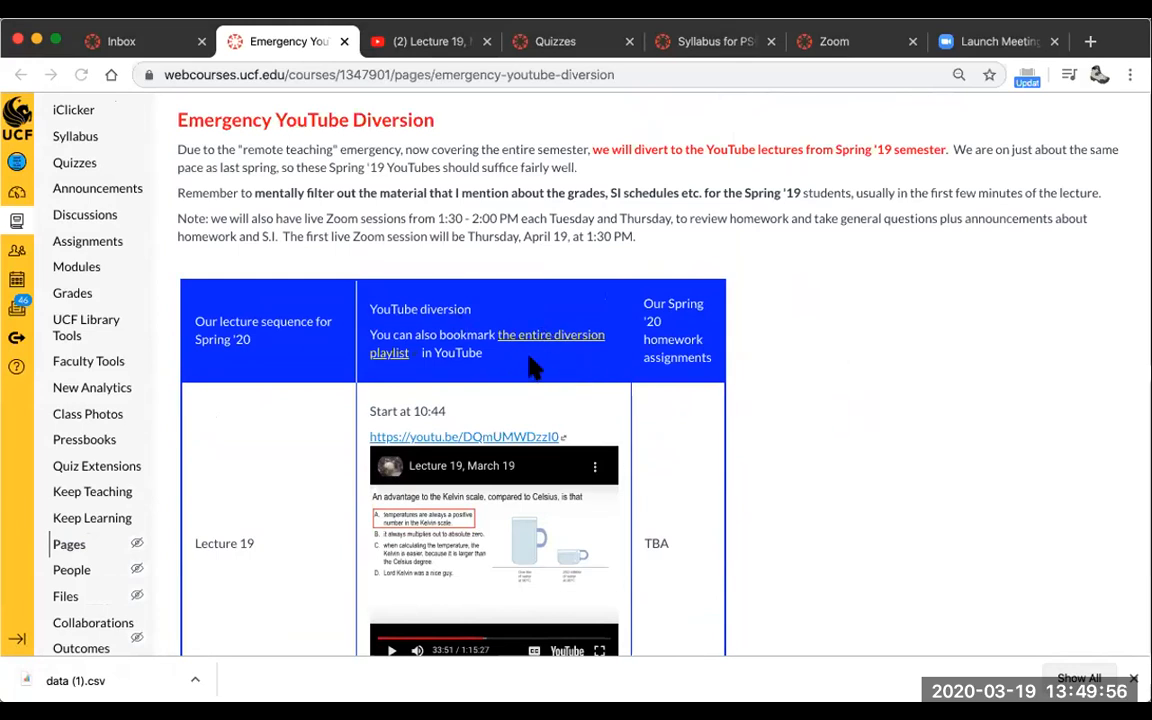
{"action": "mouse_move", "coordinate": [536, 344]}
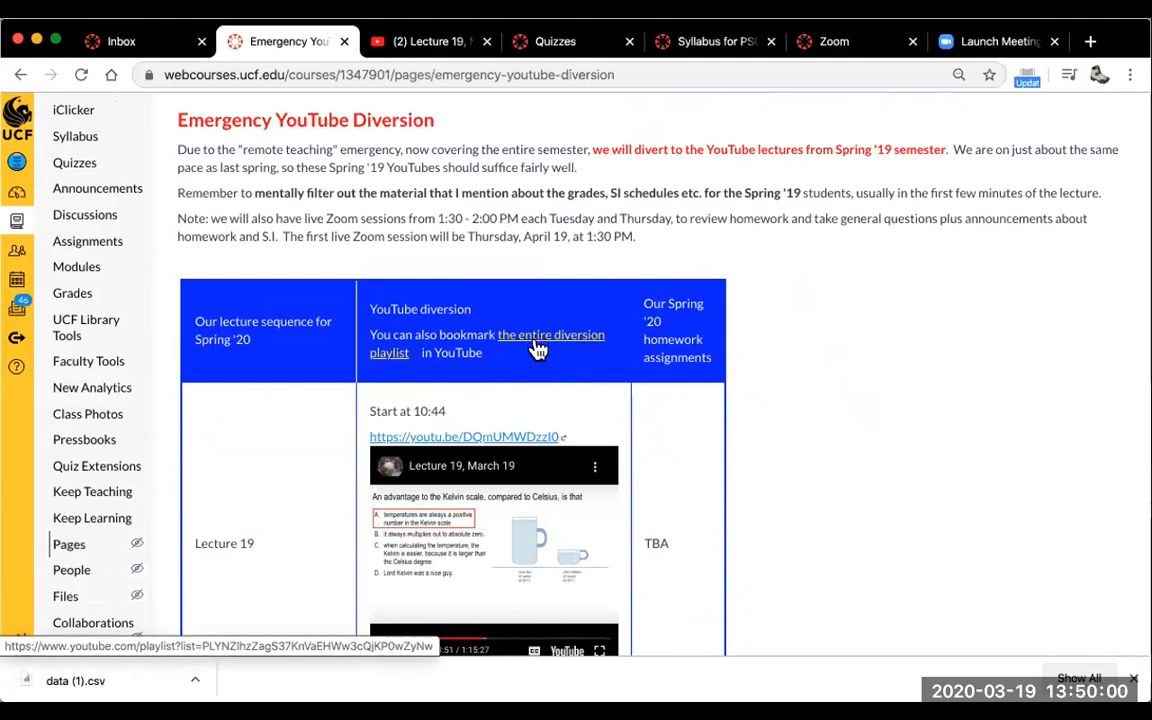
{"action": "left_click", "coordinate": [552, 334]}
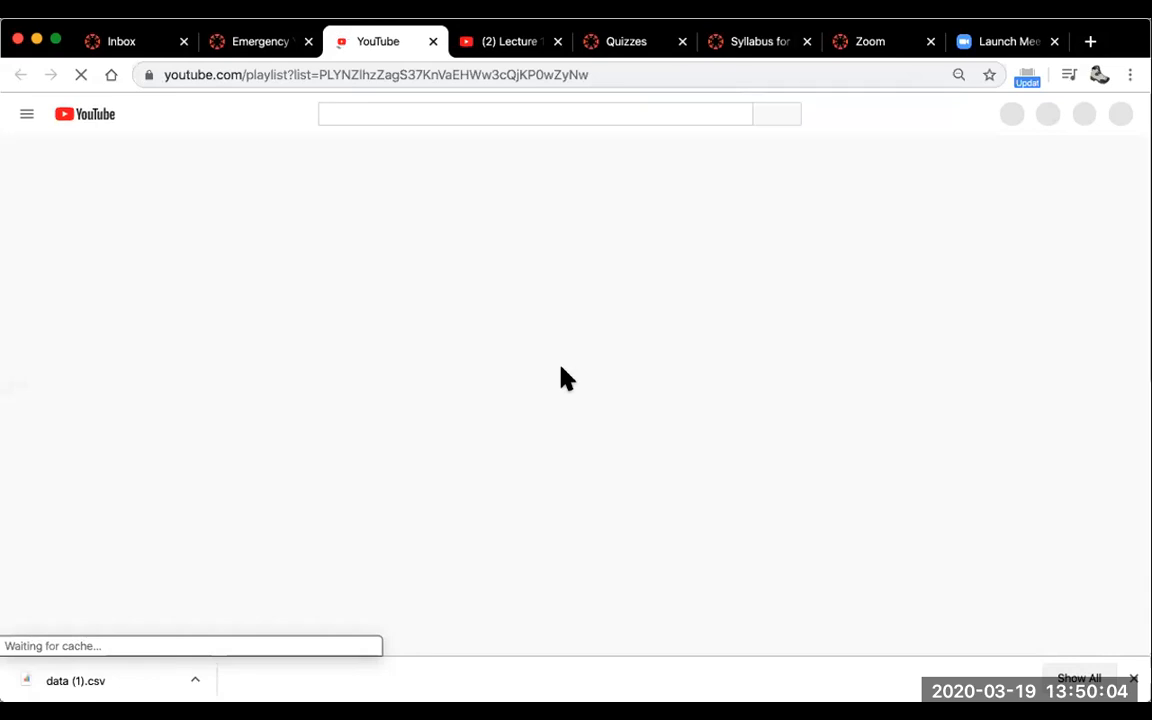
{"action": "mouse_move", "coordinate": [580, 408]}
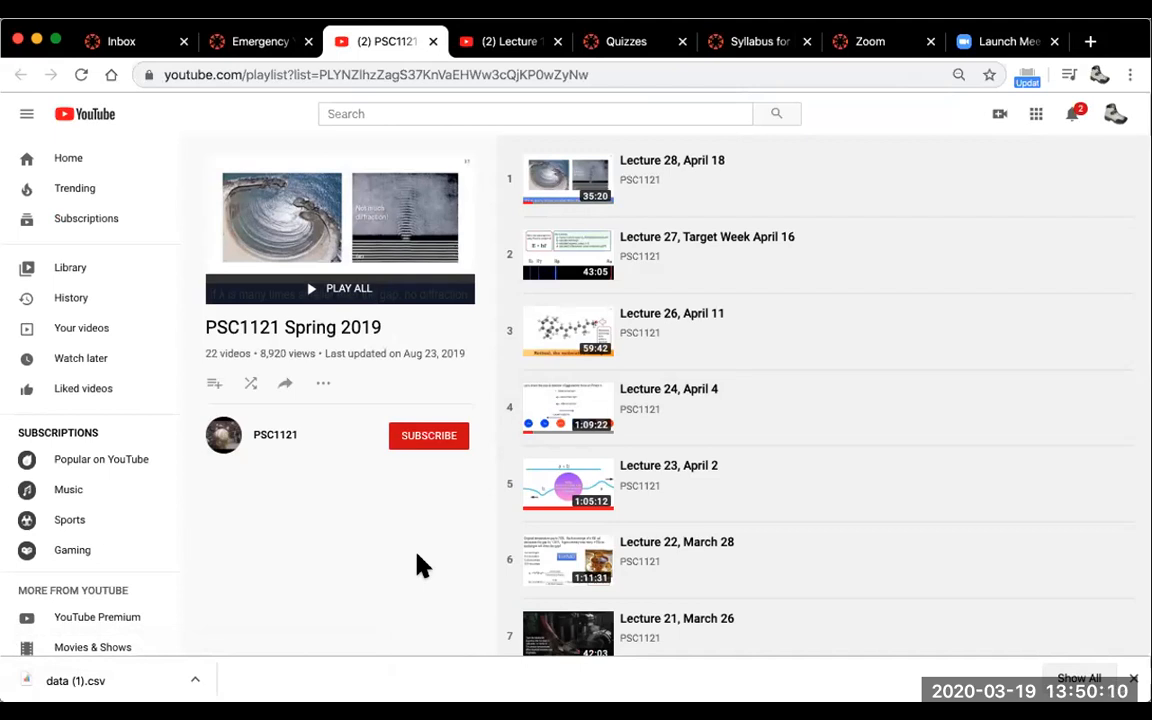
{"action": "mouse_move", "coordinate": [592, 317]}
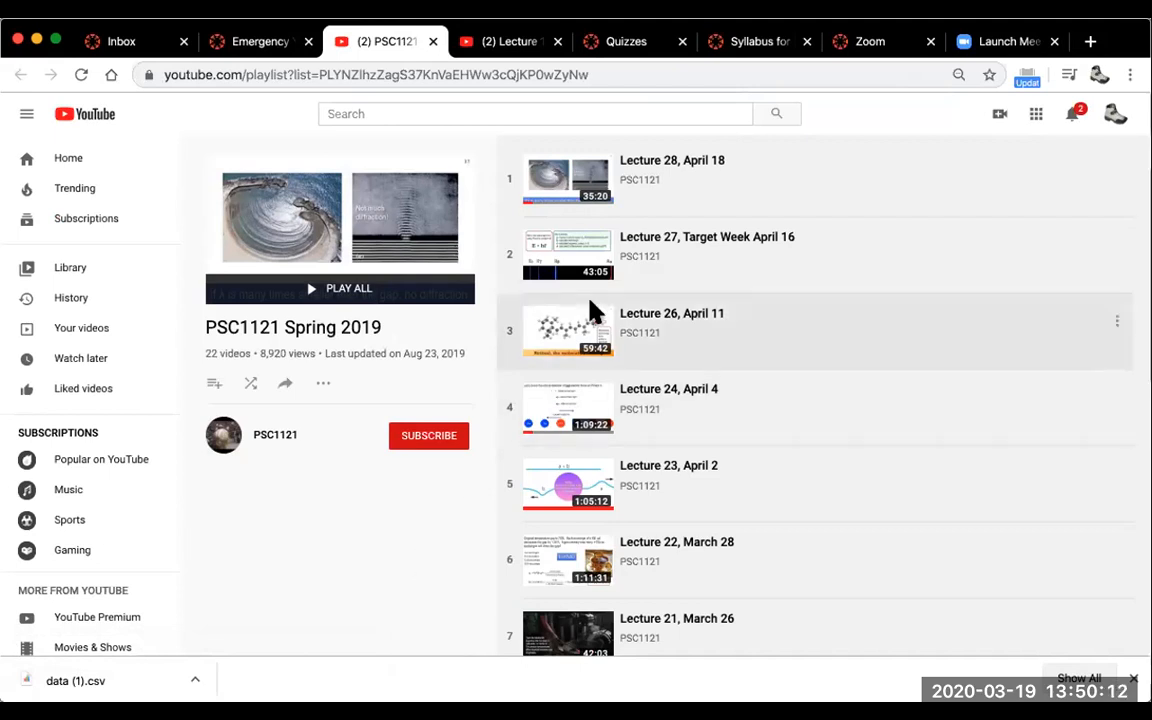
{"action": "mouse_move", "coordinate": [658, 222]}
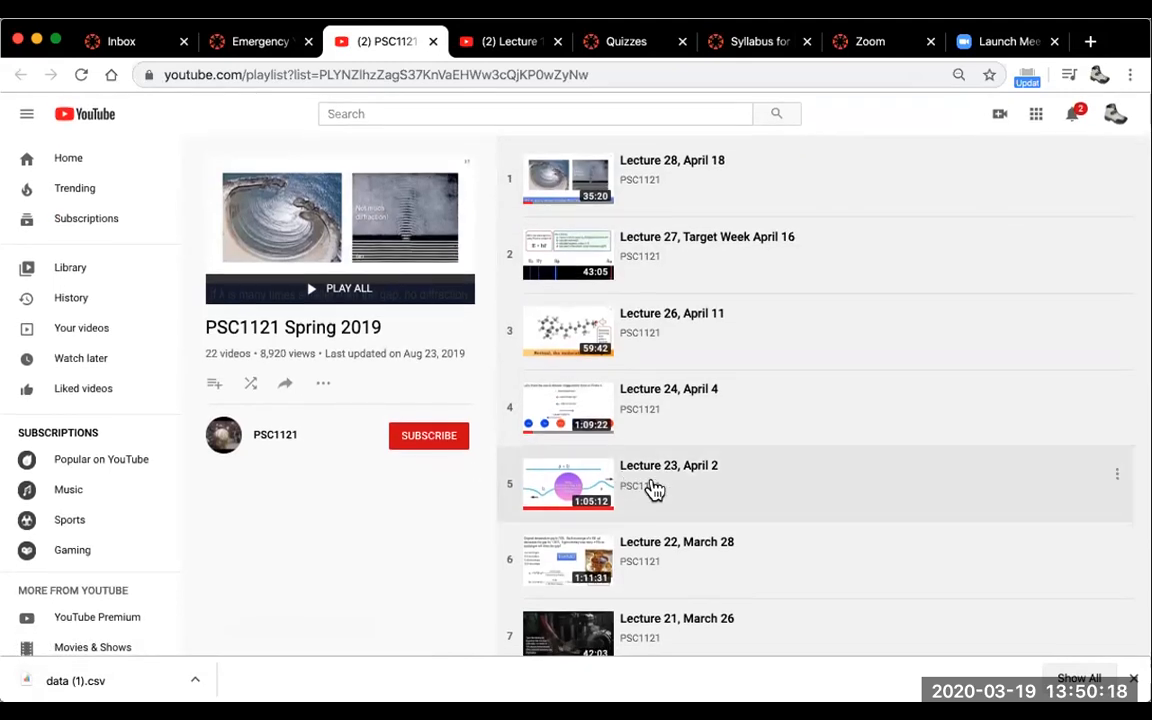
{"action": "scroll", "scroll_direction": "down", "scroll_amount": 3}
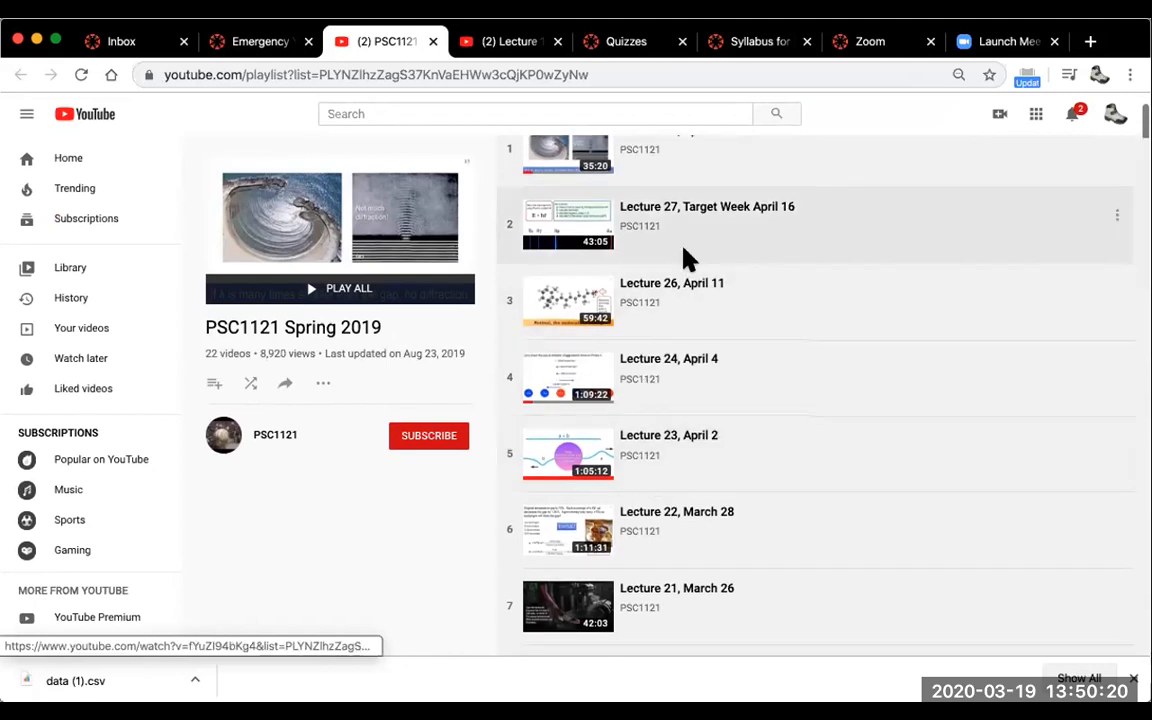
{"action": "scroll", "scroll_direction": "down", "scroll_amount": 3}
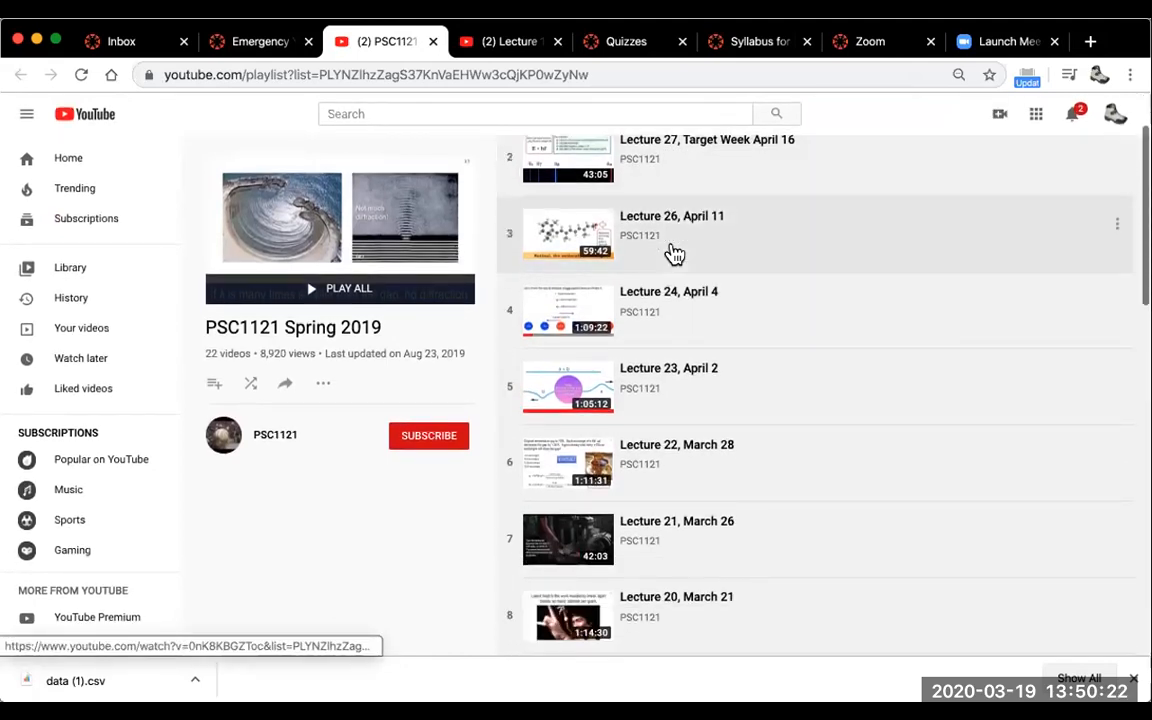
{"action": "scroll", "scroll_direction": "down", "scroll_amount": 3}
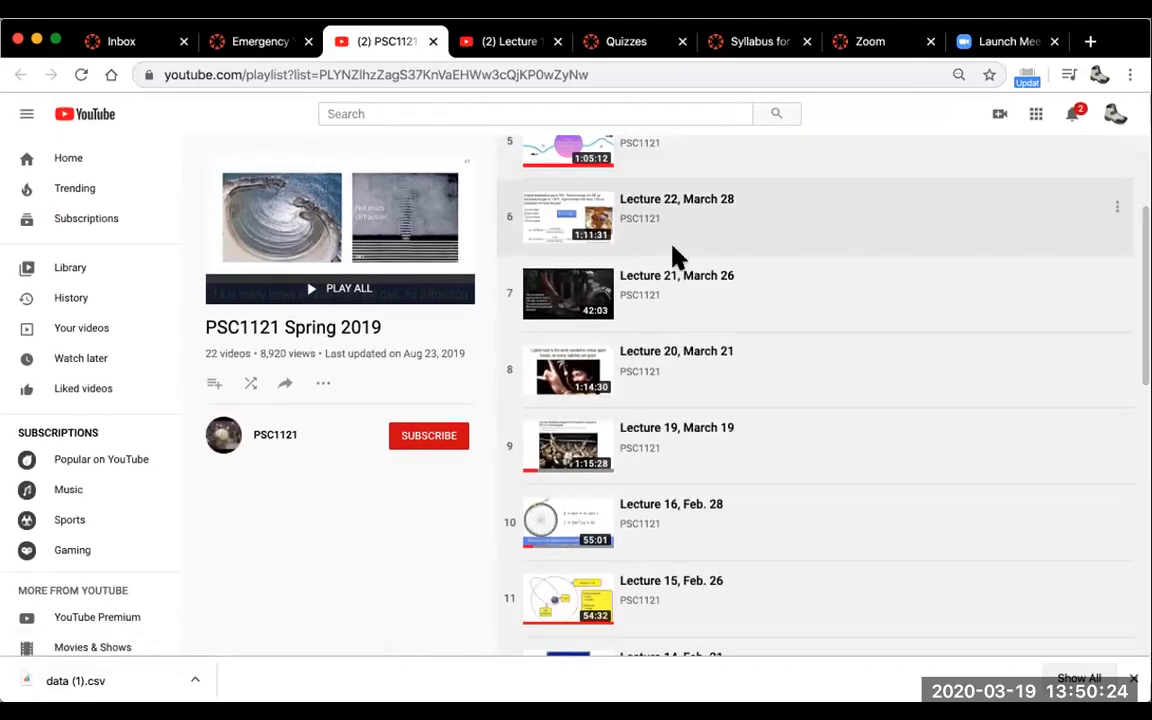
{"action": "scroll", "scroll_direction": "down", "scroll_amount": 3}
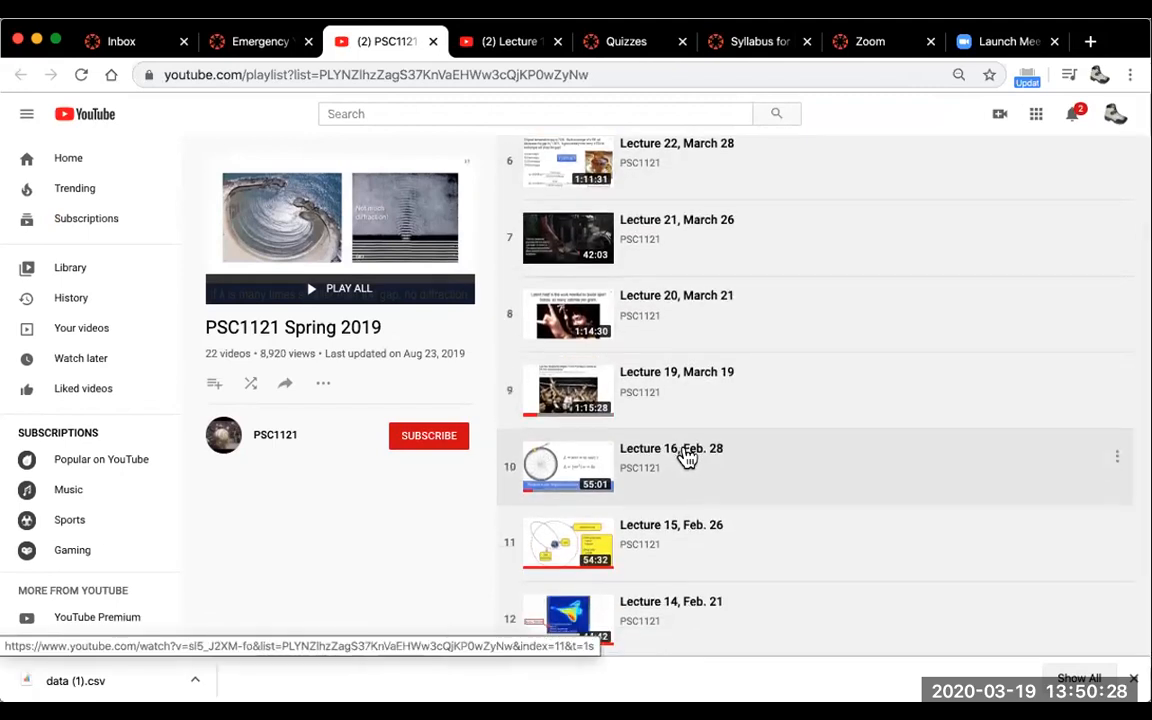
{"action": "mouse_move", "coordinate": [688, 456]}
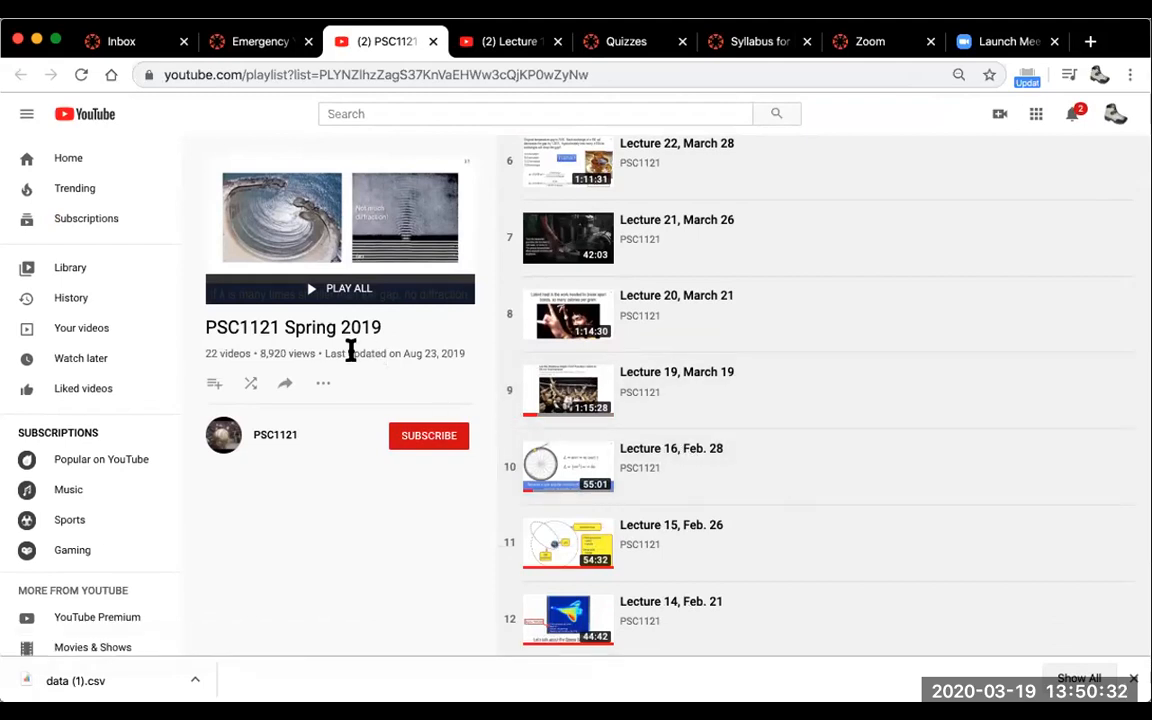
{"action": "scroll", "scroll_direction": "up", "scroll_amount": 3}
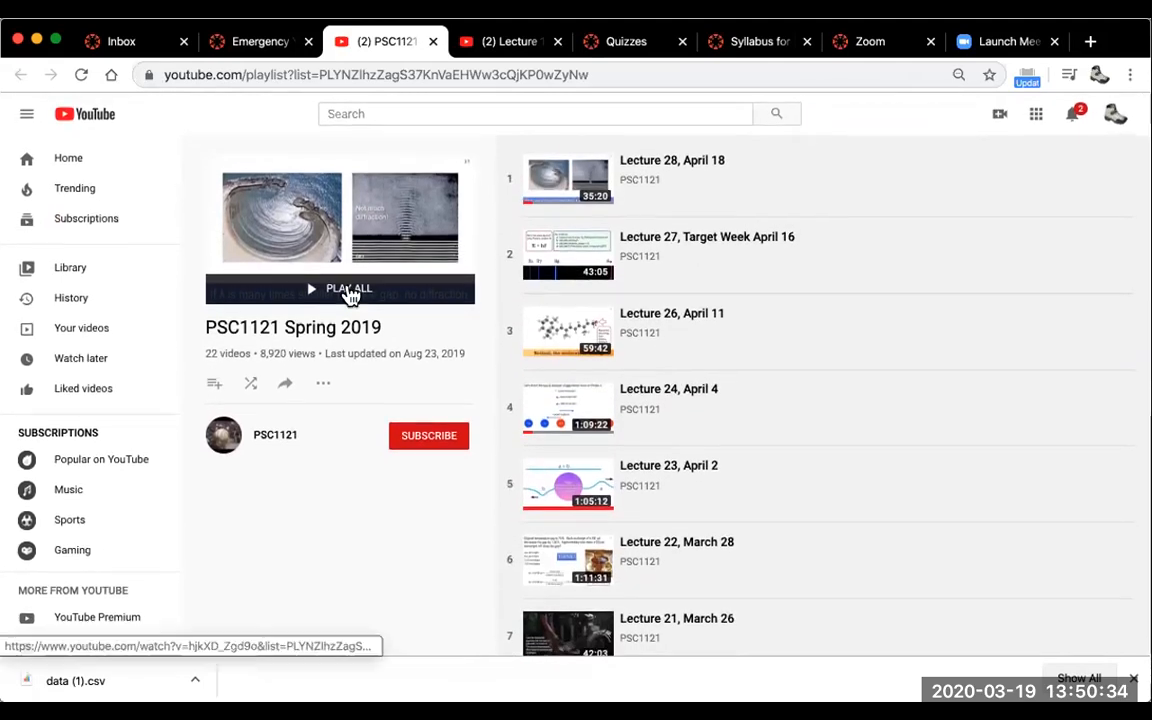
{"action": "mouse_move", "coordinate": [304, 224]}
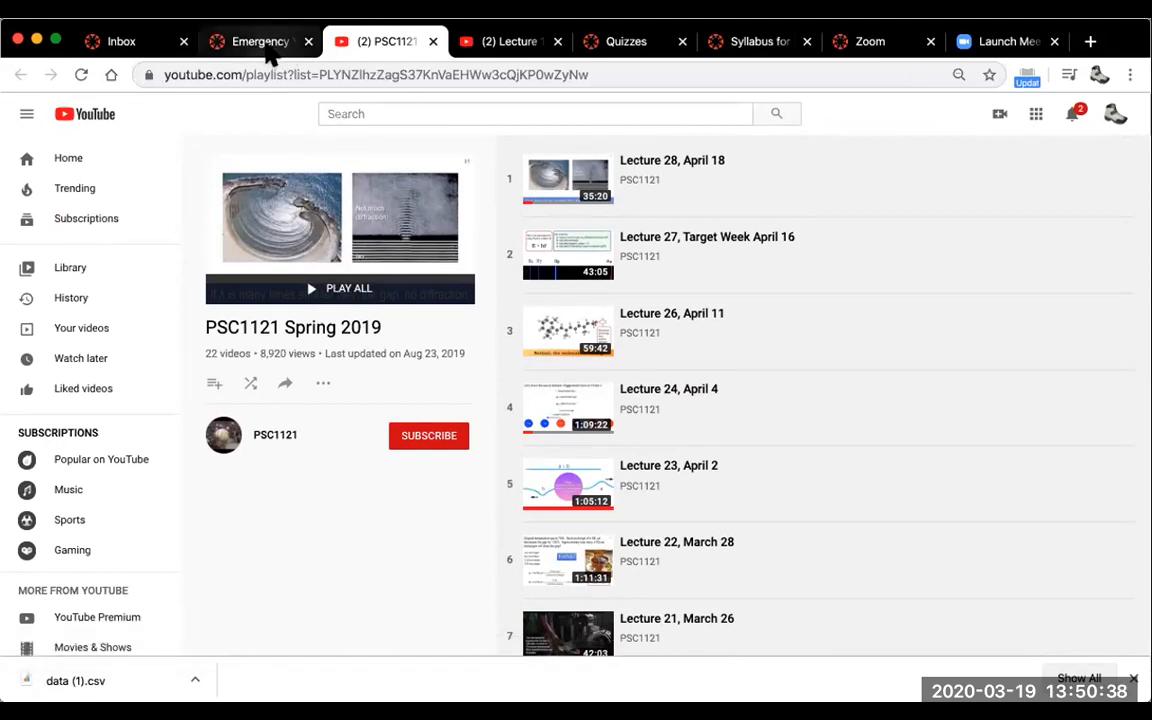
{"action": "left_click", "coordinate": [256, 40]}
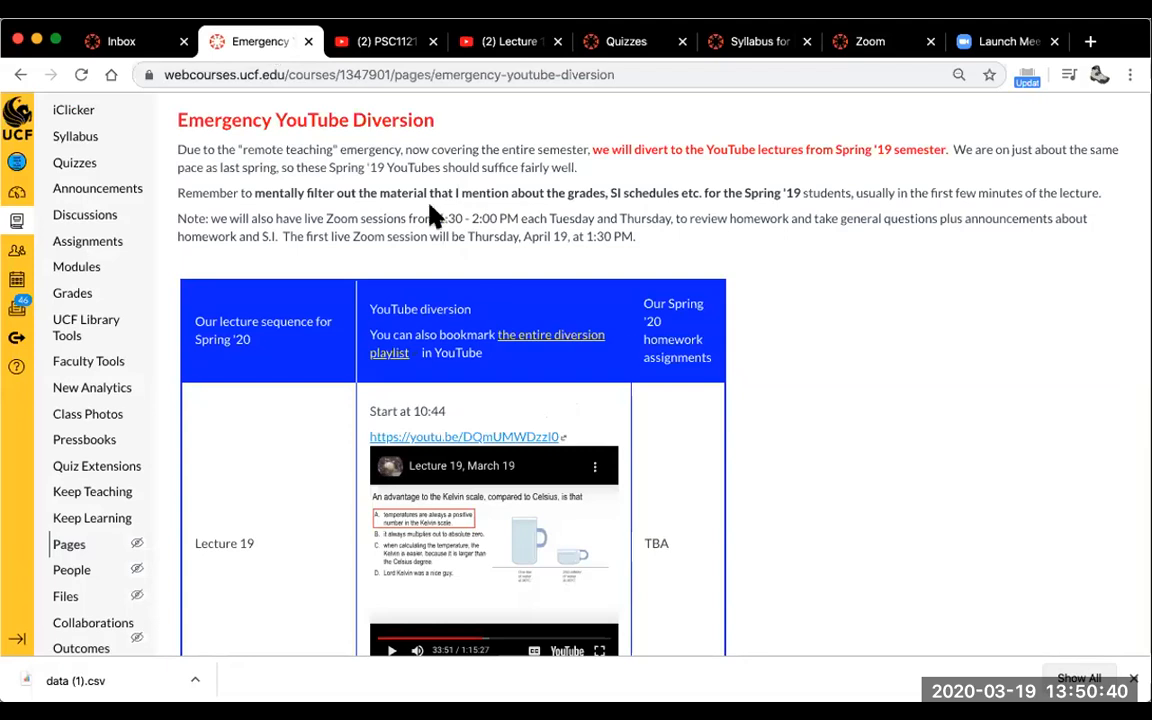
{"action": "mouse_move", "coordinate": [558, 498]}
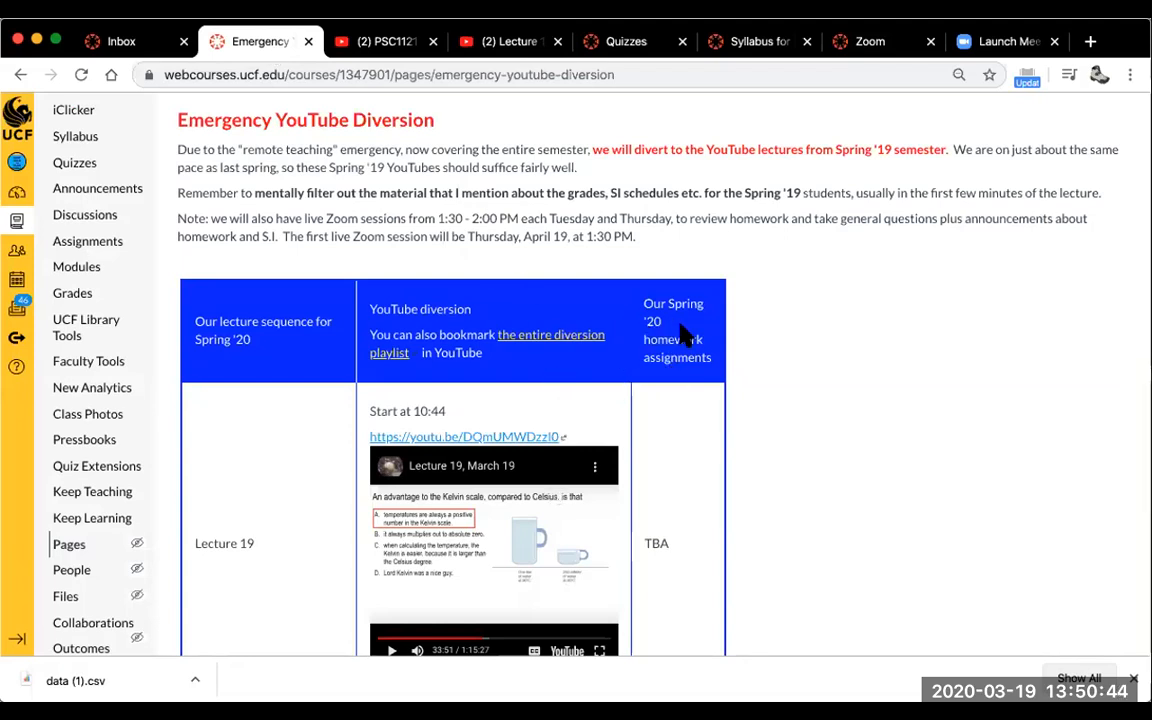
{"action": "scroll", "scroll_direction": "down", "scroll_amount": 3}
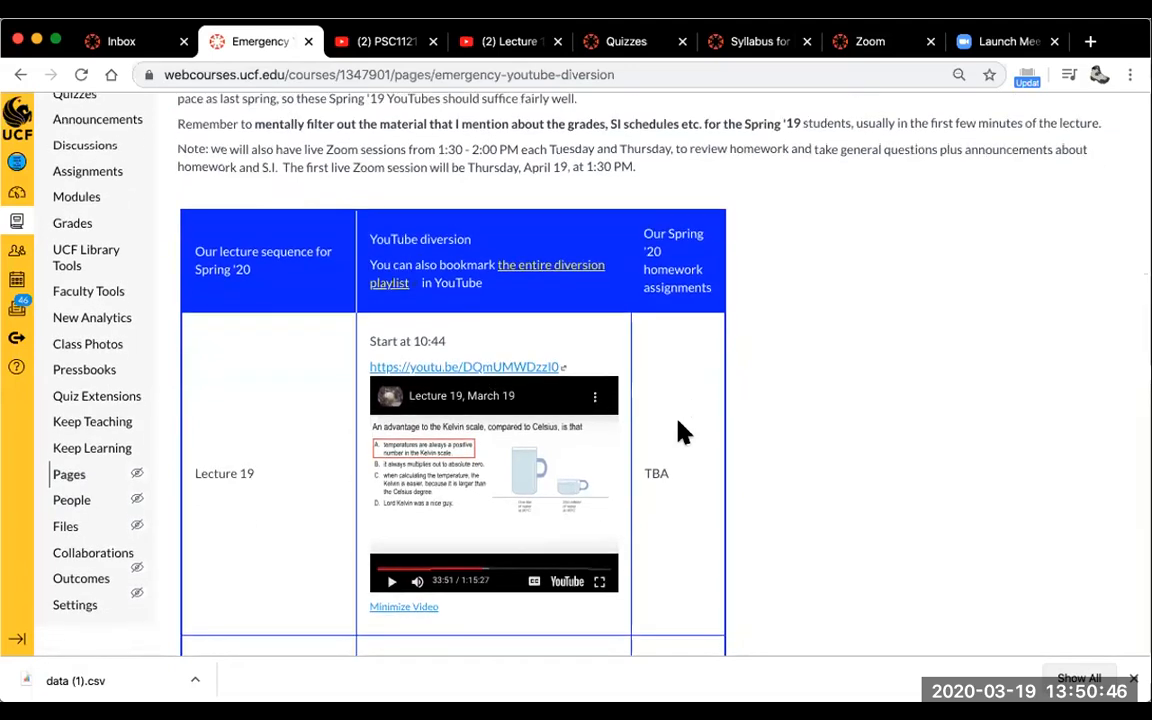
{"action": "scroll", "scroll_direction": "down", "scroll_amount": 3}
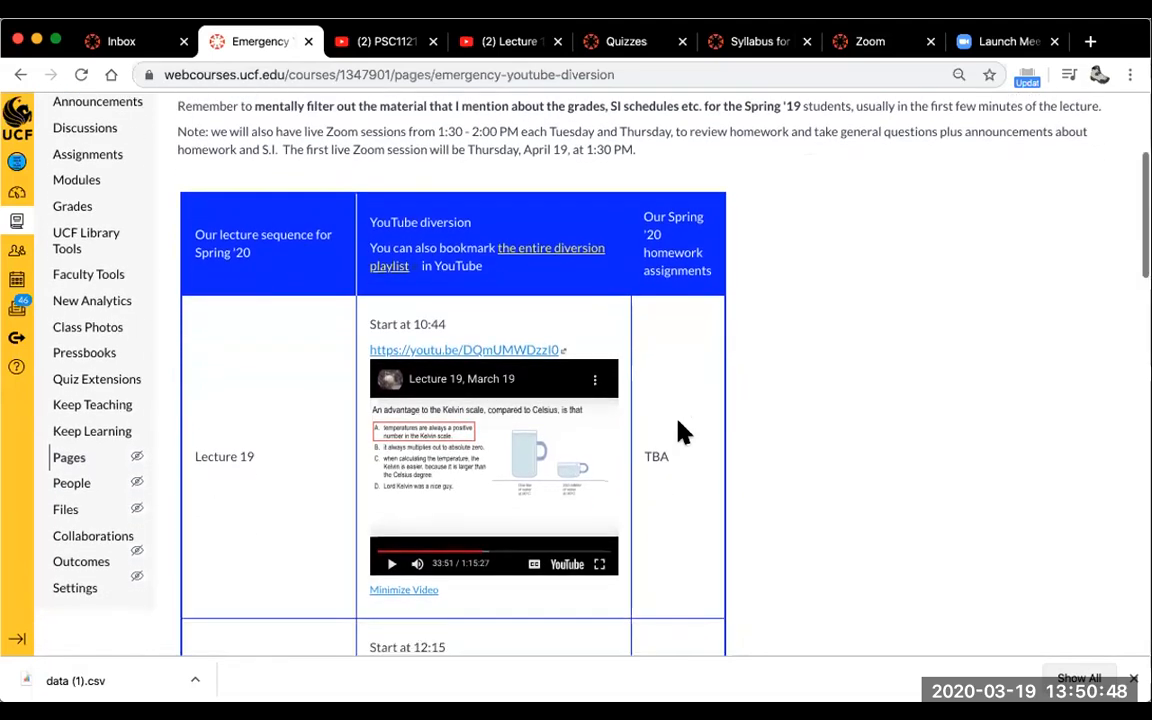
{"action": "scroll", "scroll_direction": "down", "scroll_amount": 3}
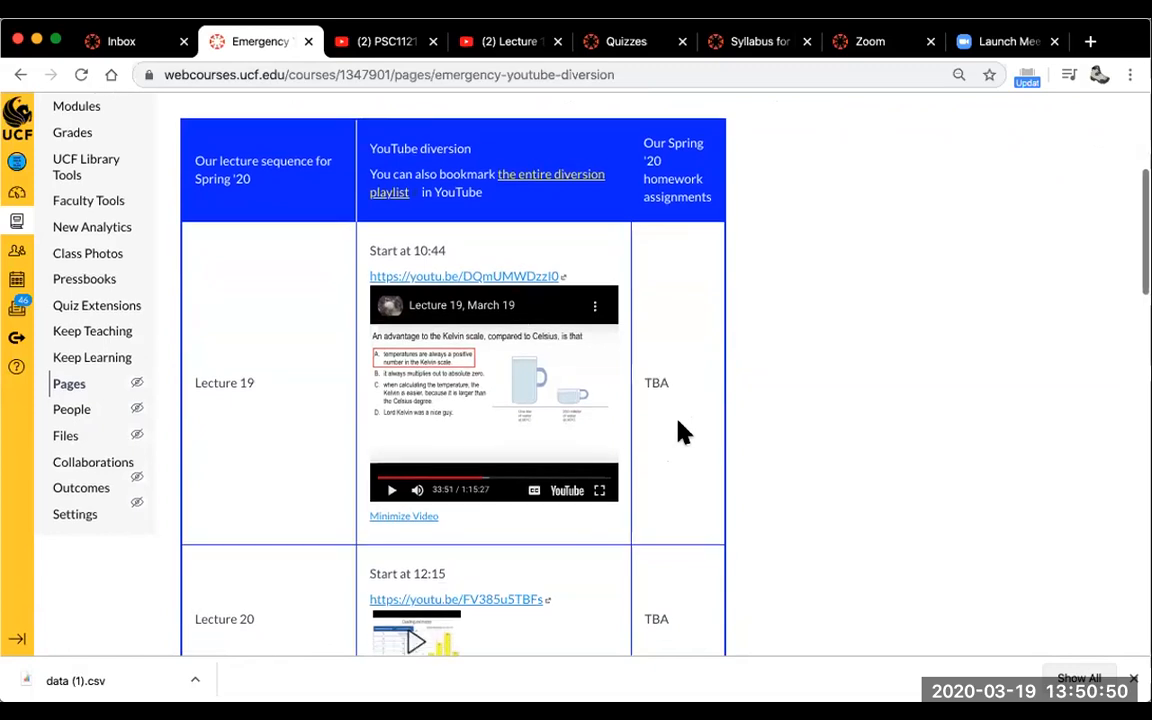
{"action": "scroll", "scroll_direction": "down", "scroll_amount": 3}
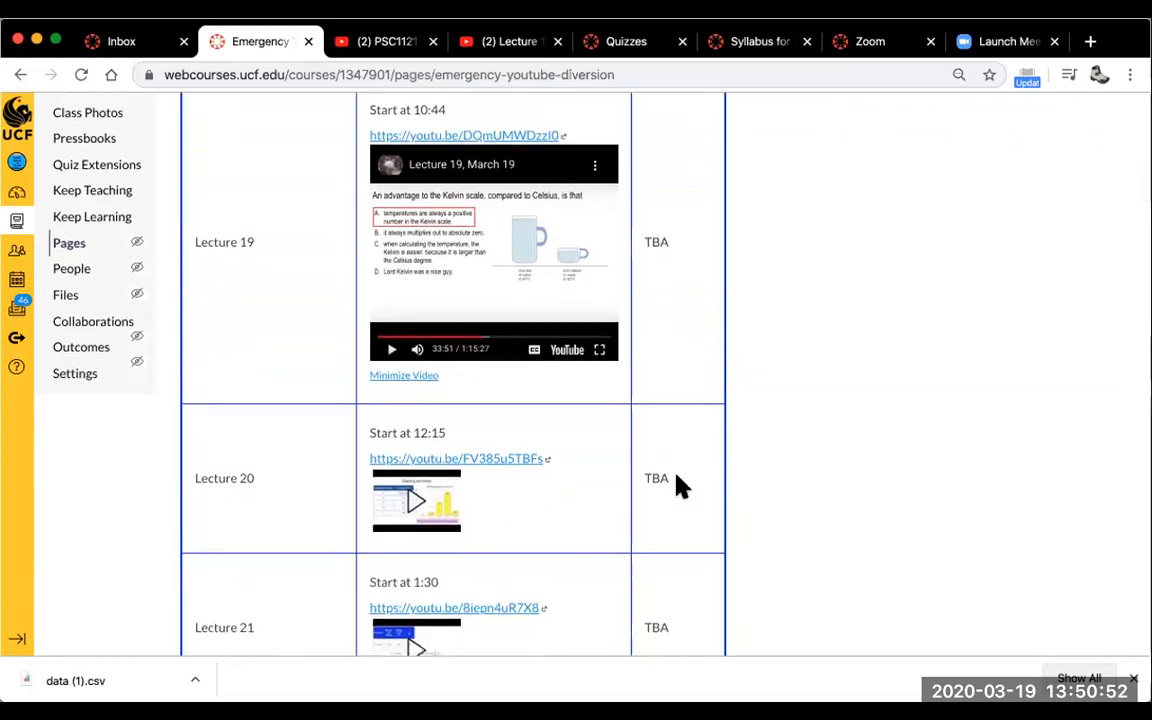
{"action": "scroll", "scroll_direction": "down", "scroll_amount": 3}
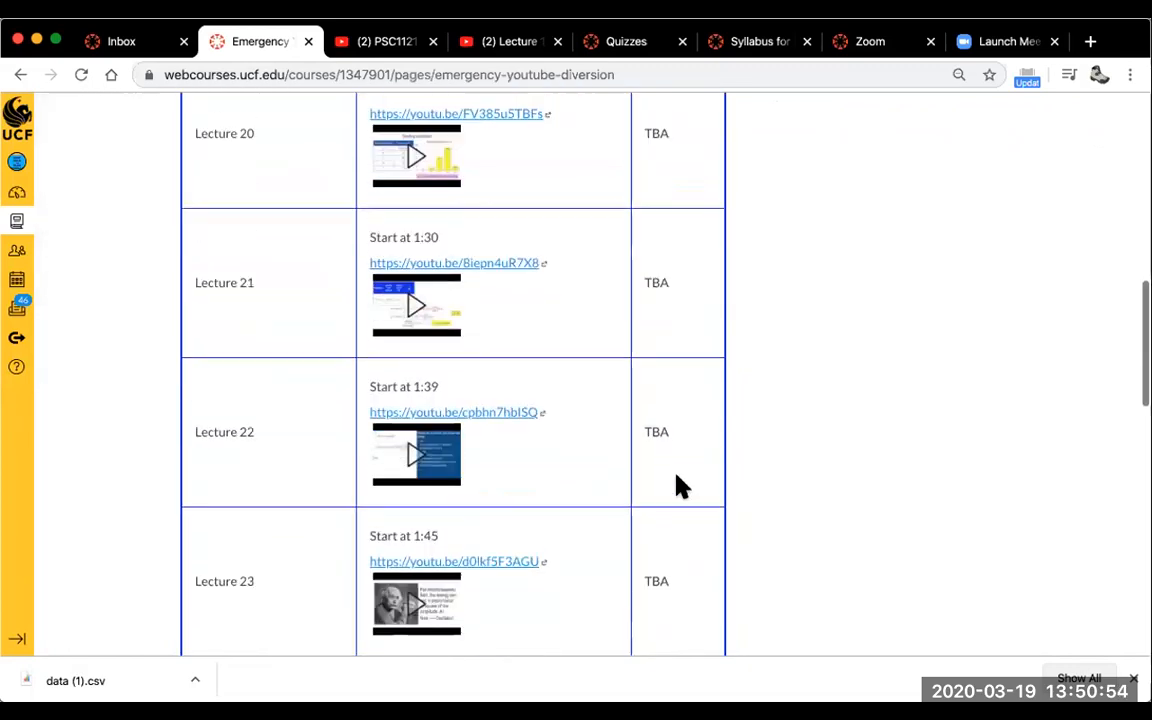
{"action": "scroll", "scroll_direction": "down", "scroll_amount": 3}
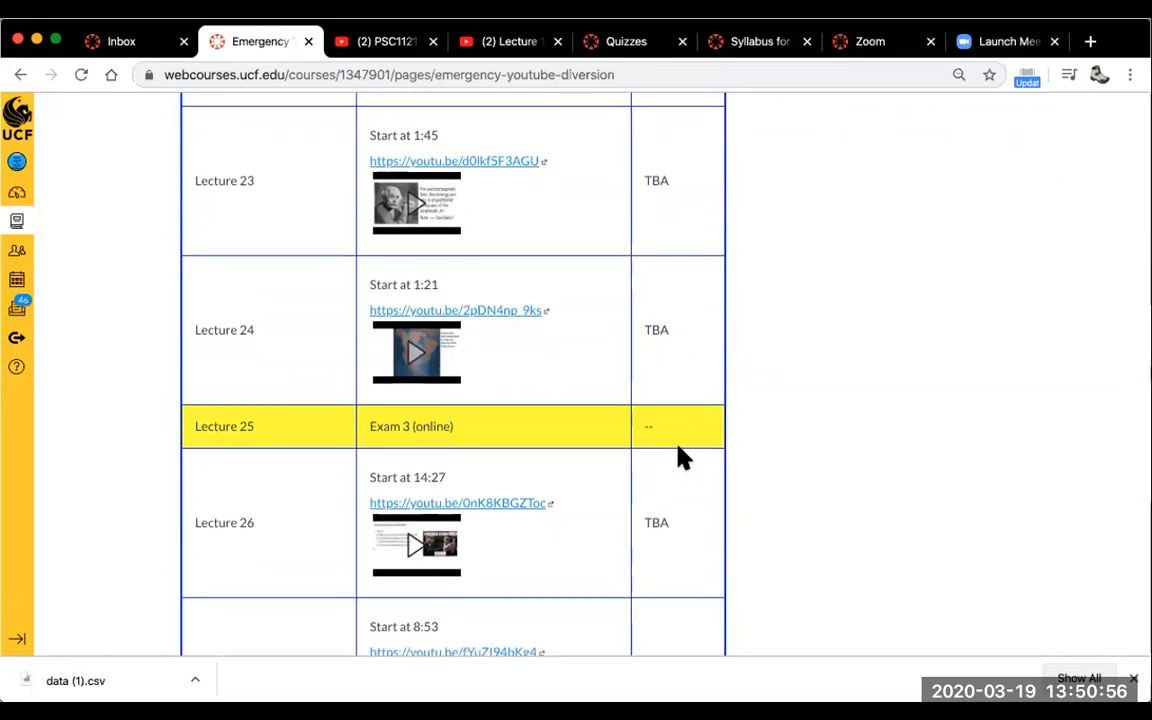
{"action": "mouse_move", "coordinate": [670, 436]}
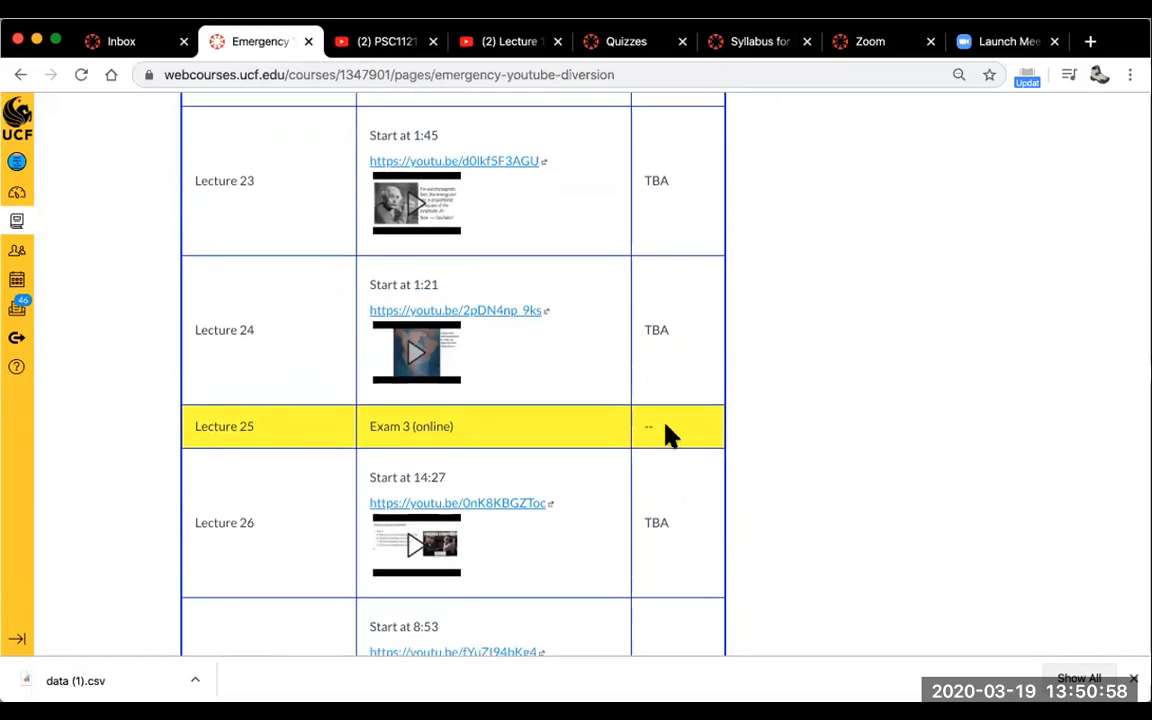
{"action": "mouse_move", "coordinate": [256, 436]}
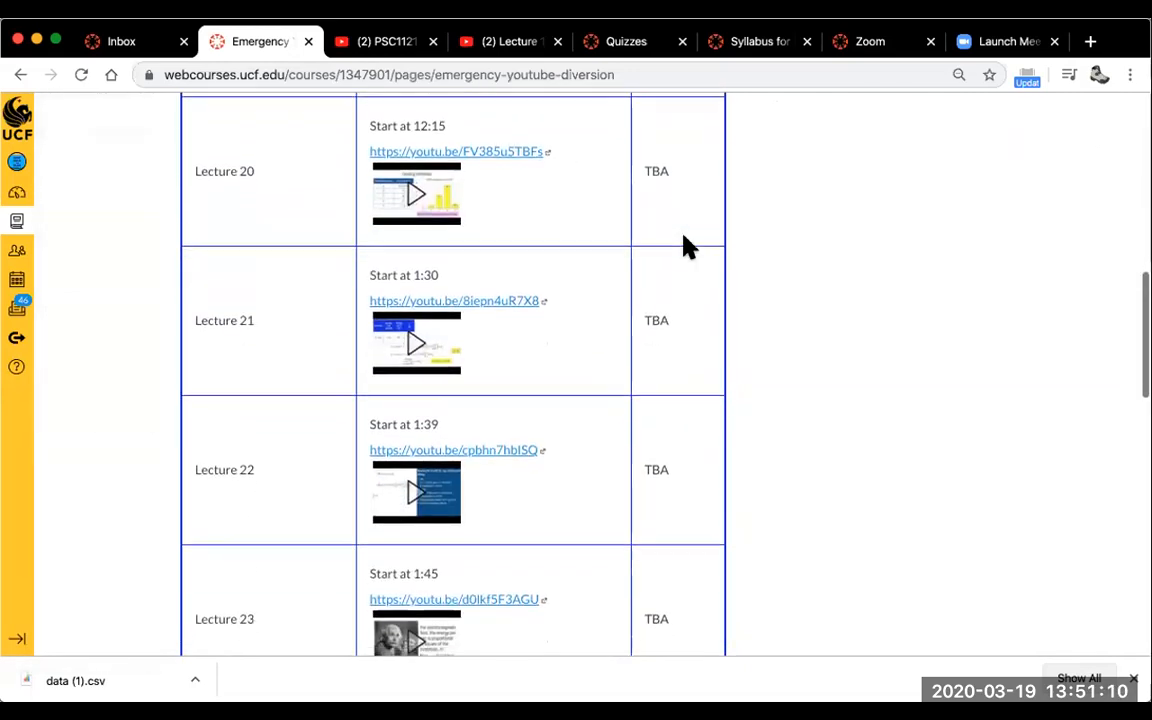
{"action": "scroll", "scroll_direction": "down", "scroll_amount": 3}
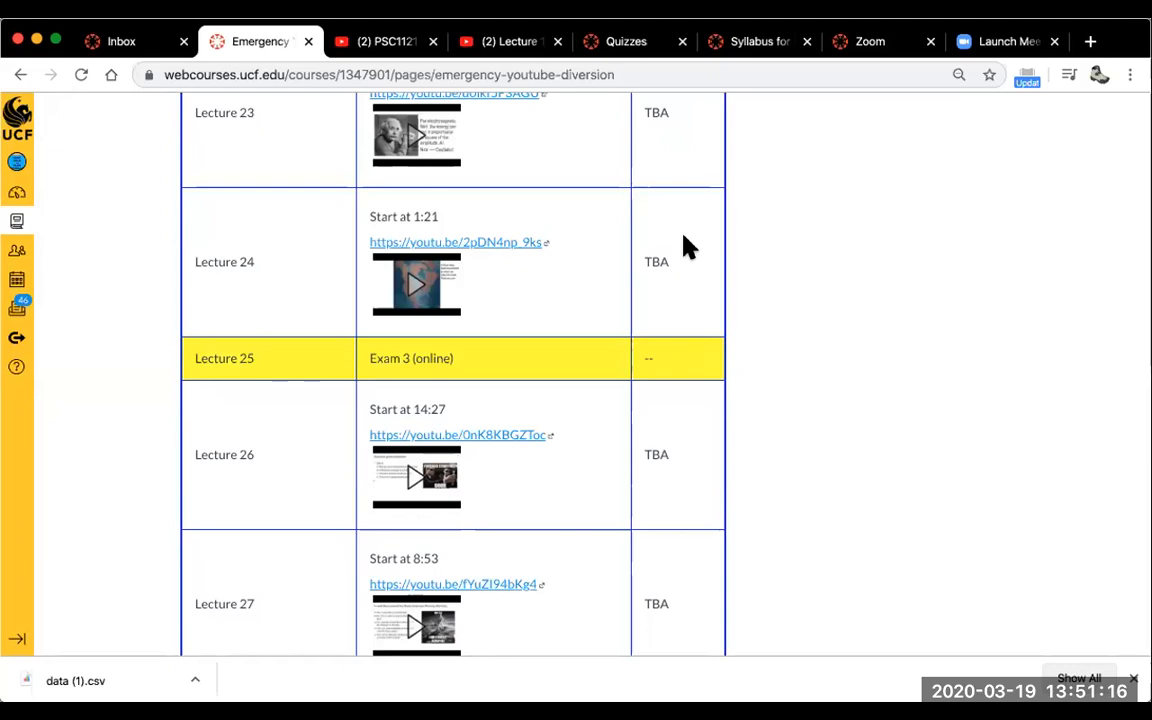
{"action": "mouse_move", "coordinate": [841, 370]}
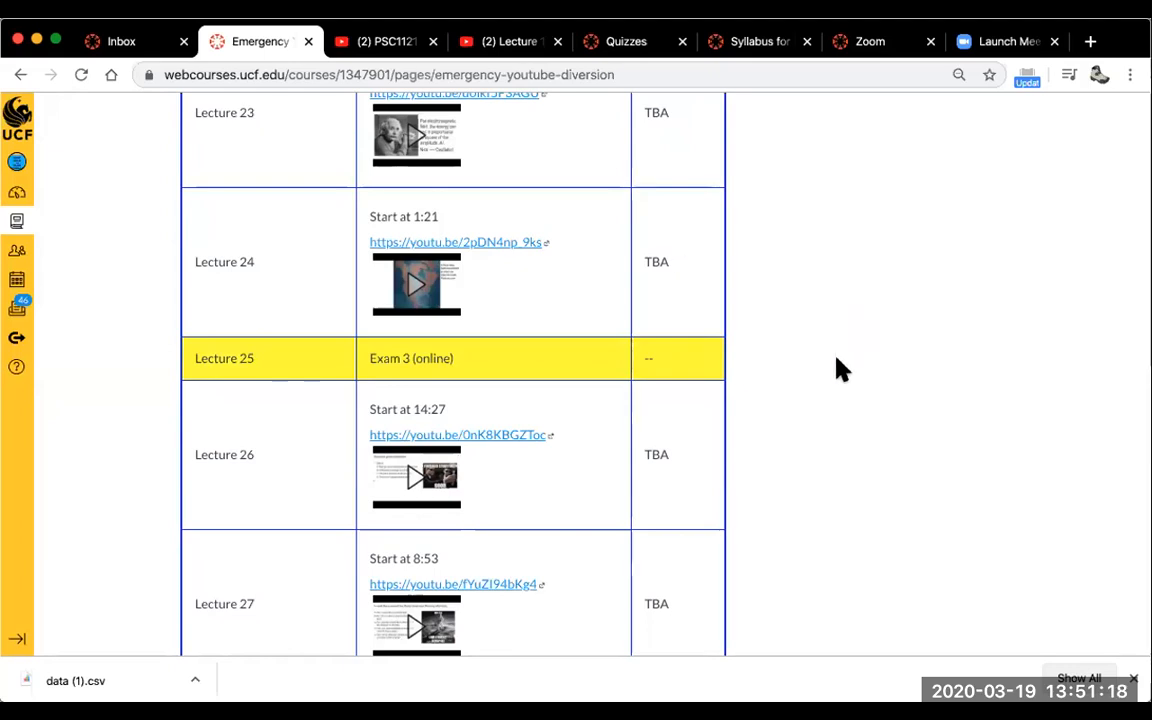
{"action": "mouse_move", "coordinate": [780, 396]}
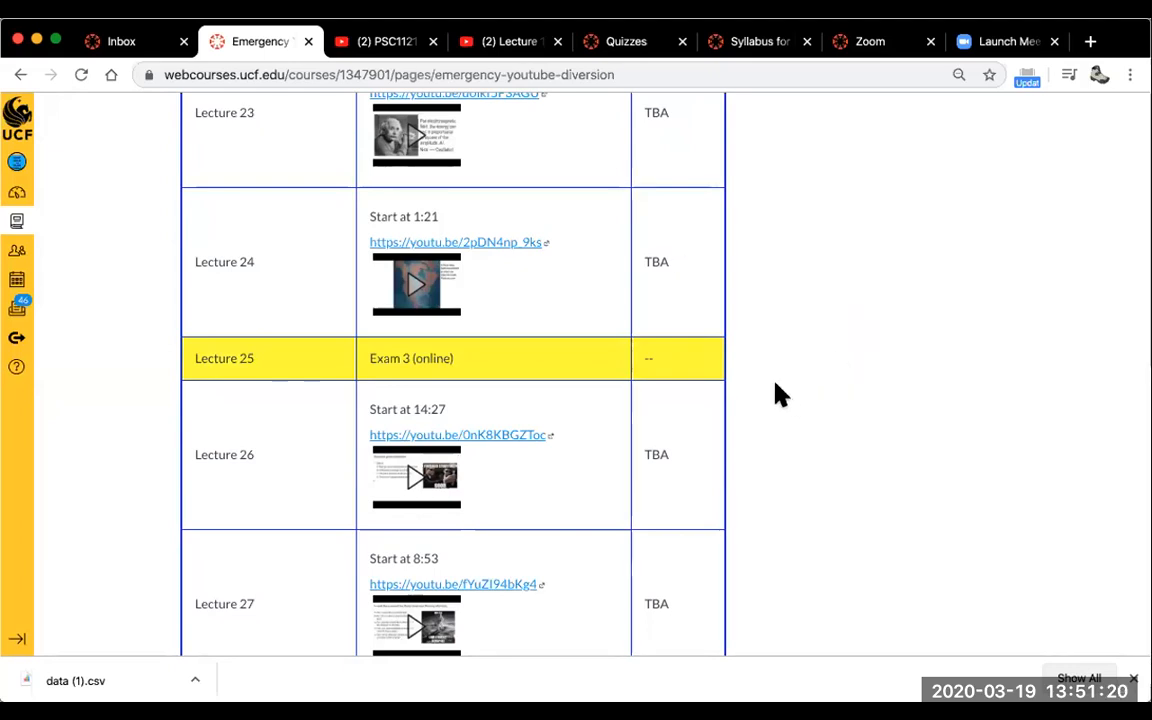
{"action": "scroll", "scroll_direction": "down", "scroll_amount": 3}
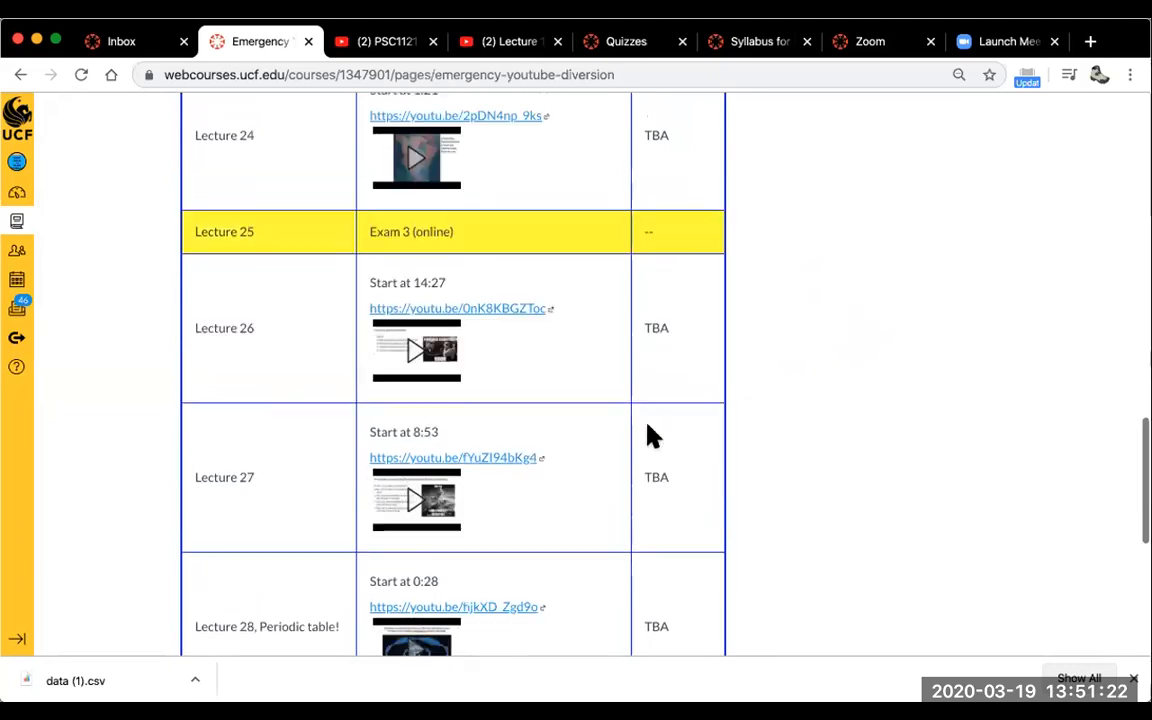
{"action": "scroll", "scroll_direction": "down", "scroll_amount": 3}
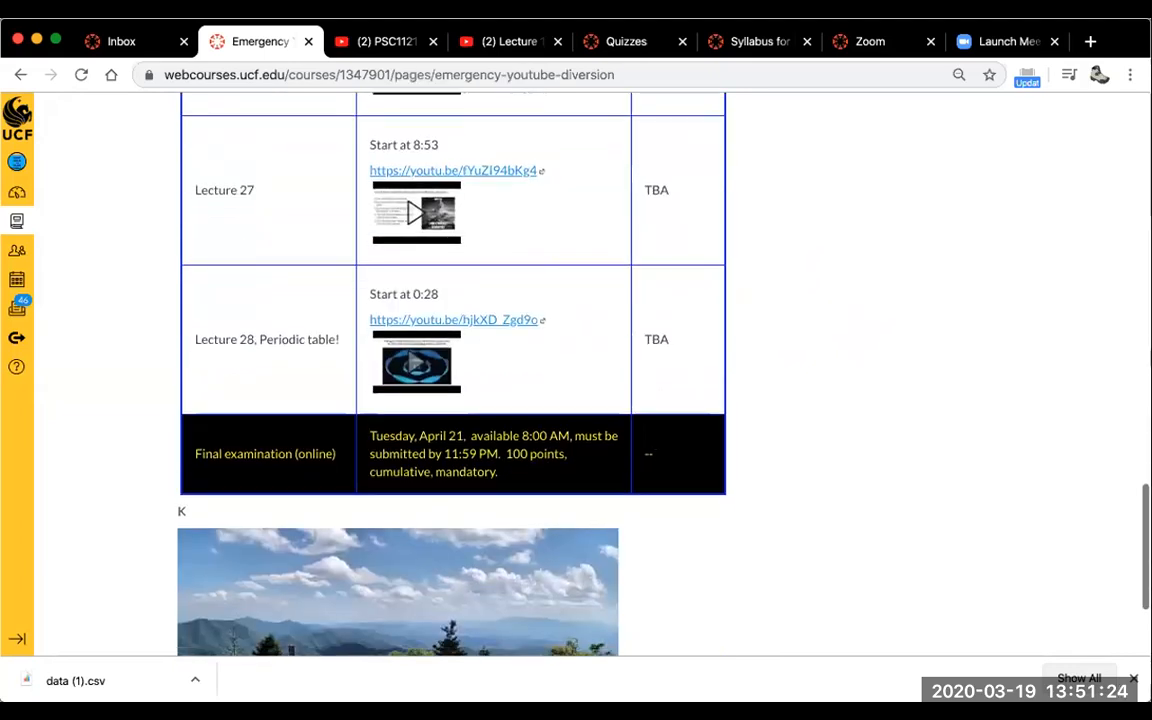
{"action": "scroll", "scroll_direction": "up", "scroll_amount": 3}
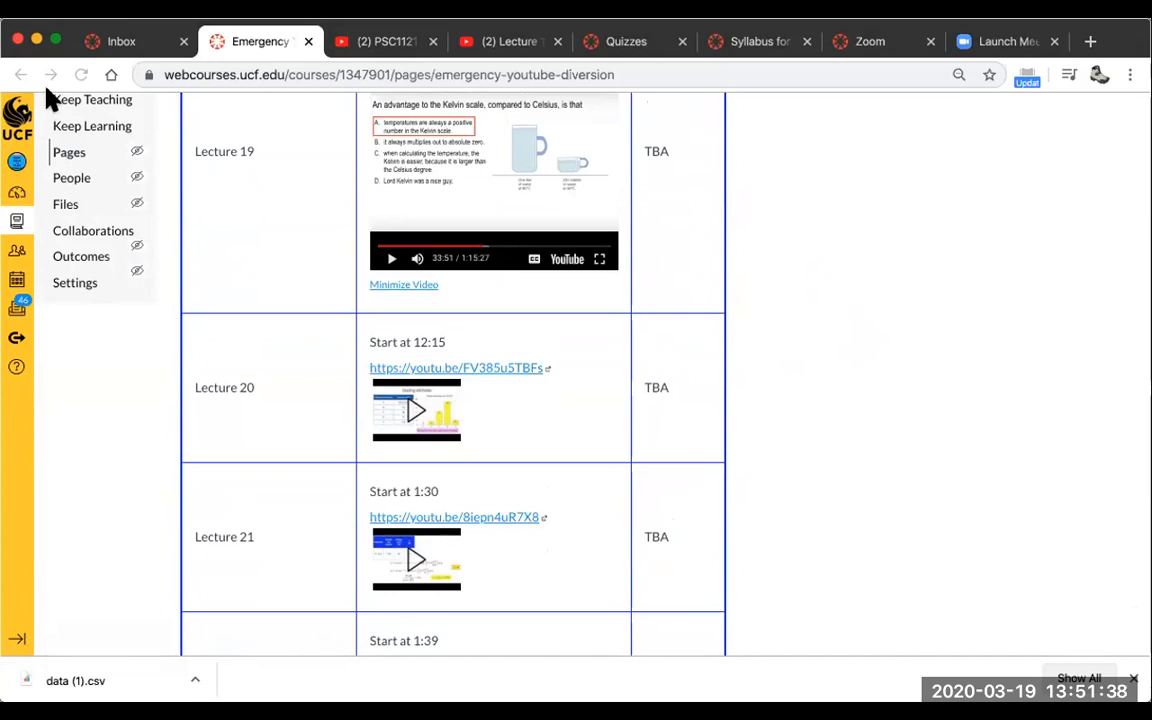
{"action": "mouse_move", "coordinate": [110, 156]}
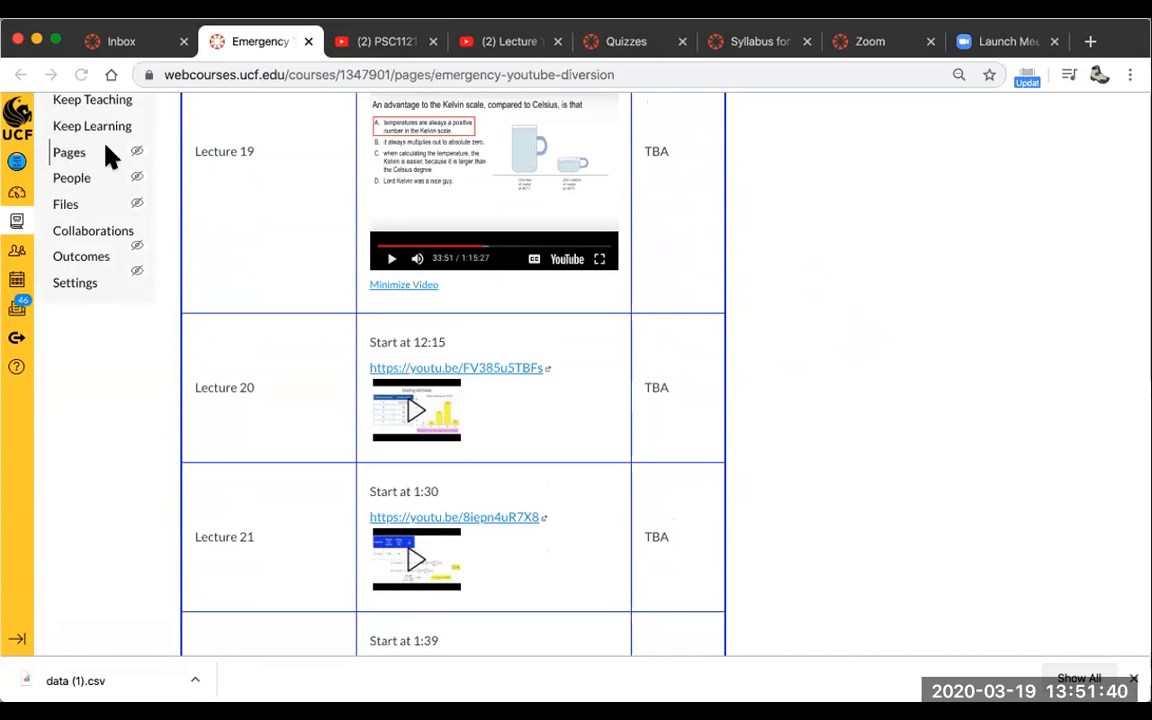
{"action": "mouse_move", "coordinate": [737, 436]}
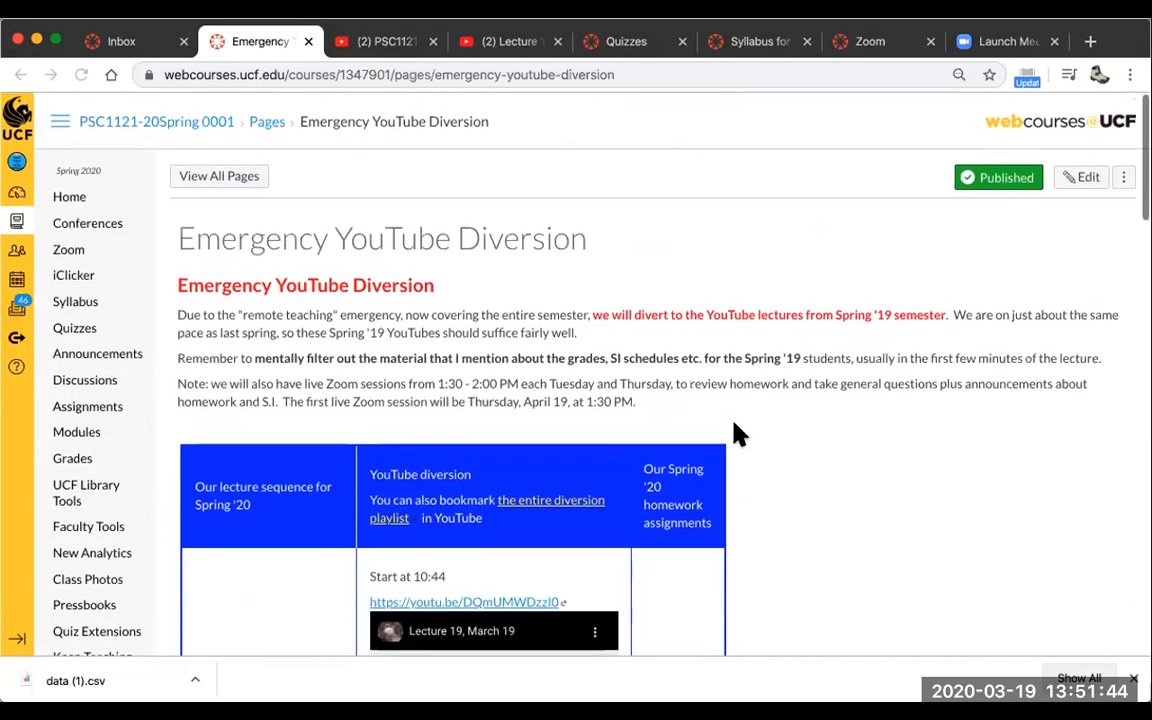
{"action": "mouse_move", "coordinate": [768, 184]}
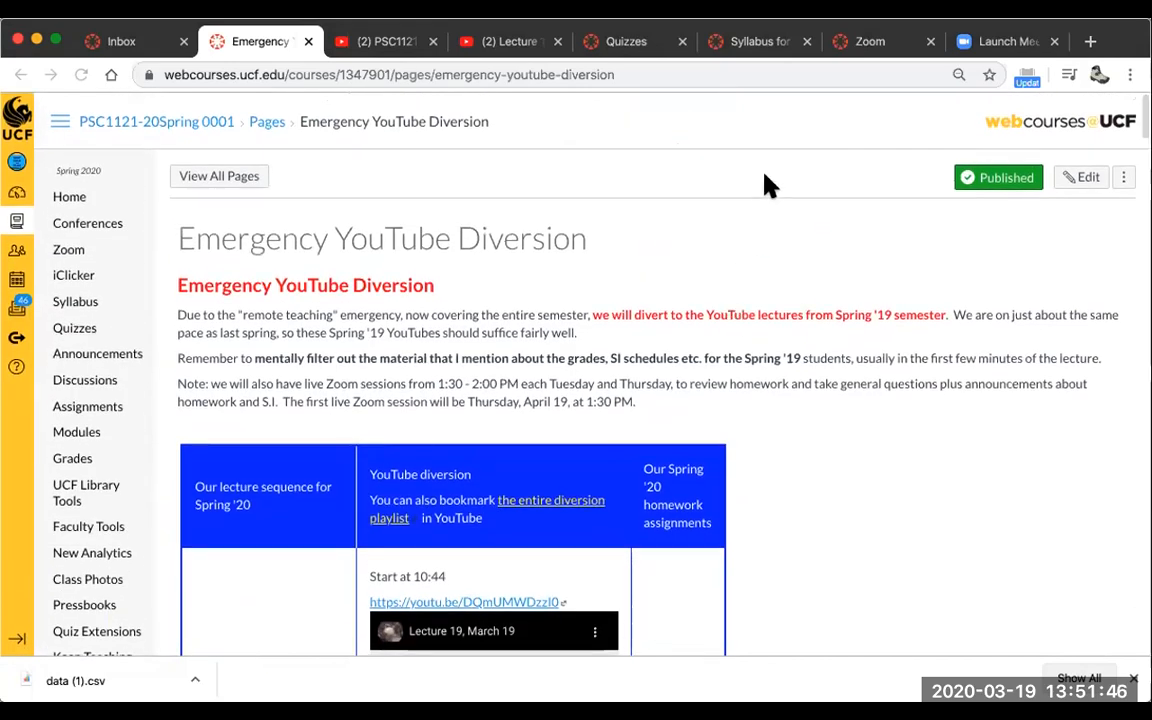
{"action": "mouse_move", "coordinate": [618, 408]}
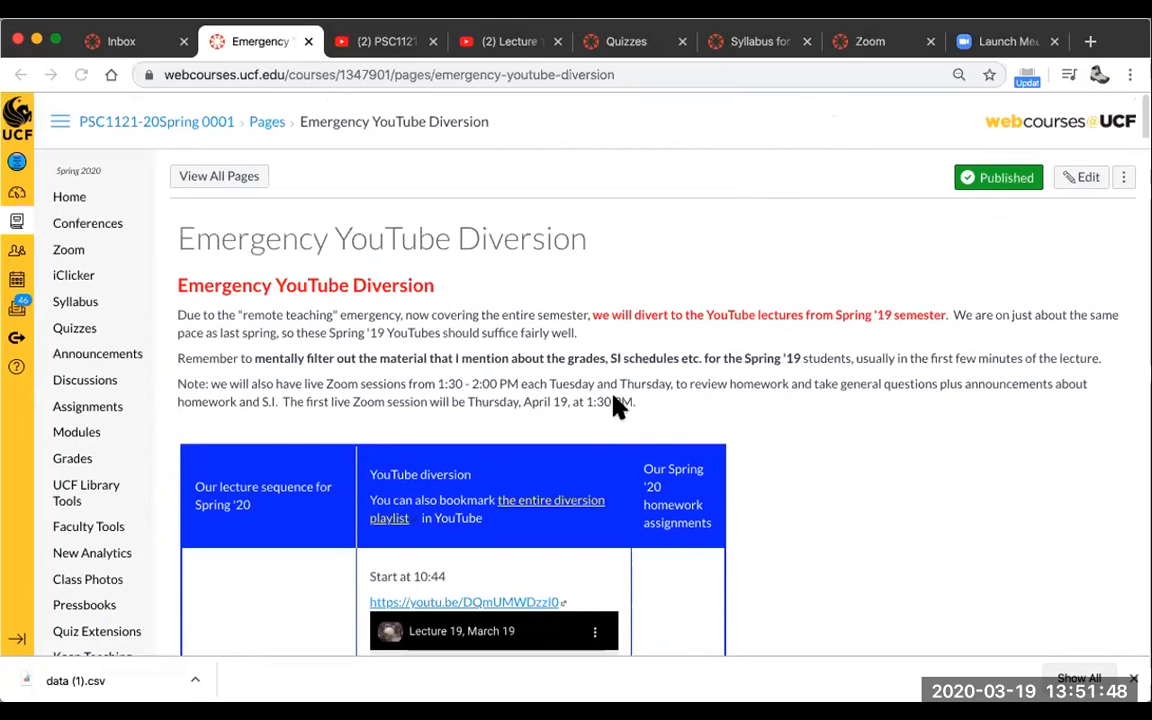
{"action": "mouse_move", "coordinate": [483, 170]}
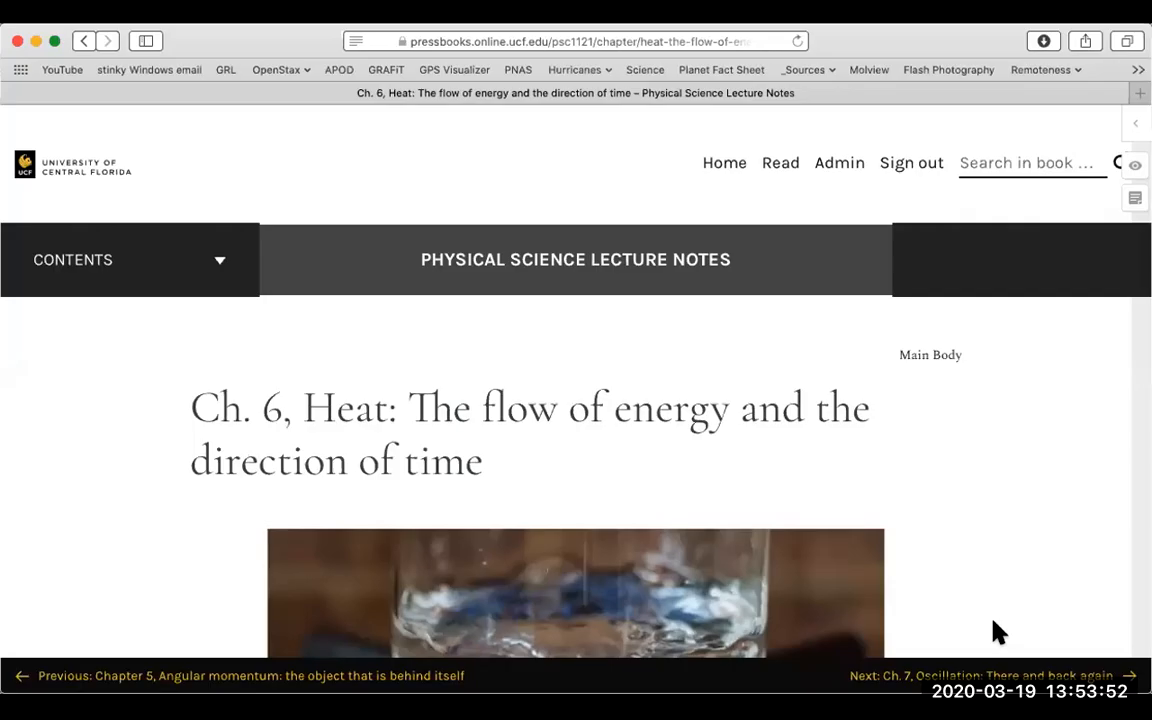
{"action": "mouse_move", "coordinate": [736, 110]}
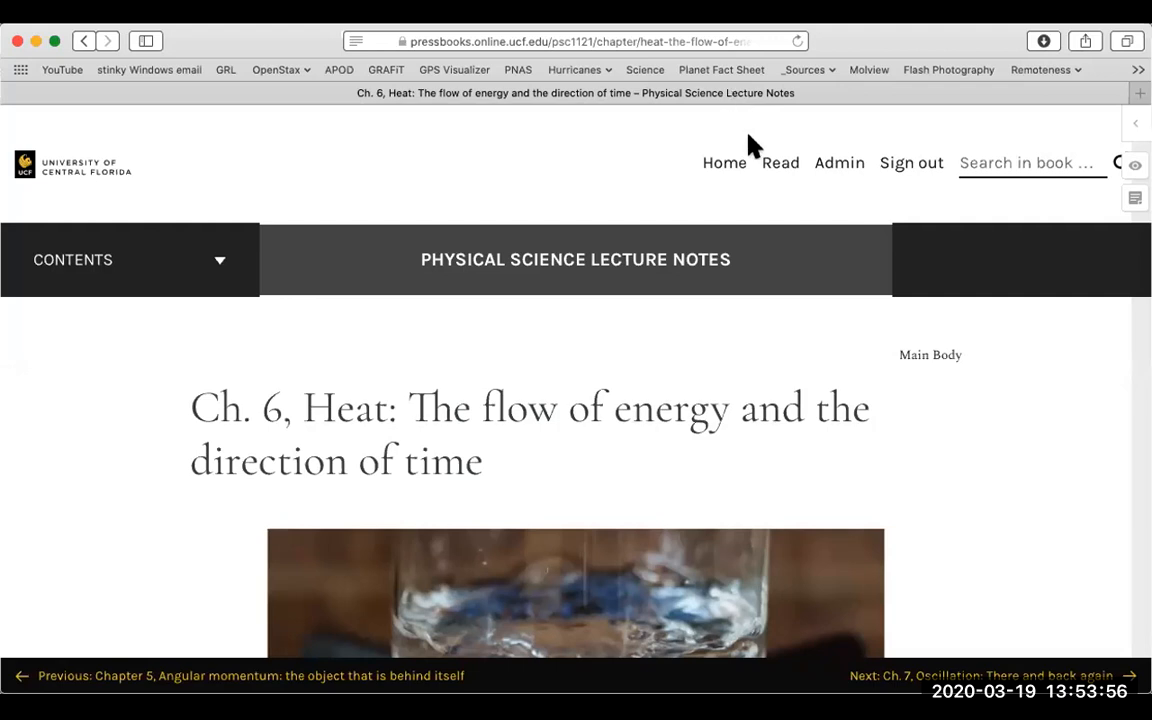
{"action": "mouse_move", "coordinate": [1000, 366]}
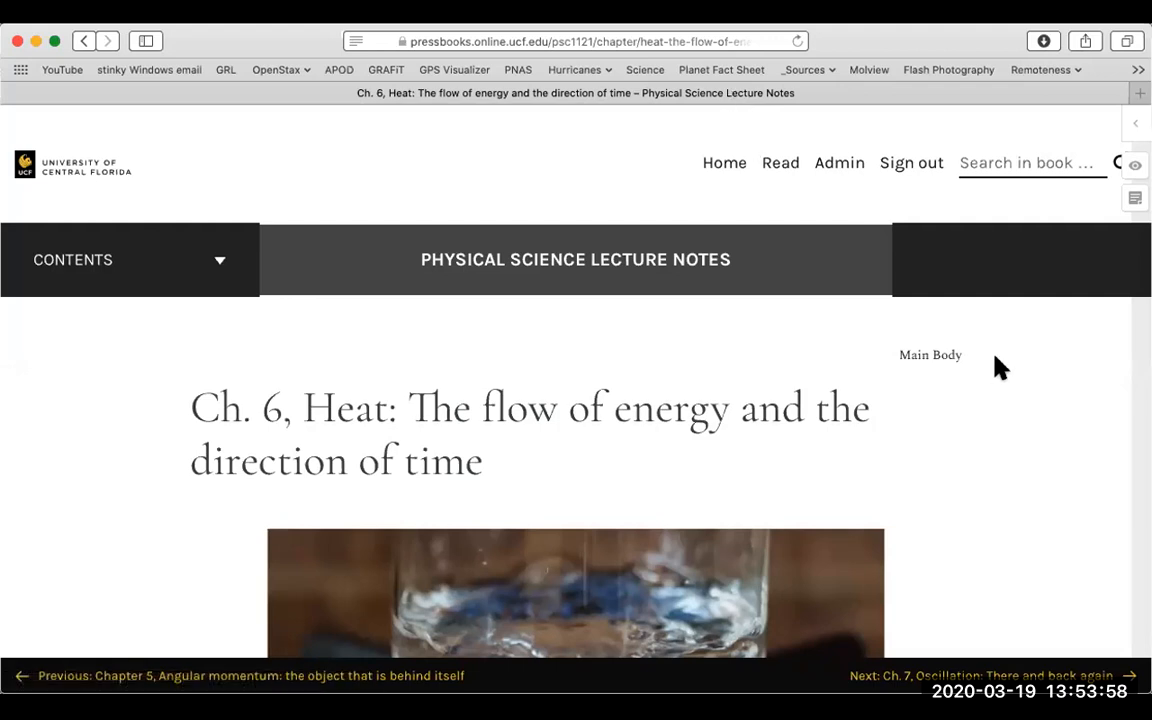
{"action": "mouse_move", "coordinate": [1024, 332]}
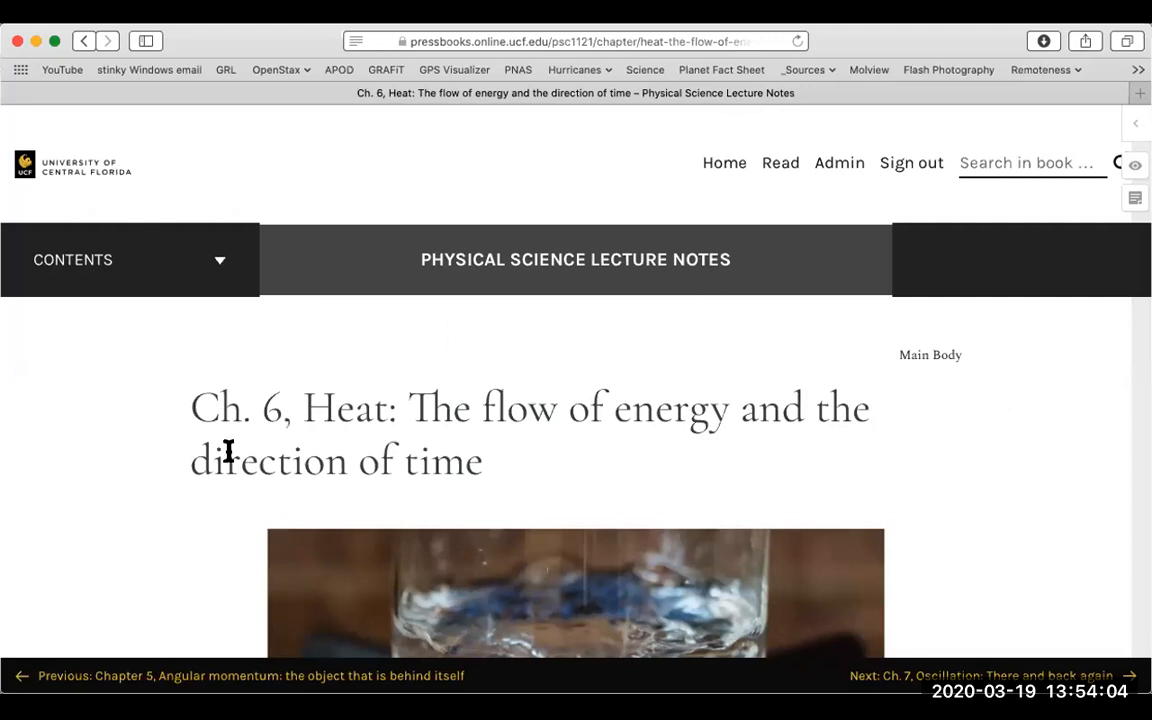
{"action": "mouse_move", "coordinate": [391, 370]}
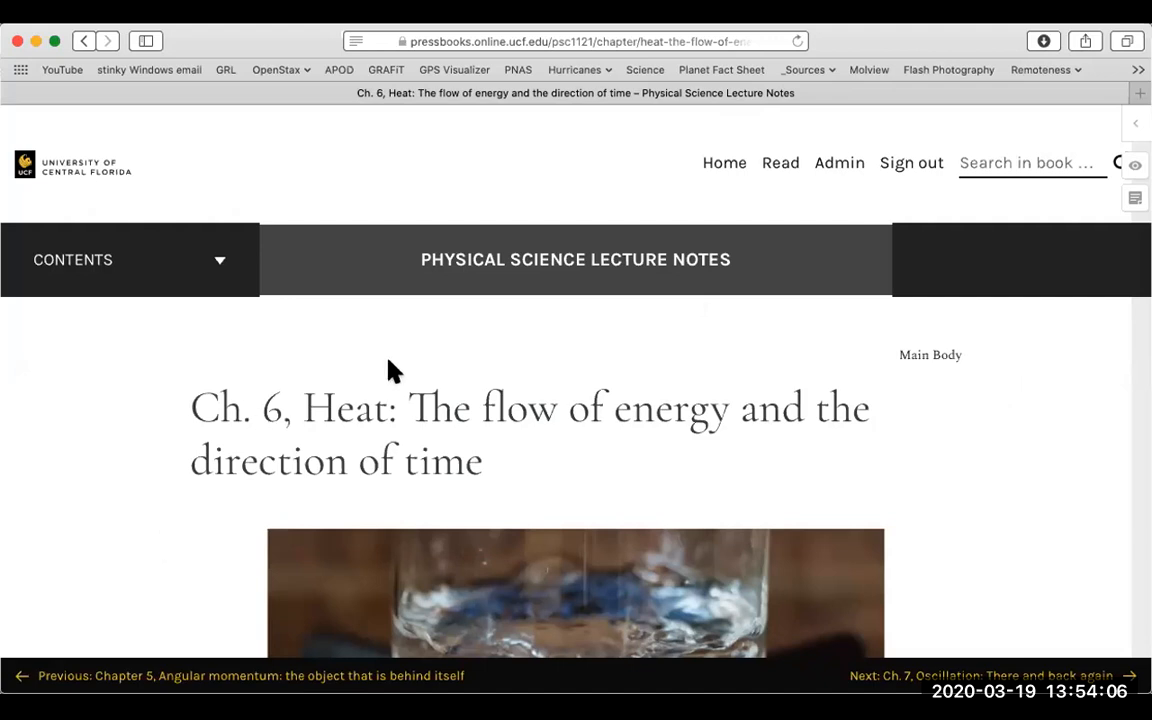
Read the Heat chapter past the thunderstorm and Hurricane Dorian photos to the solid/liquid/gaseous water heading.
{"action": "scroll", "scroll_direction": "down", "scroll_amount": 3}
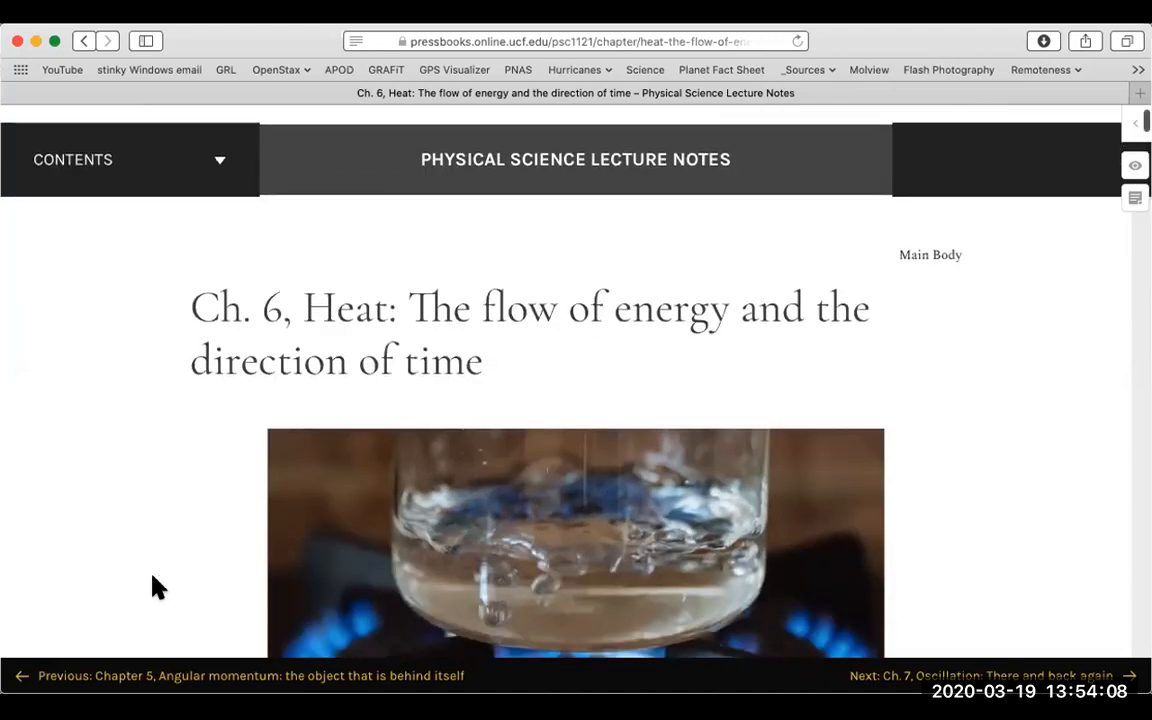
{"action": "scroll", "scroll_direction": "down", "scroll_amount": 3}
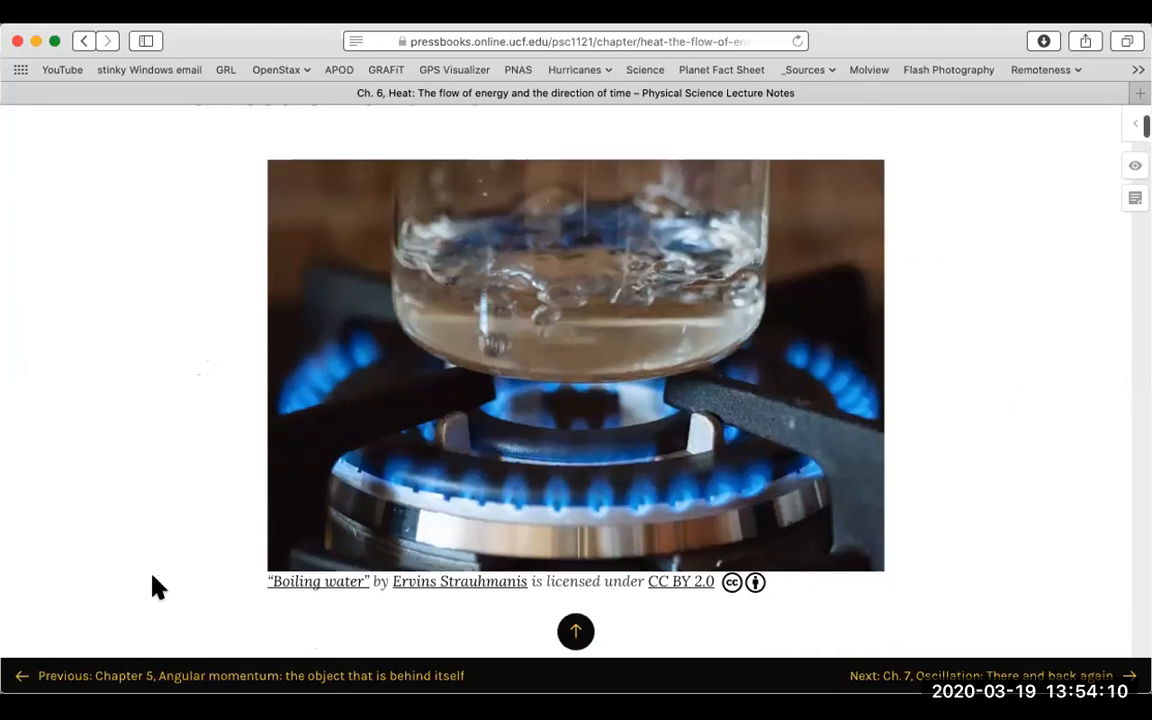
{"action": "scroll", "scroll_direction": "down", "scroll_amount": 3}
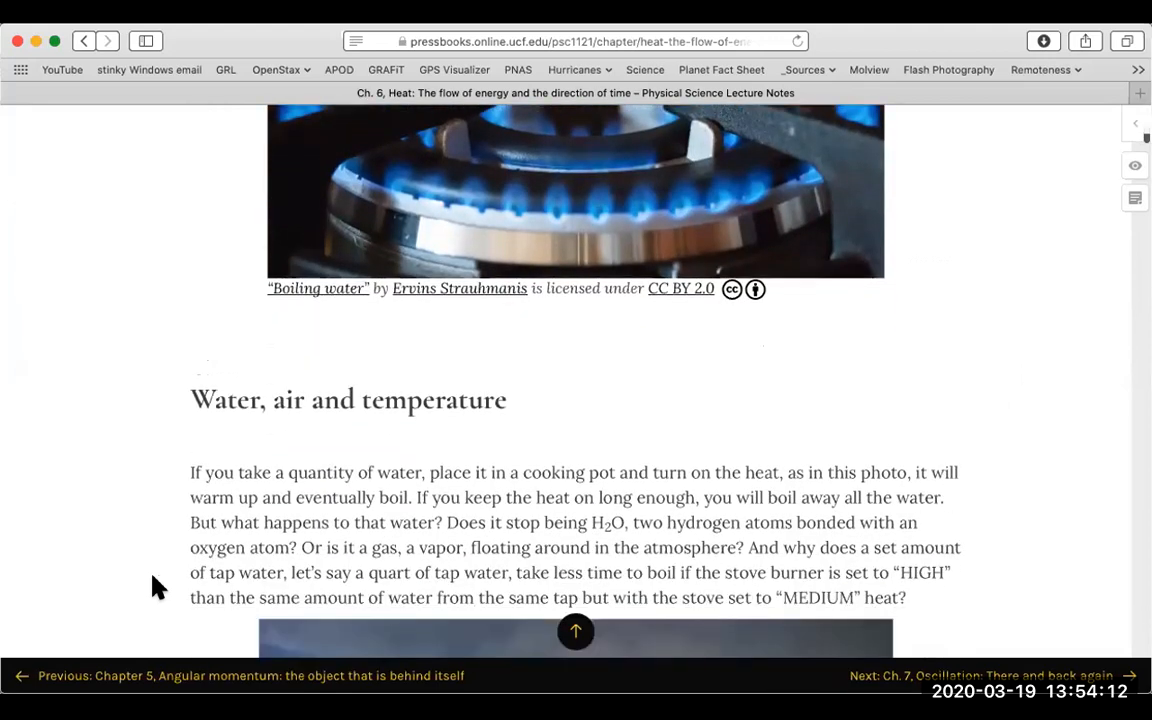
{"action": "scroll", "scroll_direction": "down", "scroll_amount": 3}
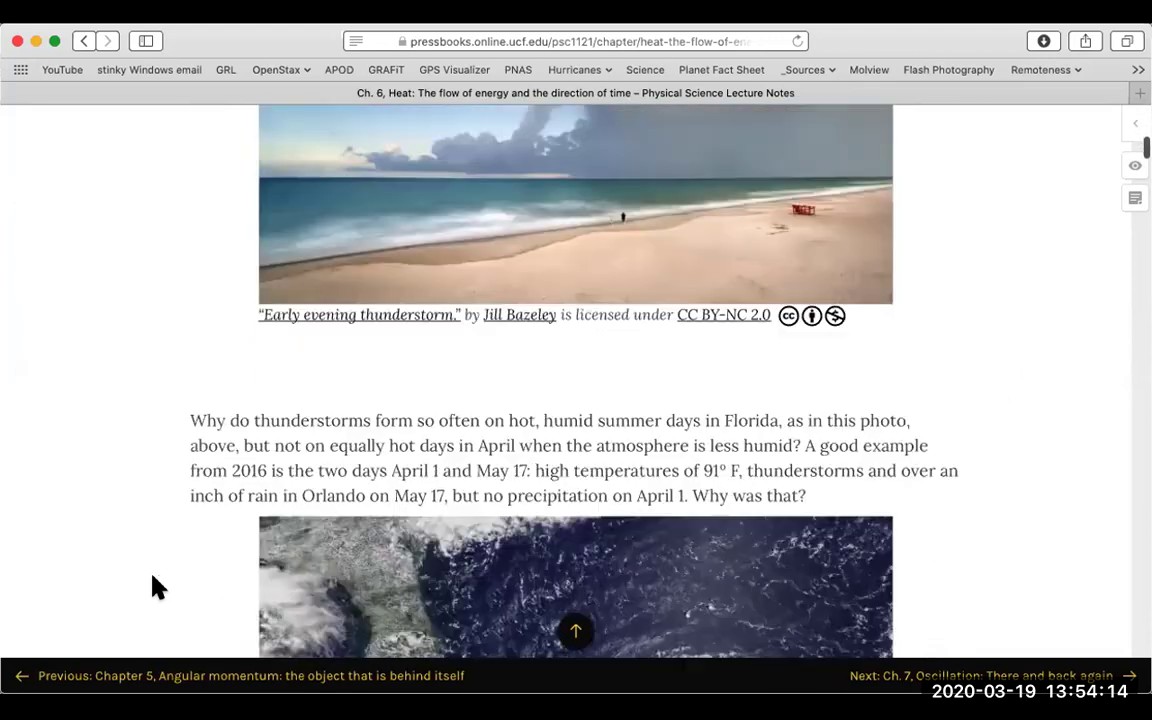
{"action": "scroll", "scroll_direction": "down", "scroll_amount": 3}
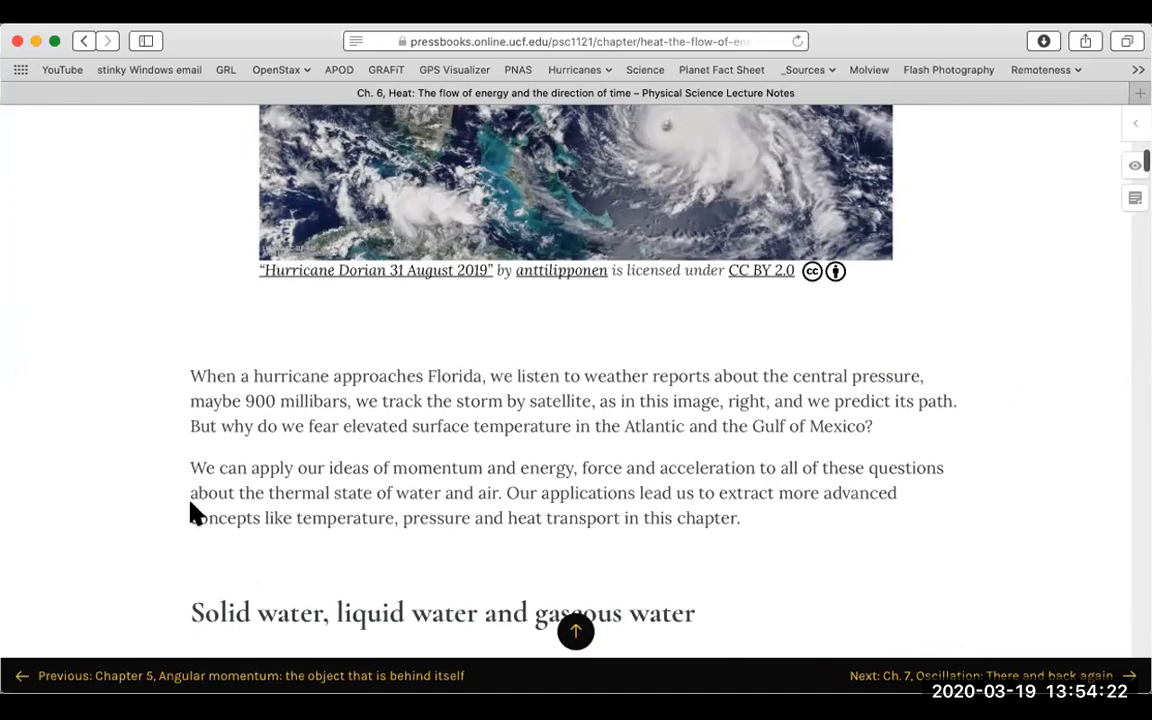
{"action": "mouse_move", "coordinate": [396, 406]}
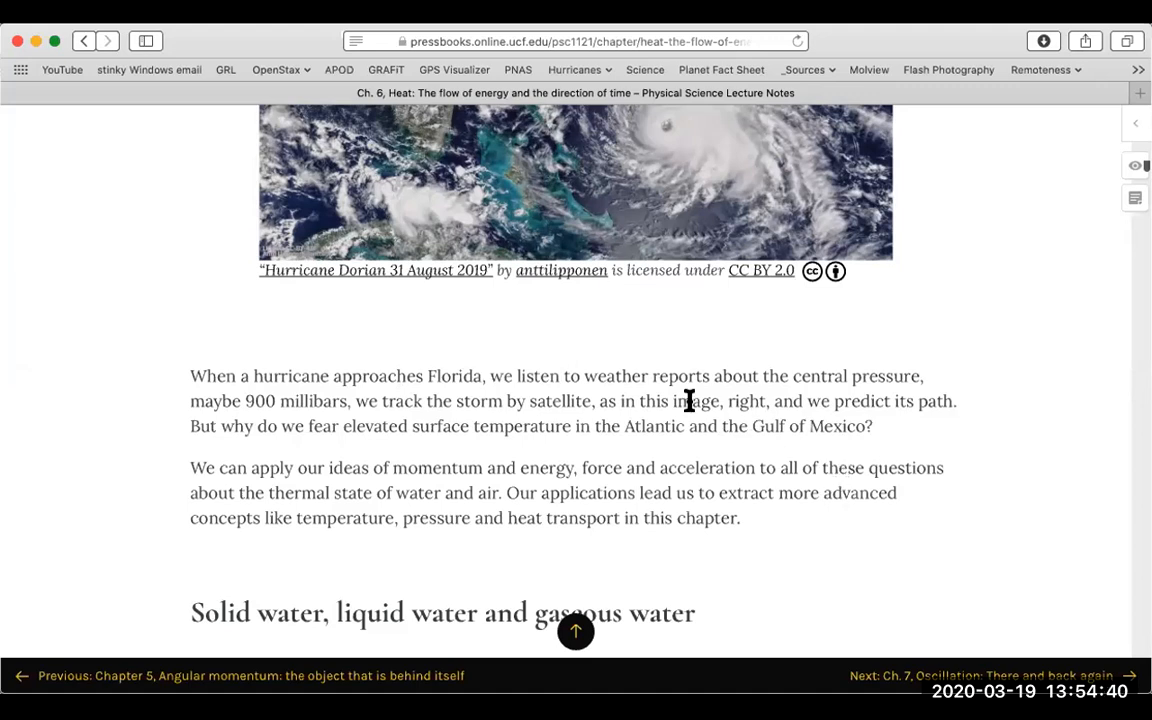
{"action": "mouse_move", "coordinate": [630, 418]}
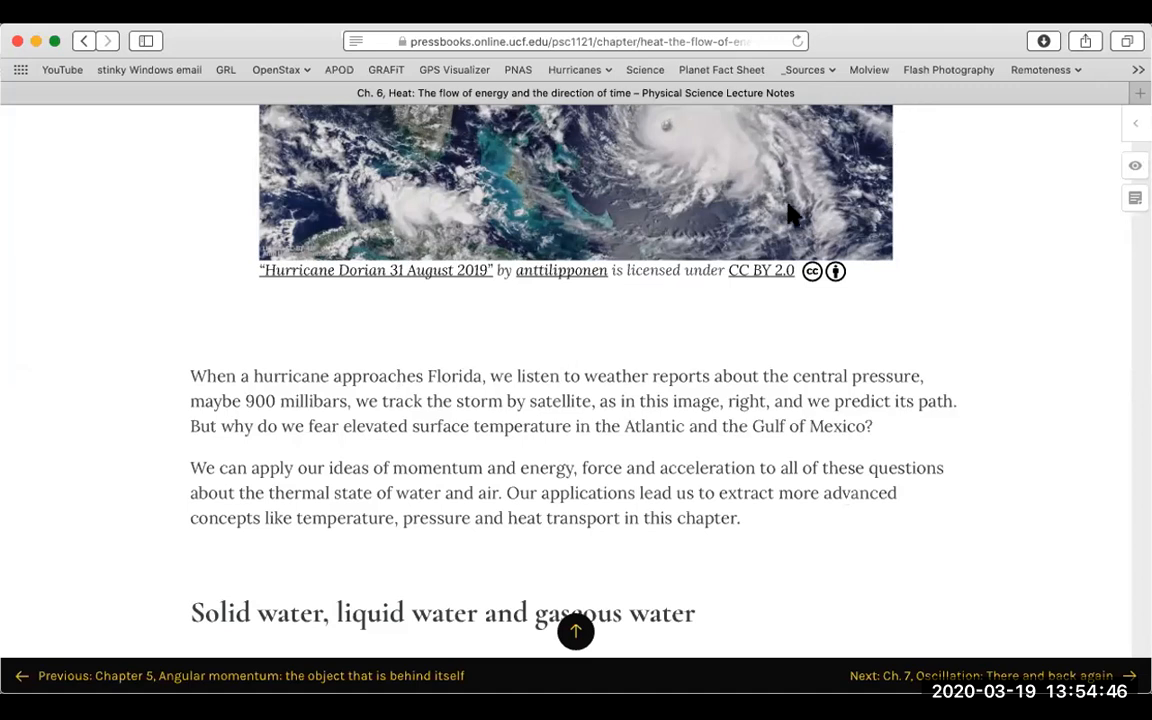
{"action": "mouse_move", "coordinate": [564, 200]}
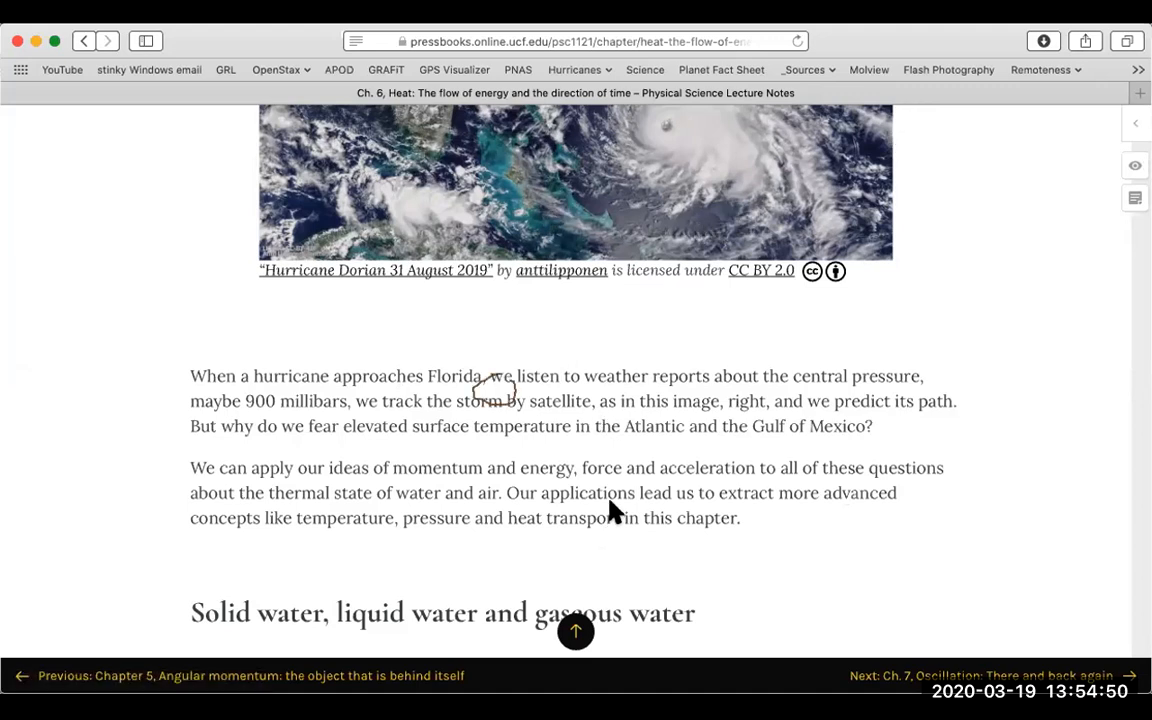
{"action": "mouse_move", "coordinate": [624, 487]}
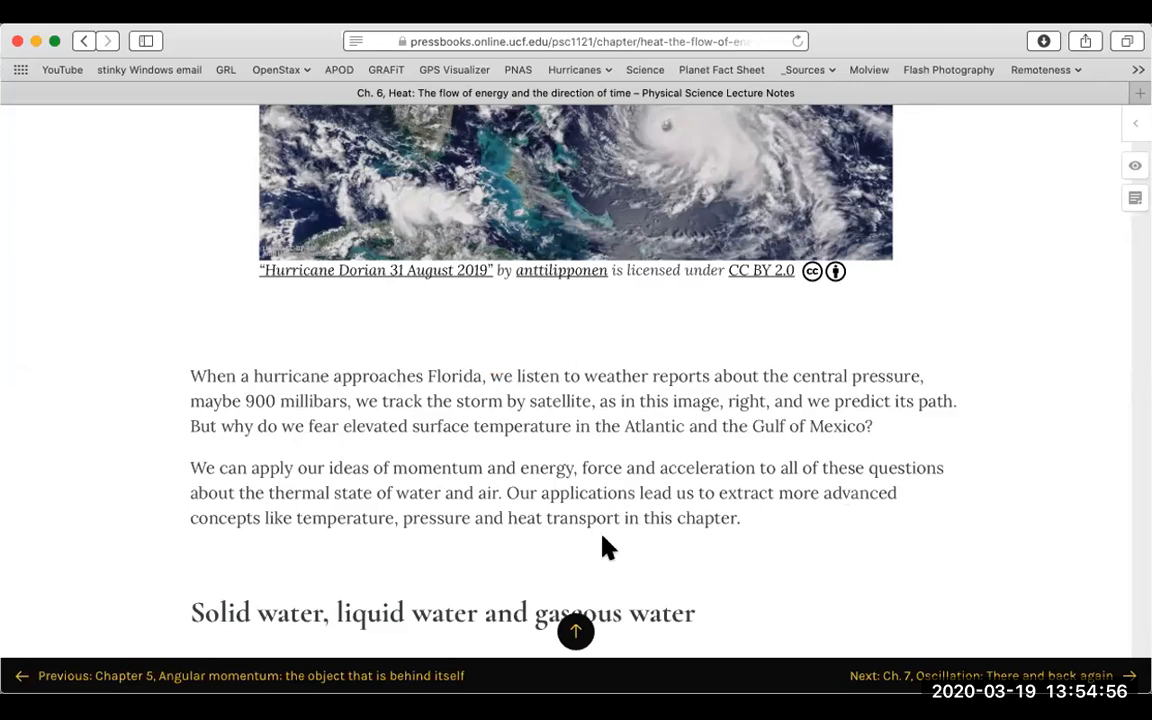
{"action": "mouse_move", "coordinate": [589, 555]}
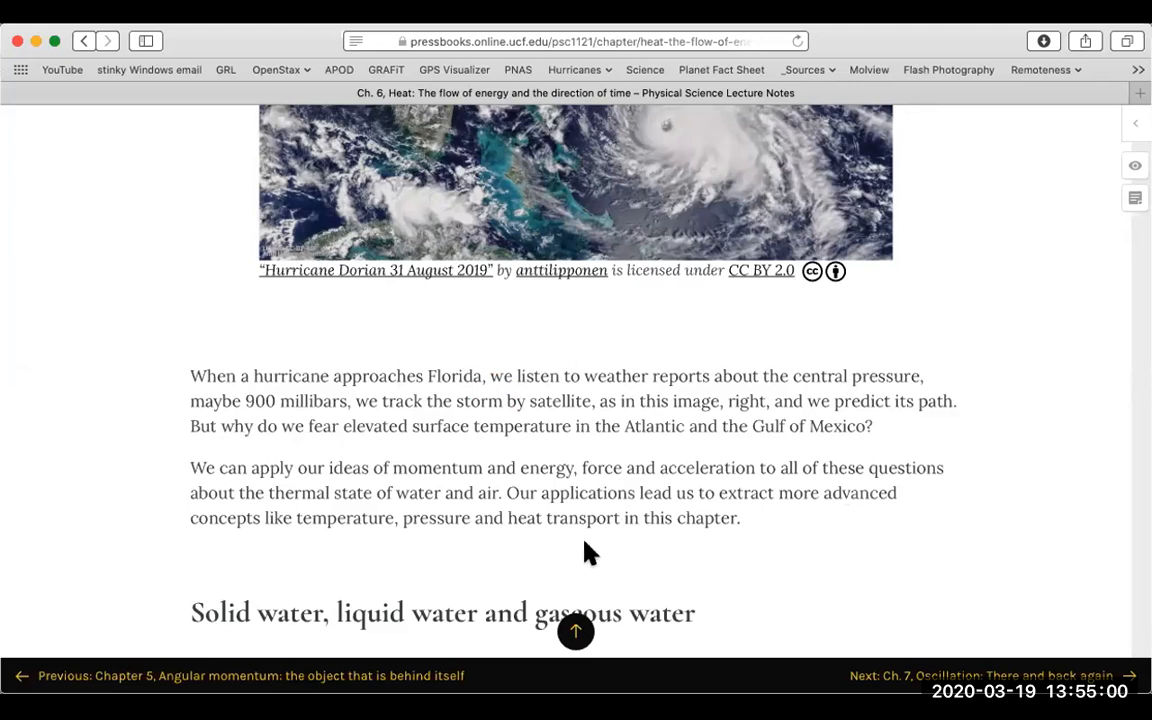
{"action": "mouse_move", "coordinate": [622, 509]}
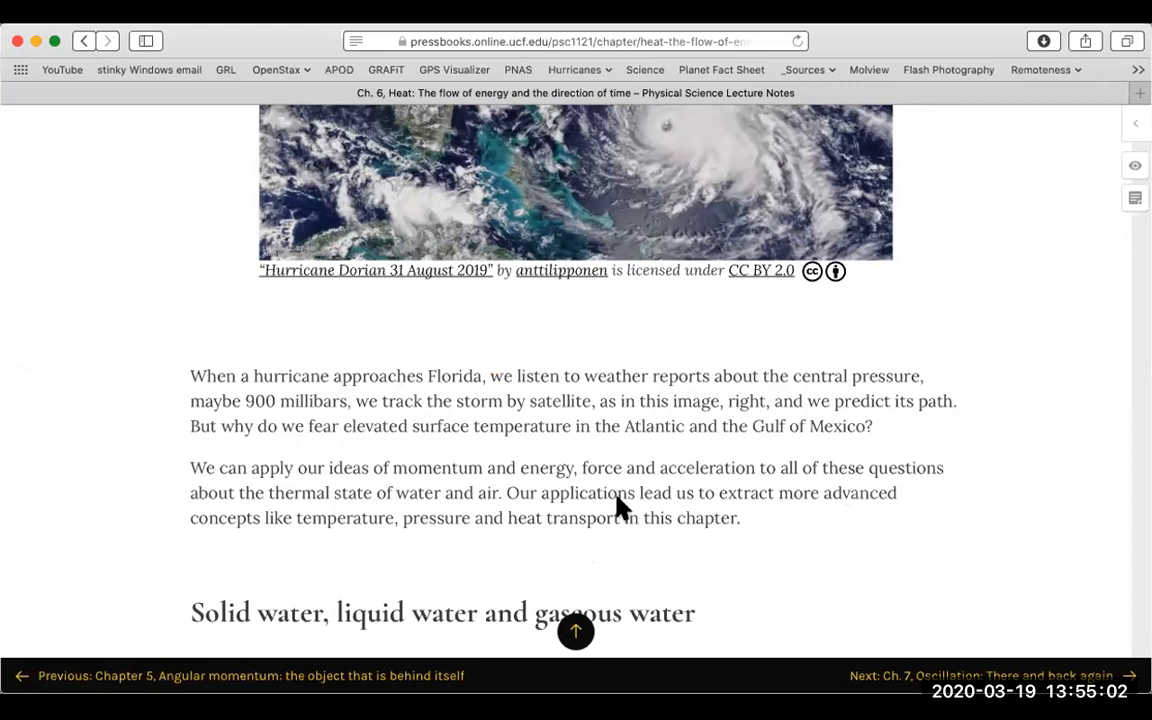
{"action": "mouse_move", "coordinate": [575, 548]}
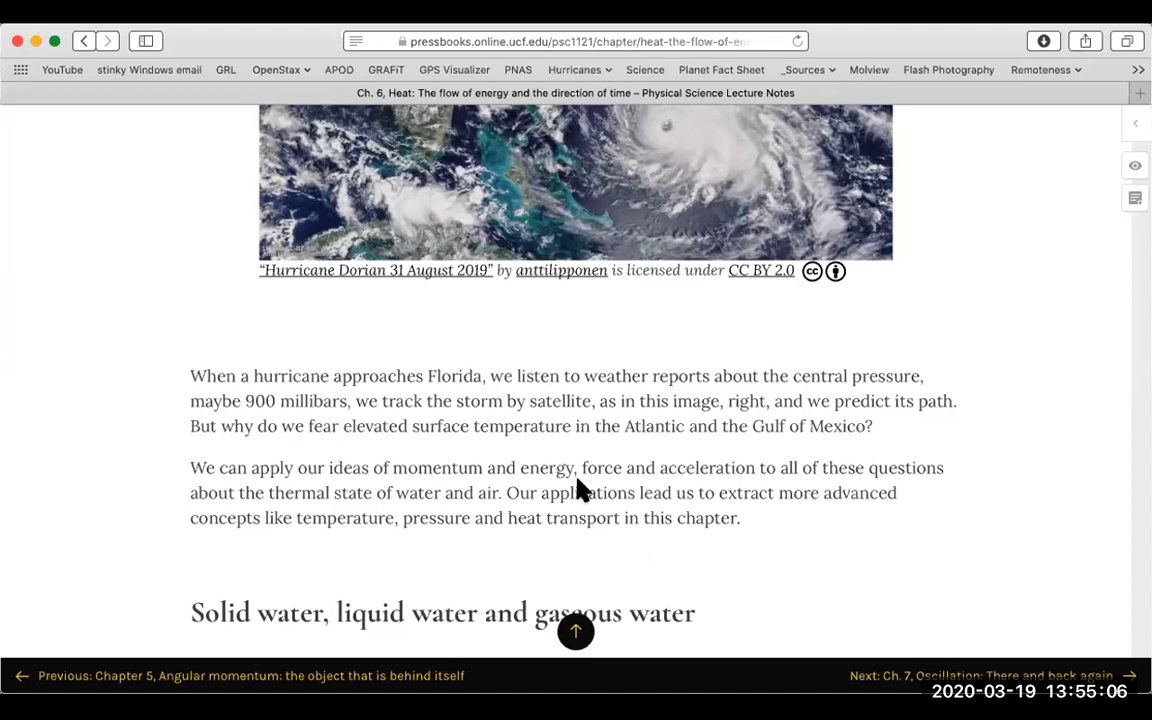
{"action": "mouse_move", "coordinate": [576, 444]}
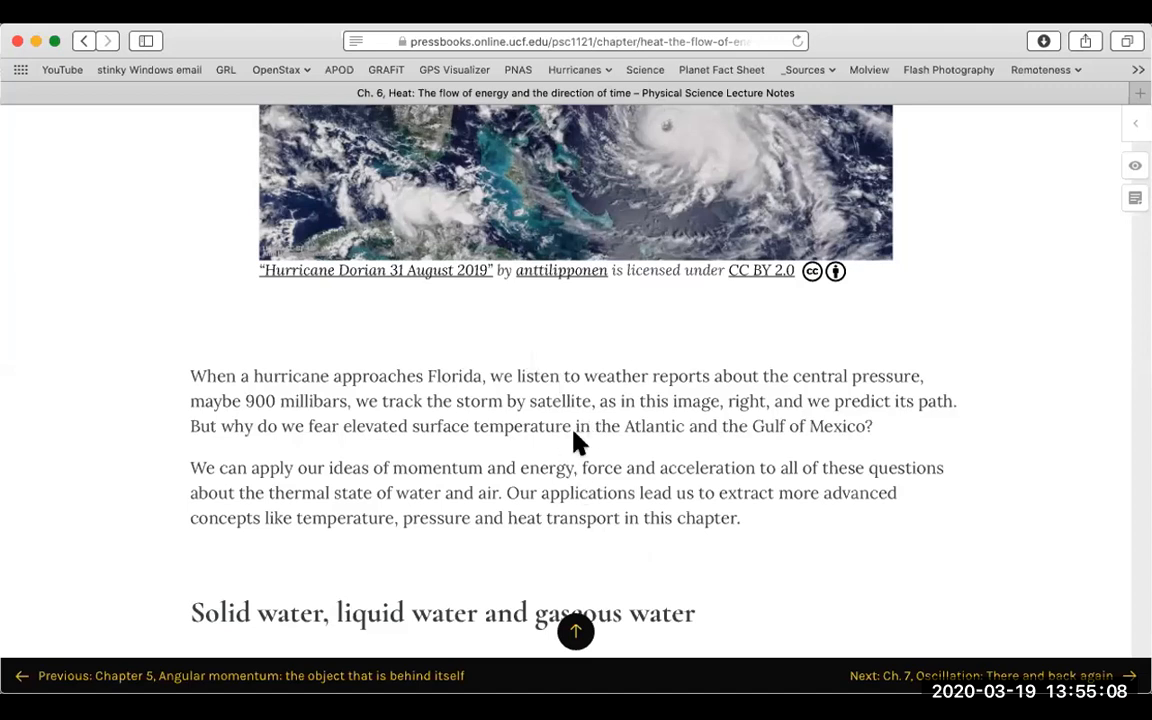
{"action": "mouse_move", "coordinate": [596, 496]}
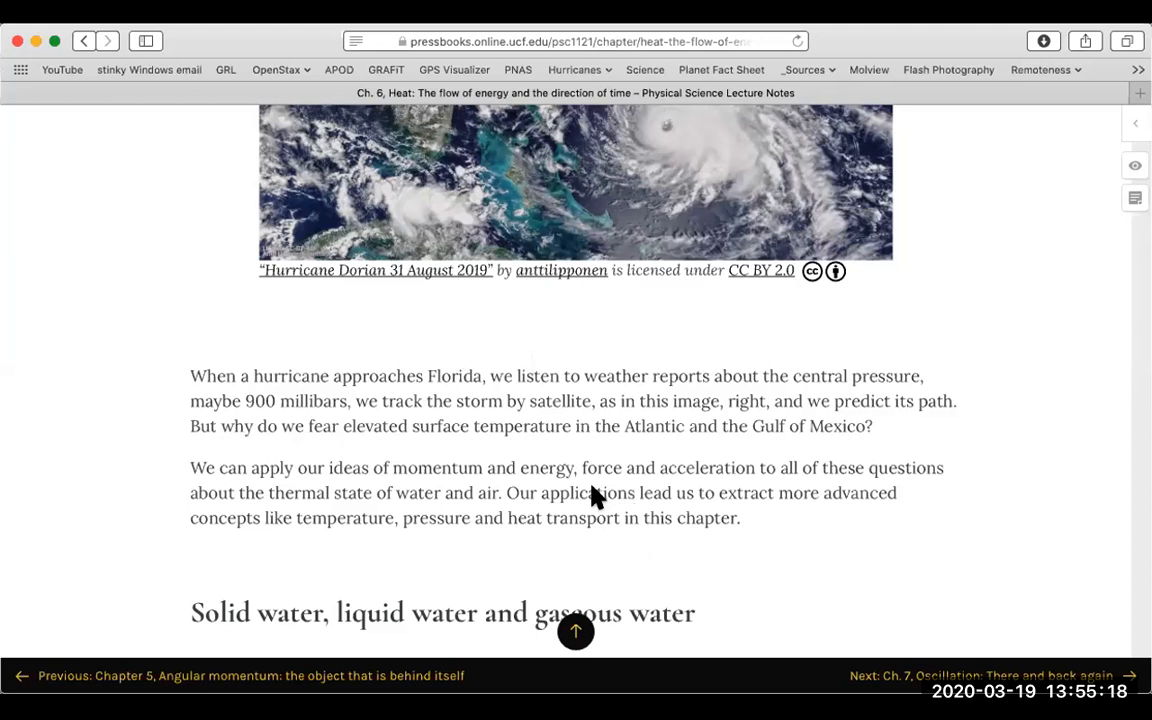
{"action": "mouse_move", "coordinate": [696, 198]}
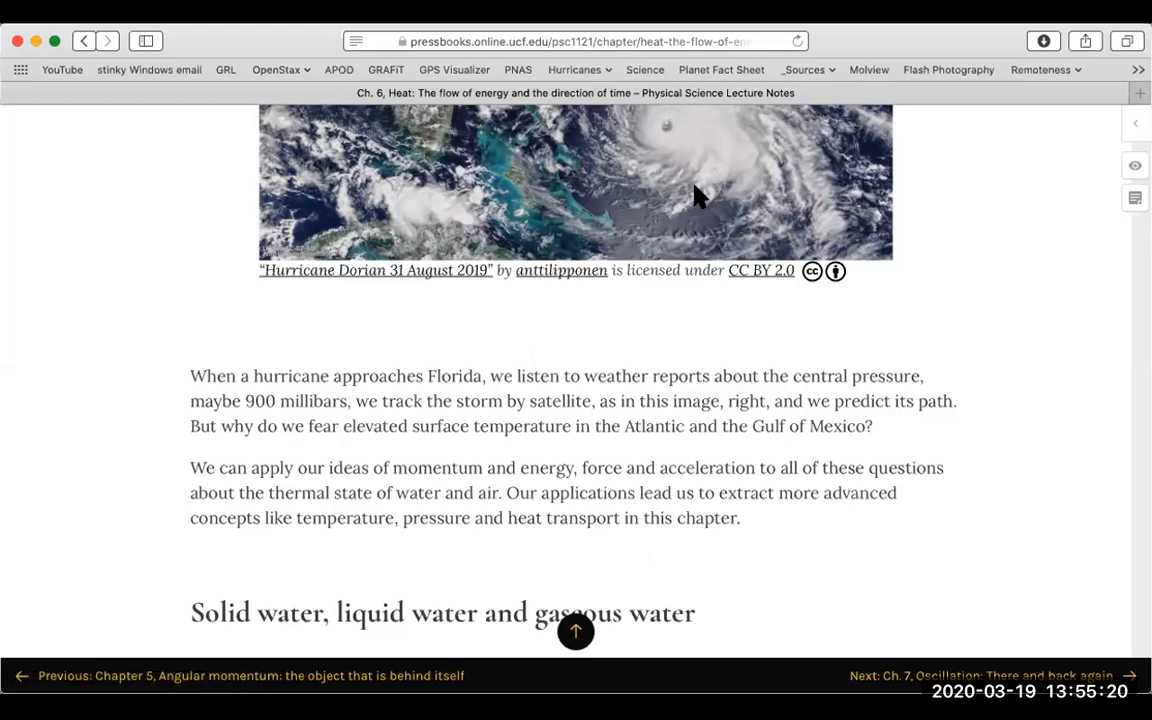
{"action": "mouse_move", "coordinate": [868, 172]}
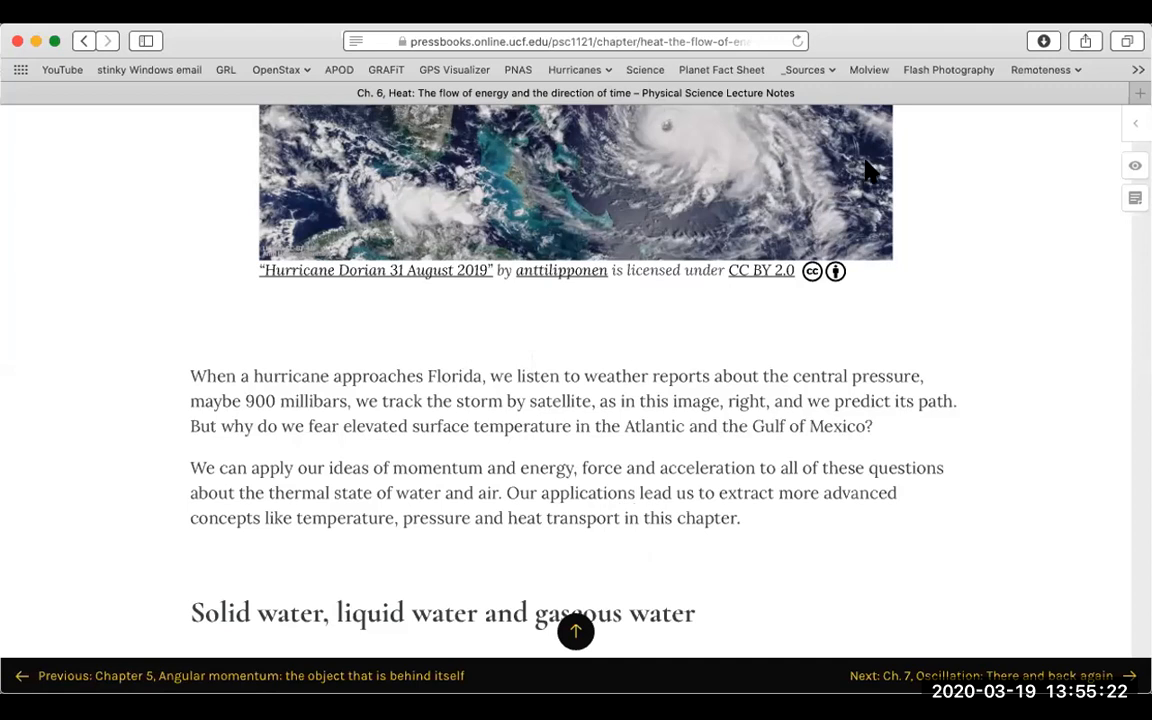
{"action": "mouse_move", "coordinate": [828, 480]}
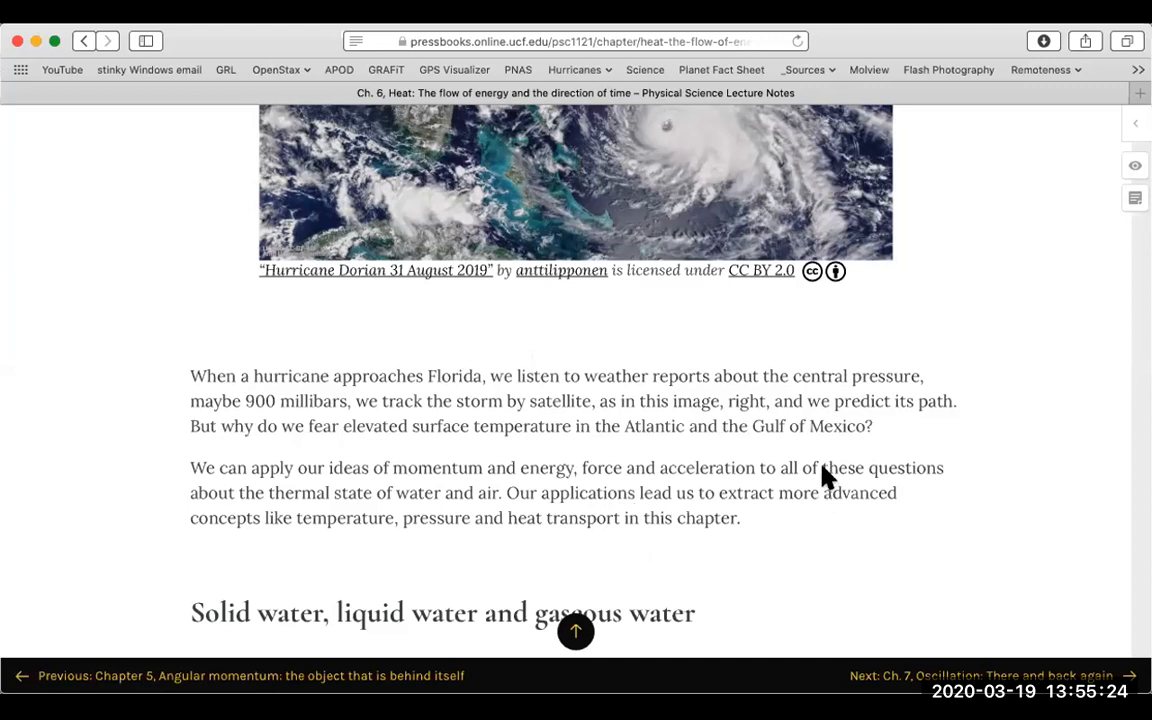
{"action": "mouse_move", "coordinate": [832, 456]}
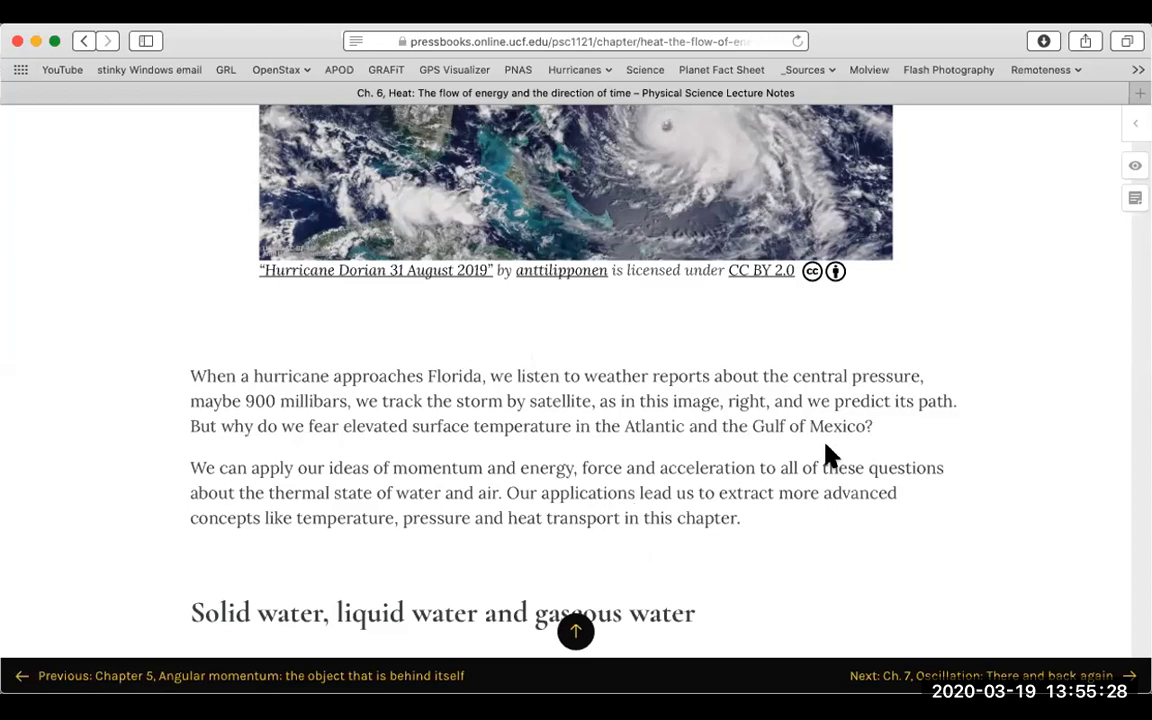
{"action": "mouse_move", "coordinate": [799, 210]}
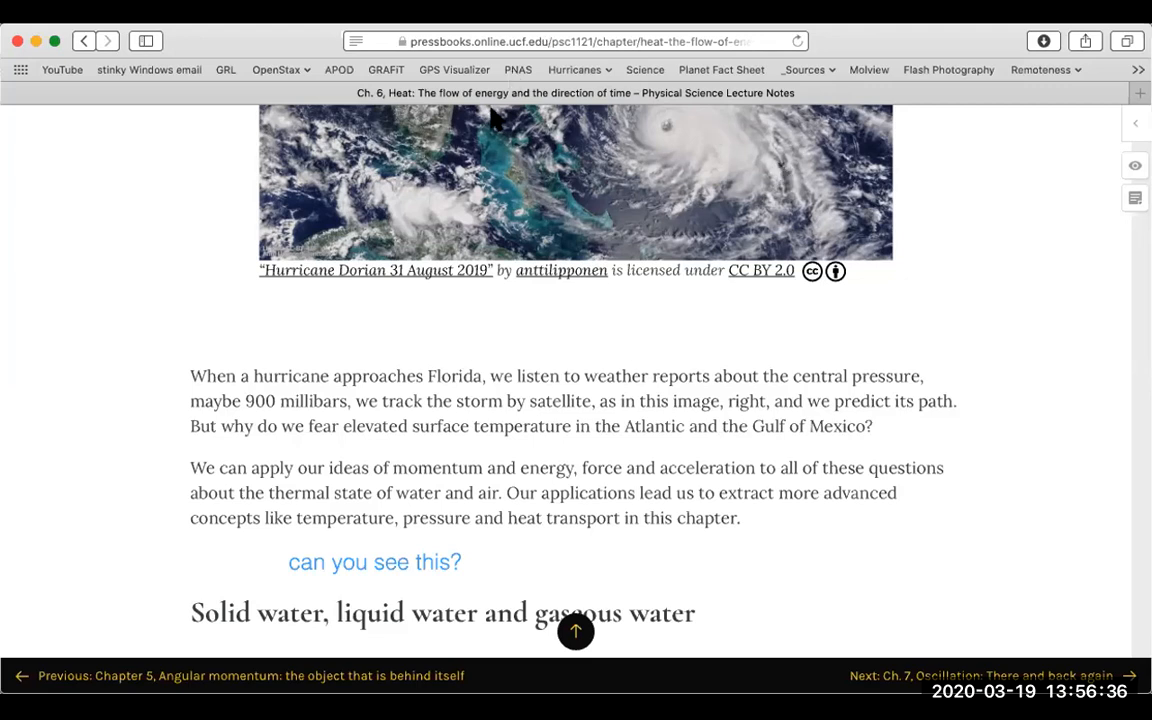
{"action": "mouse_move", "coordinate": [492, 148]}
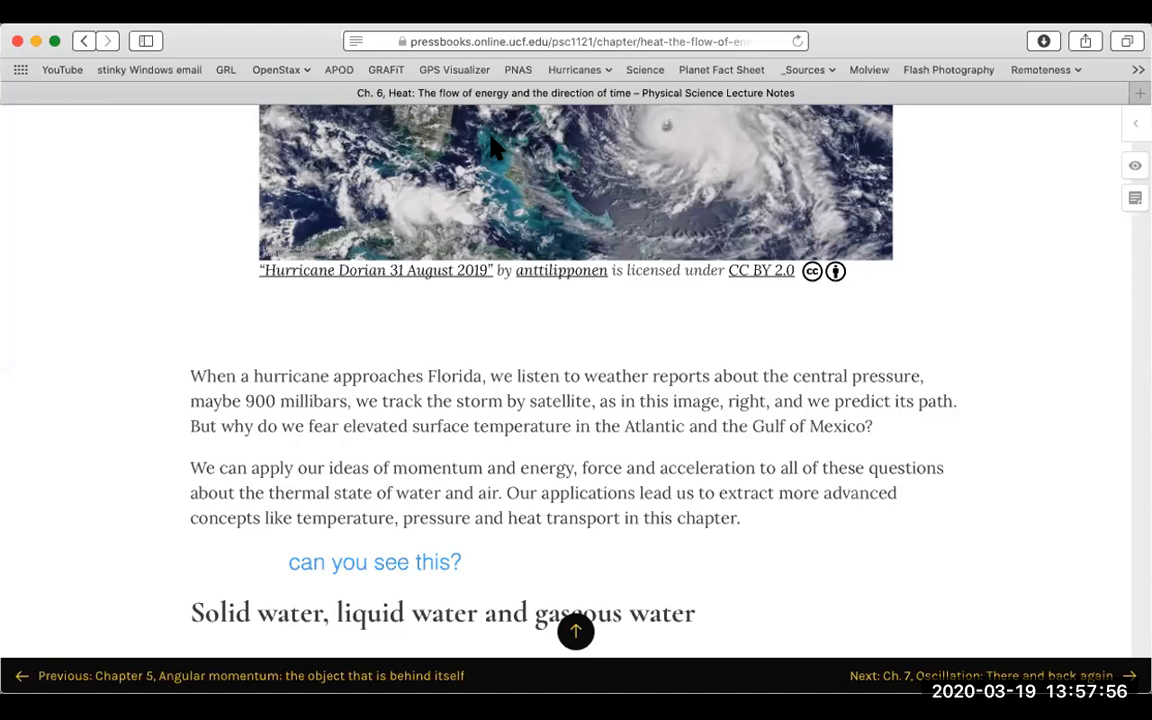
{"action": "mouse_move", "coordinate": [232, 46]}
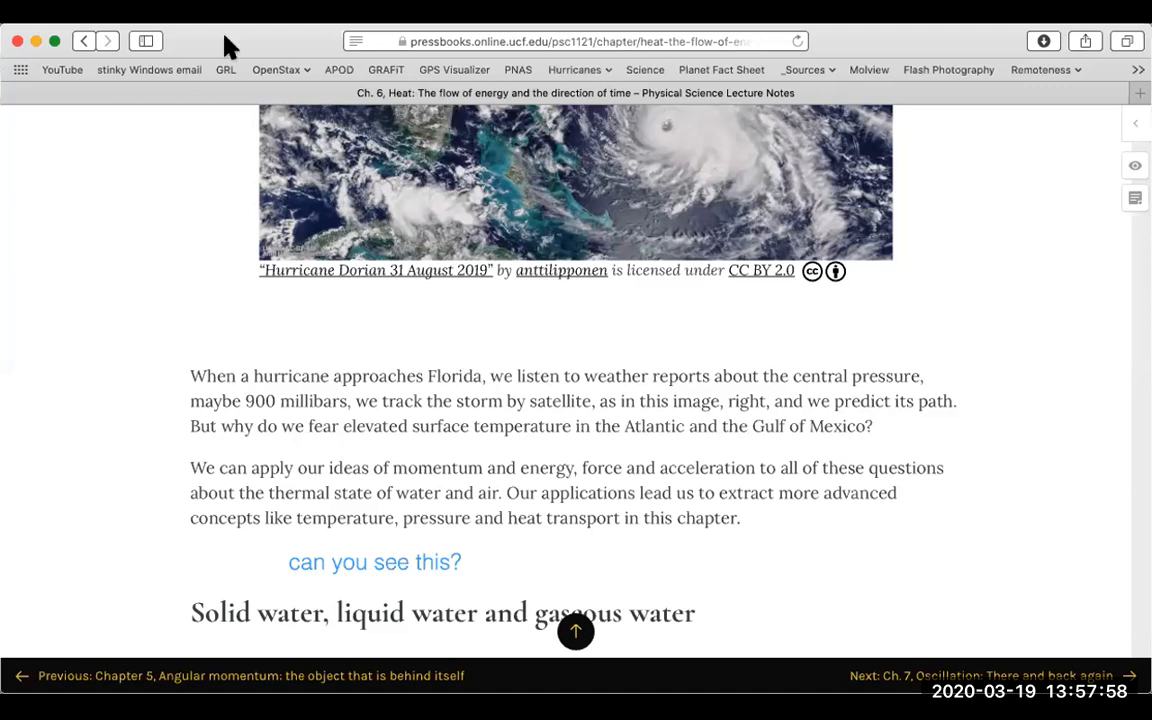
{"action": "mouse_move", "coordinate": [250, 104]}
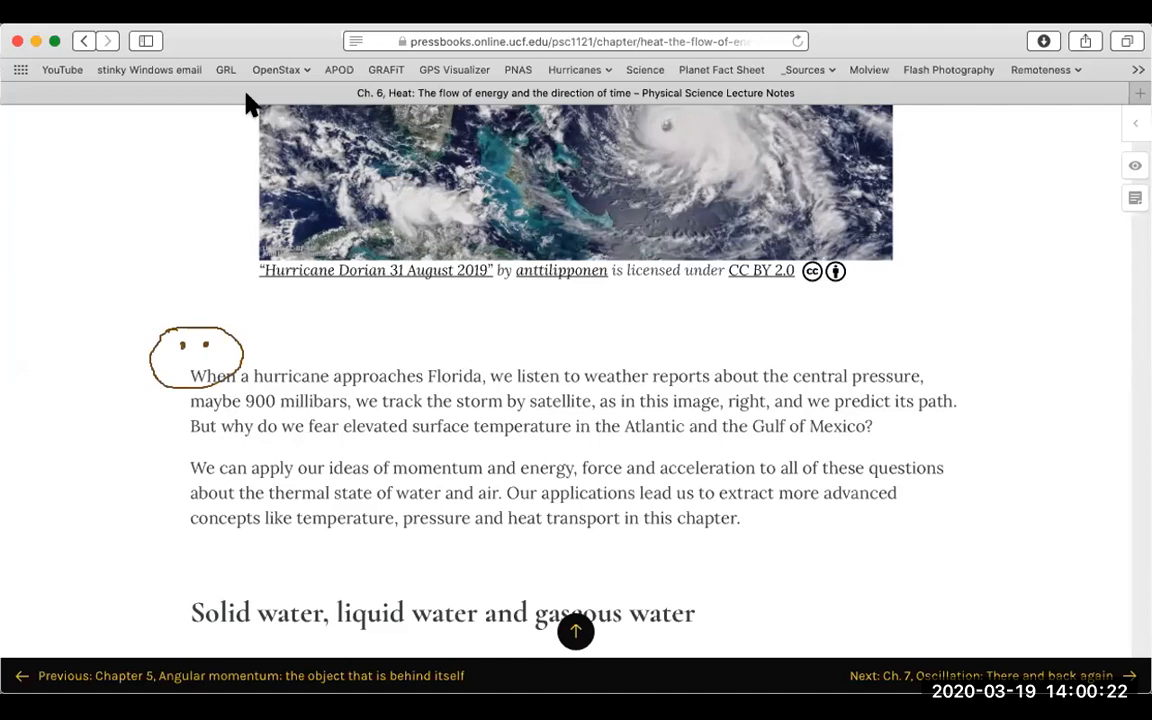
{"action": "left_click_drag", "start_coordinate": [180, 364], "coordinate": [216, 363]}
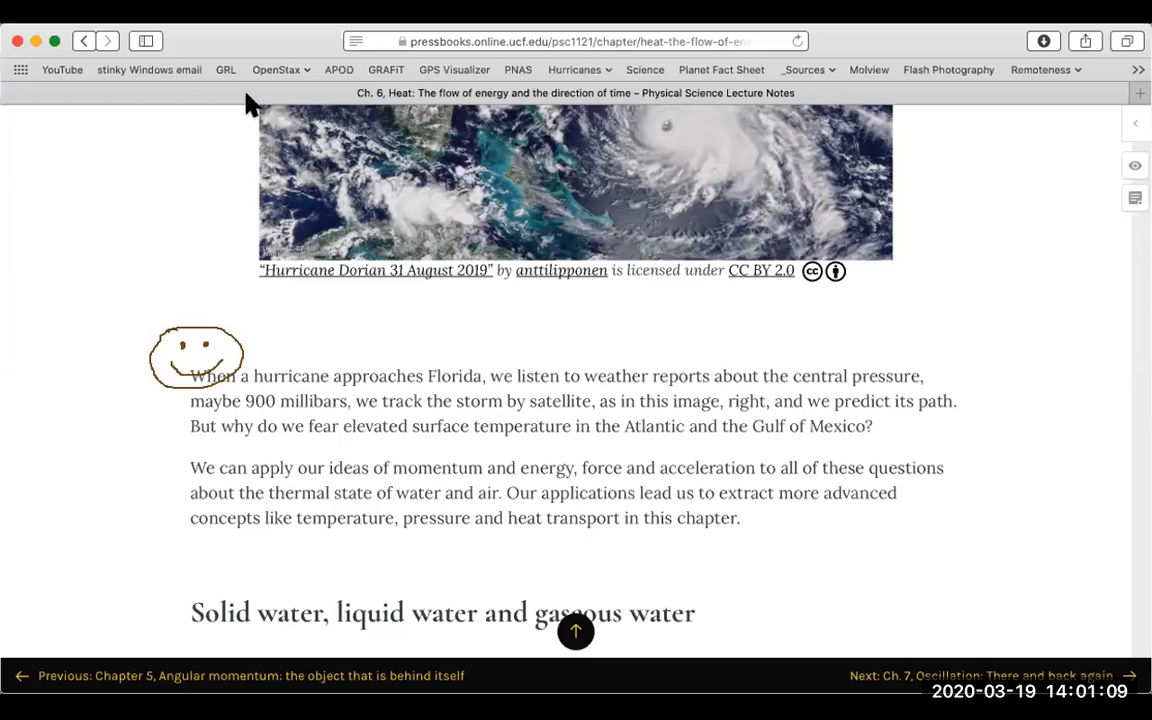
{"action": "mouse_move", "coordinate": [524, 118]}
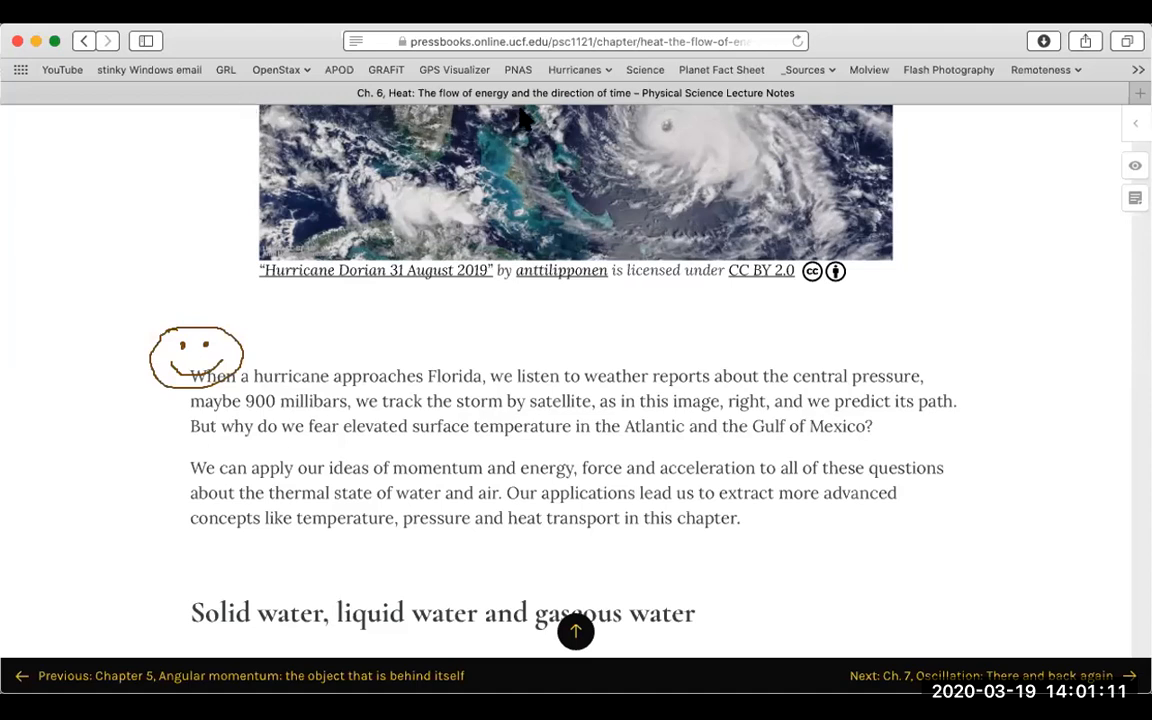
{"action": "mouse_move", "coordinate": [876, 236]}
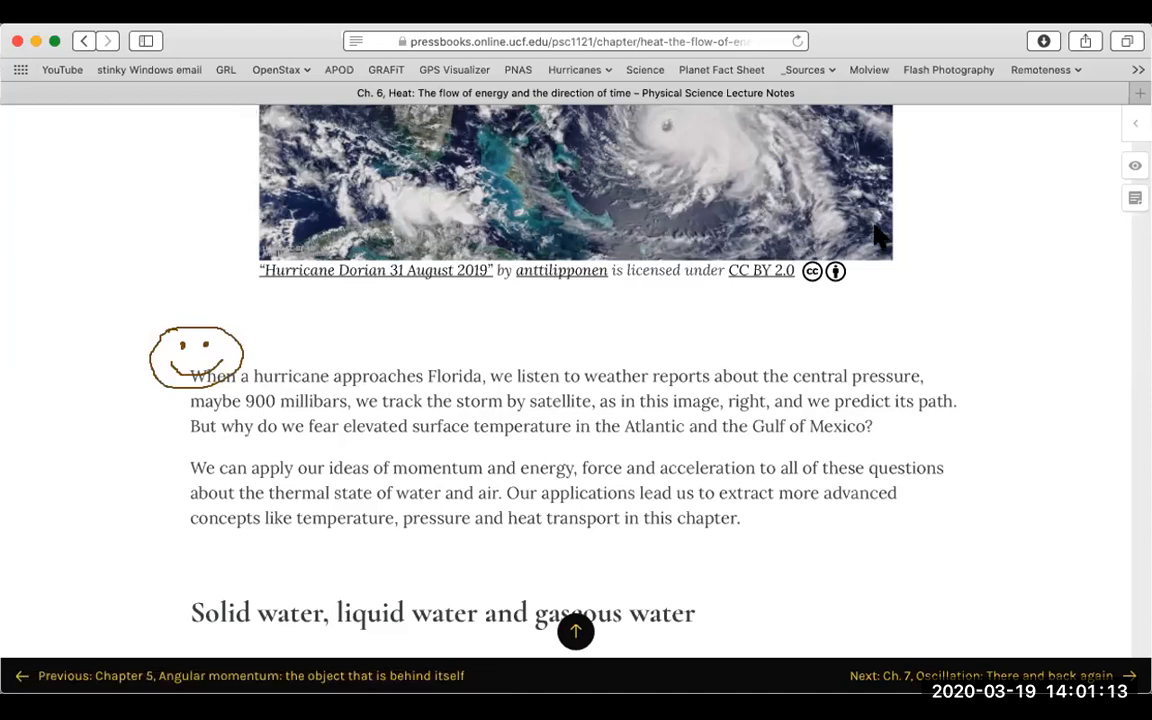
{"action": "mouse_move", "coordinate": [1024, 120]}
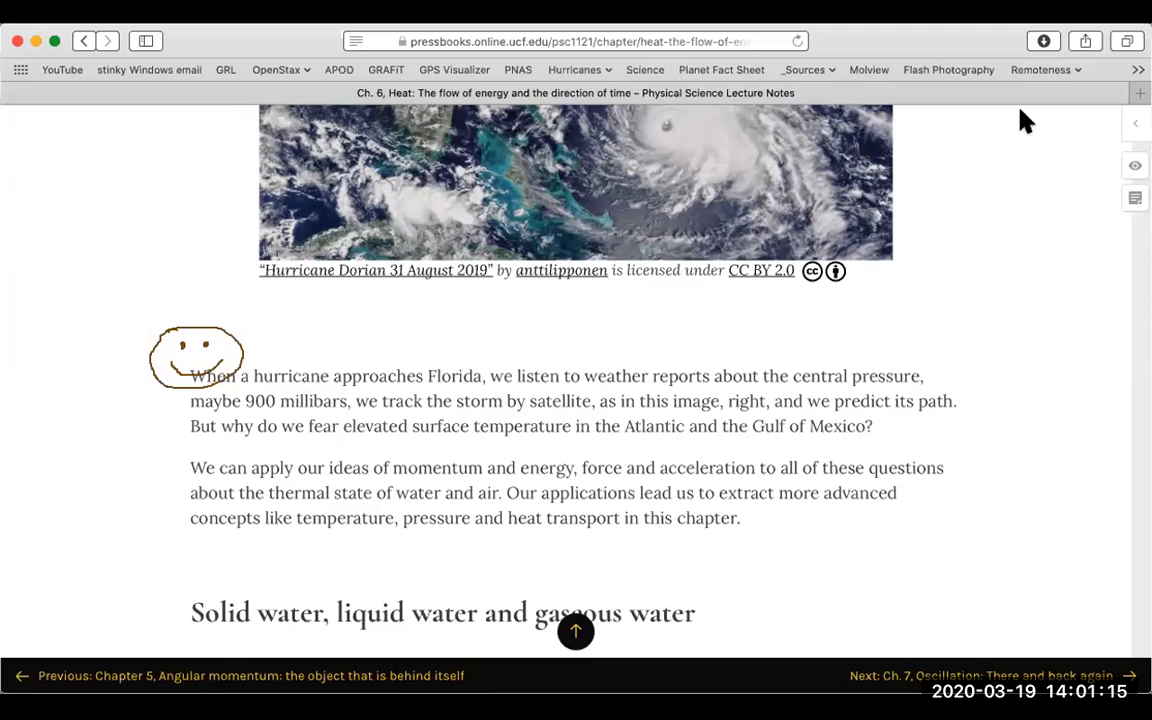
{"action": "mouse_move", "coordinate": [921, 352]}
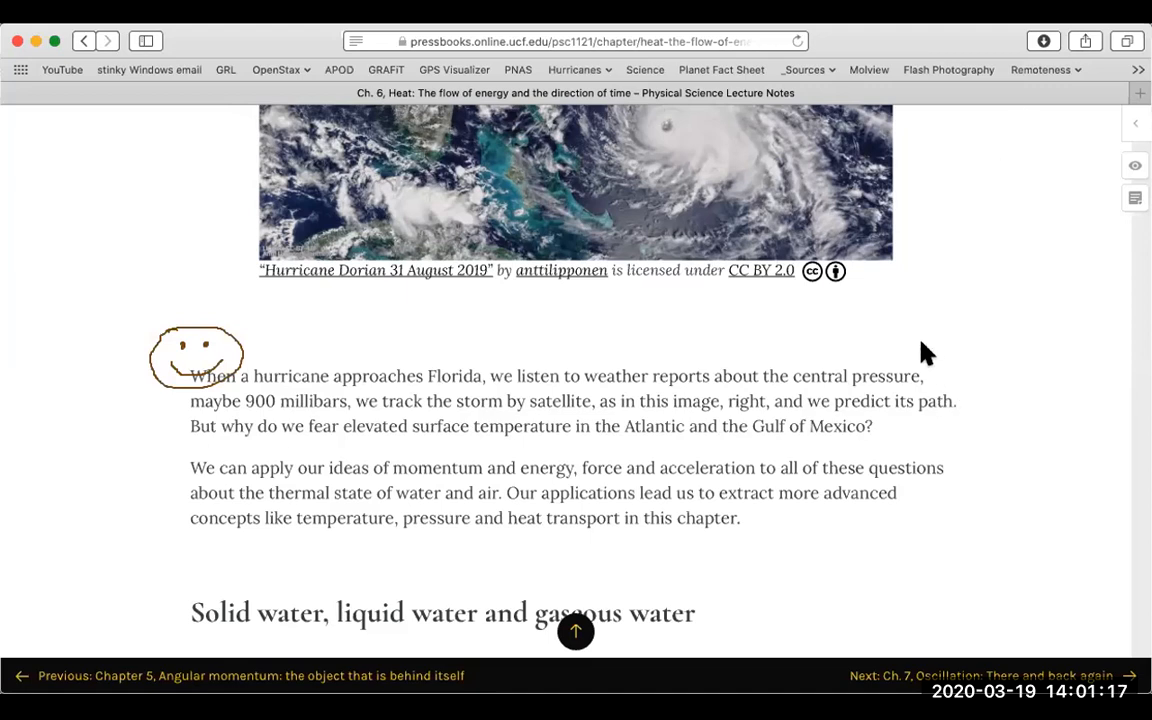
{"action": "mouse_move", "coordinate": [910, 347]}
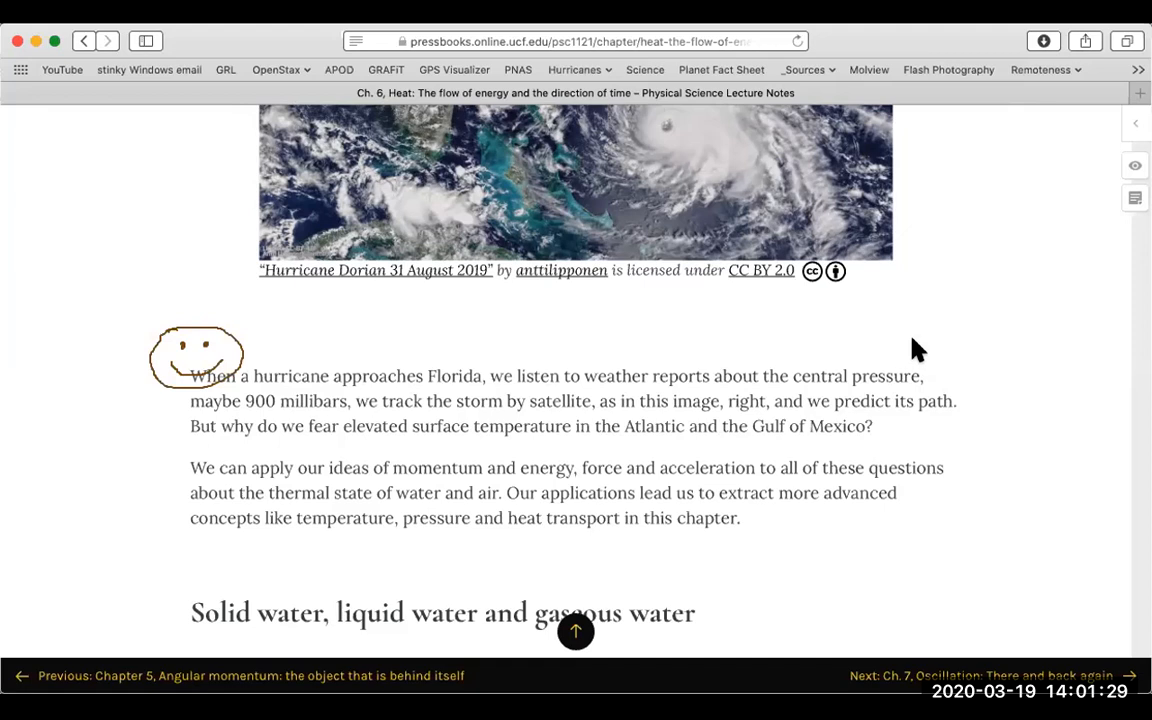
{"action": "mouse_move", "coordinate": [912, 408]}
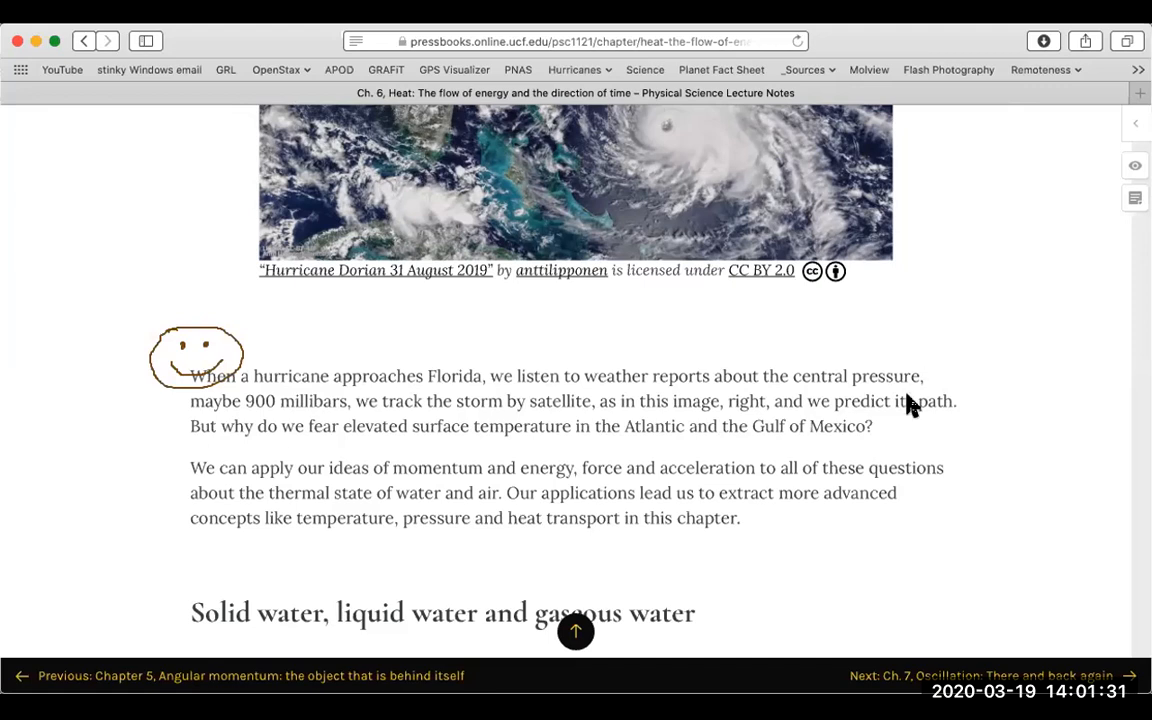
{"action": "mouse_move", "coordinate": [896, 400]}
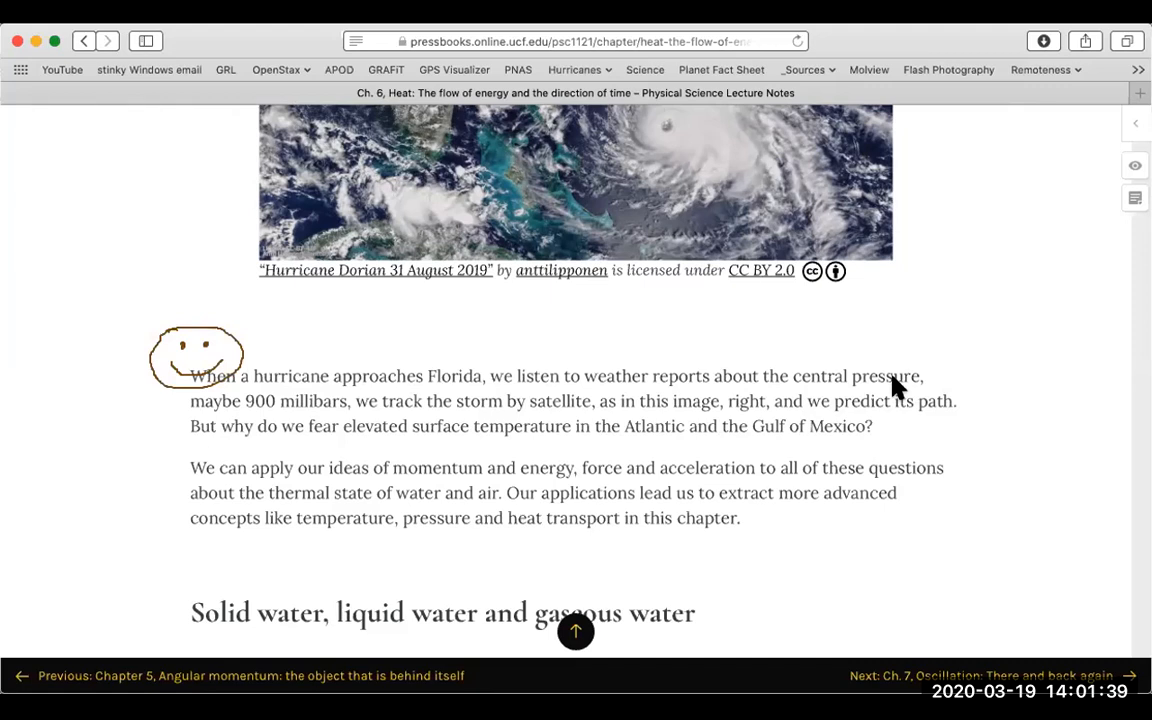
{"action": "mouse_move", "coordinate": [826, 368]}
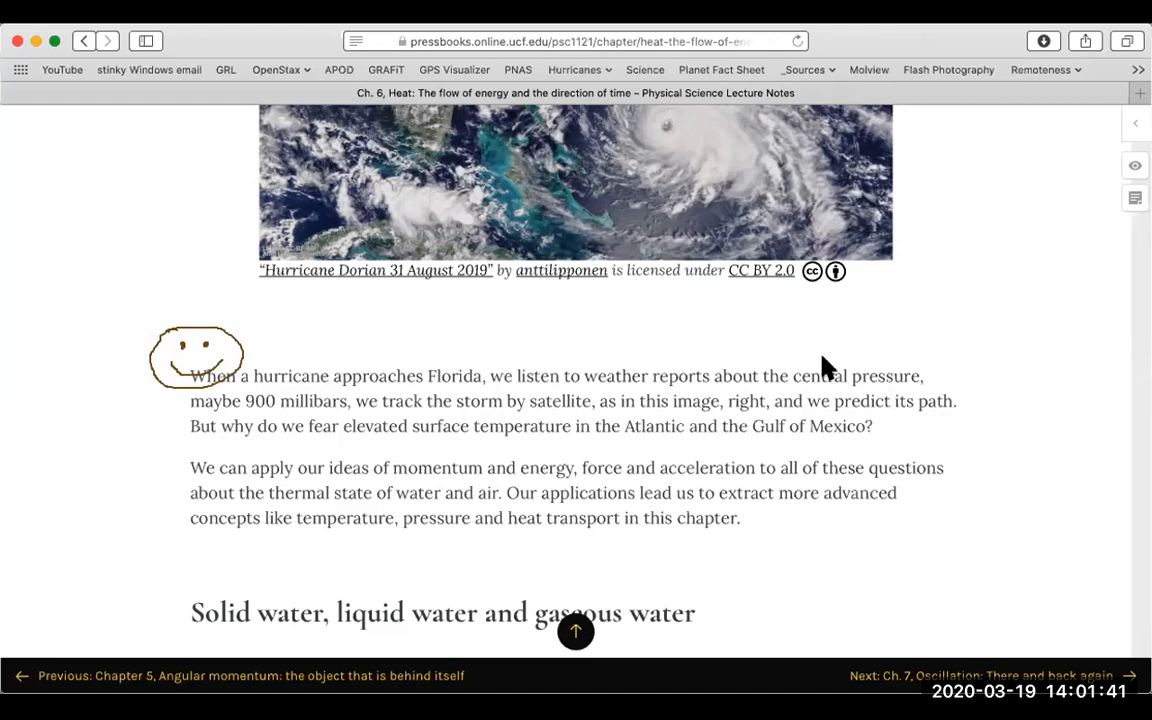
{"action": "mouse_move", "coordinate": [796, 535]}
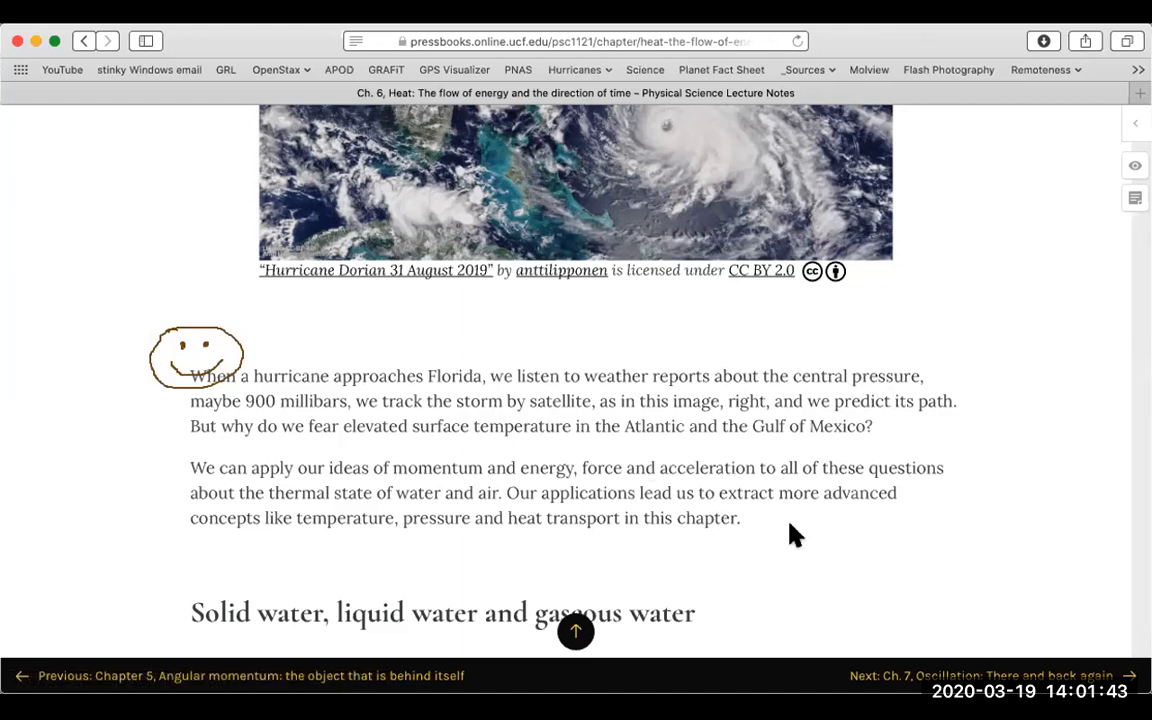
{"action": "mouse_move", "coordinate": [877, 487]}
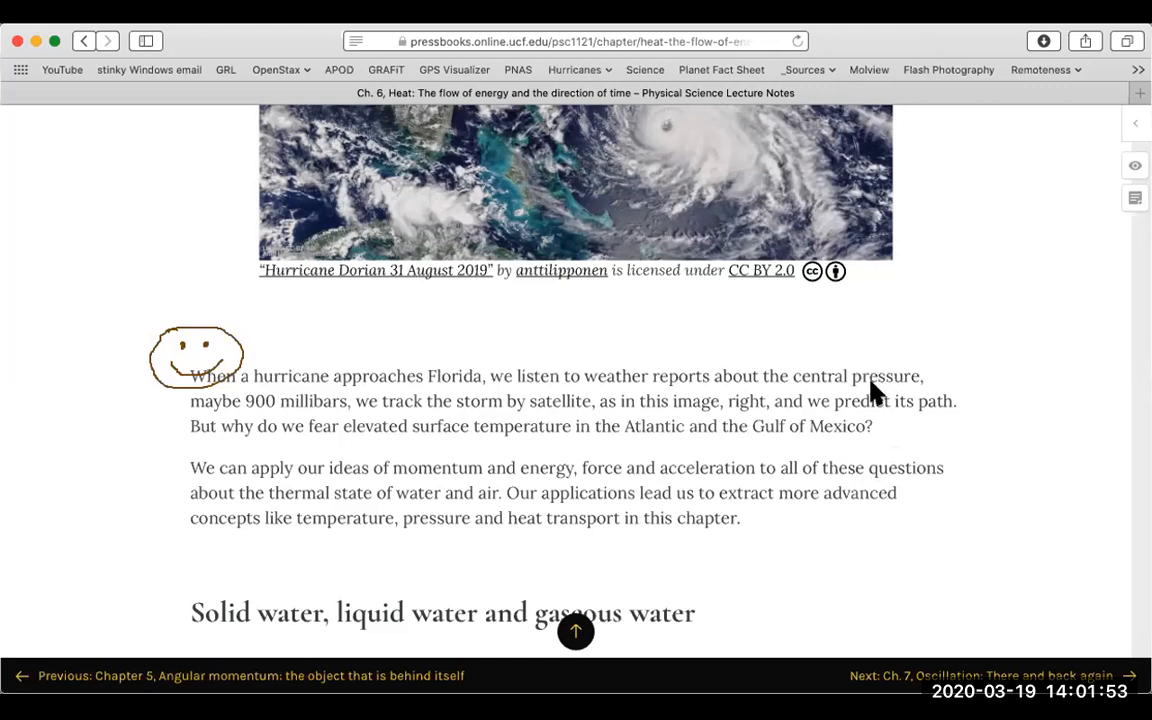
{"action": "mouse_move", "coordinate": [724, 310]}
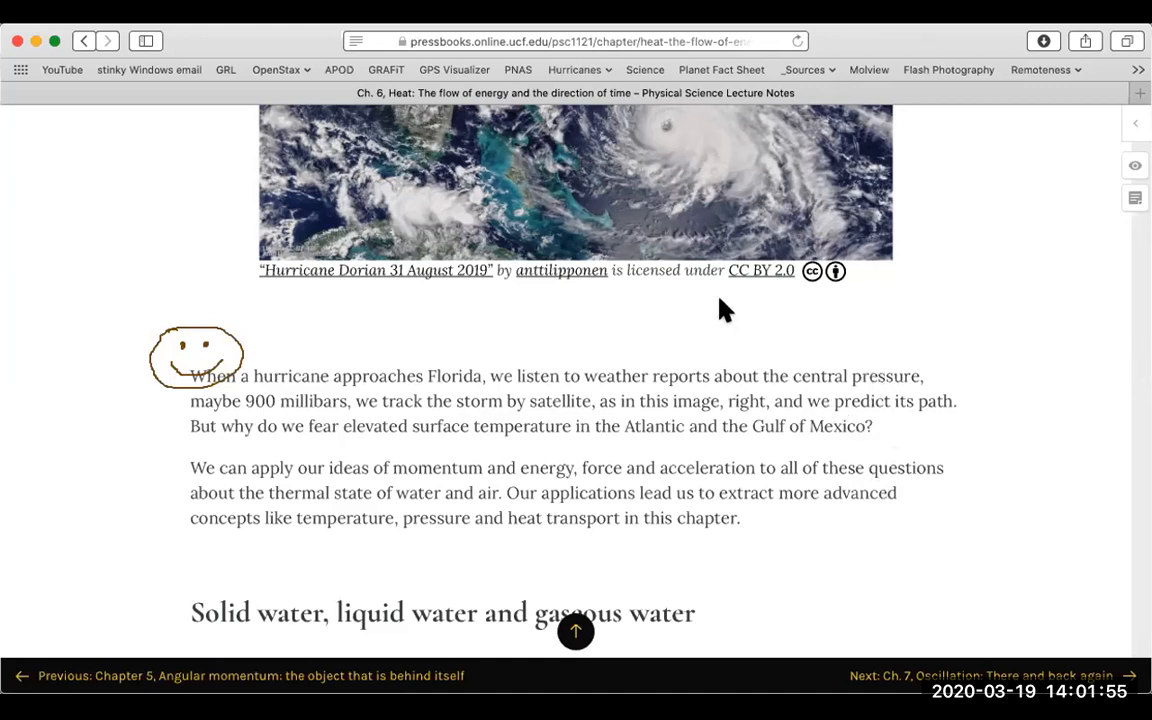
{"action": "mouse_move", "coordinate": [978, 483]}
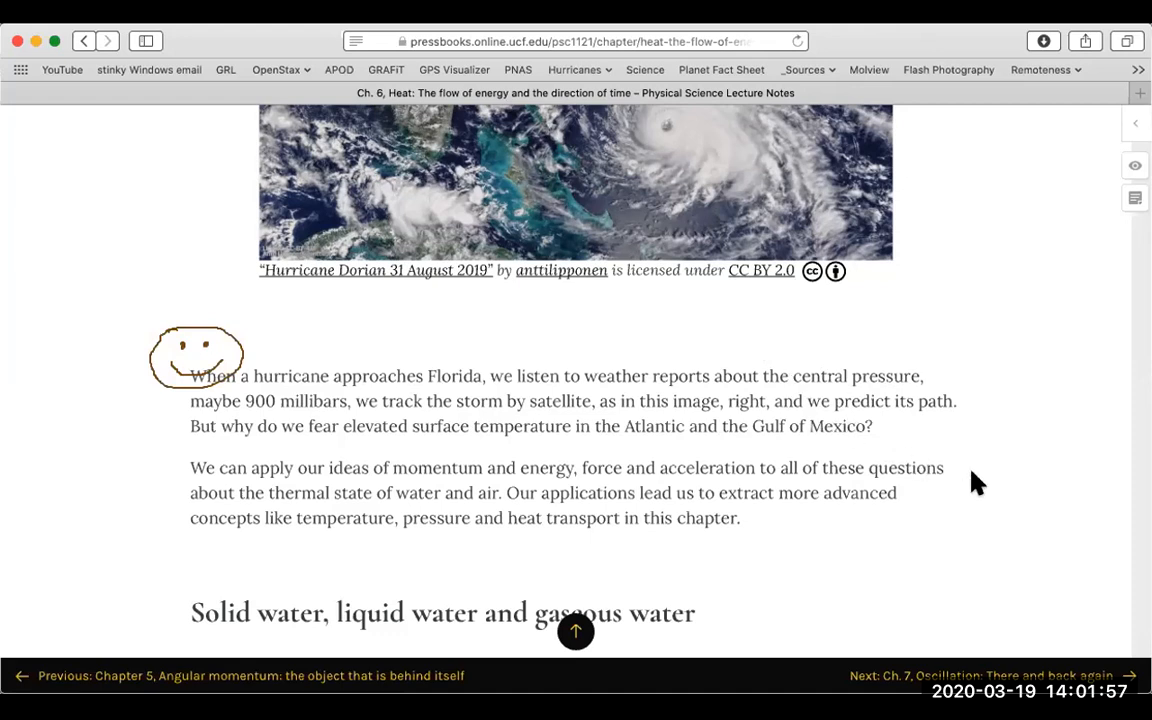
{"action": "mouse_move", "coordinate": [942, 476]}
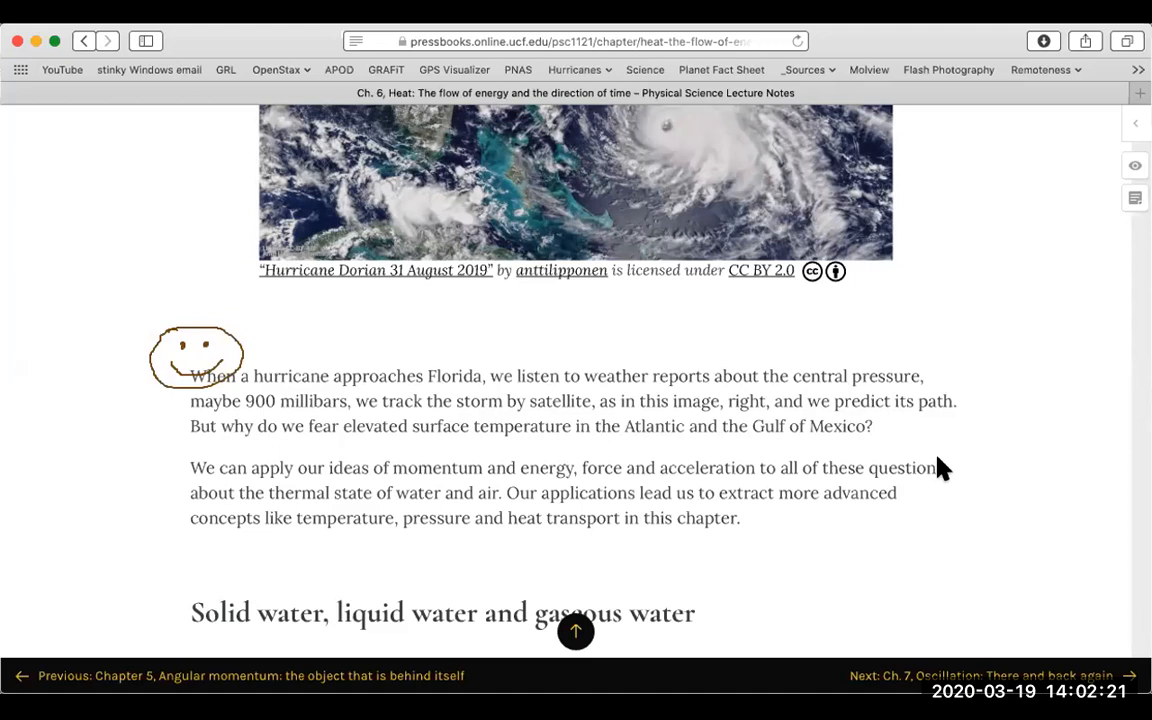
{"action": "mouse_move", "coordinate": [228, 332]}
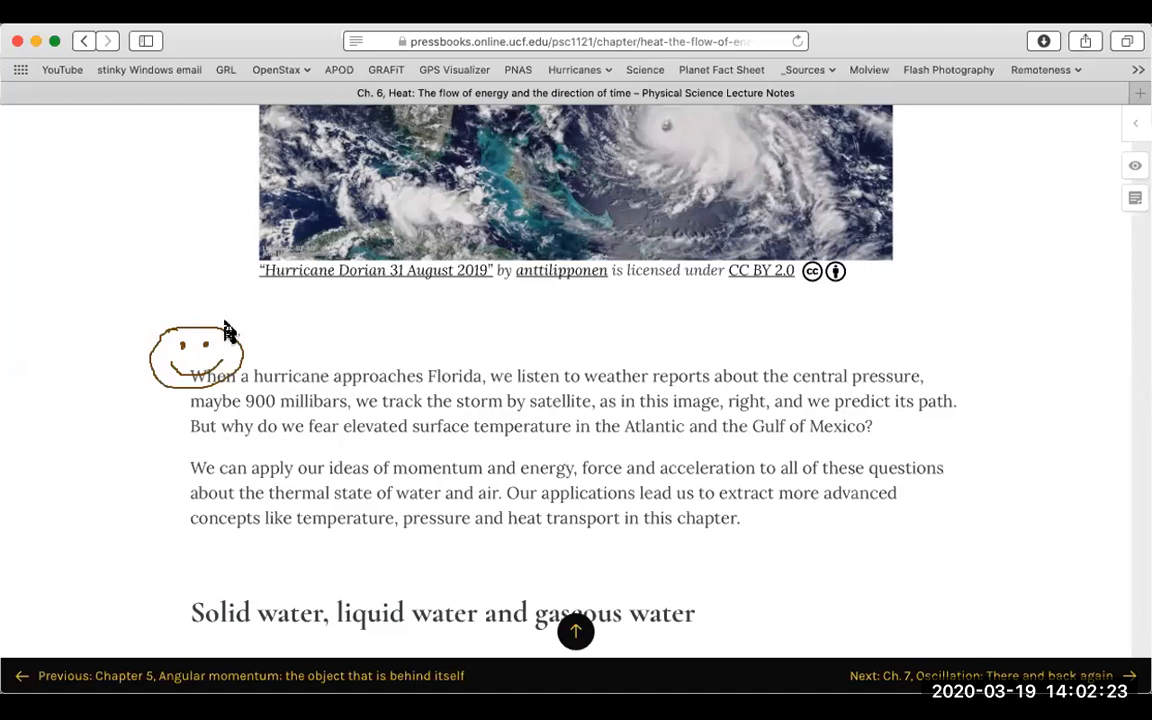
{"action": "mouse_move", "coordinate": [164, 410]}
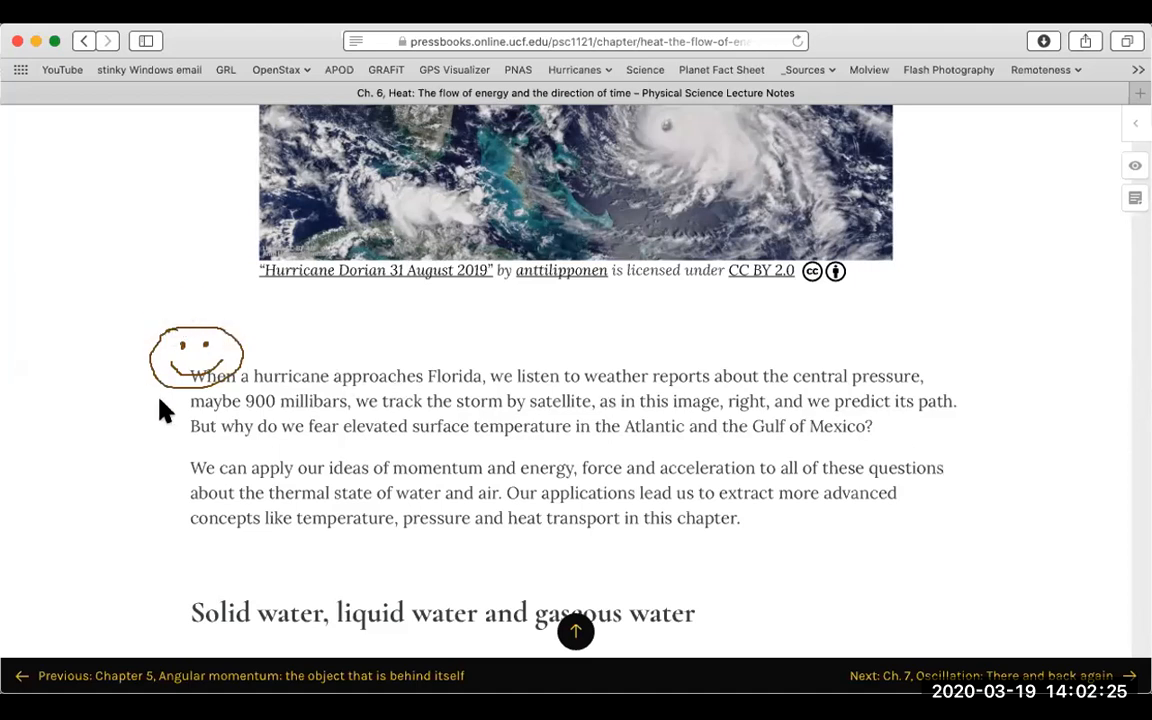
{"action": "mouse_move", "coordinate": [288, 450]}
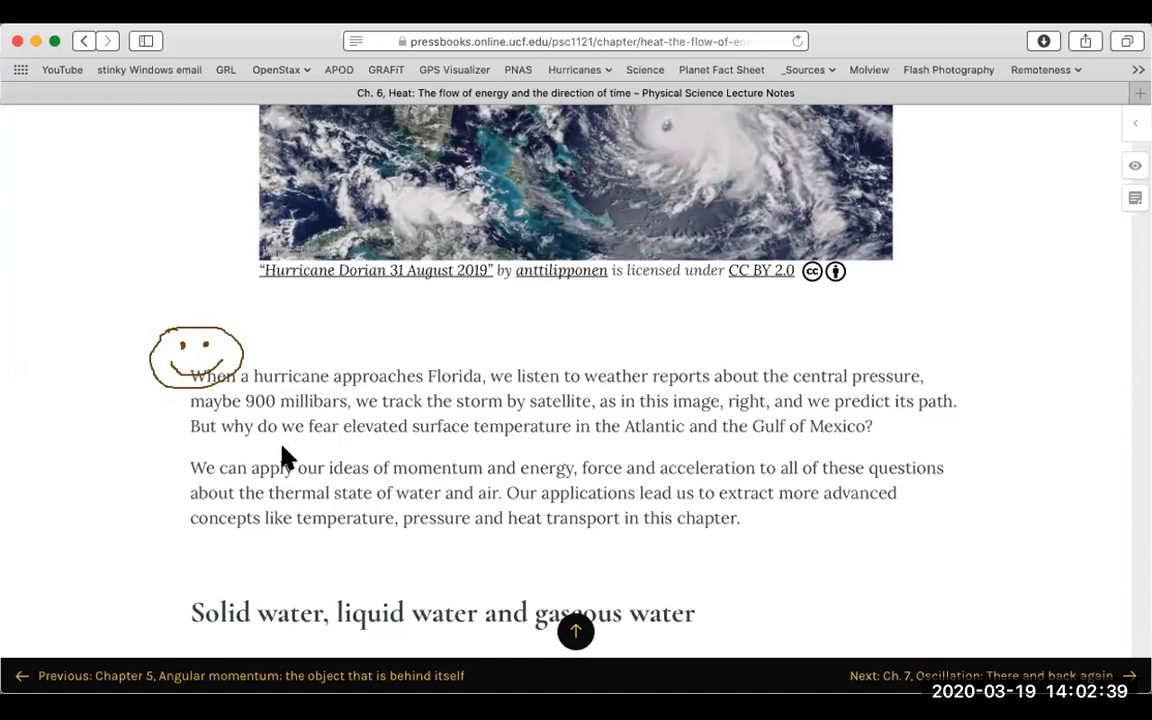
Highlight the image caption blue and the water heading pink, and add stick figures and red writing over the paragraph.
{"action": "left_click_drag", "start_coordinate": [180, 600], "coordinate": [640, 624]}
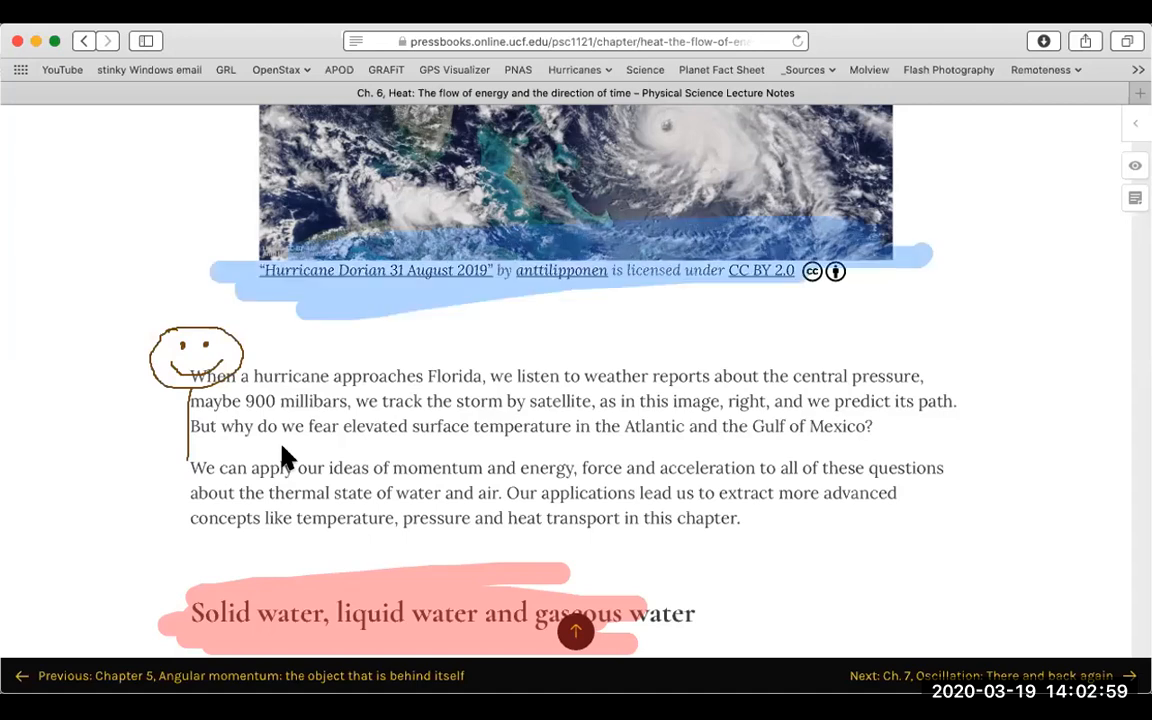
{"action": "left_click_drag", "start_coordinate": [930, 340], "coordinate": [1036, 410]}
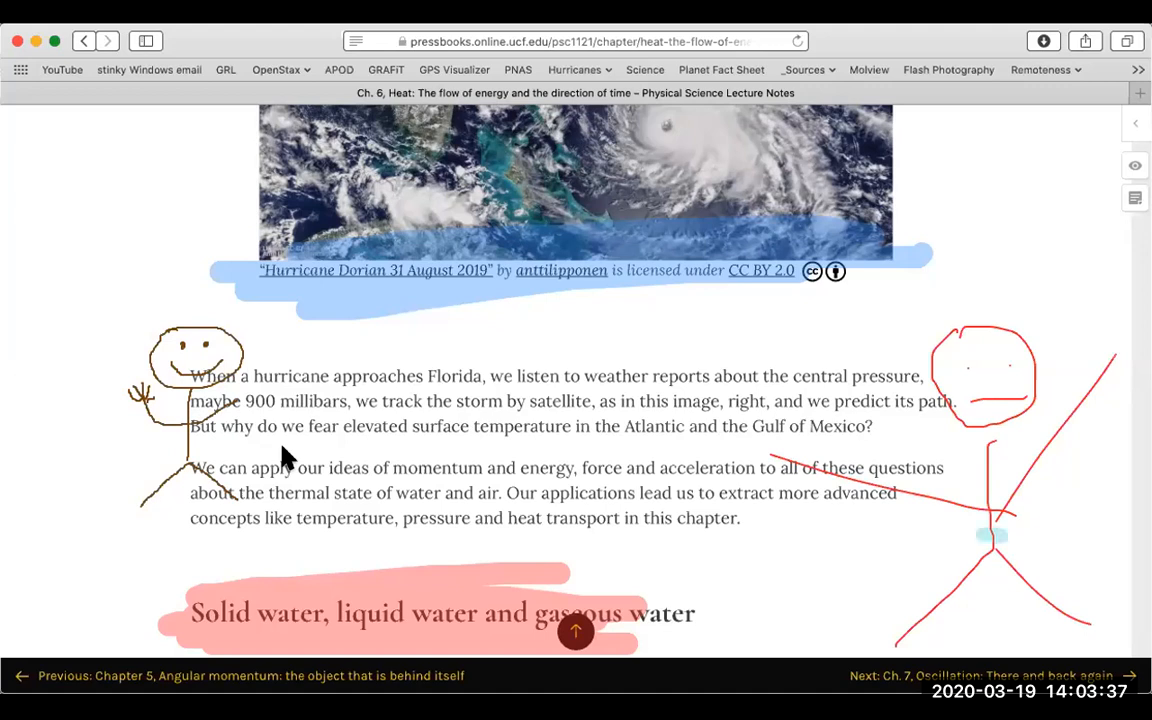
{"action": "left_click_drag", "start_coordinate": [360, 400], "coordinate": [490, 440]}
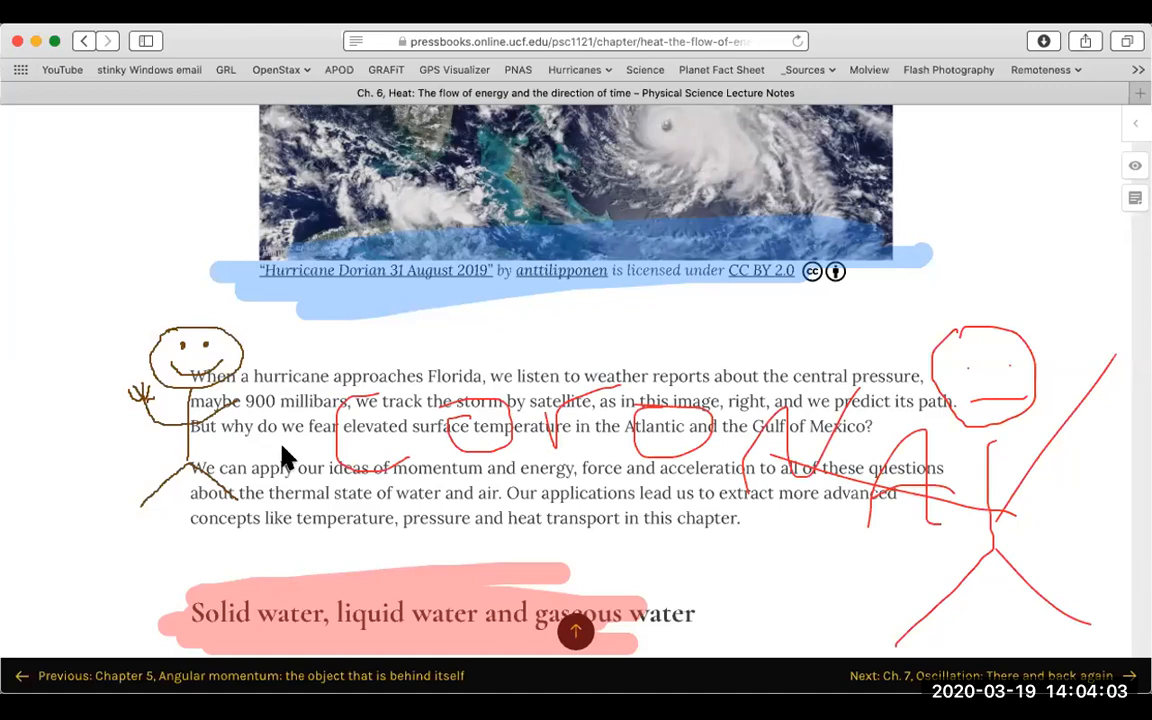
Erase the red drawings and face, and cover both intro paragraphs with blue highlighter.
{"action": "left_click_drag", "start_coordinate": [190, 376], "coordinate": [939, 517]}
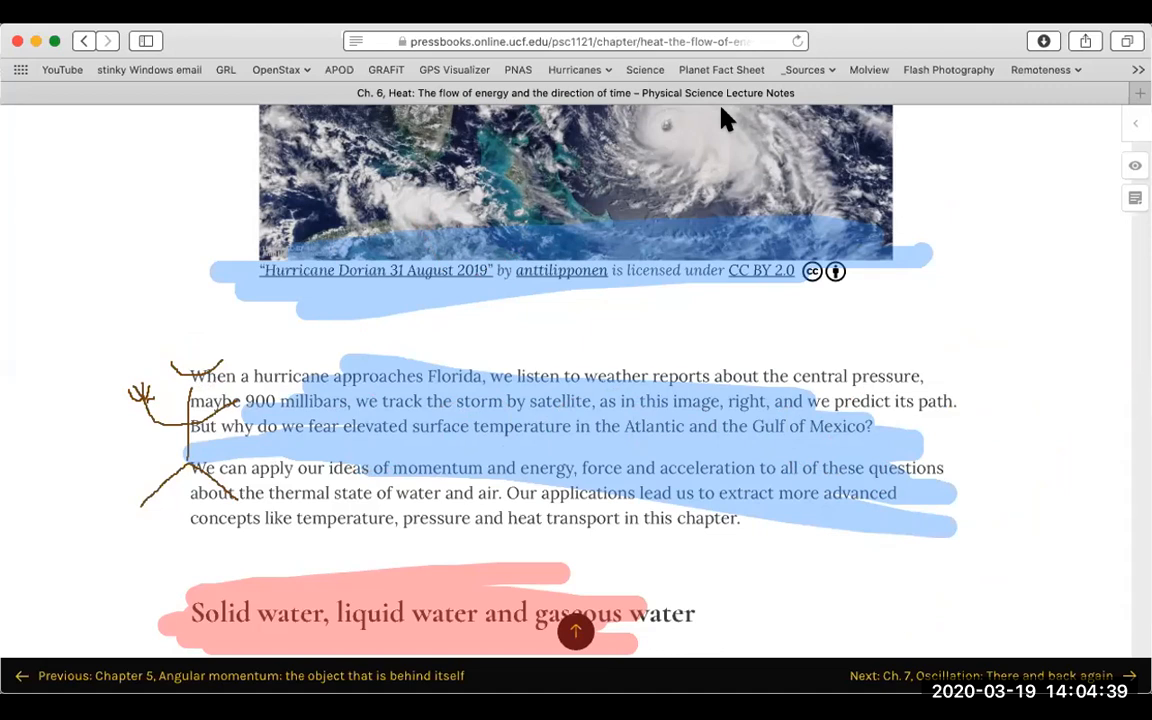
{"action": "mouse_move", "coordinate": [539, 292]}
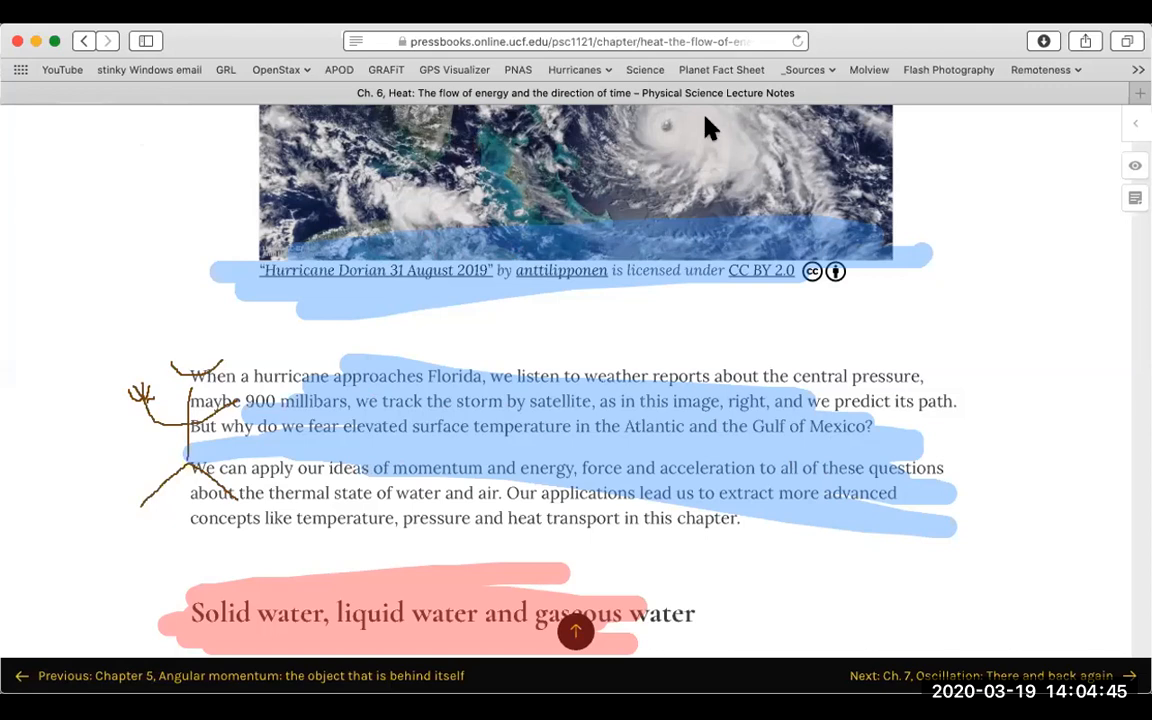
{"action": "mouse_move", "coordinate": [735, 104]}
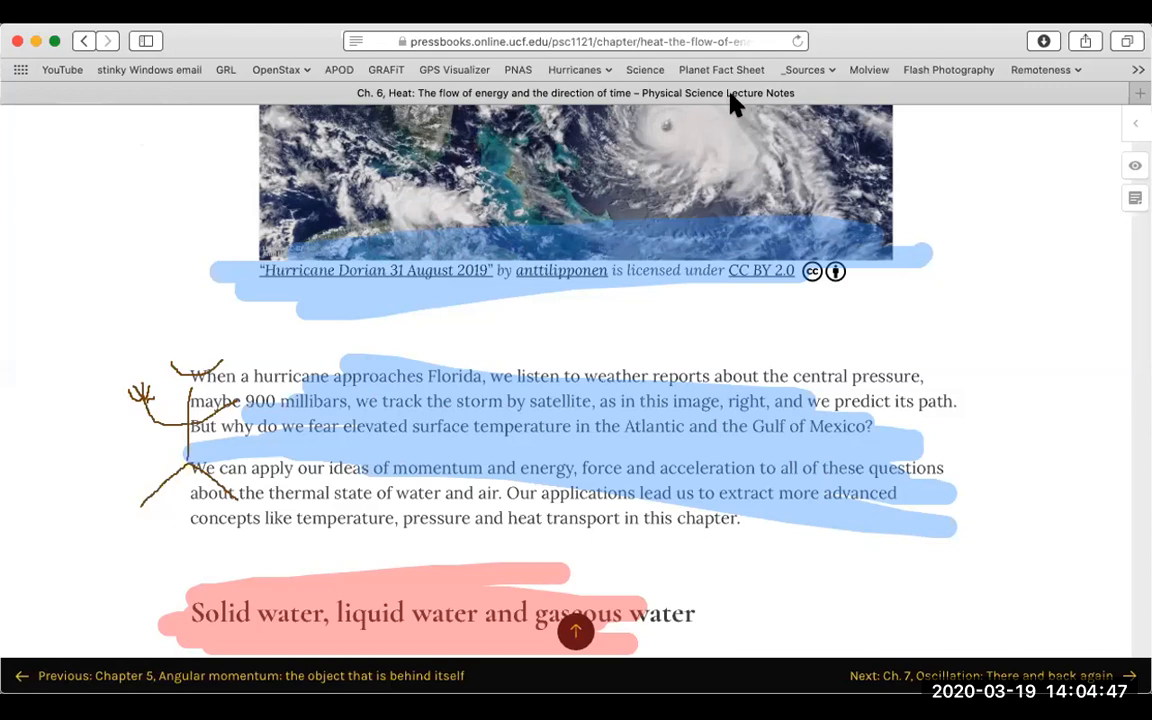
{"action": "mouse_move", "coordinate": [744, 458]}
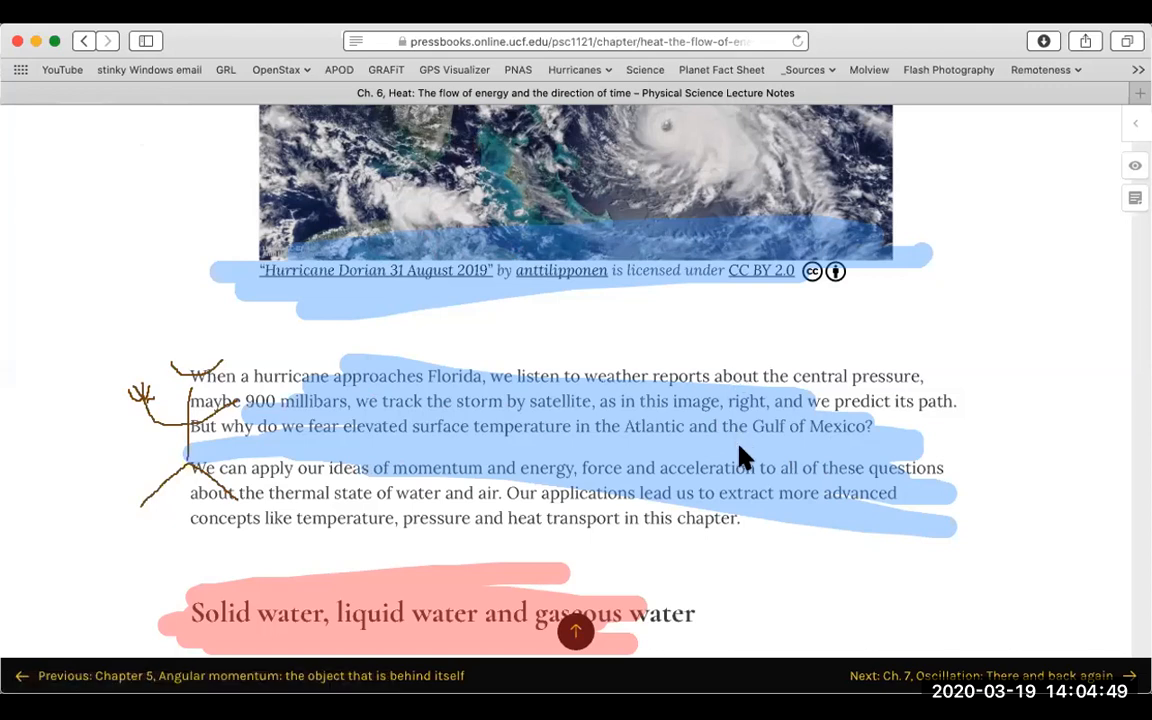